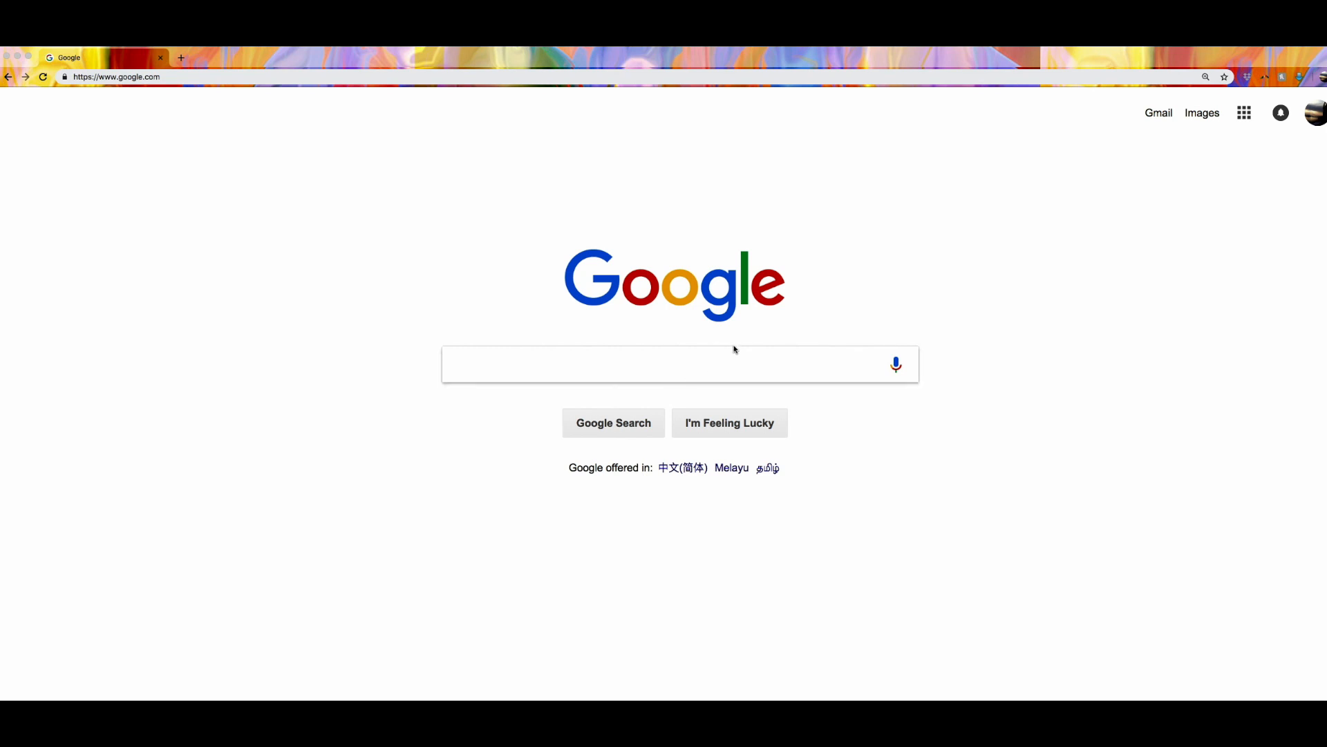
pyautogui.moveTo(971, 488)
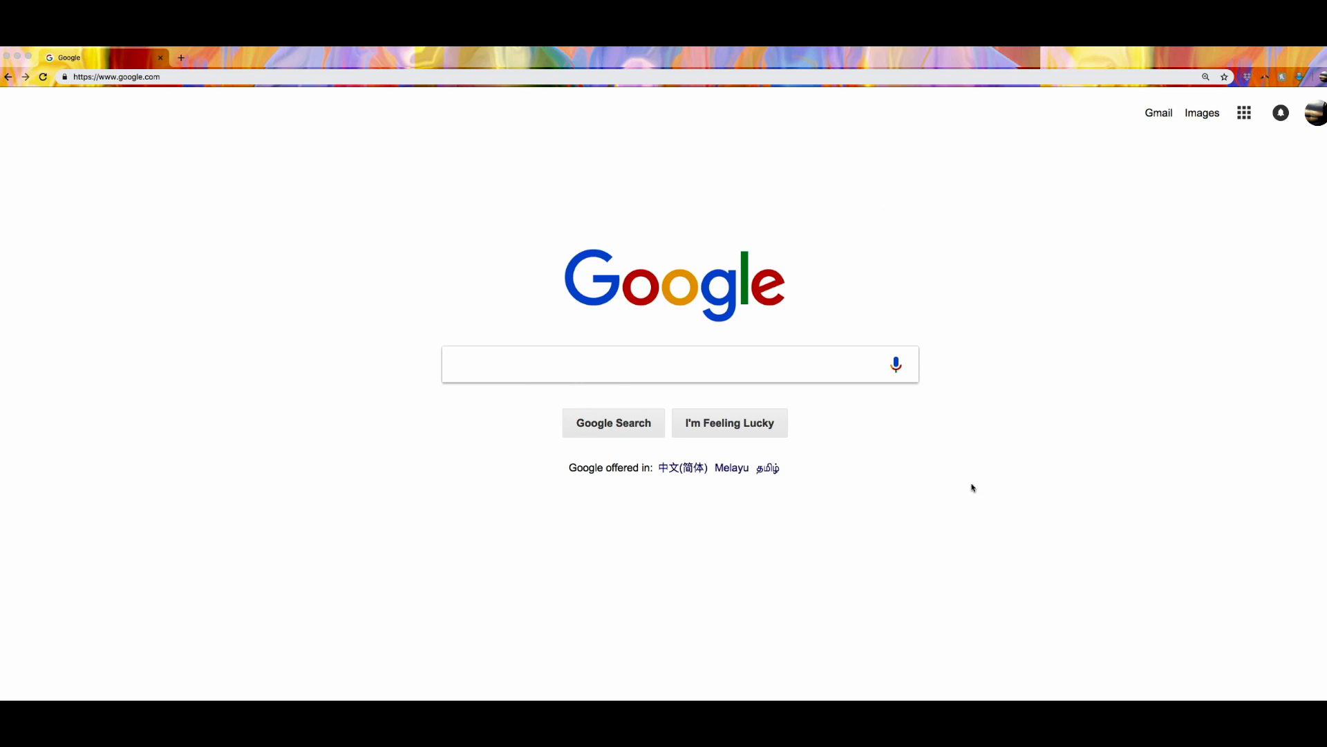
pyautogui.moveTo(486, 296)
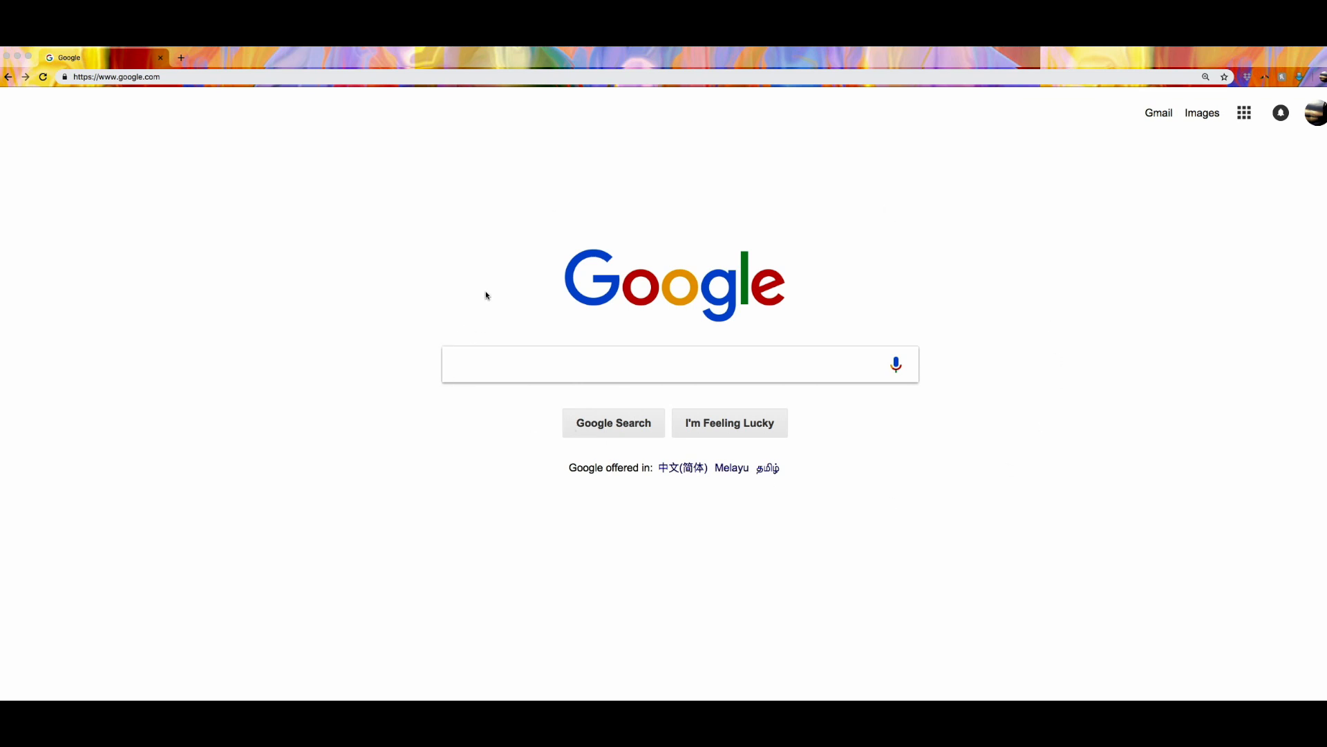
pyautogui.moveTo(576, 232)
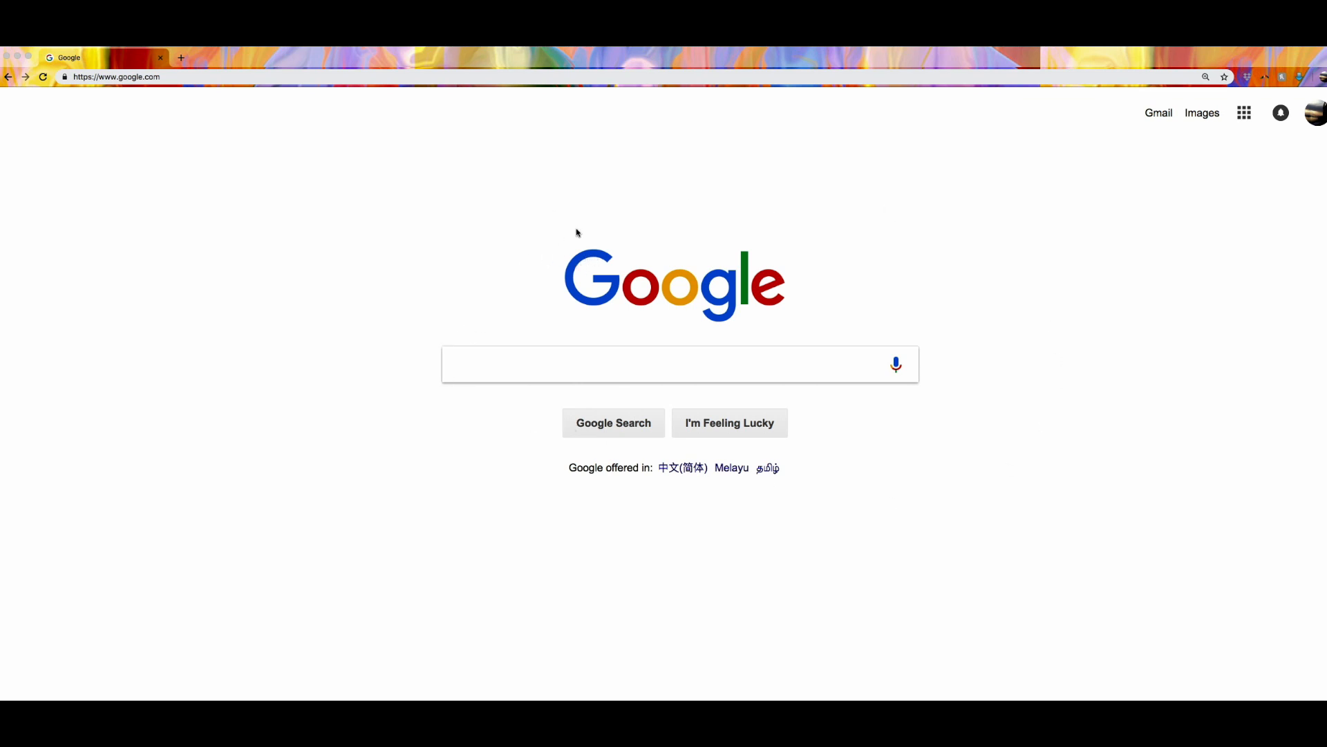
pyautogui.moveTo(406, 405)
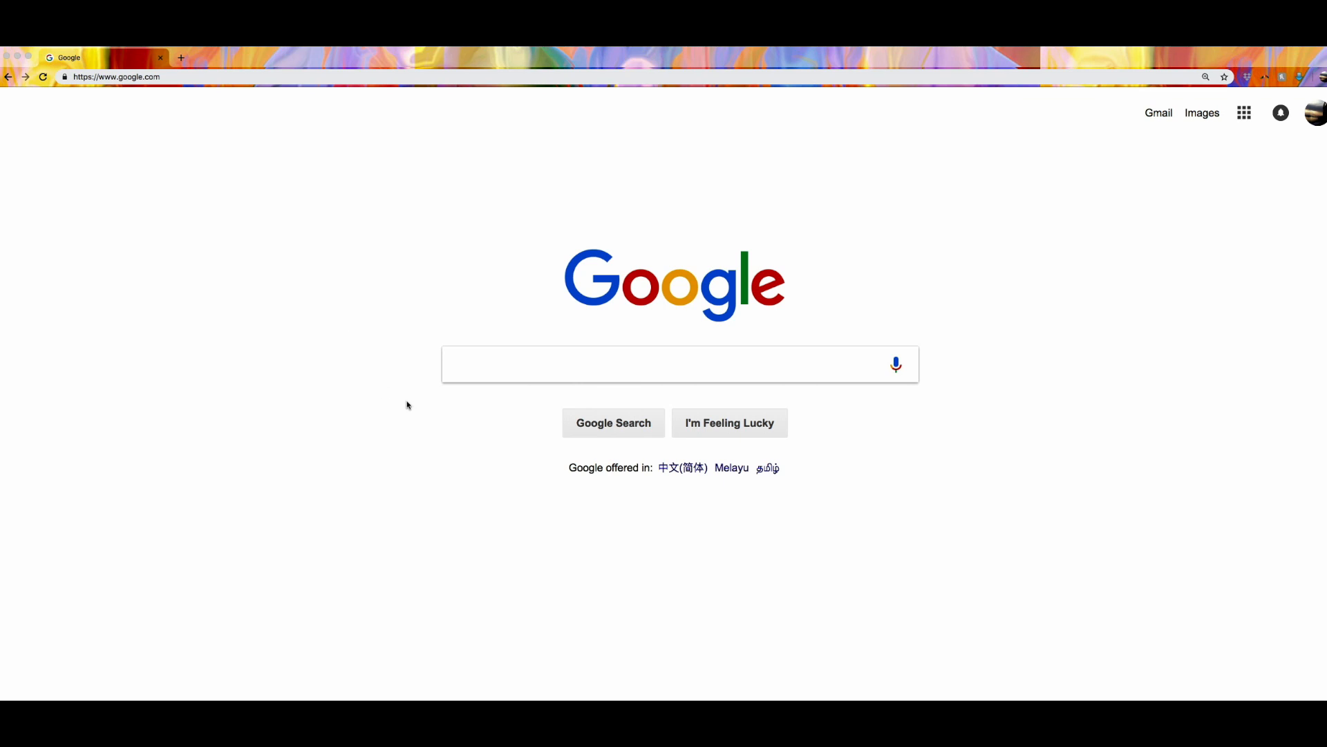
pyautogui.moveTo(462, 309)
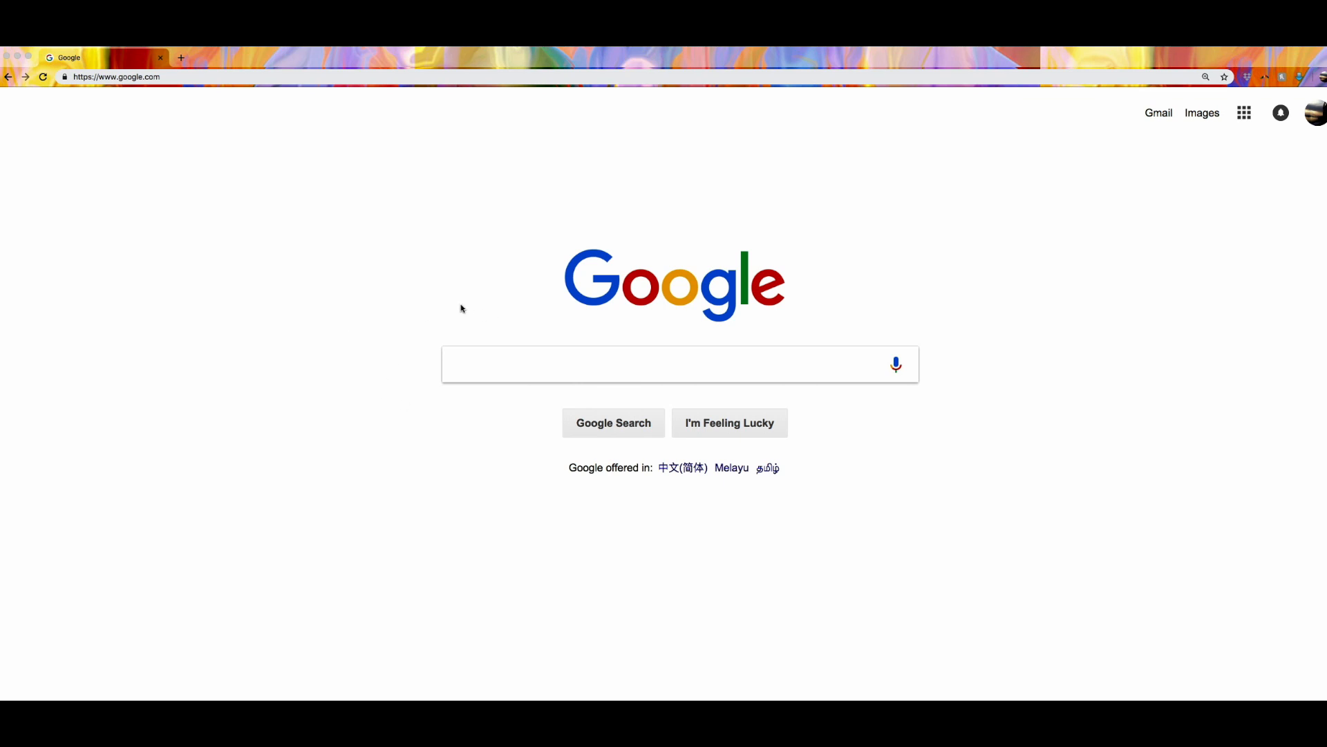
pyautogui.moveTo(448, 303)
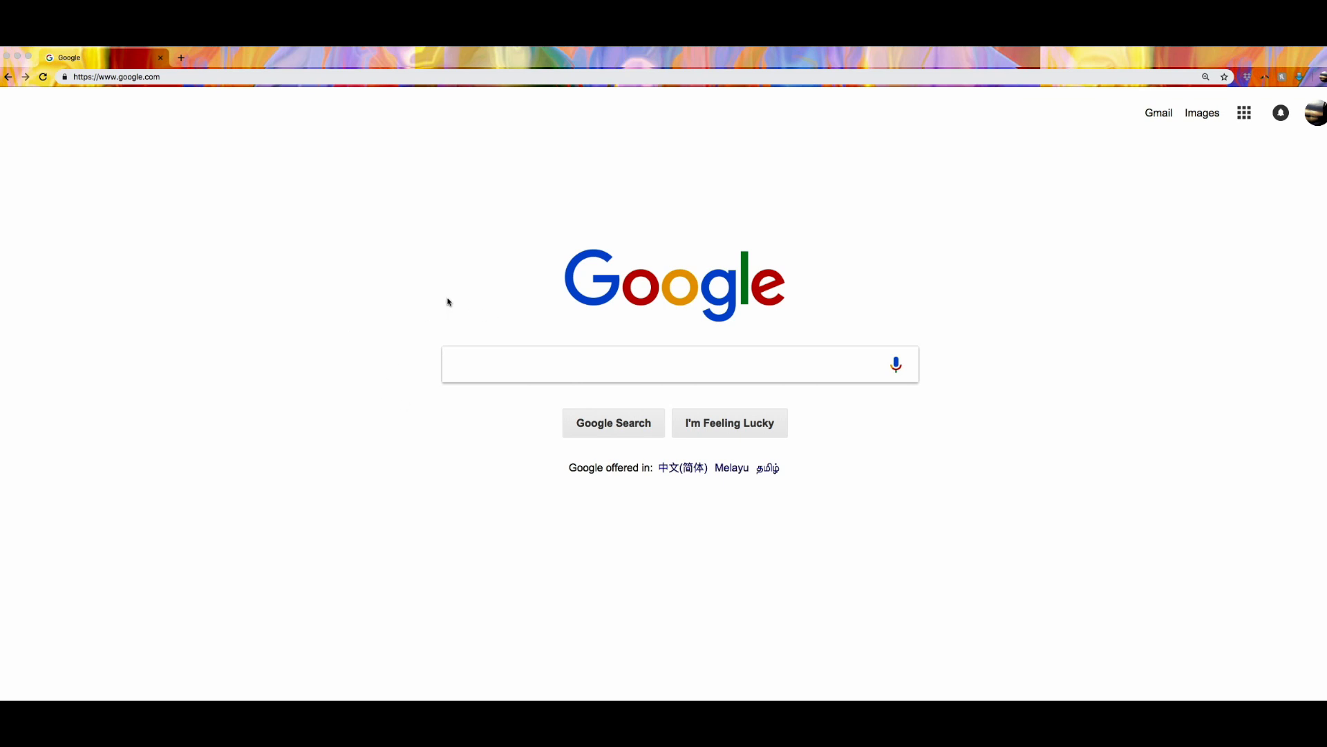
pyautogui.moveTo(957, 240)
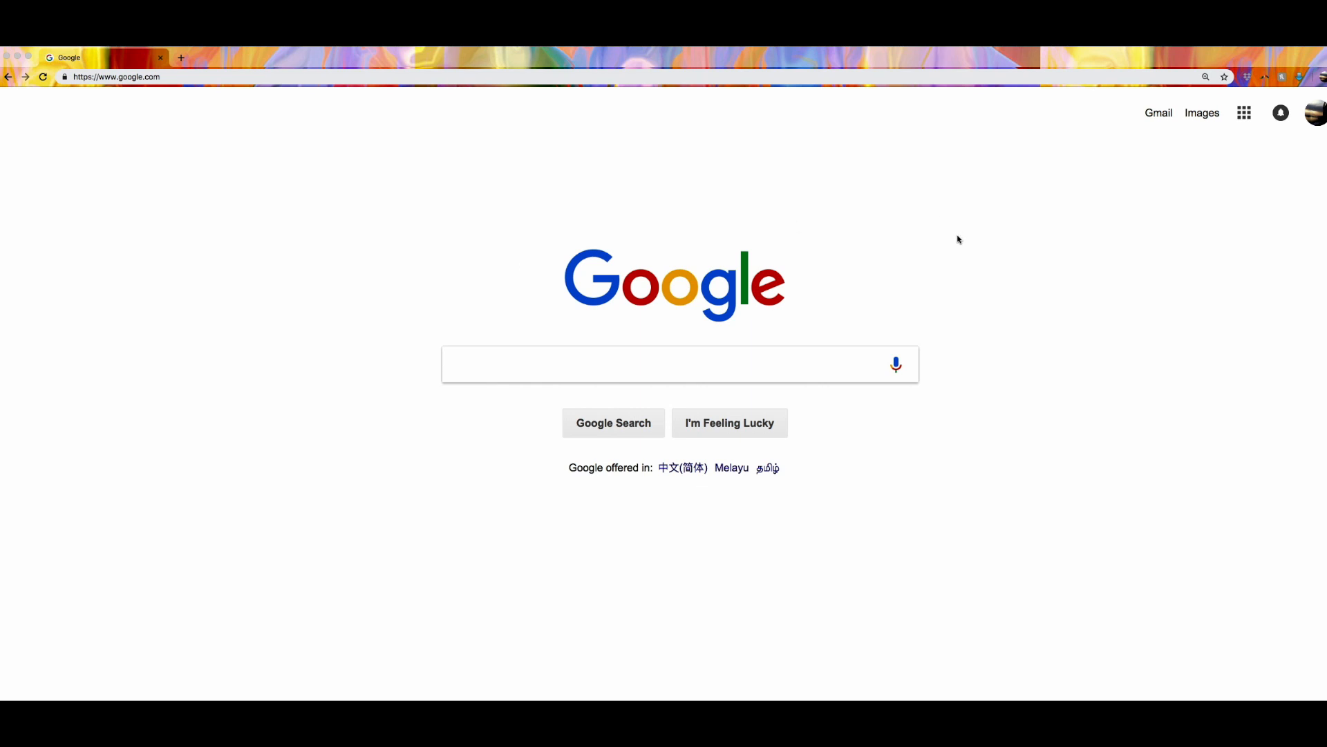
pyautogui.moveTo(960, 239)
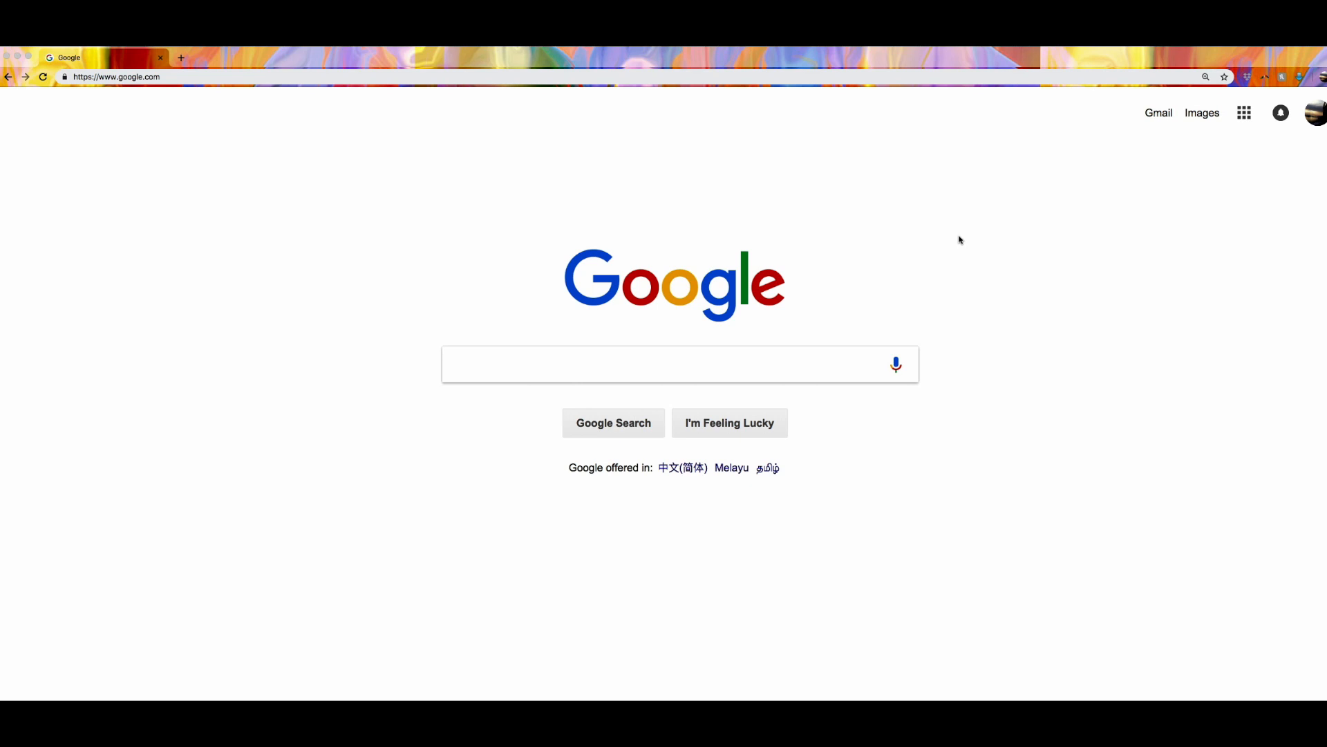
pyautogui.moveTo(770, 315)
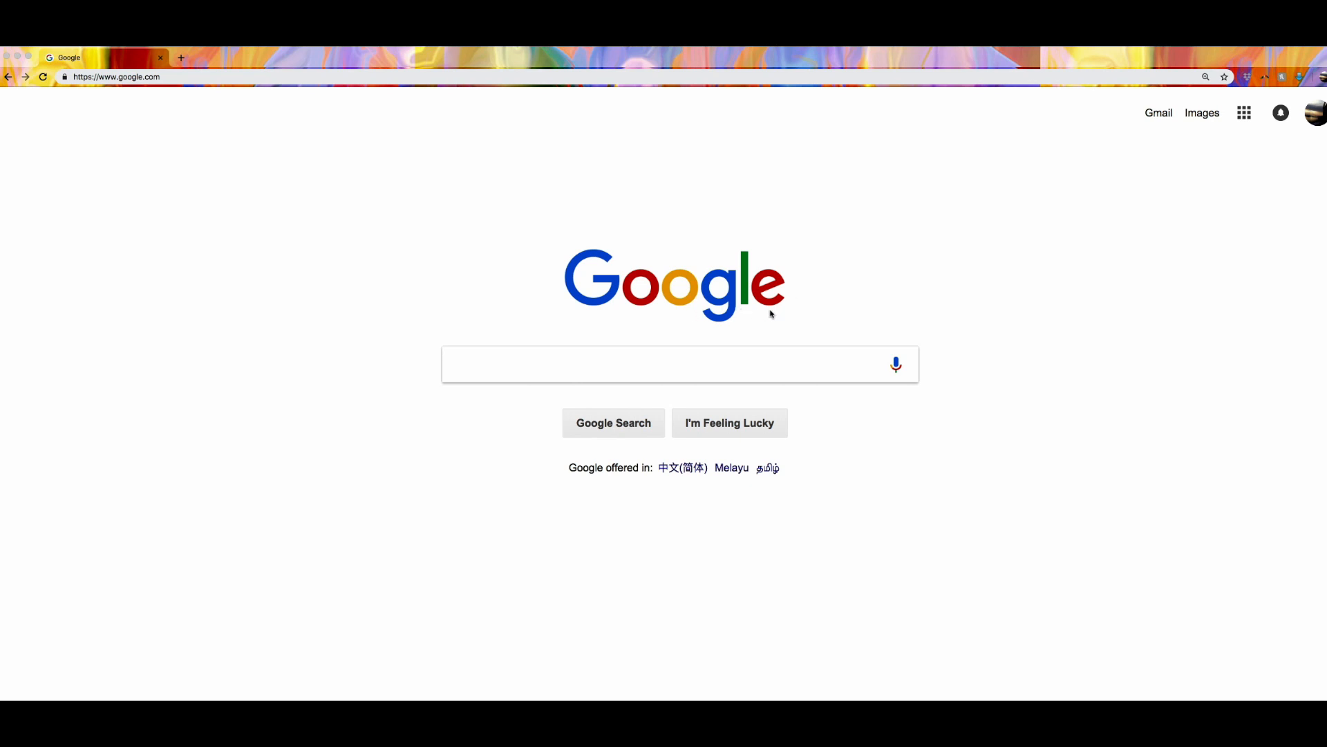
pyautogui.moveTo(558, 315)
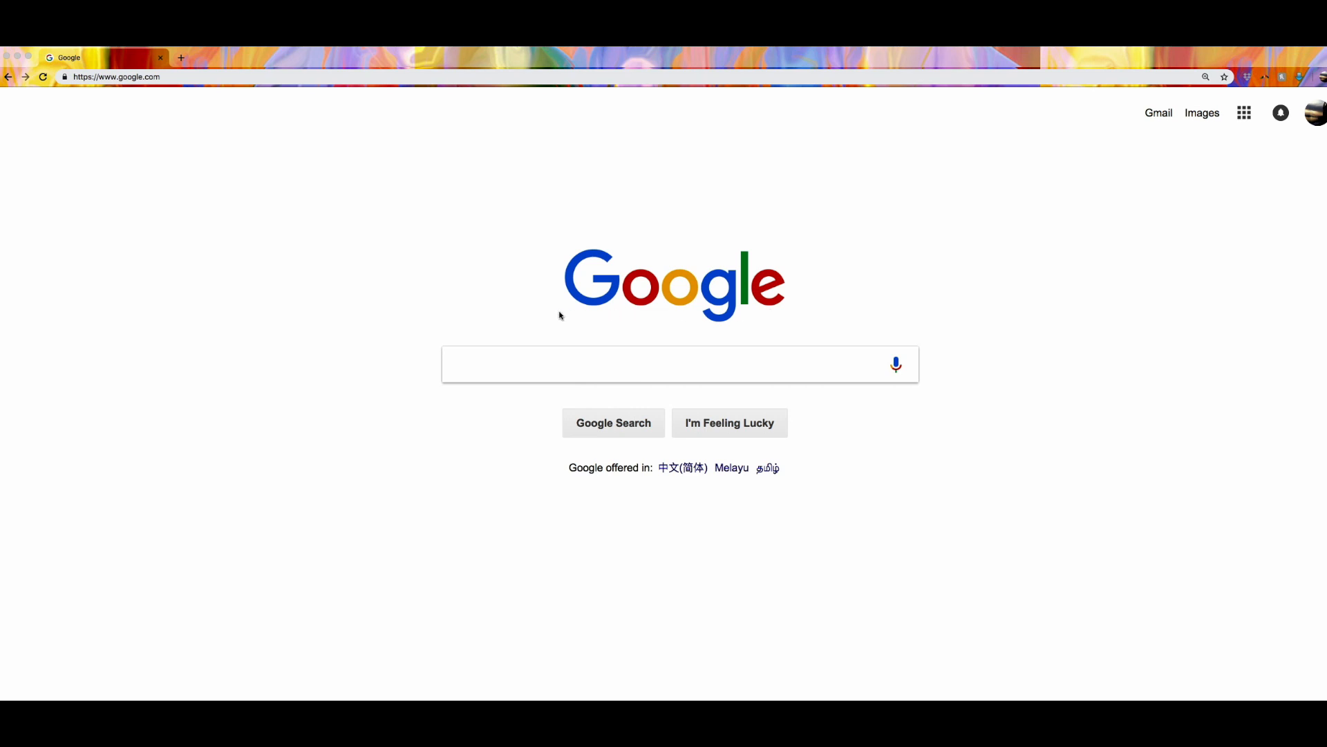
pyautogui.moveTo(881, 330)
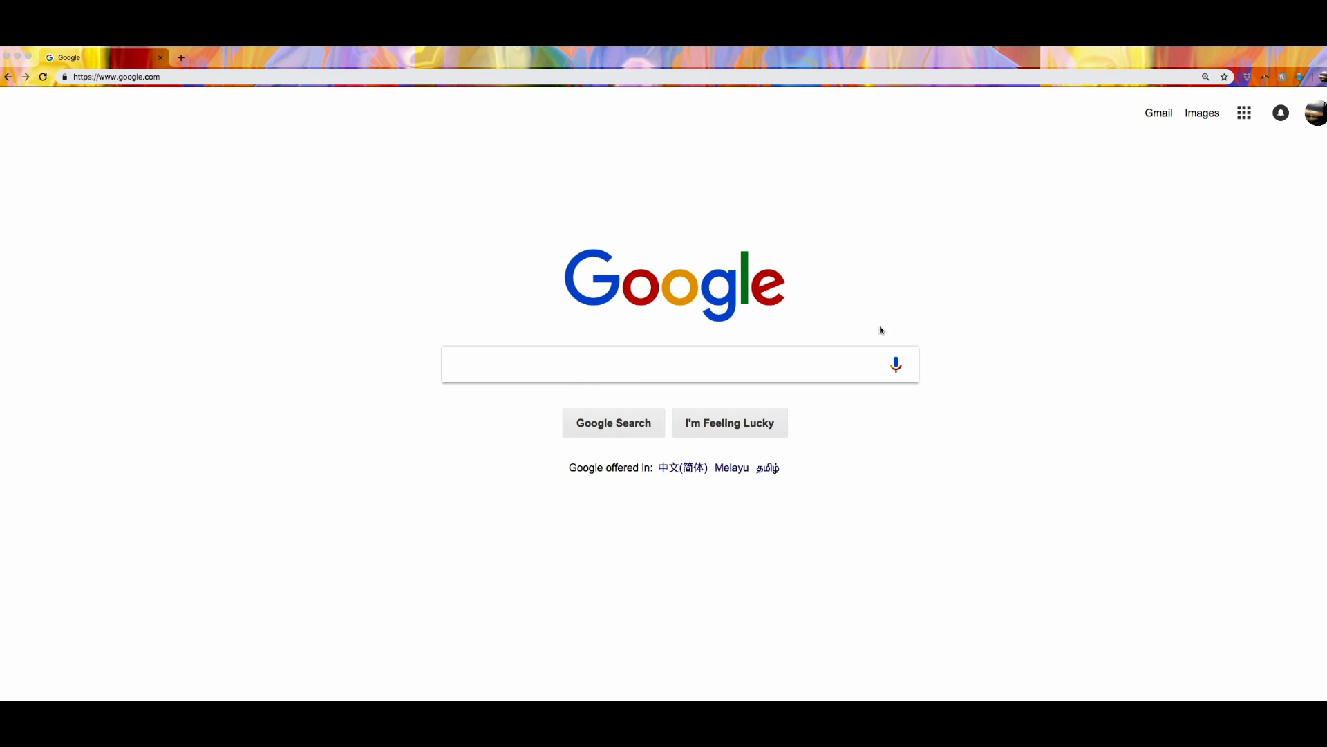
pyautogui.moveTo(825, 254)
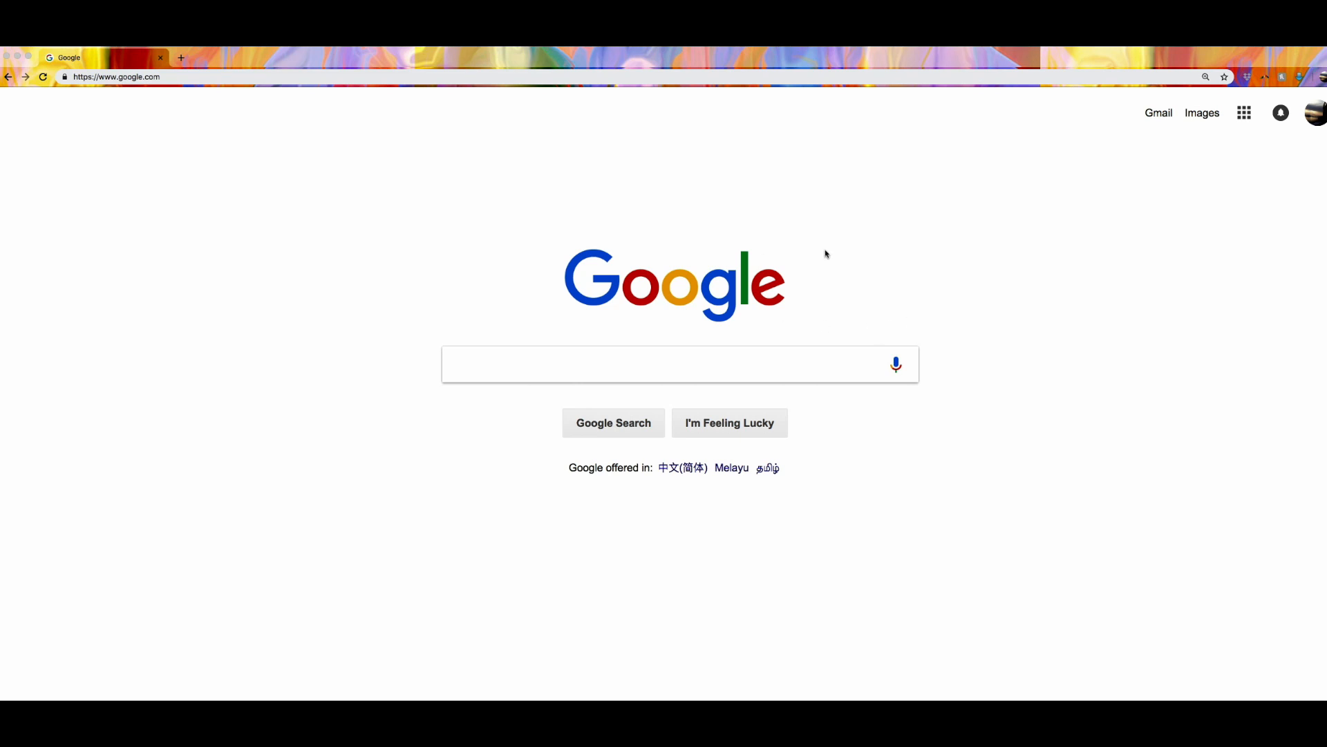
pyautogui.moveTo(990, 314)
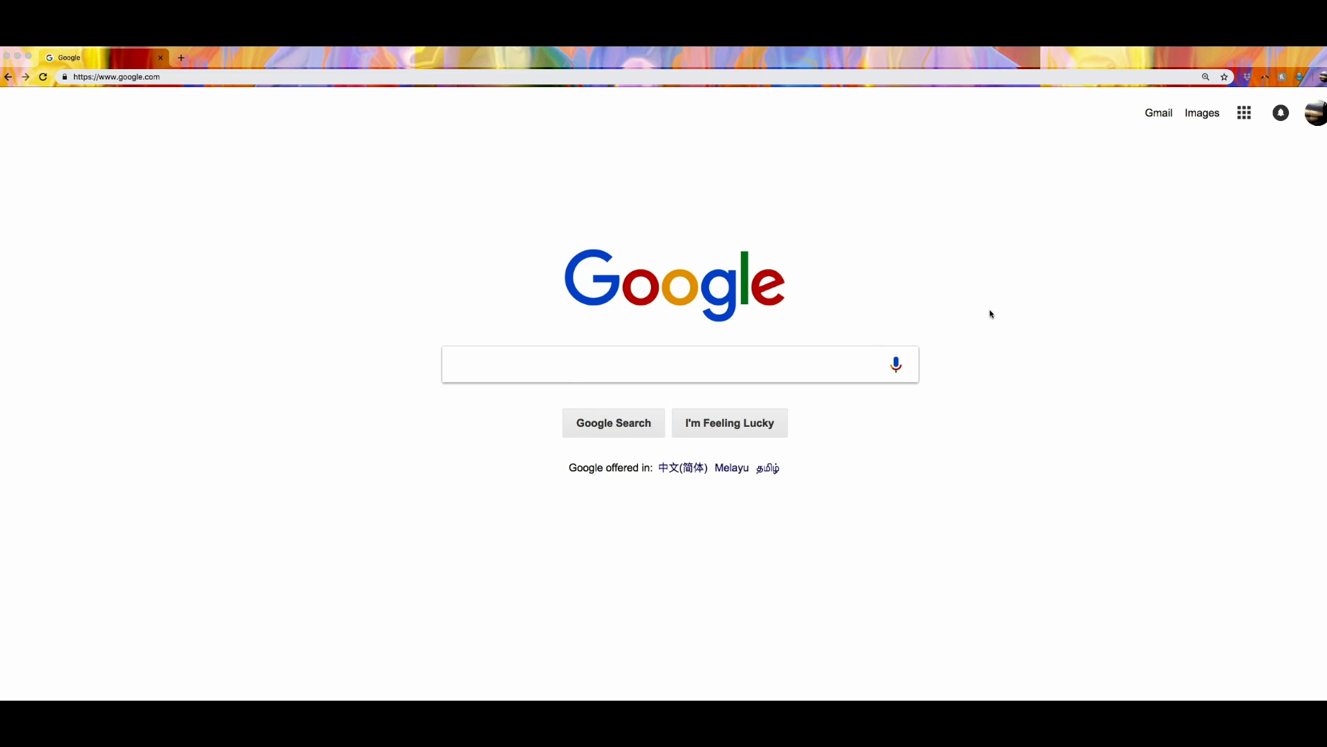
pyautogui.moveTo(655, 176)
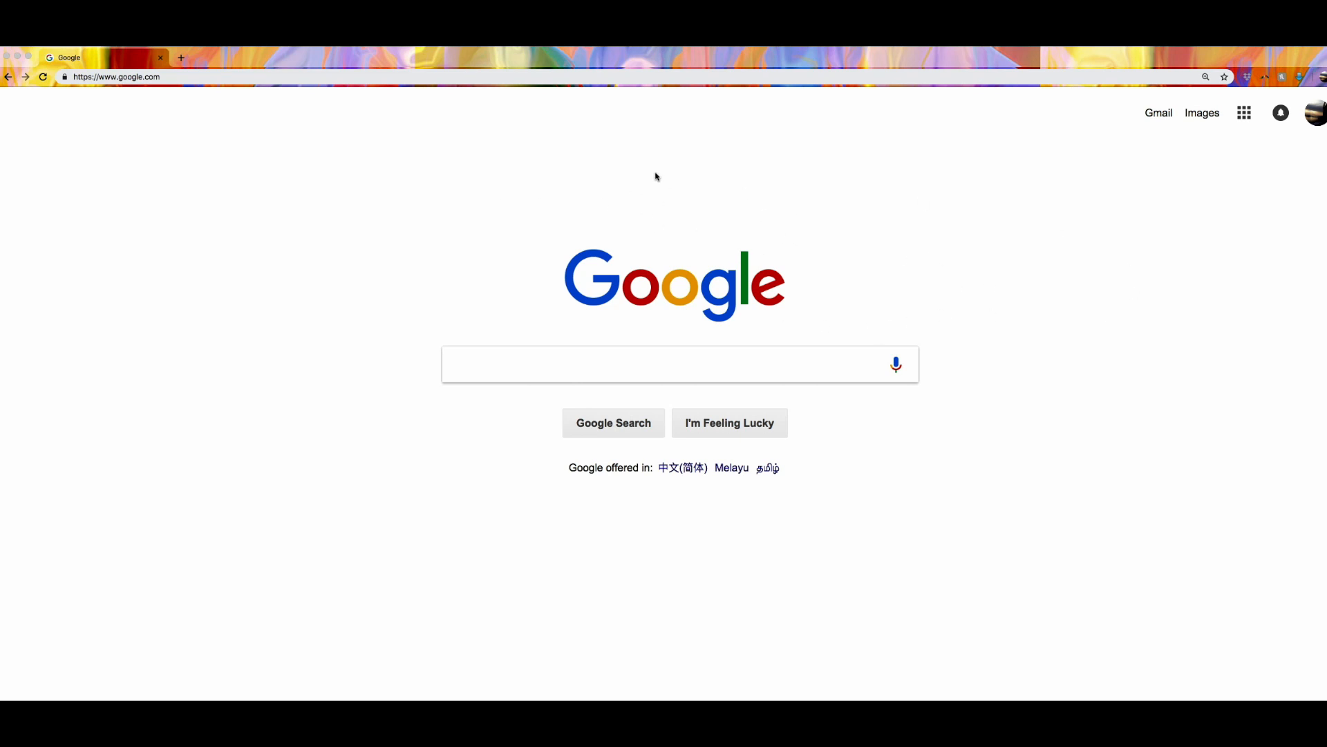
pyautogui.moveTo(685, 223)
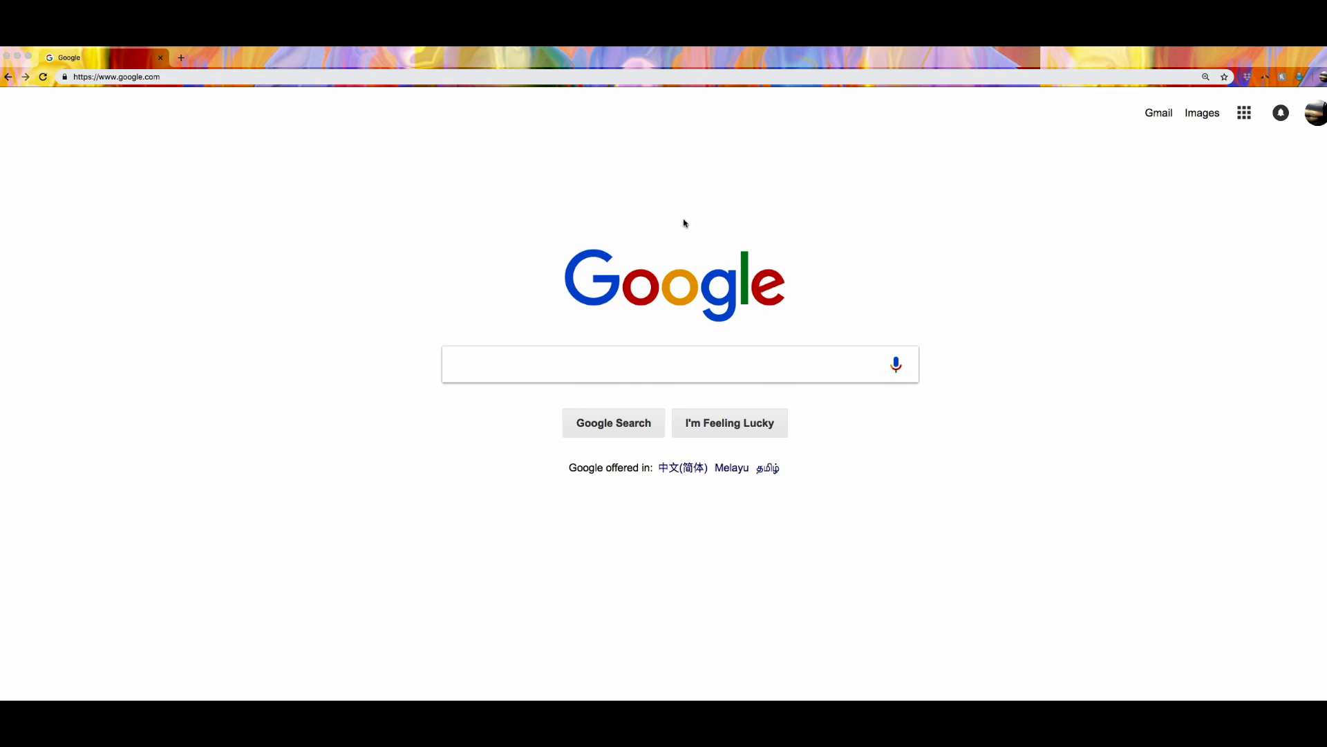
pyautogui.moveTo(146, 78)
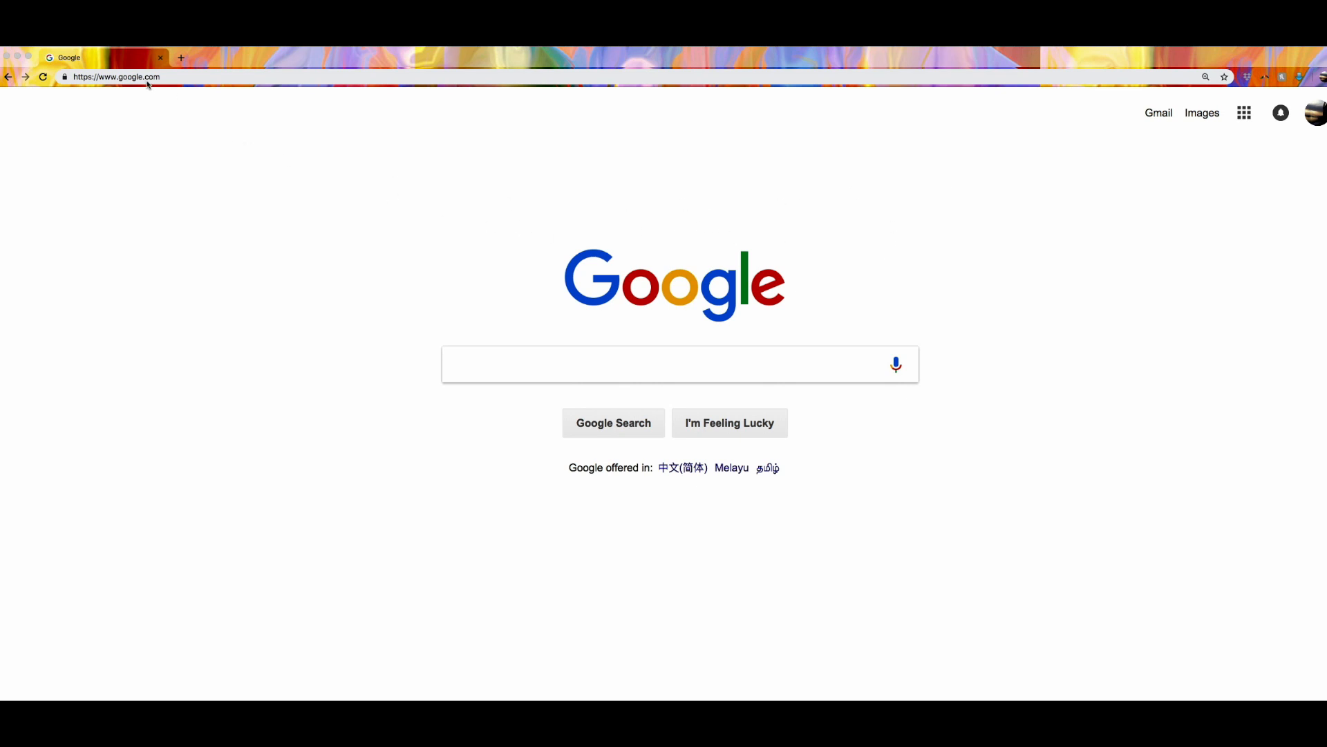
pyautogui.moveTo(914, 188)
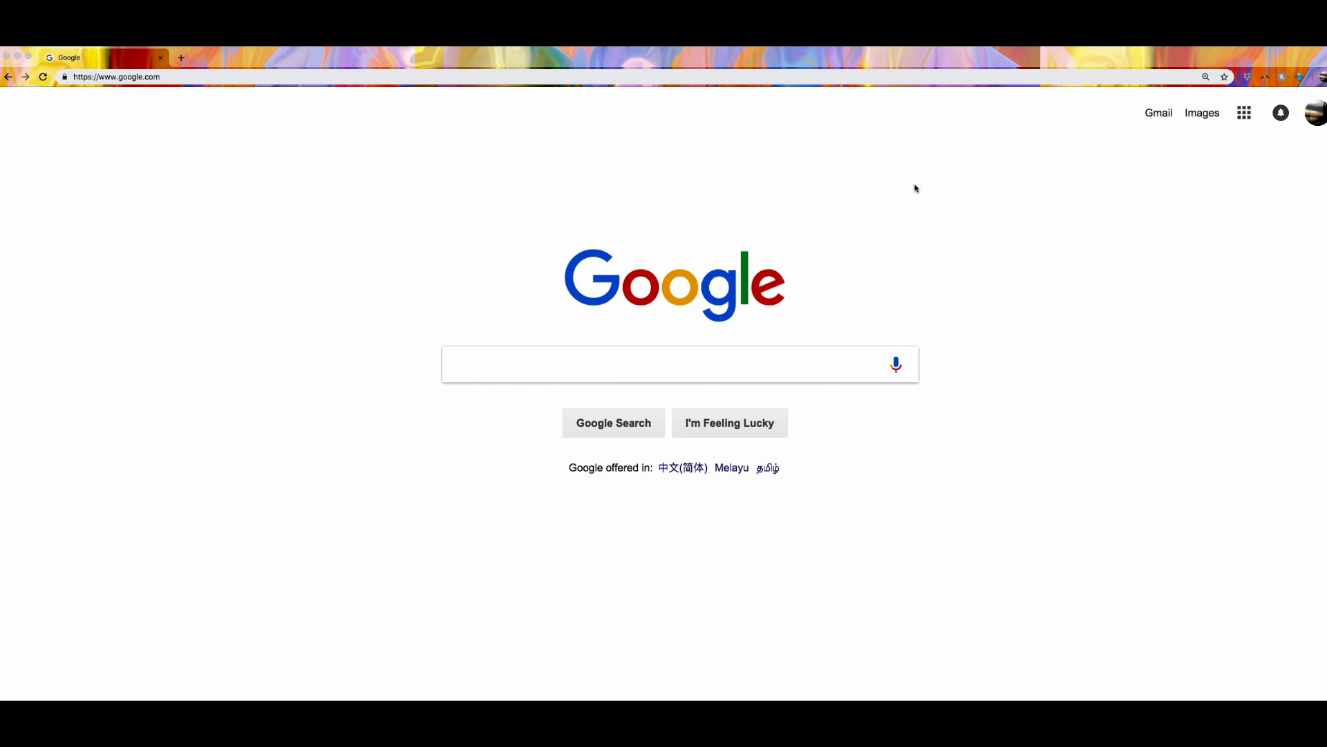
pyautogui.moveTo(879, 223)
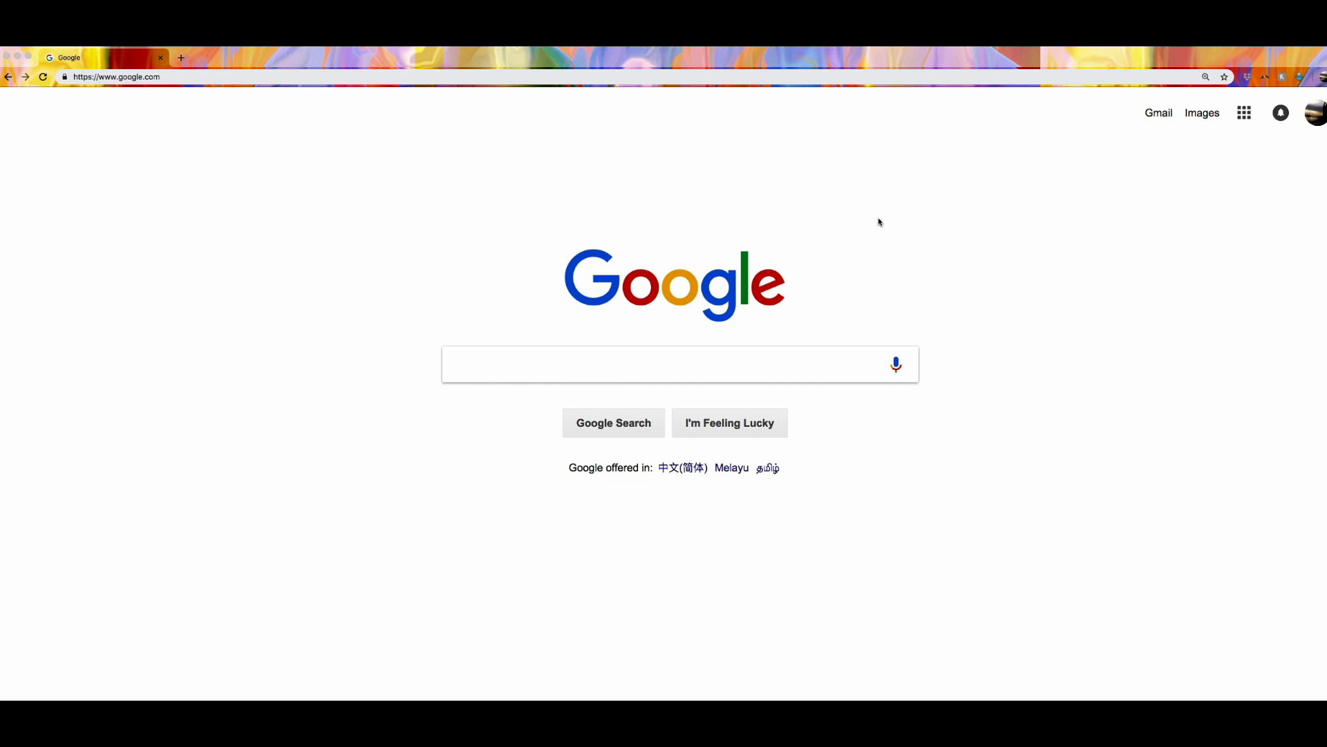
pyautogui.moveTo(971, 246)
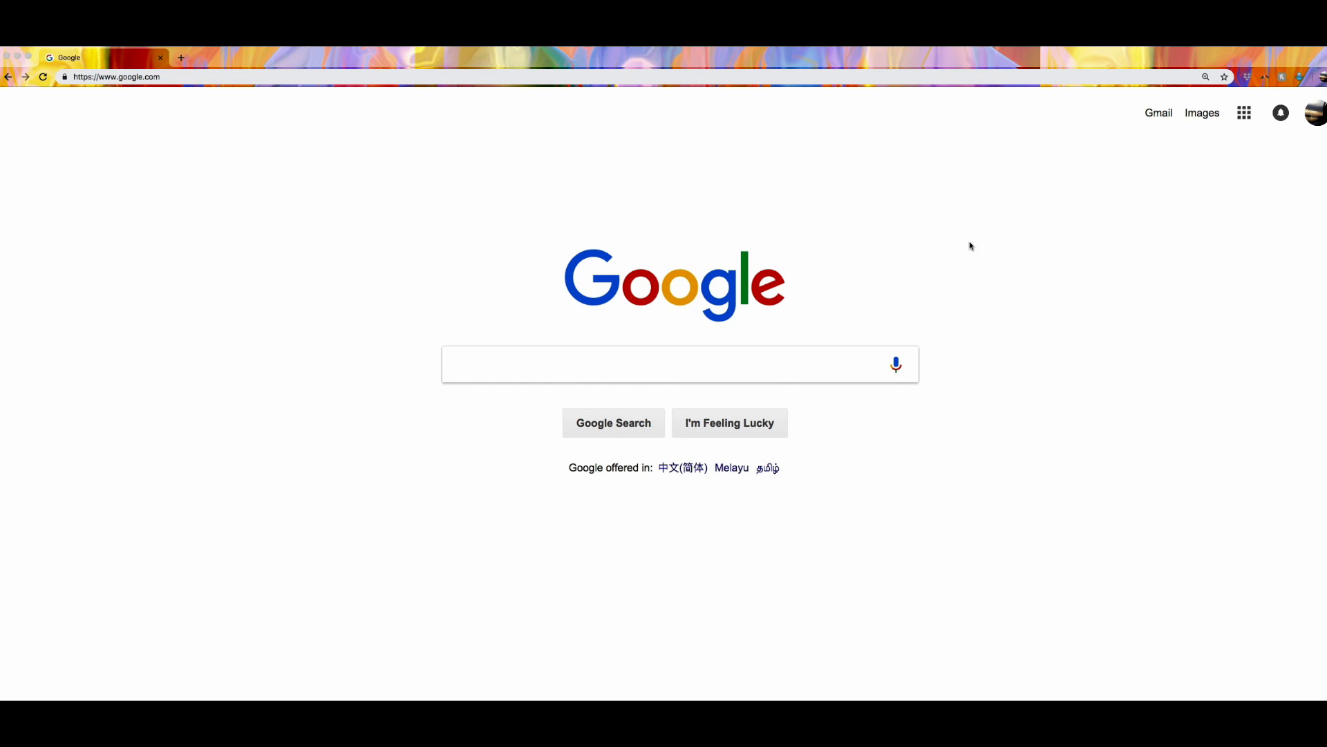
pyautogui.moveTo(917, 253)
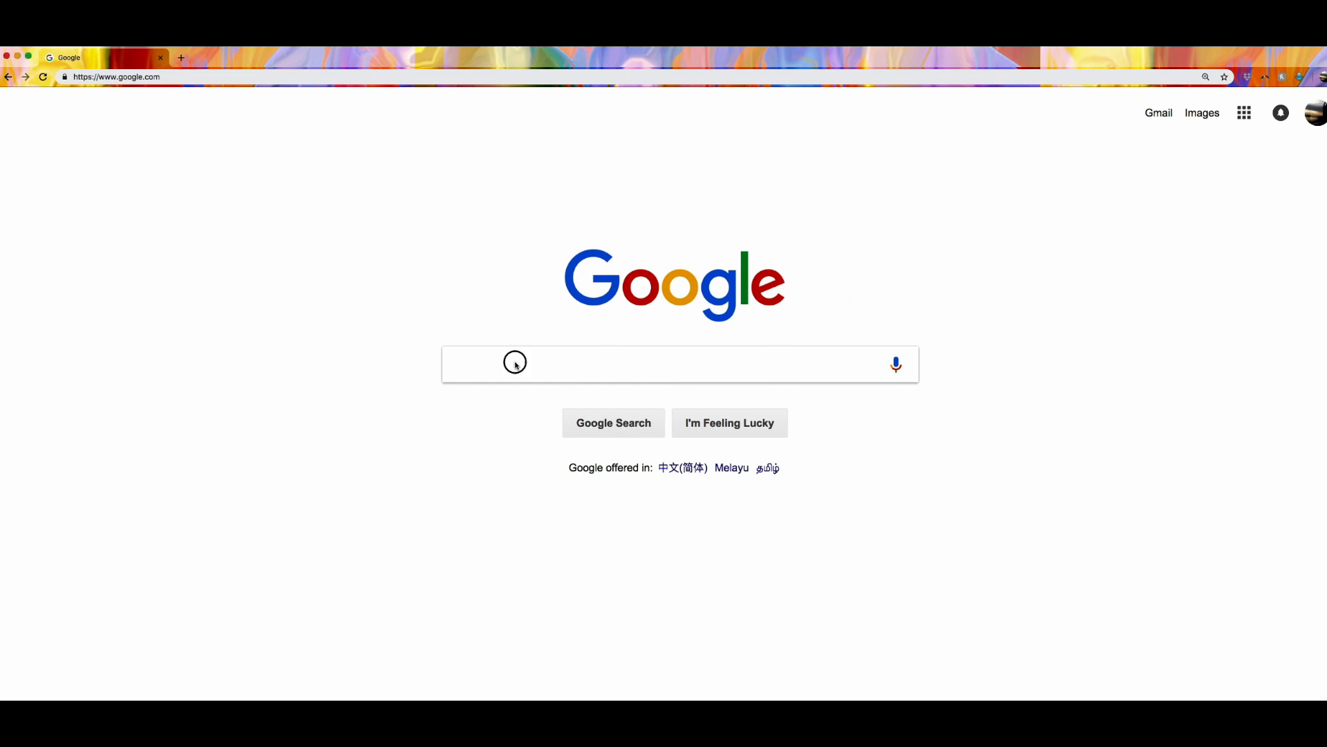
# - Search Google for 'text adventure' to reach the page hiding the game
pyautogui.write('text ad')
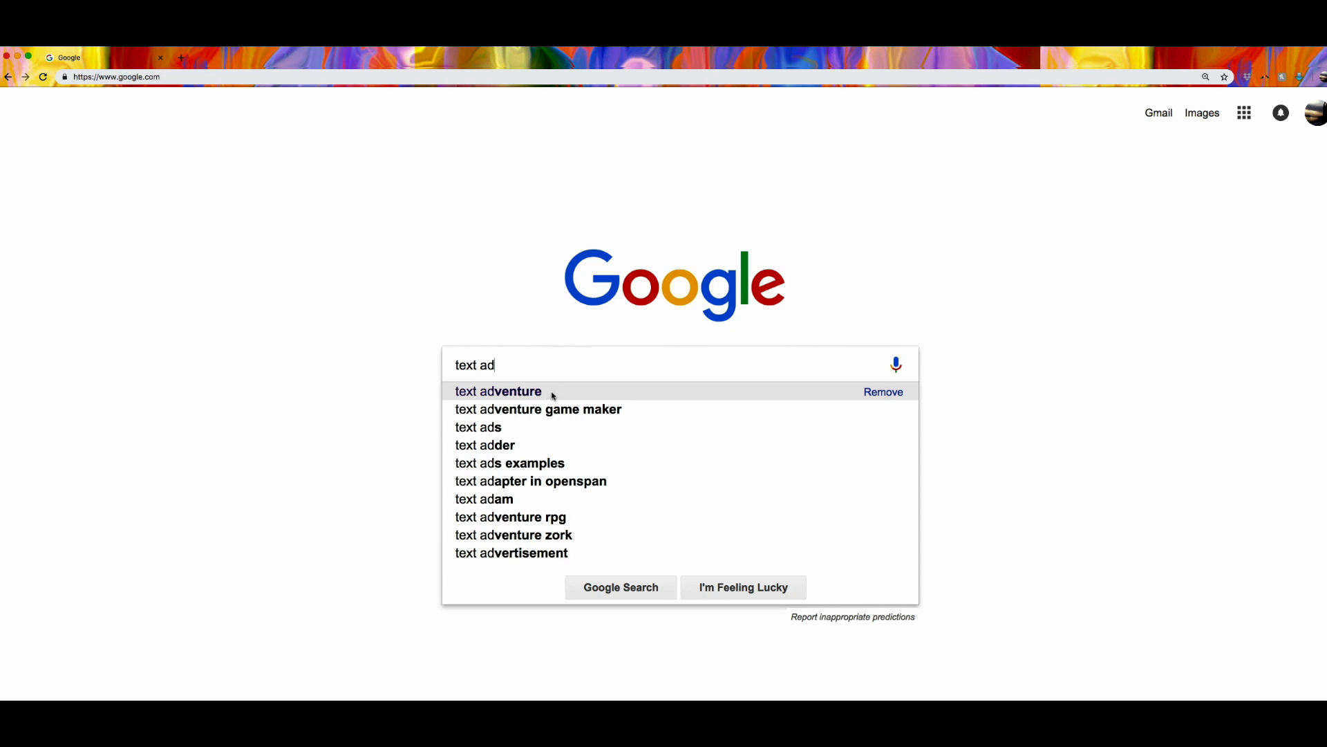
pyautogui.click(498, 391)
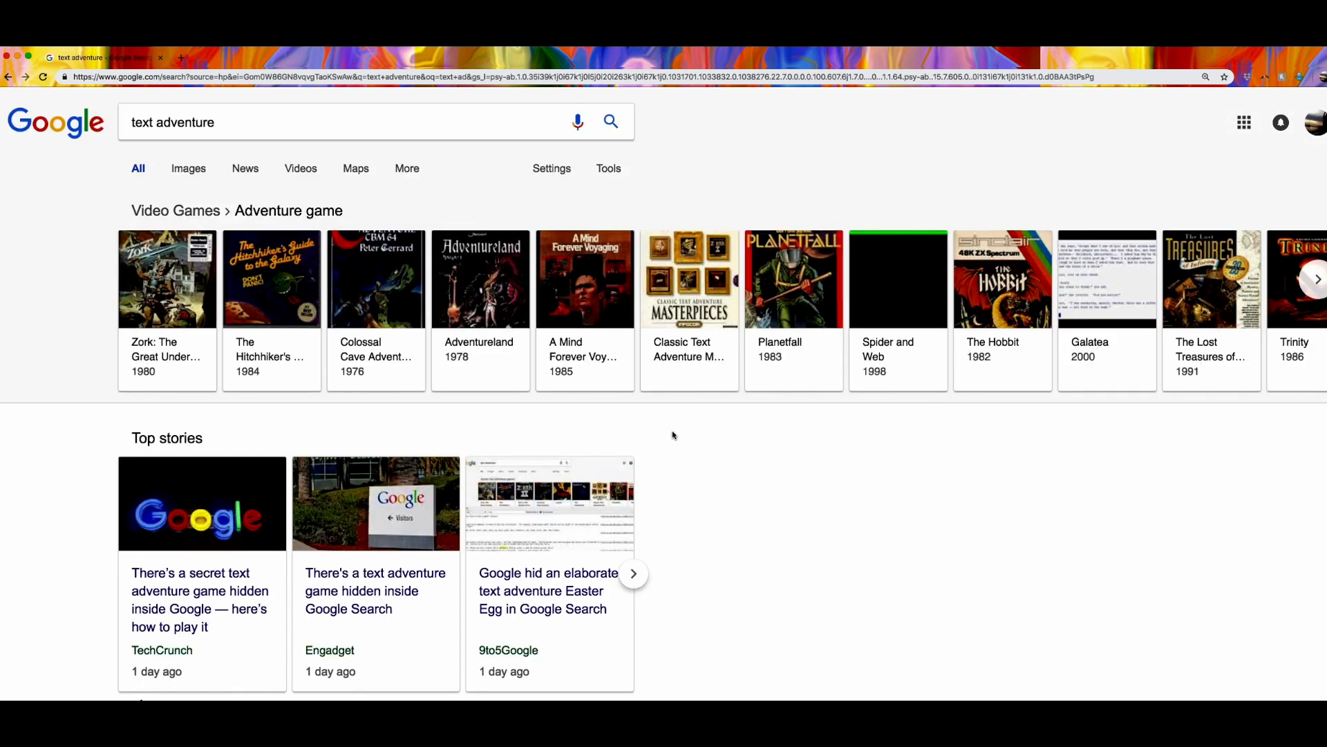
pyautogui.moveTo(585, 303)
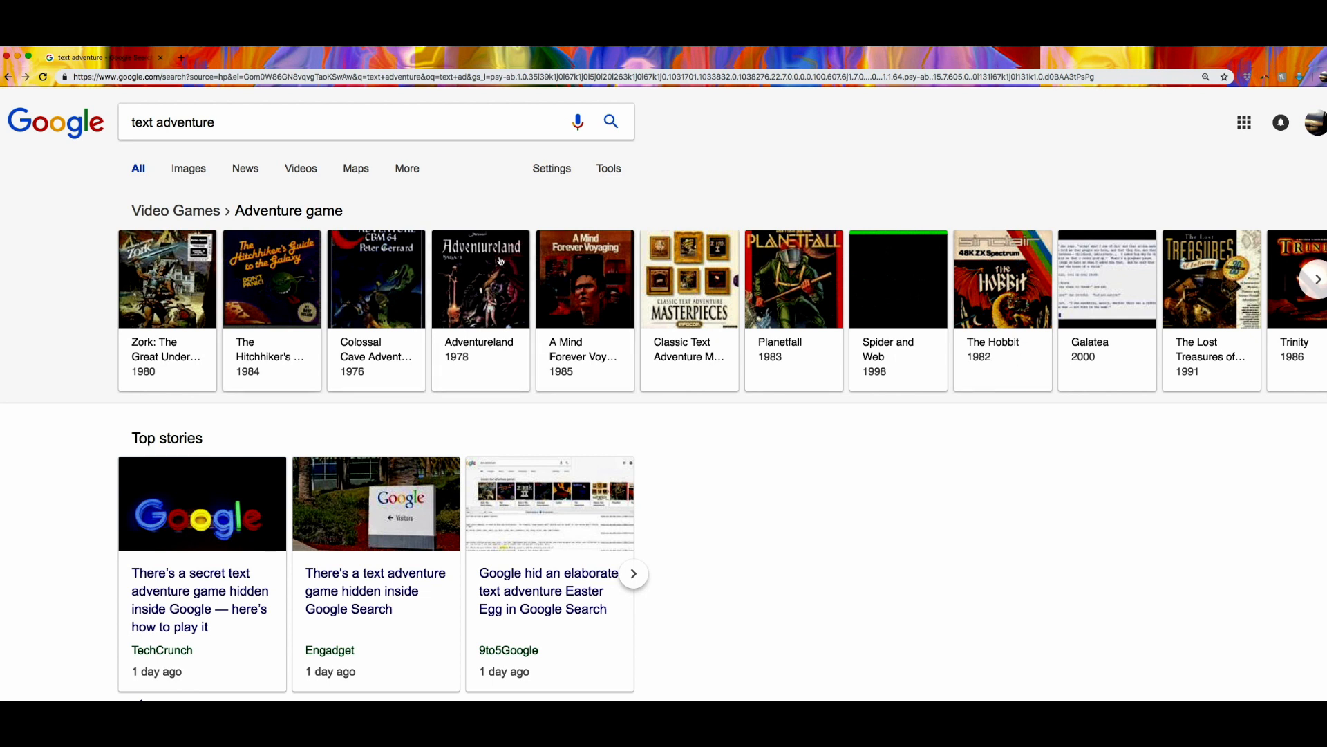
pyautogui.moveTo(949, 330)
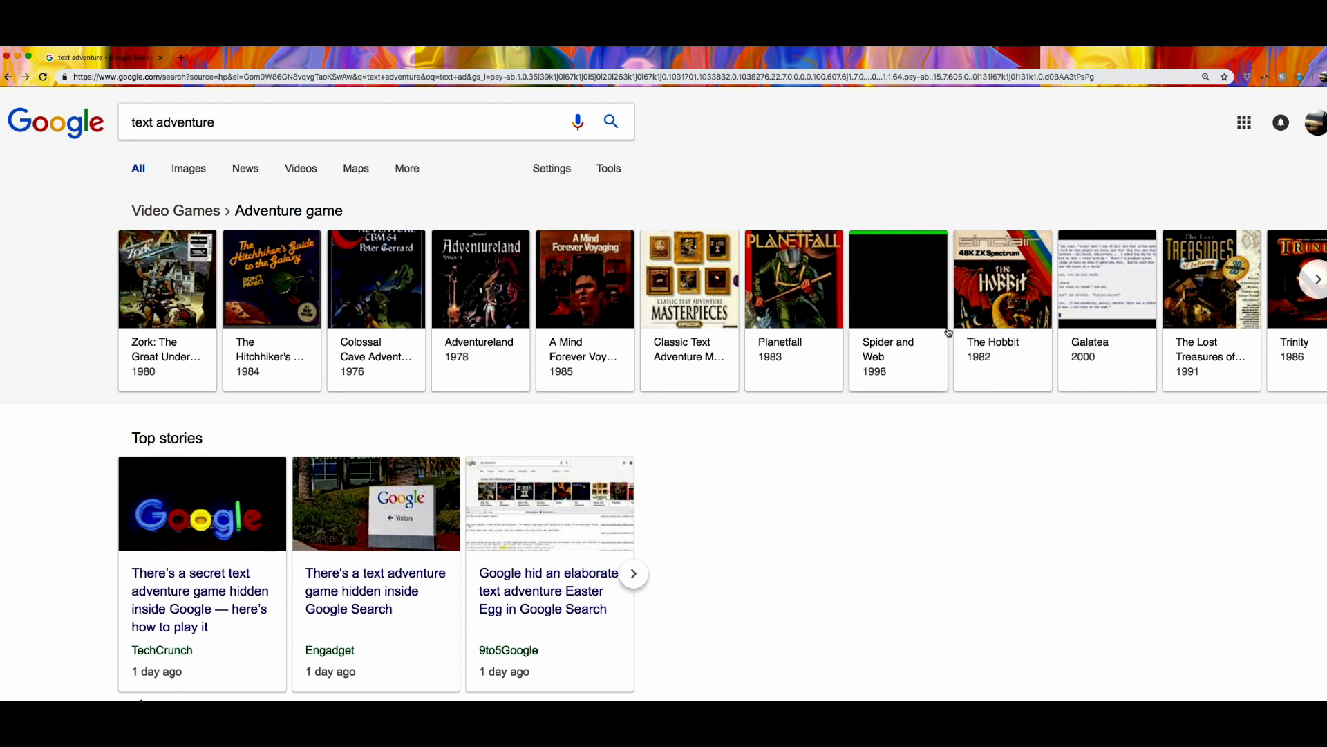
pyautogui.moveTo(828, 319)
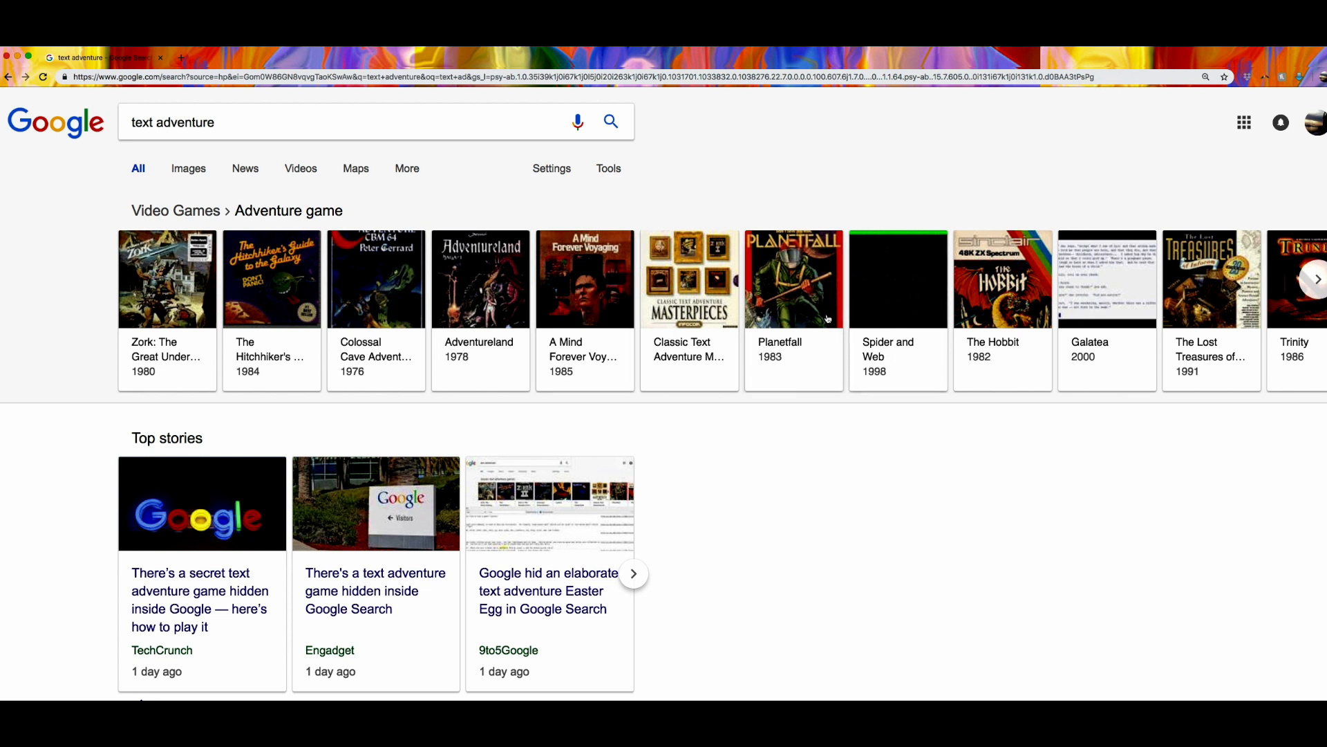
pyautogui.moveTo(914, 183)
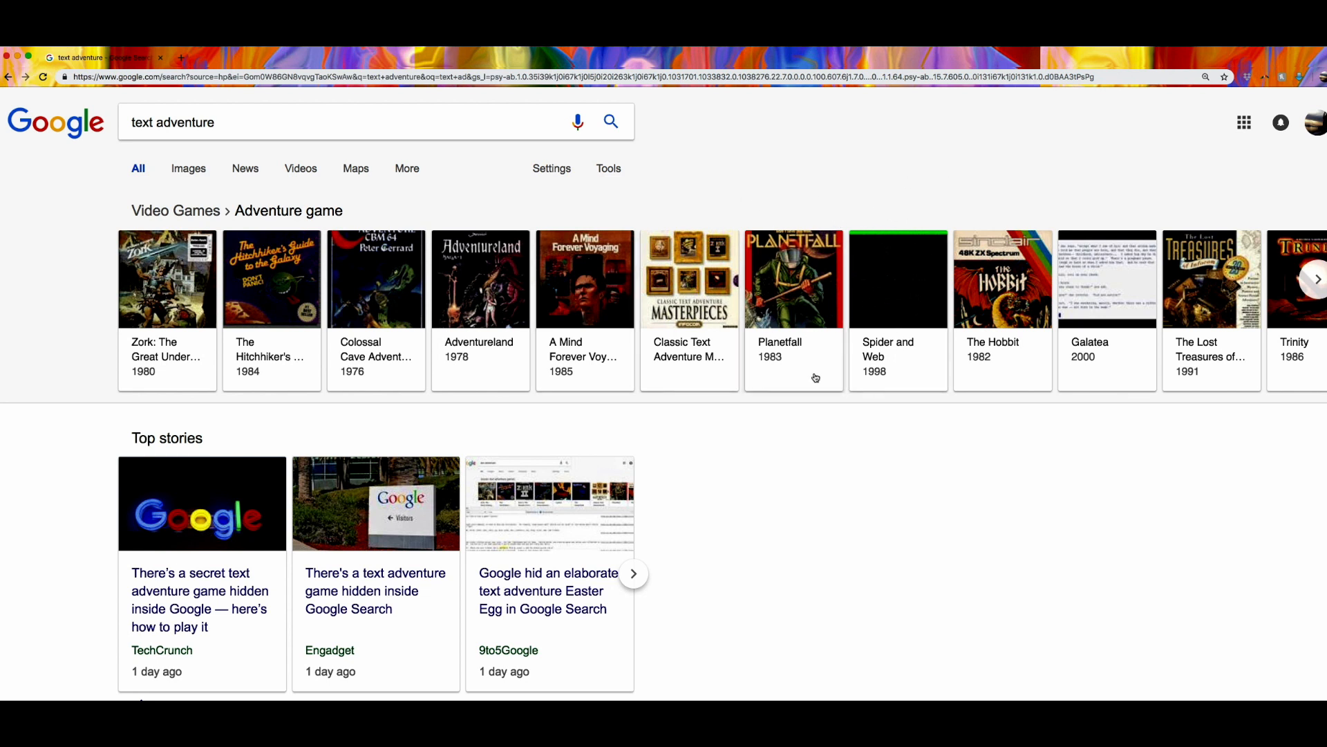
pyautogui.moveTo(786, 448)
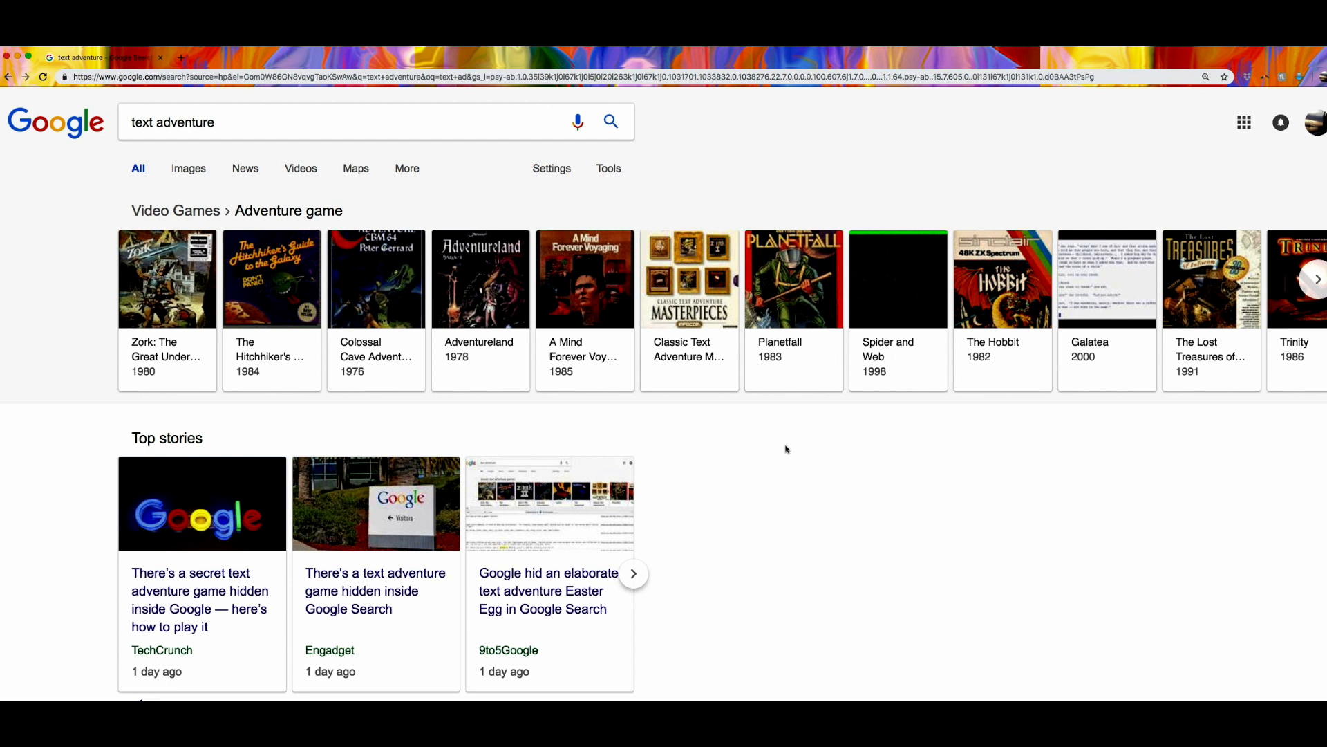
pyautogui.moveTo(791, 450)
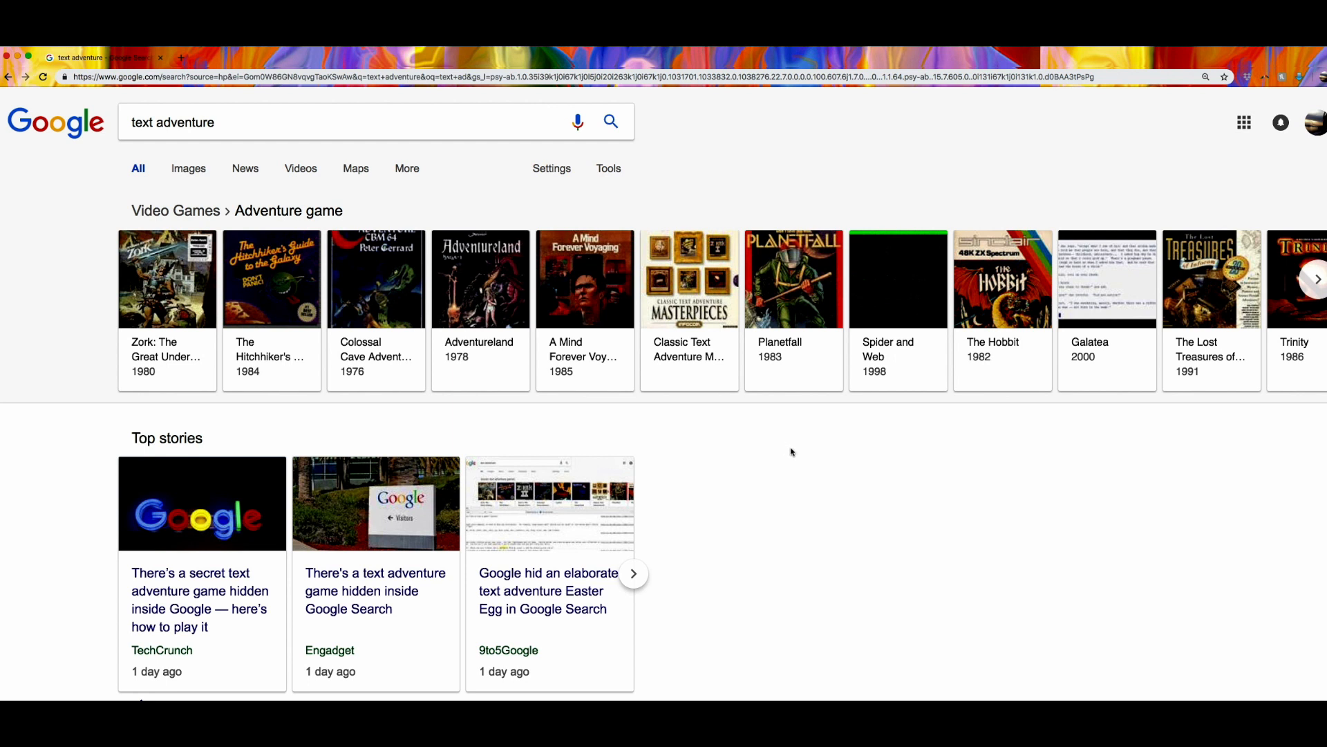
pyautogui.moveTo(867, 463)
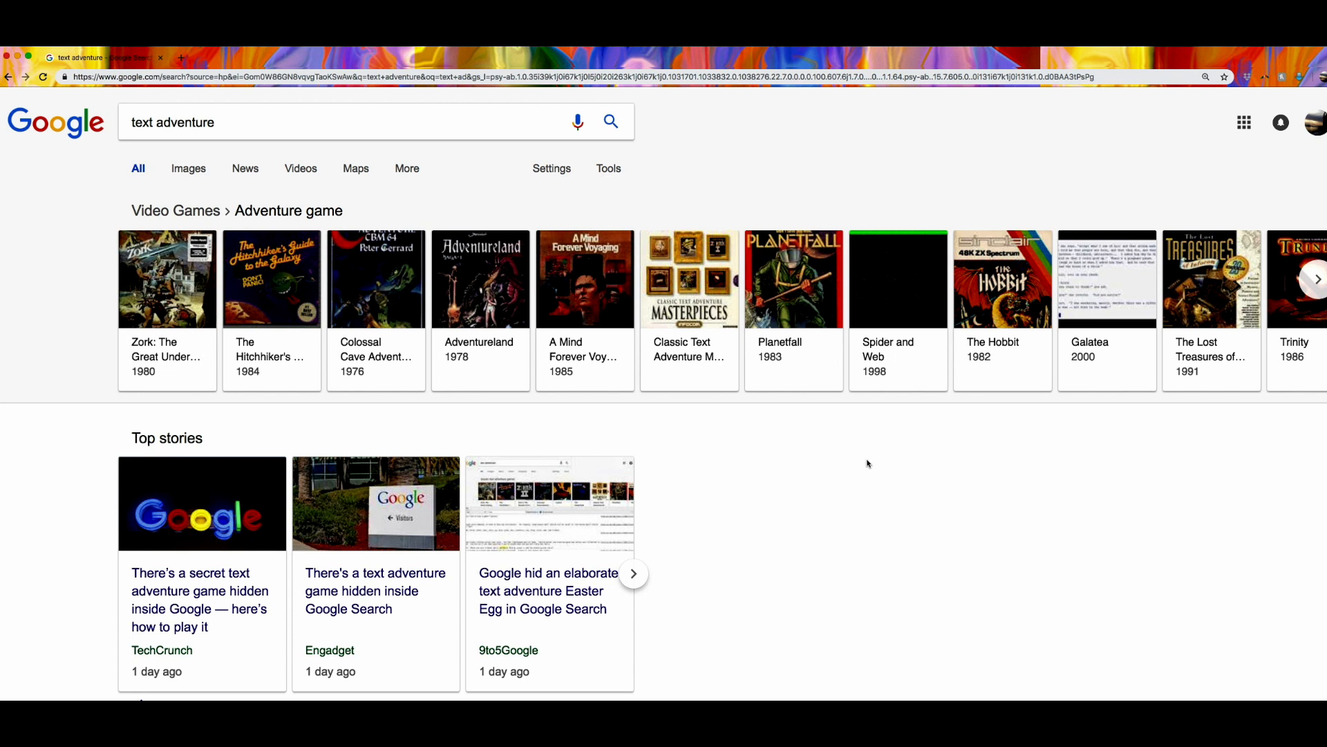
pyautogui.moveTo(865, 461)
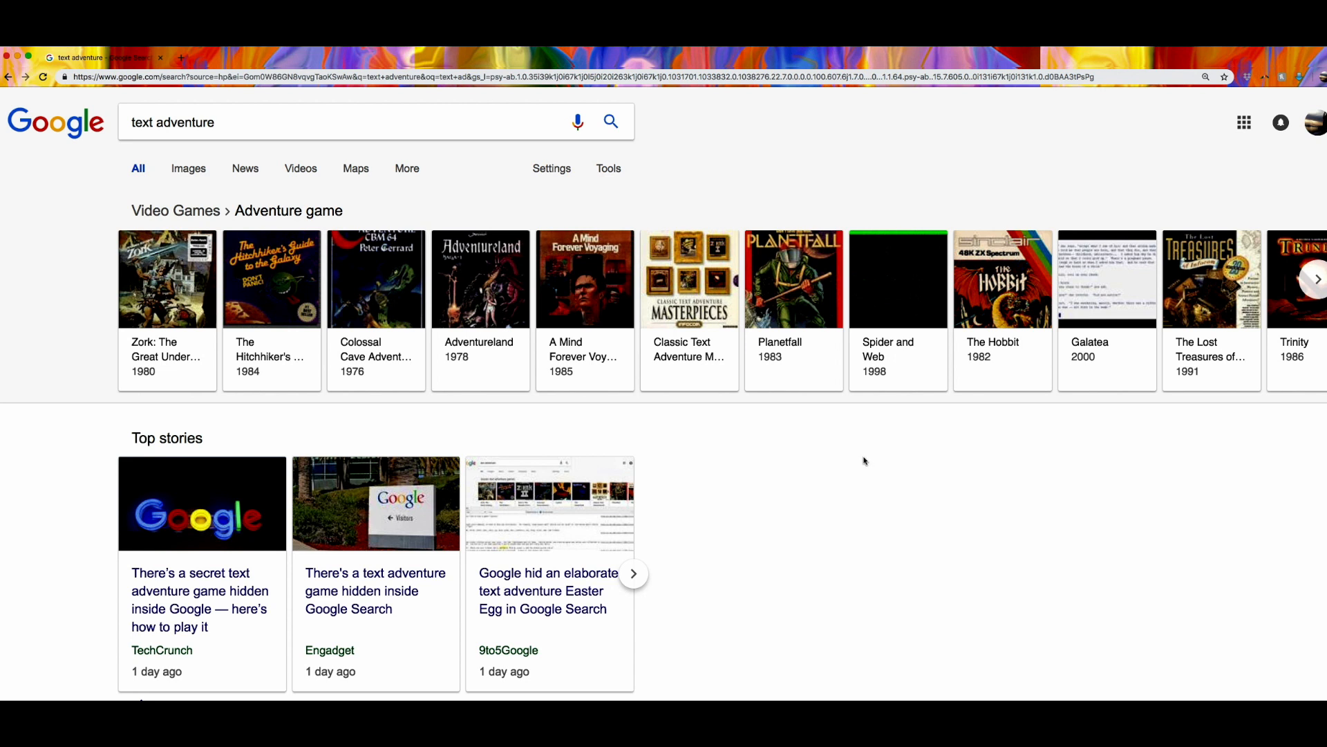
pyautogui.moveTo(654, 354)
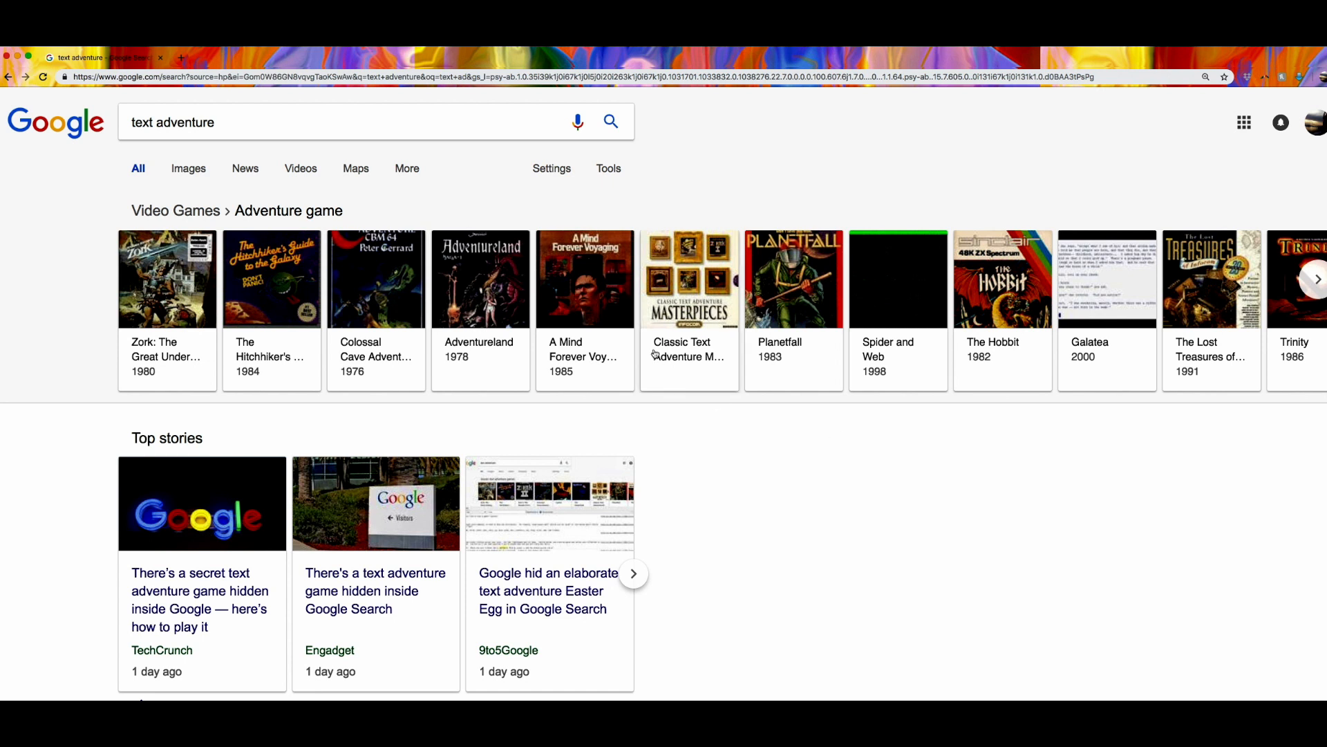
pyautogui.moveTo(826, 455)
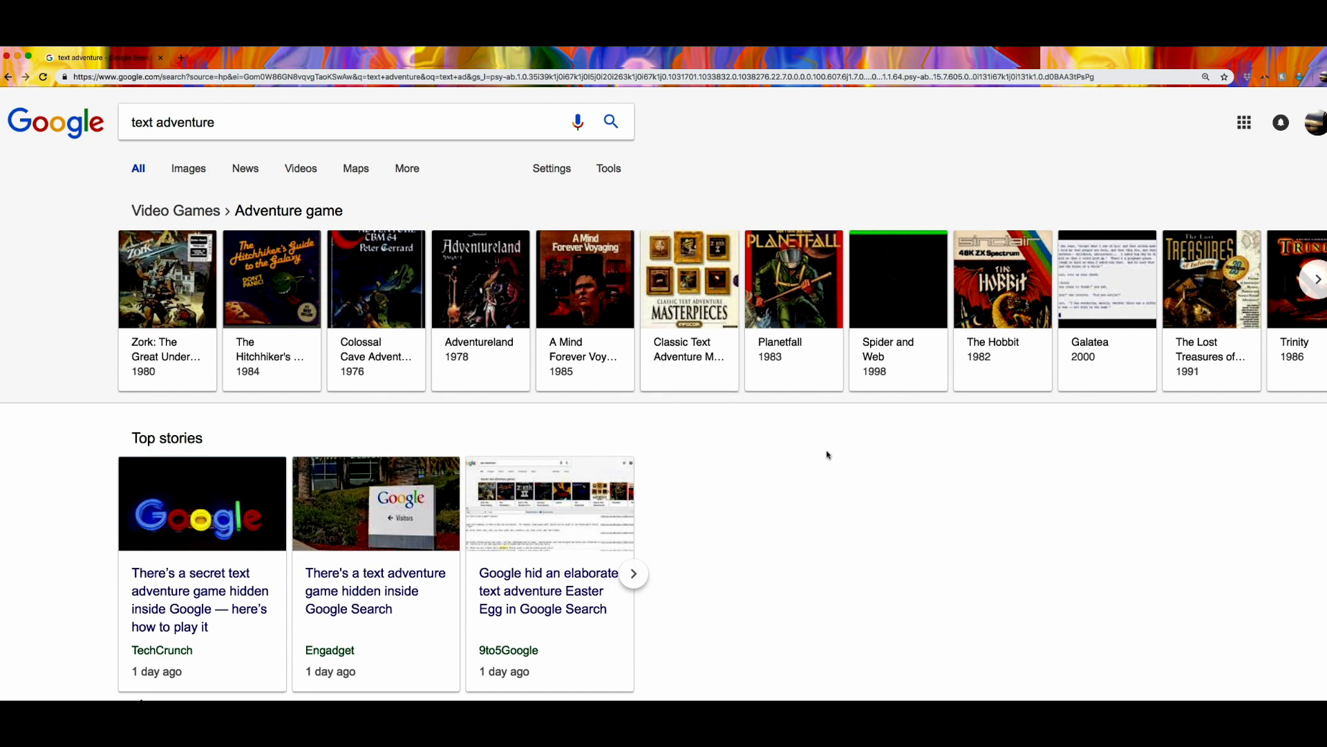
pyautogui.moveTo(862, 451)
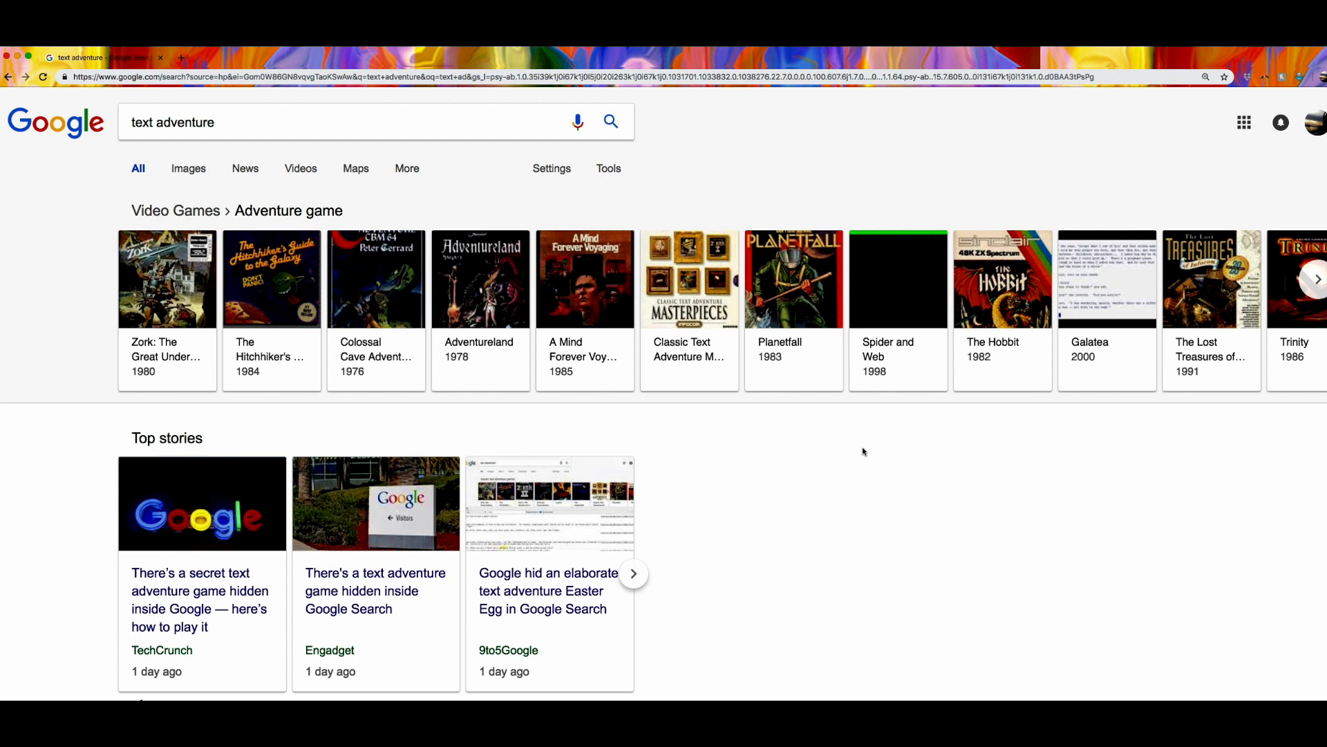
pyautogui.moveTo(857, 451)
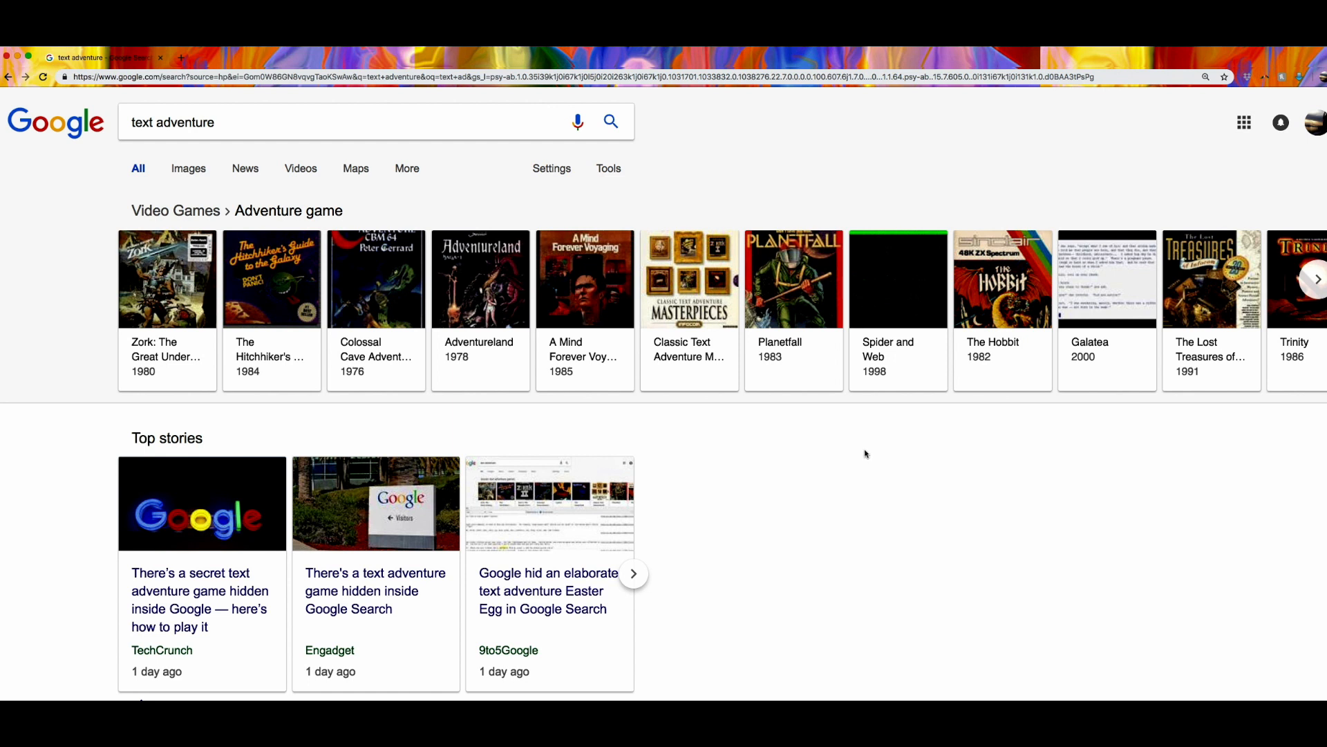
pyautogui.moveTo(863, 451)
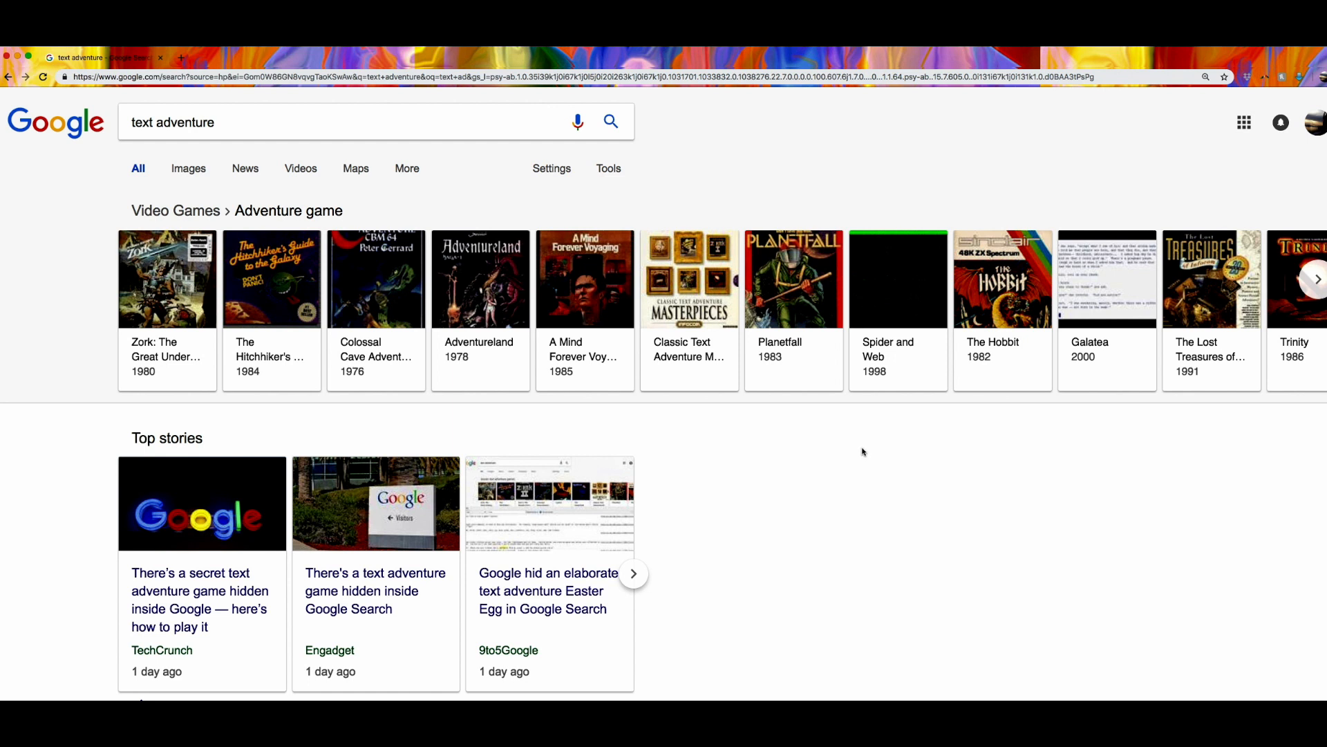
pyautogui.moveTo(677, 379)
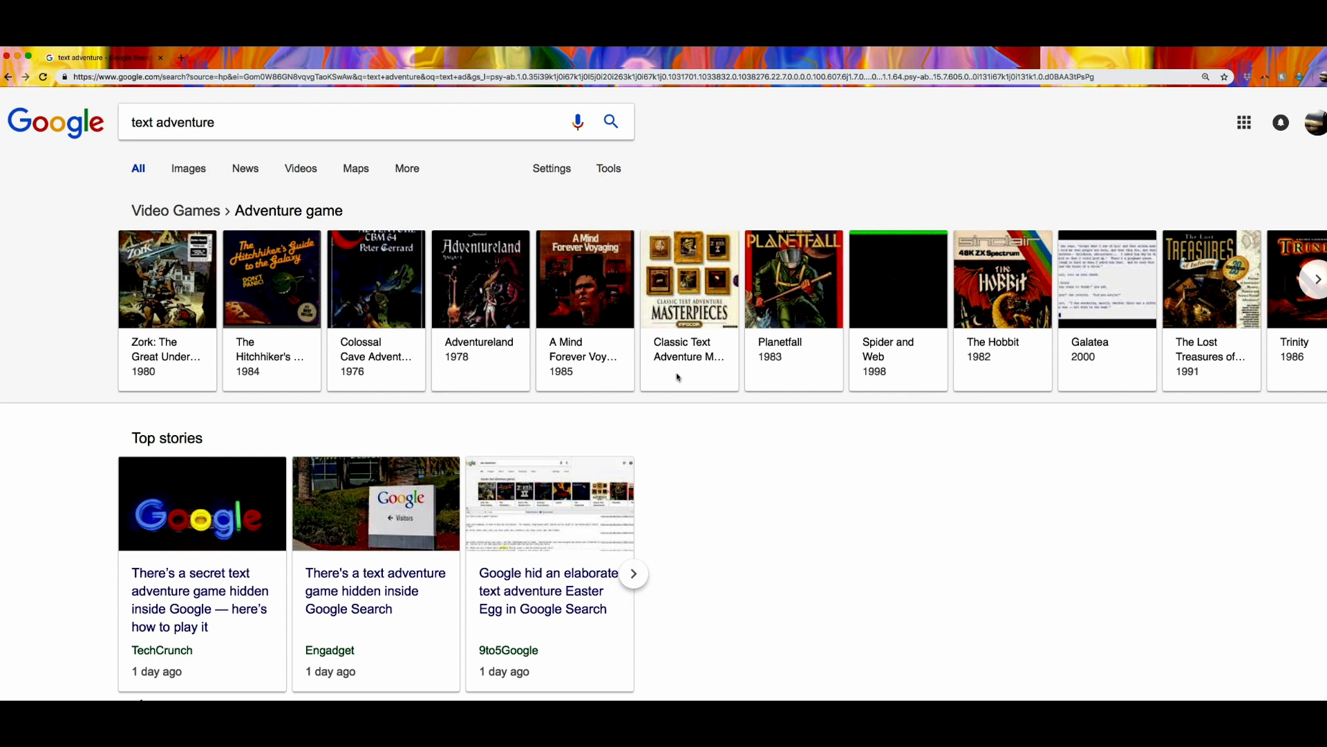
pyautogui.moveTo(888, 459)
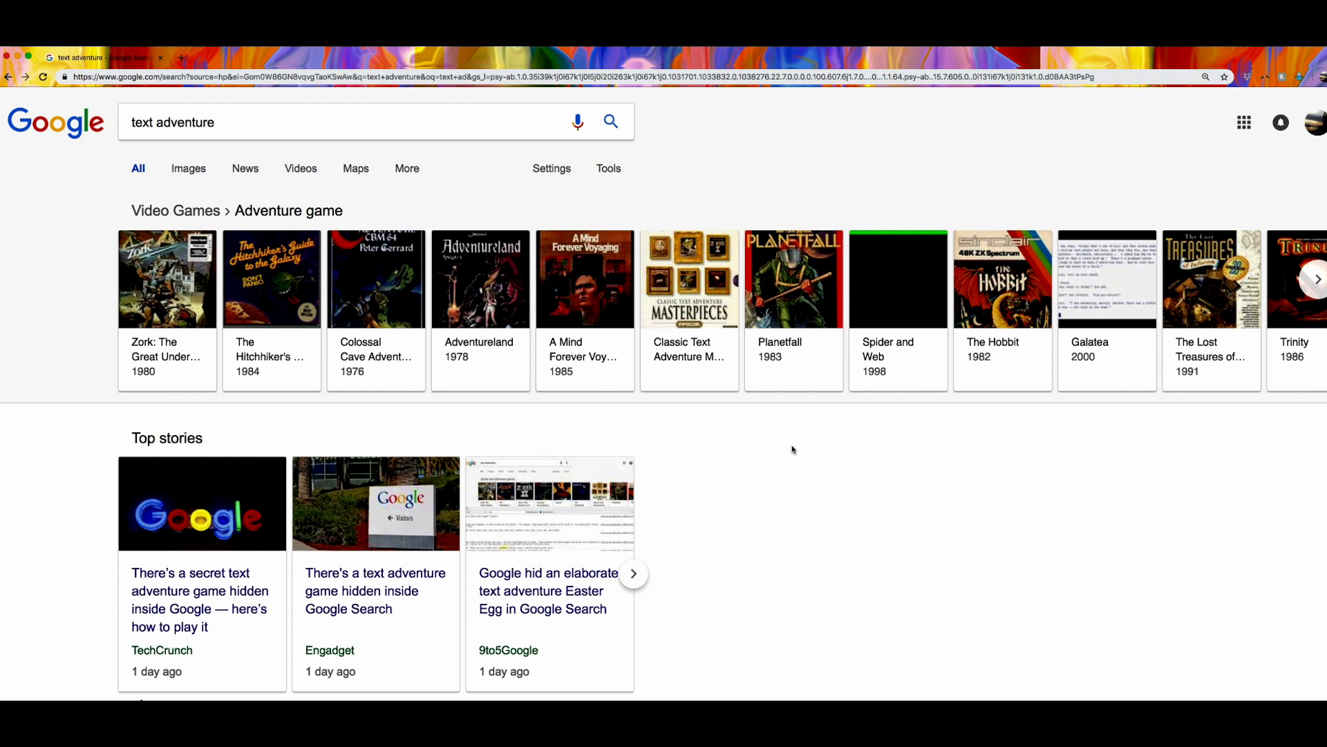
# - Inspect the page to open DevTools and show the Console with the 'Would you like to play a game?' prompt
pyautogui.rightClick(793, 449)
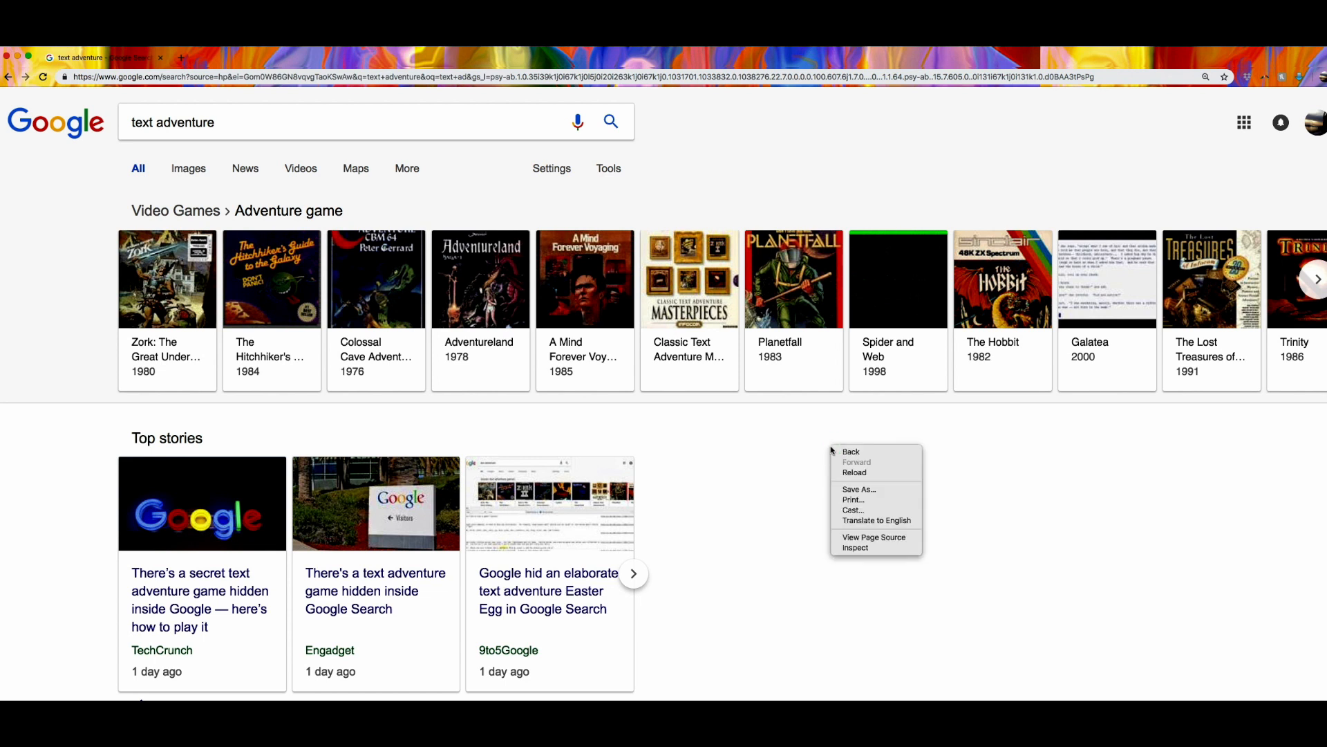
pyautogui.moveTo(801, 442)
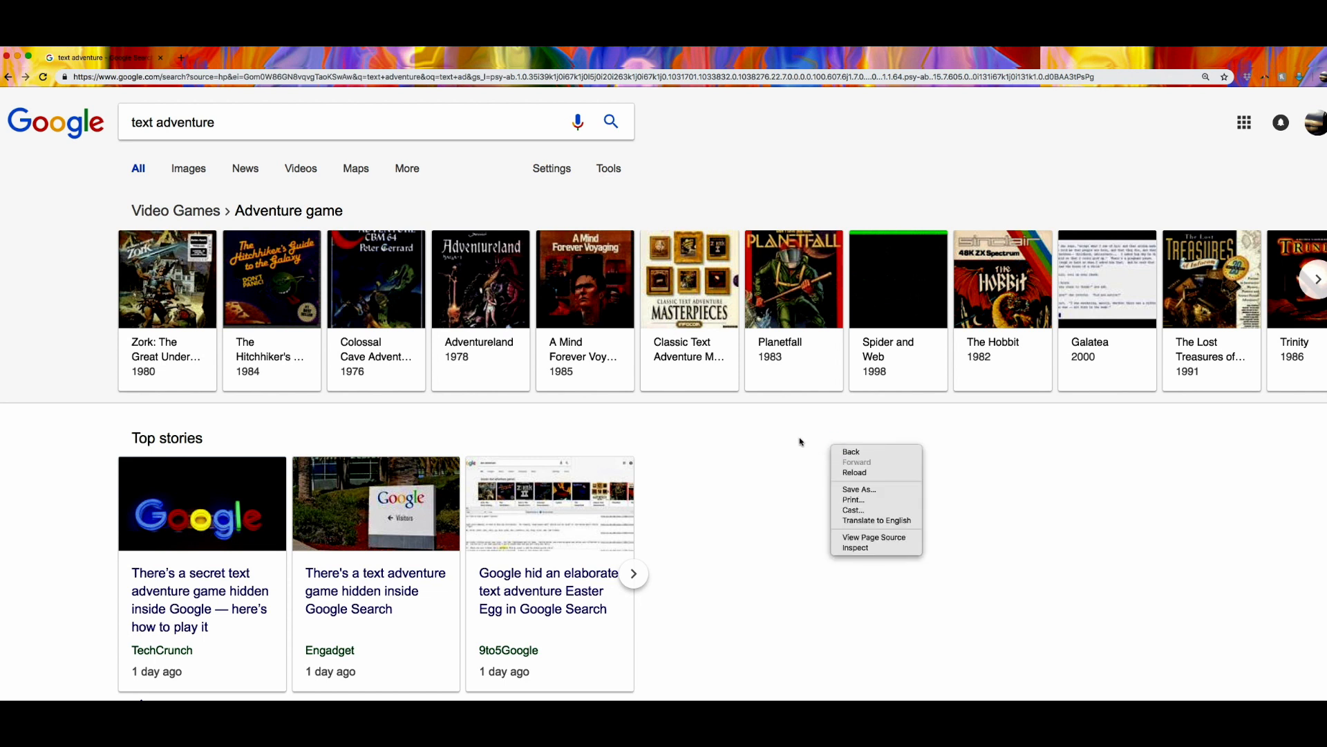
pyautogui.moveTo(853, 510)
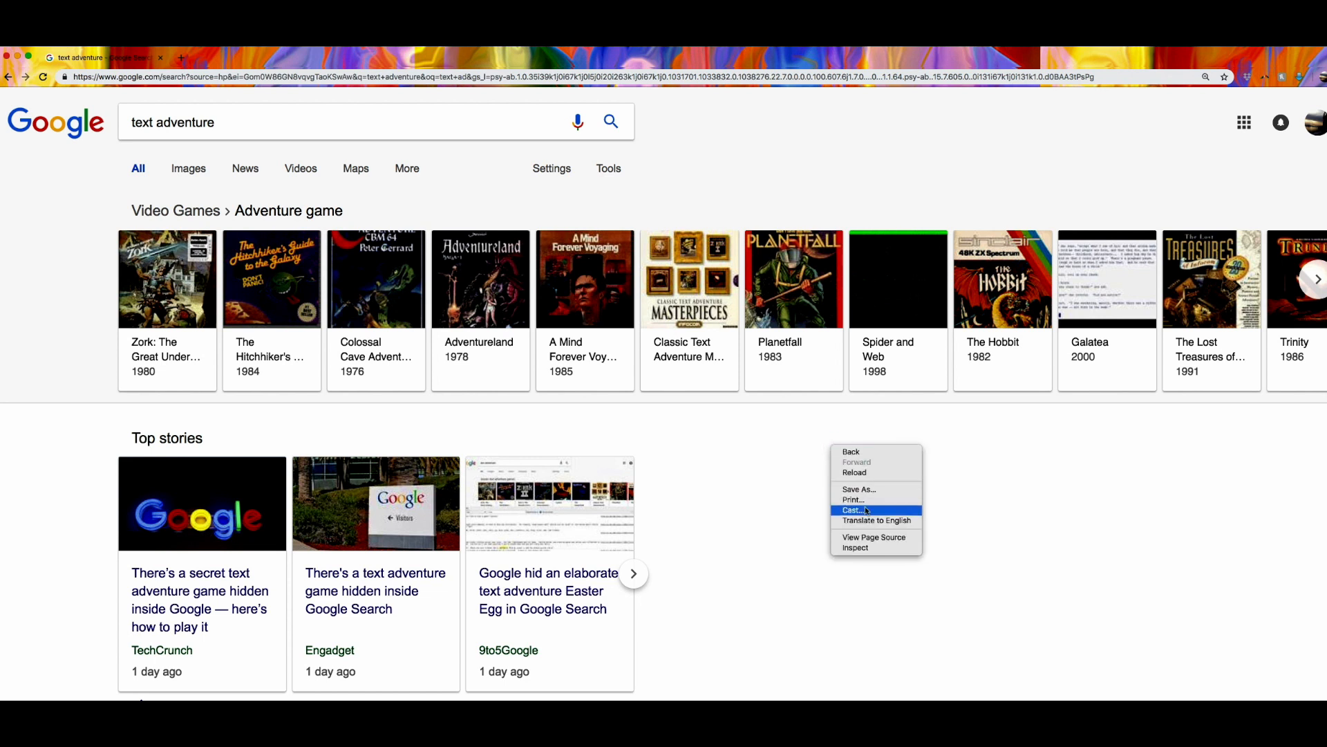
pyautogui.moveTo(855, 547)
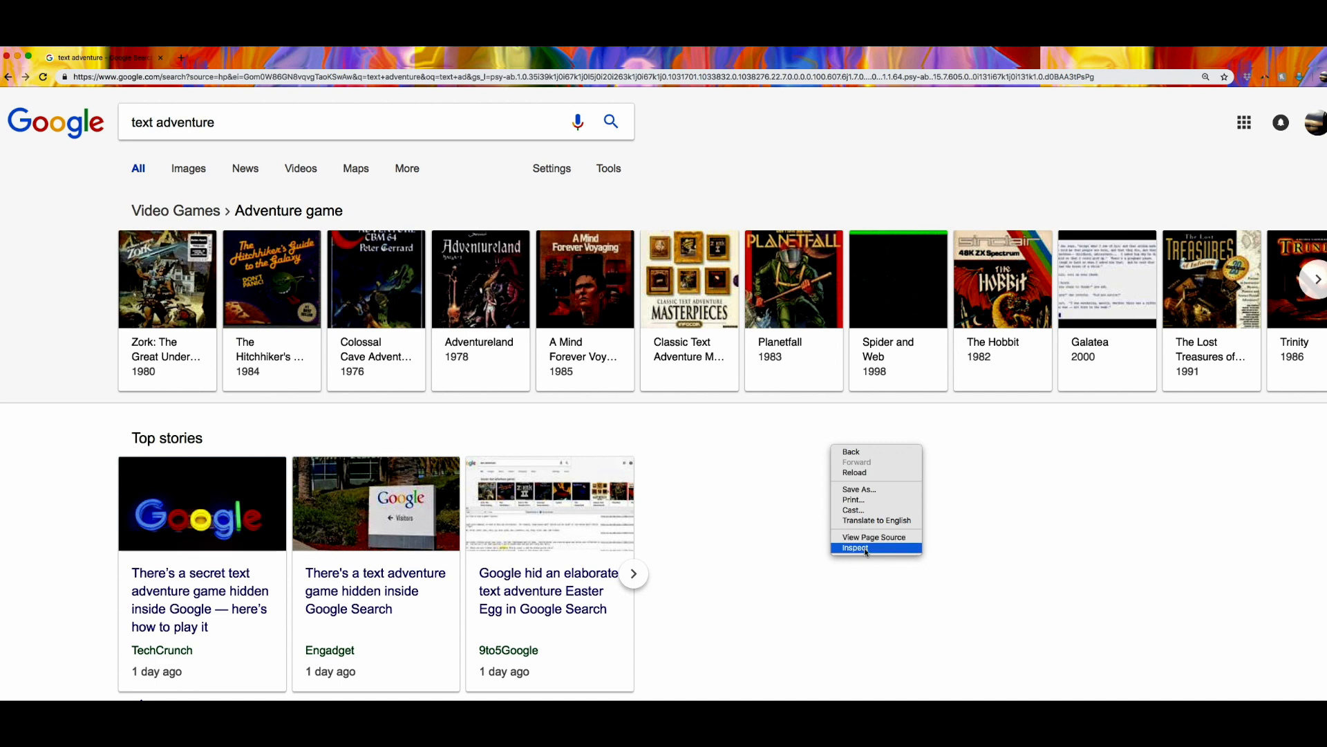
pyautogui.click(863, 551)
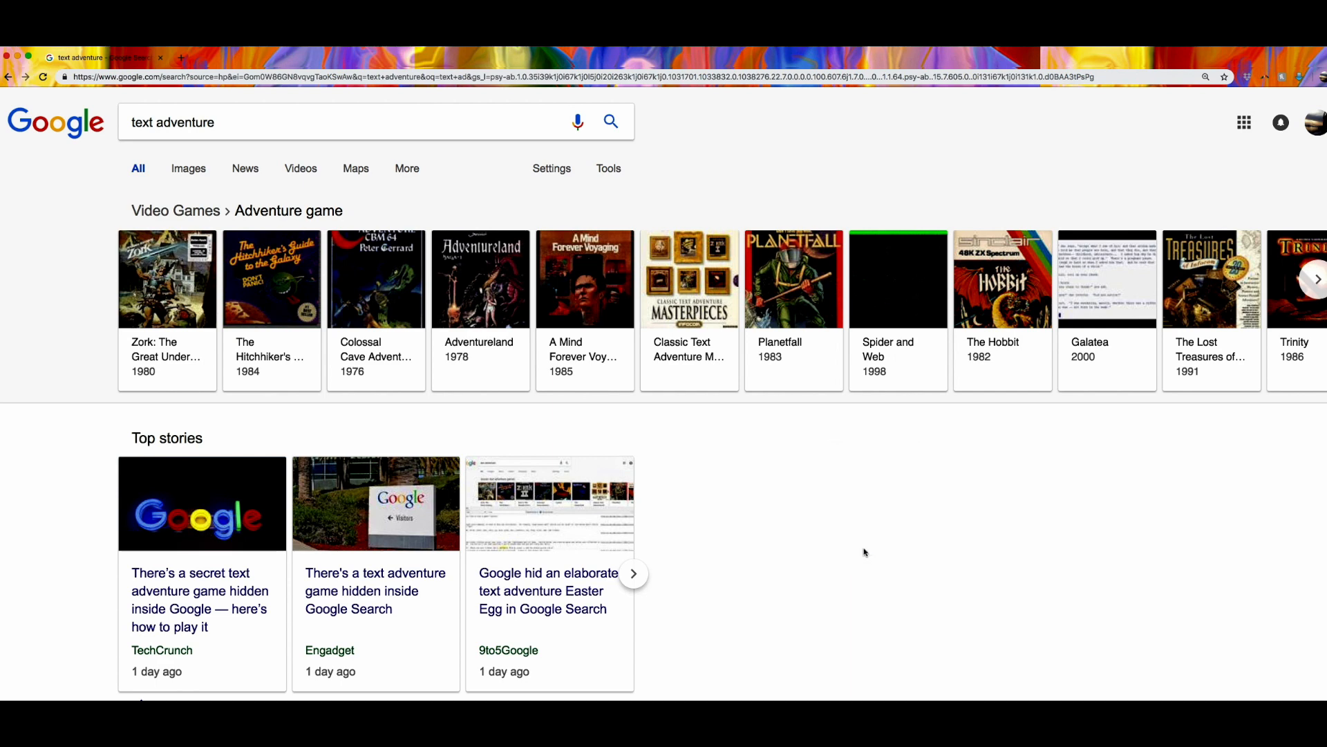
pyautogui.press('F12')
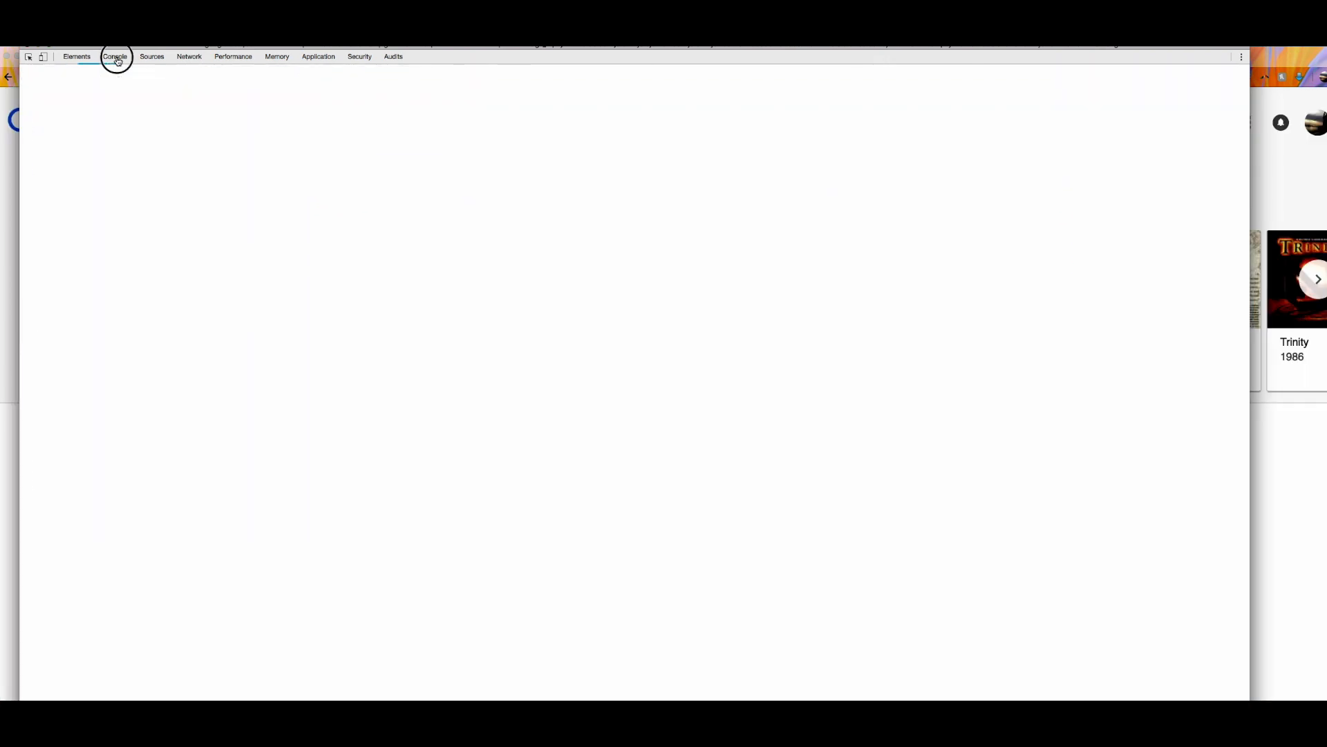
pyautogui.click(115, 55)
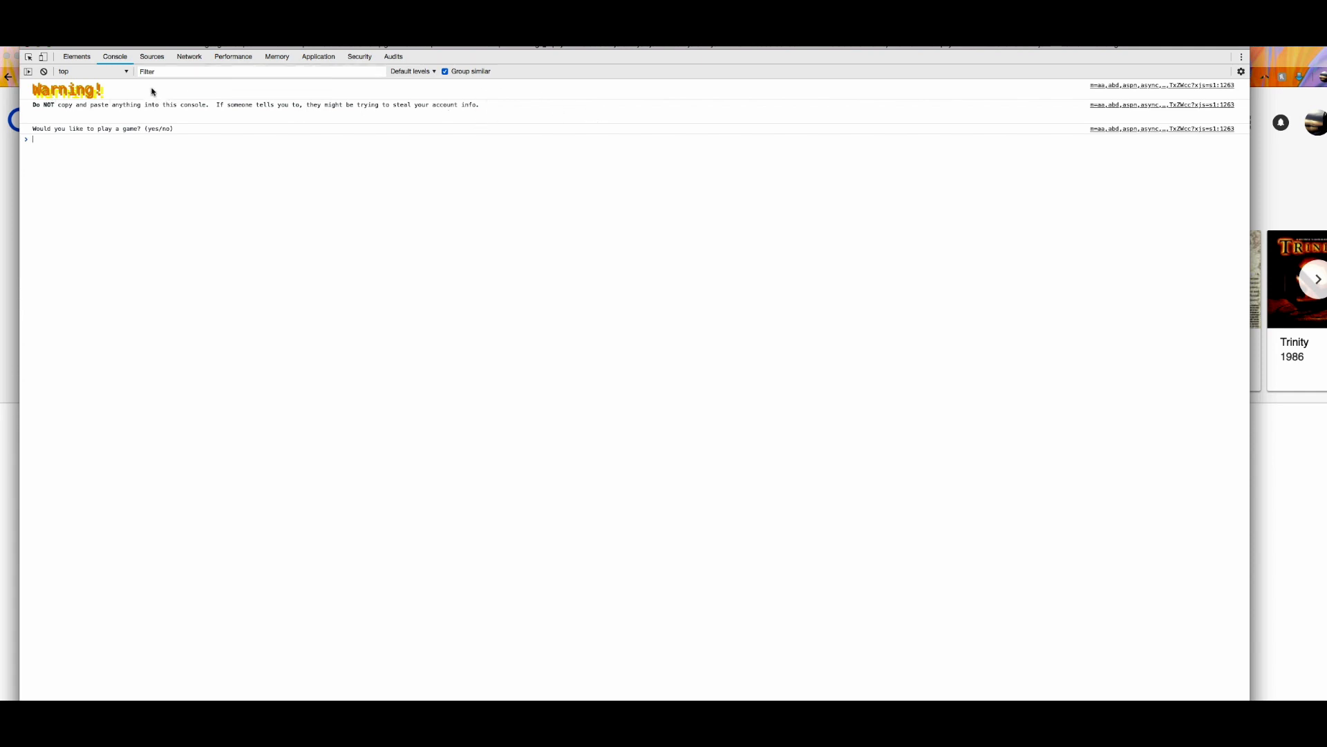
pyautogui.moveTo(224, 116)
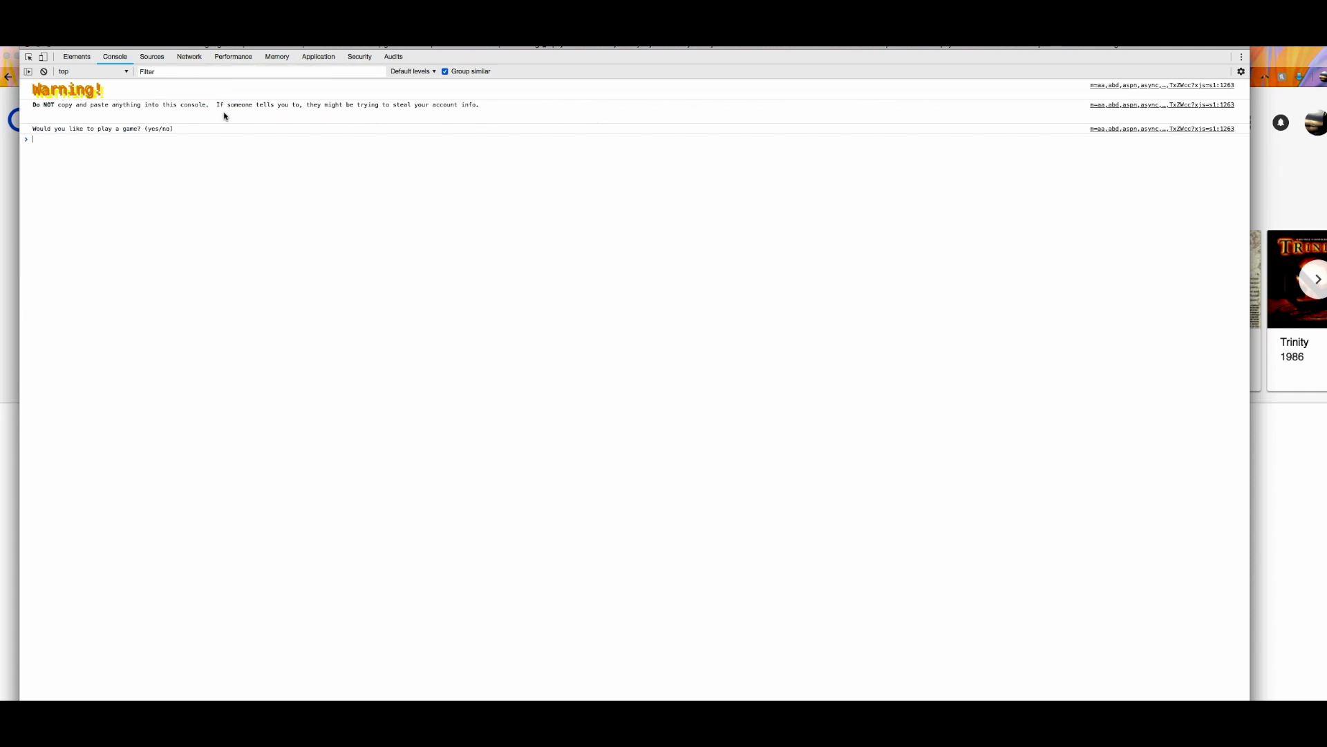
pyautogui.moveTo(167, 100)
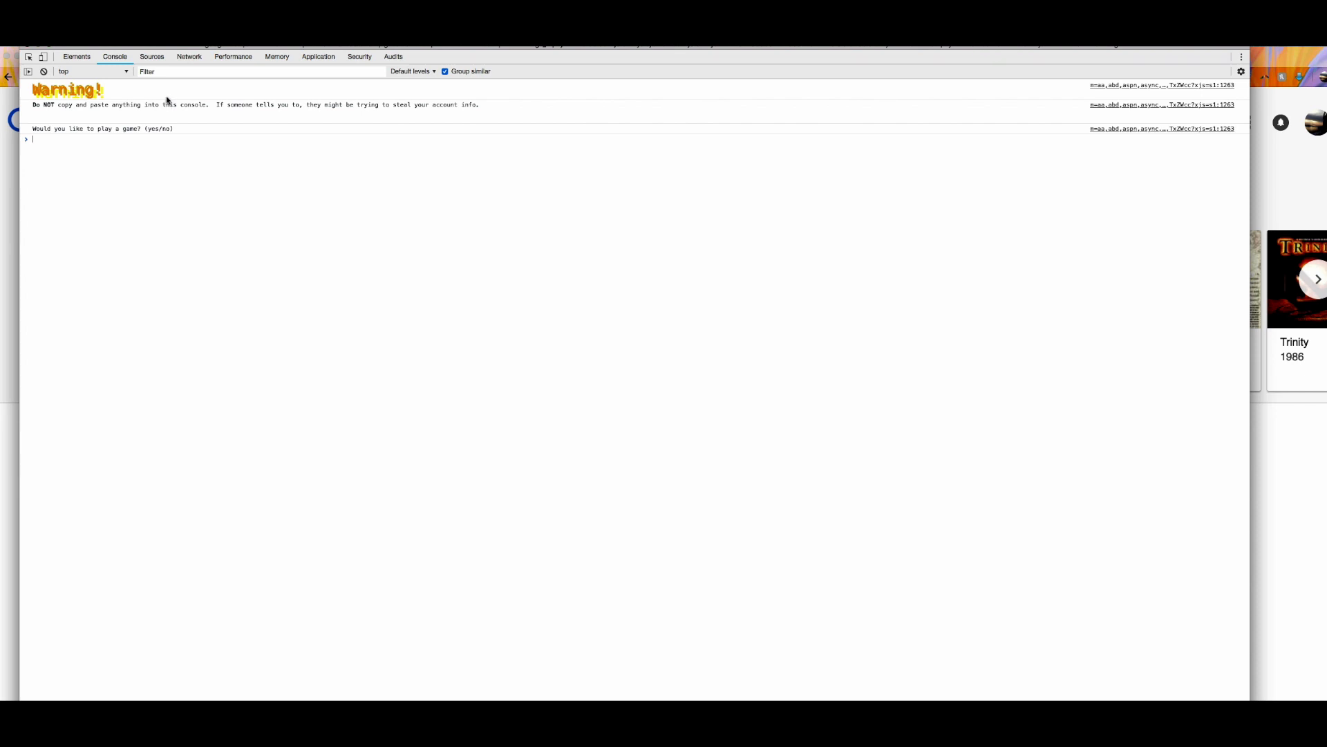
pyautogui.moveTo(107, 114)
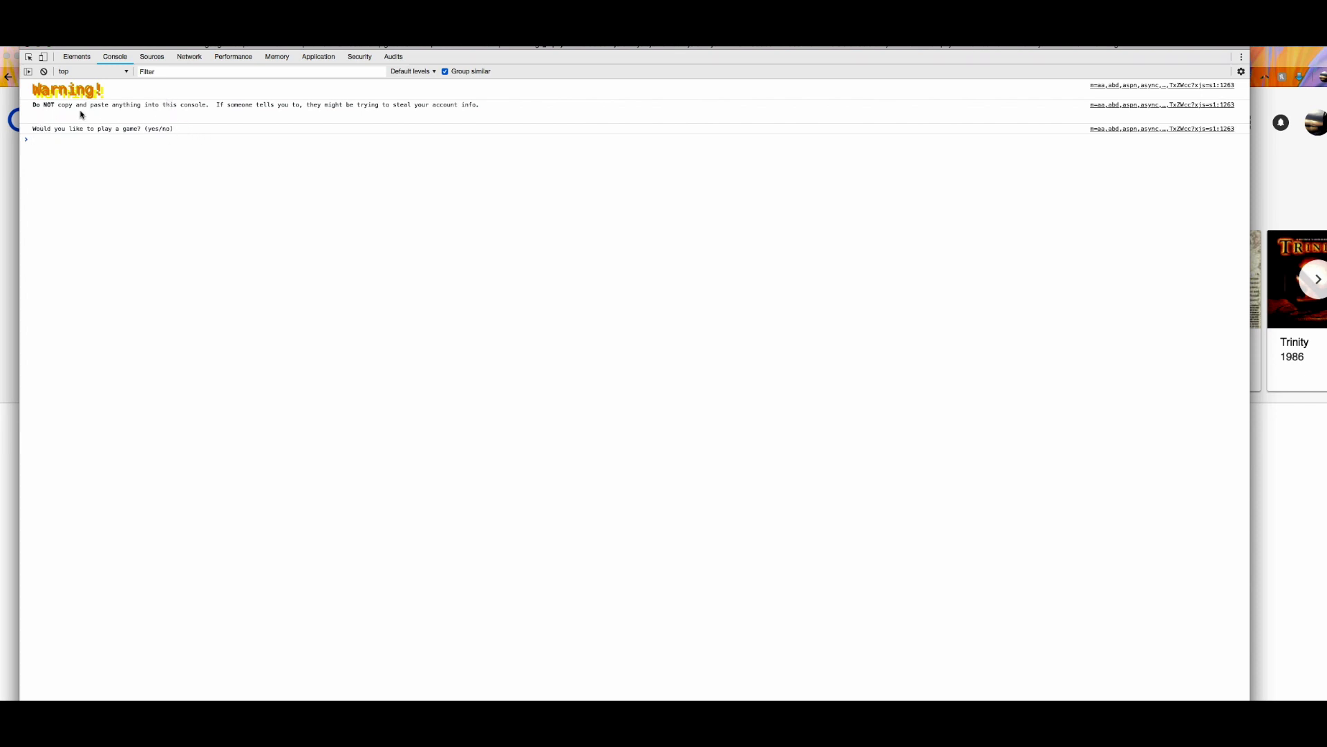
pyautogui.moveTo(123, 138)
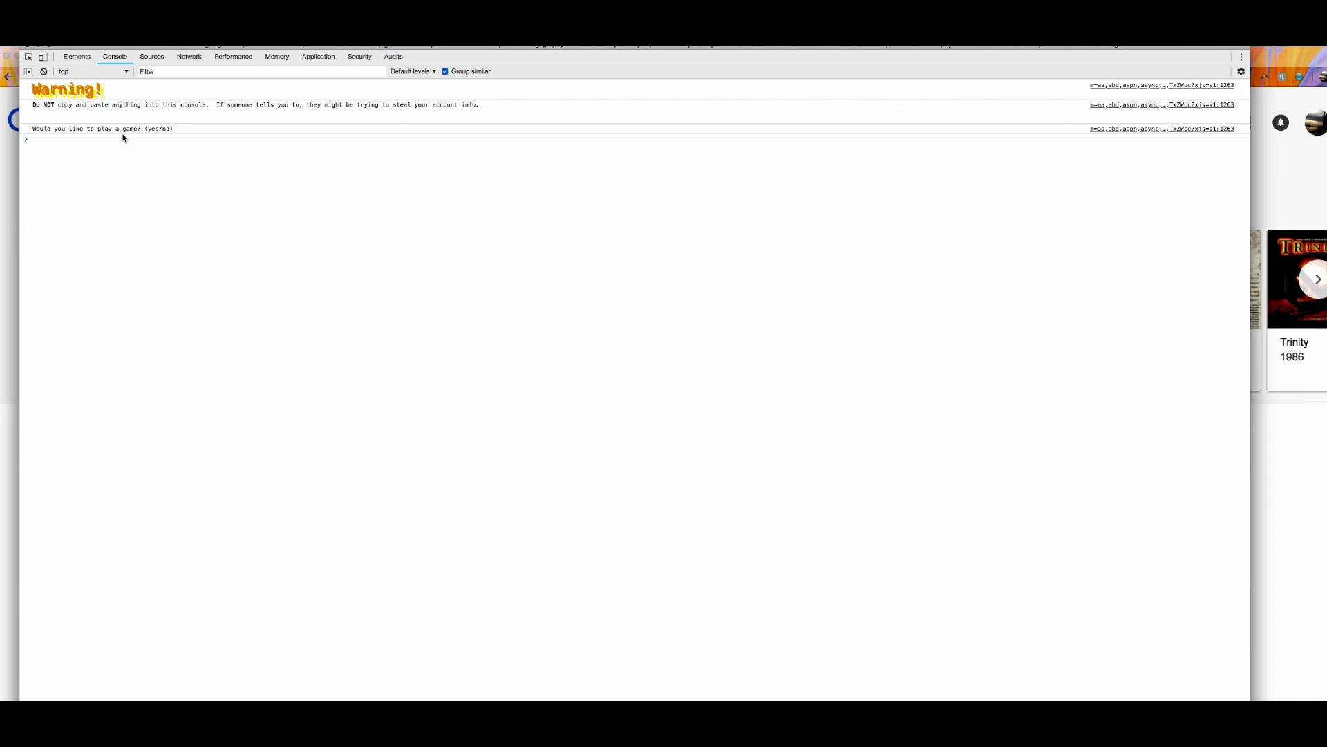
pyautogui.moveTo(149, 136)
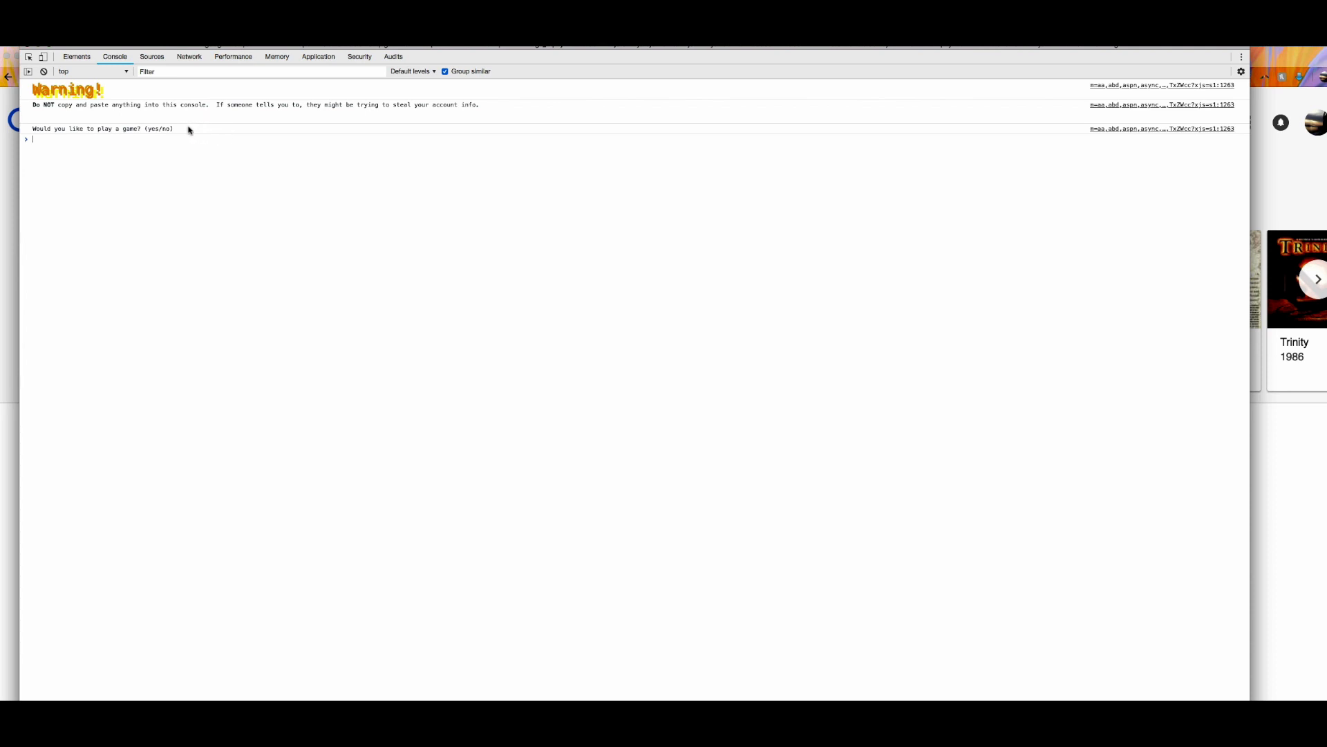
pyautogui.moveTo(235, 135)
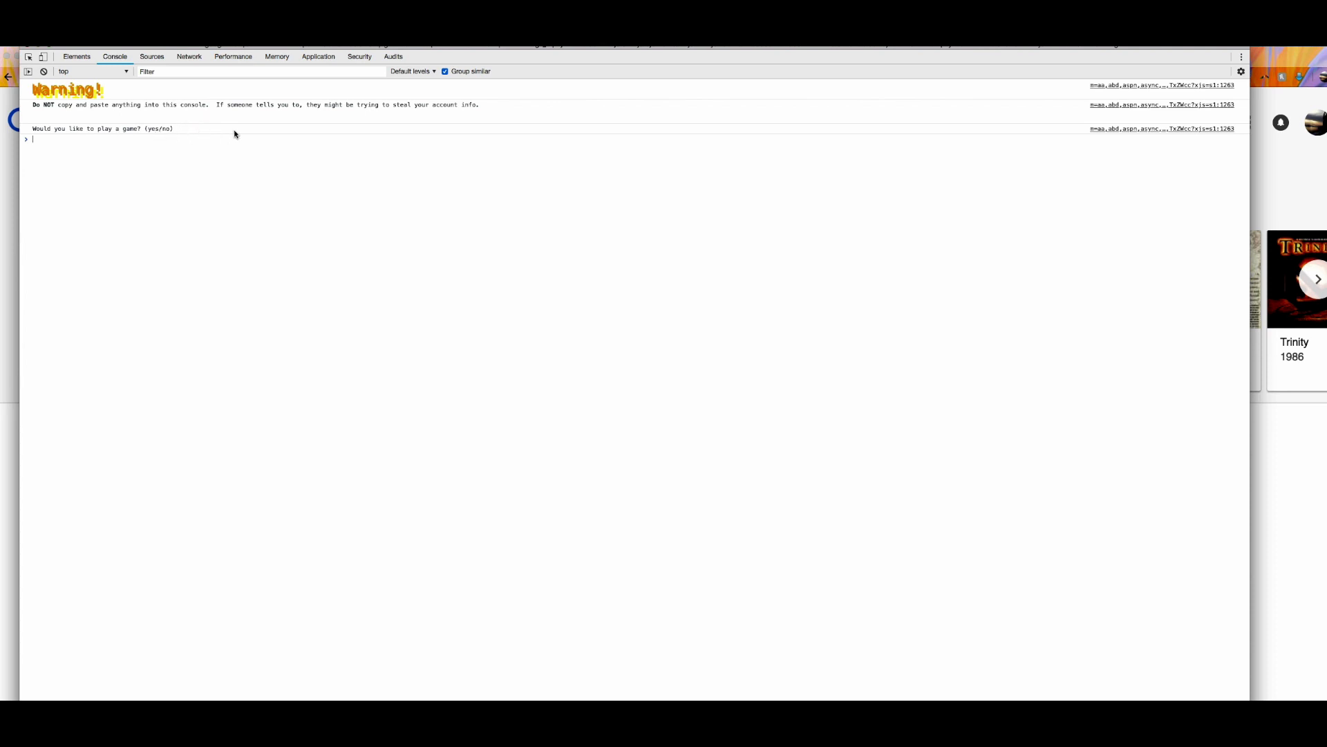
pyautogui.moveTo(178, 131)
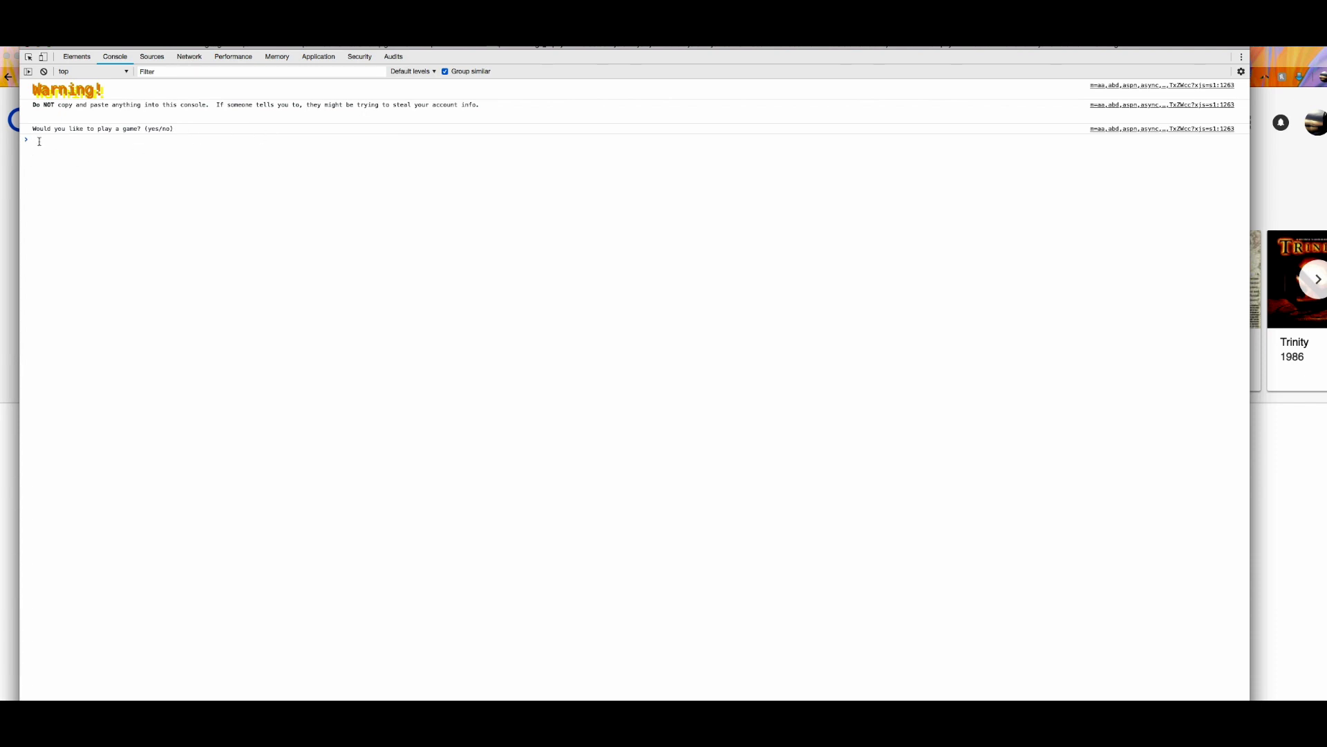
pyautogui.write('yes')
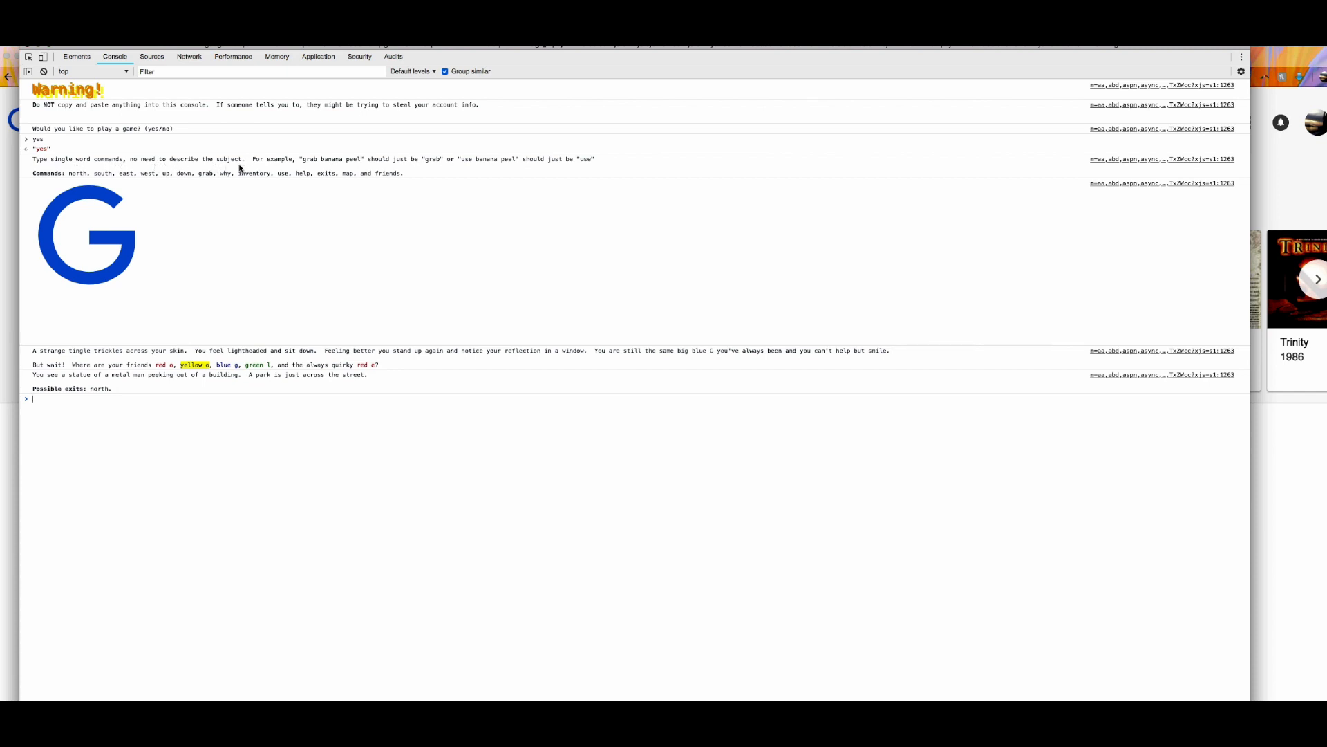
pyautogui.moveTo(394, 170)
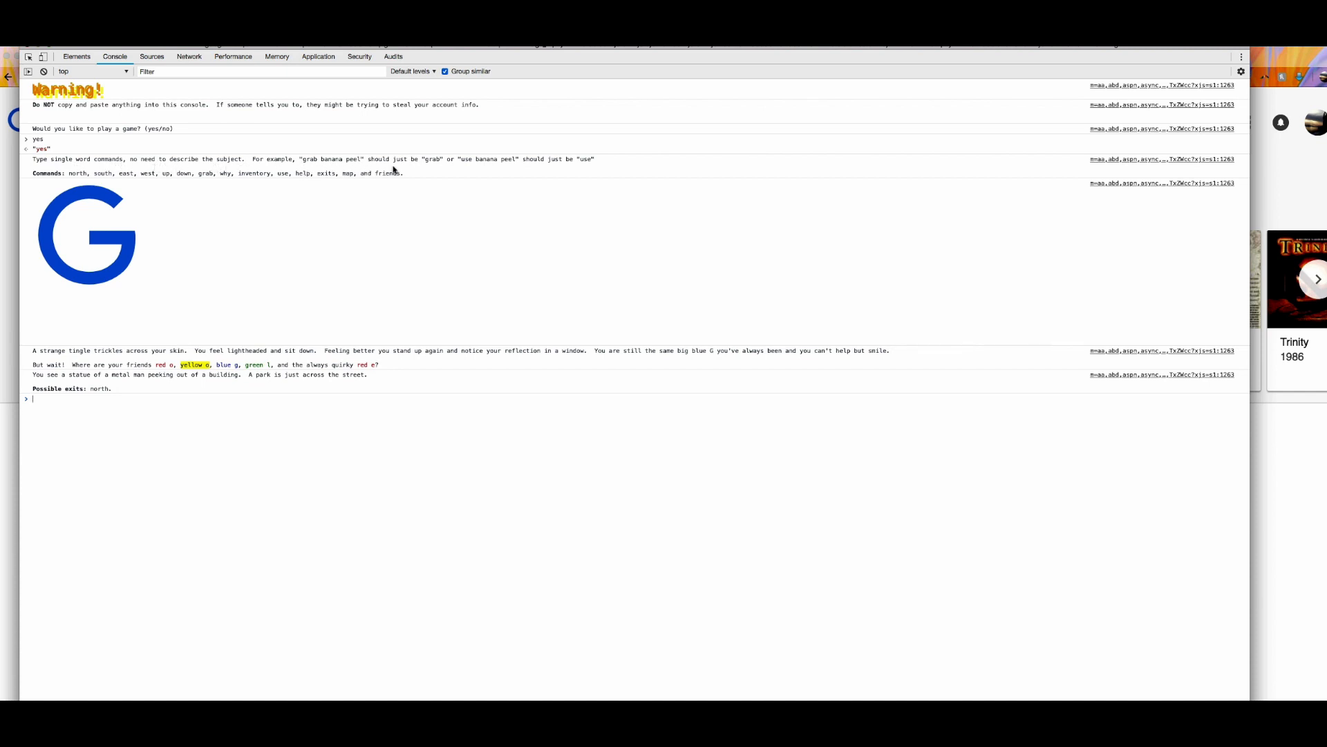
pyautogui.moveTo(533, 169)
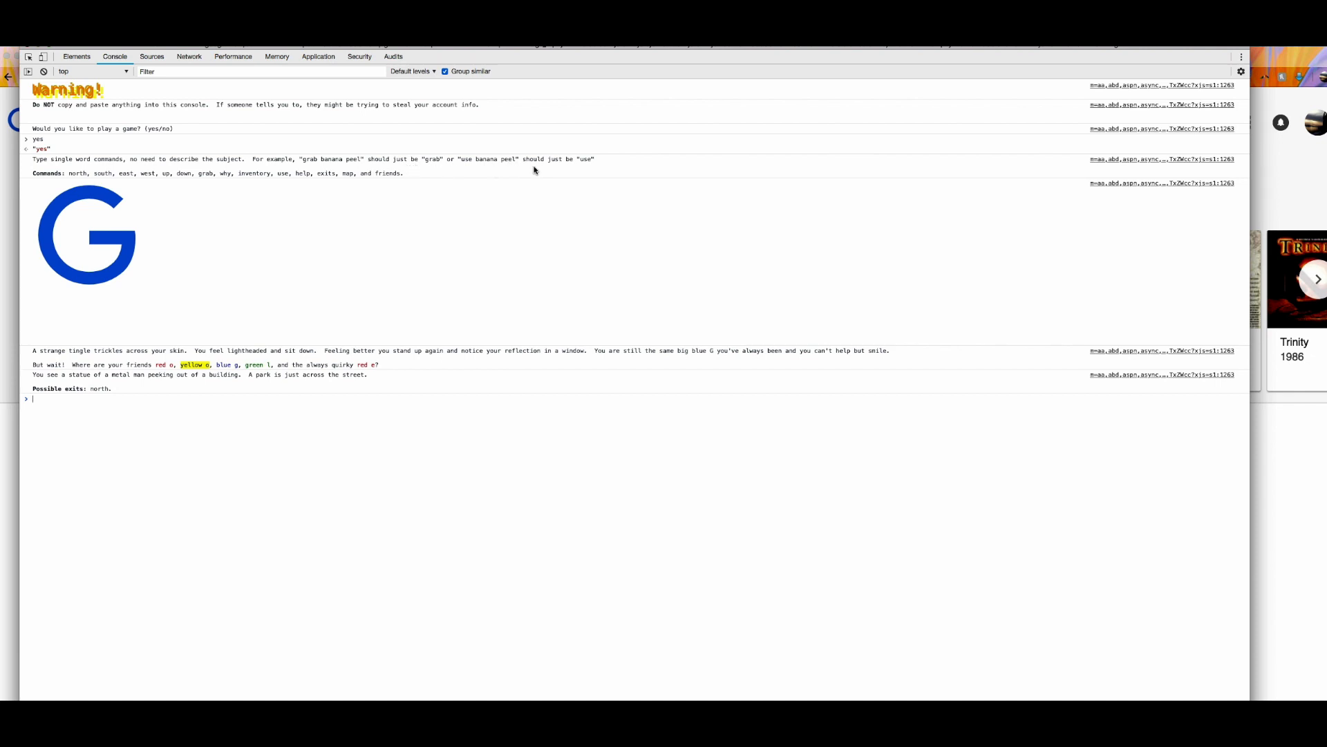
pyautogui.moveTo(593, 156)
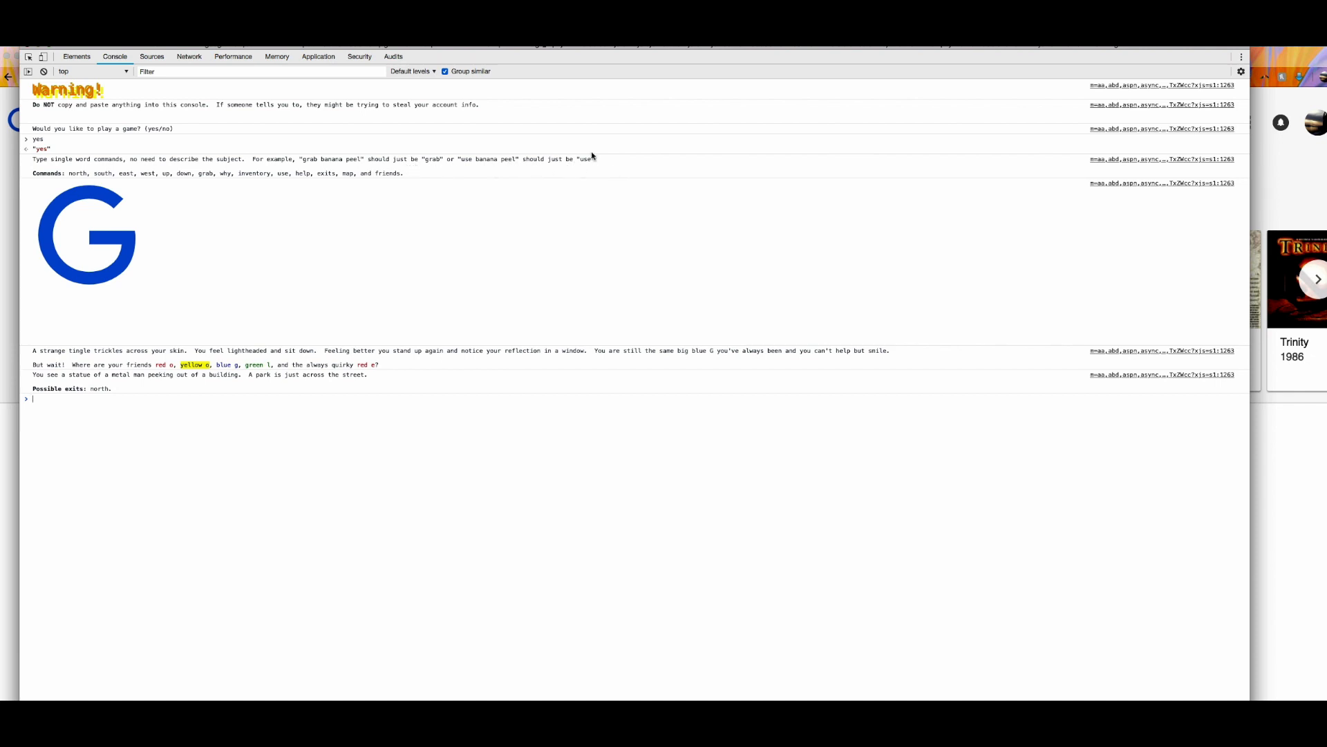
pyautogui.moveTo(553, 180)
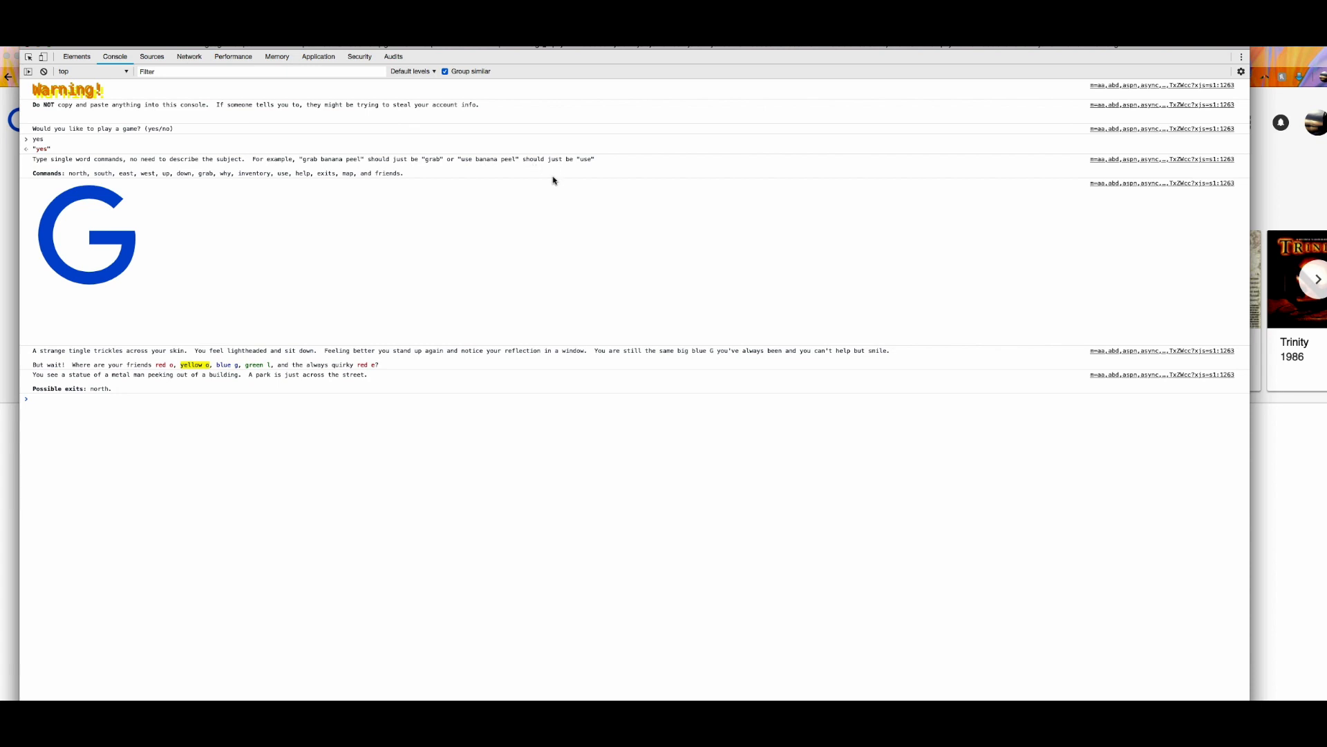
pyautogui.moveTo(407, 201)
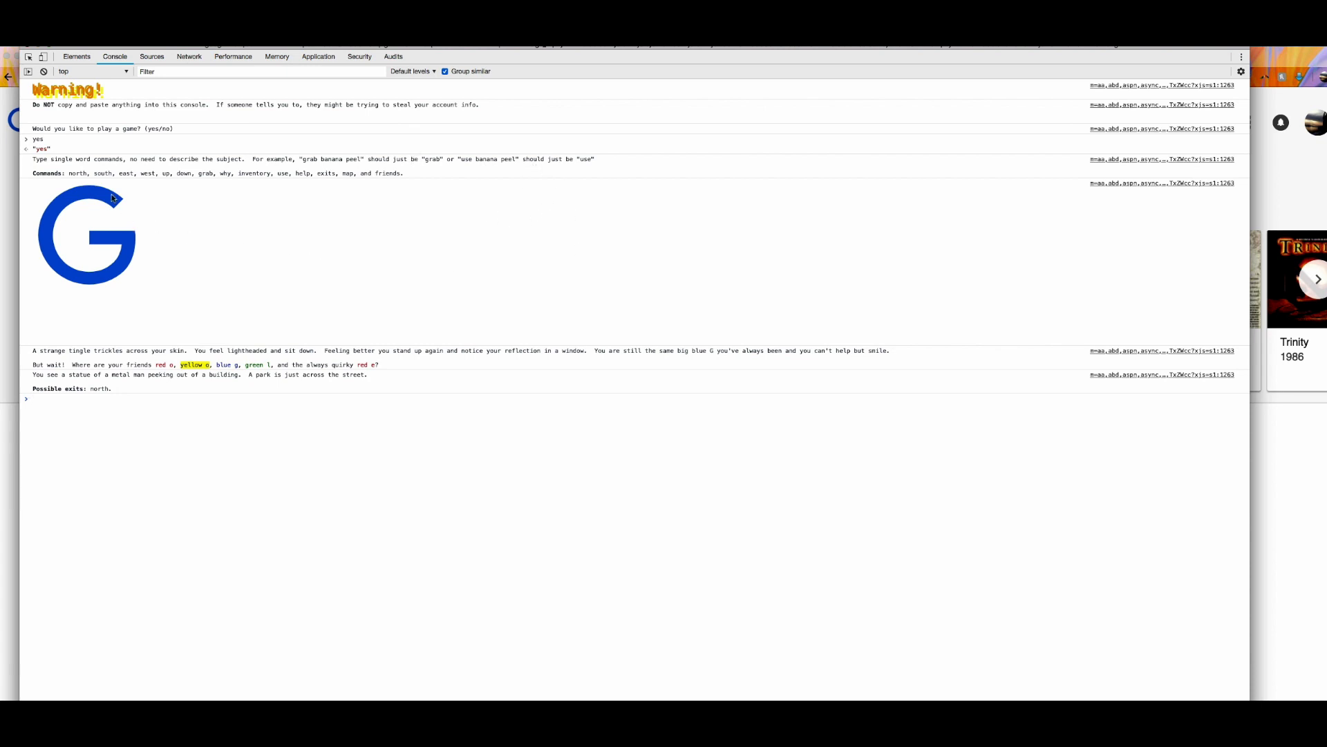
pyautogui.moveTo(173, 261)
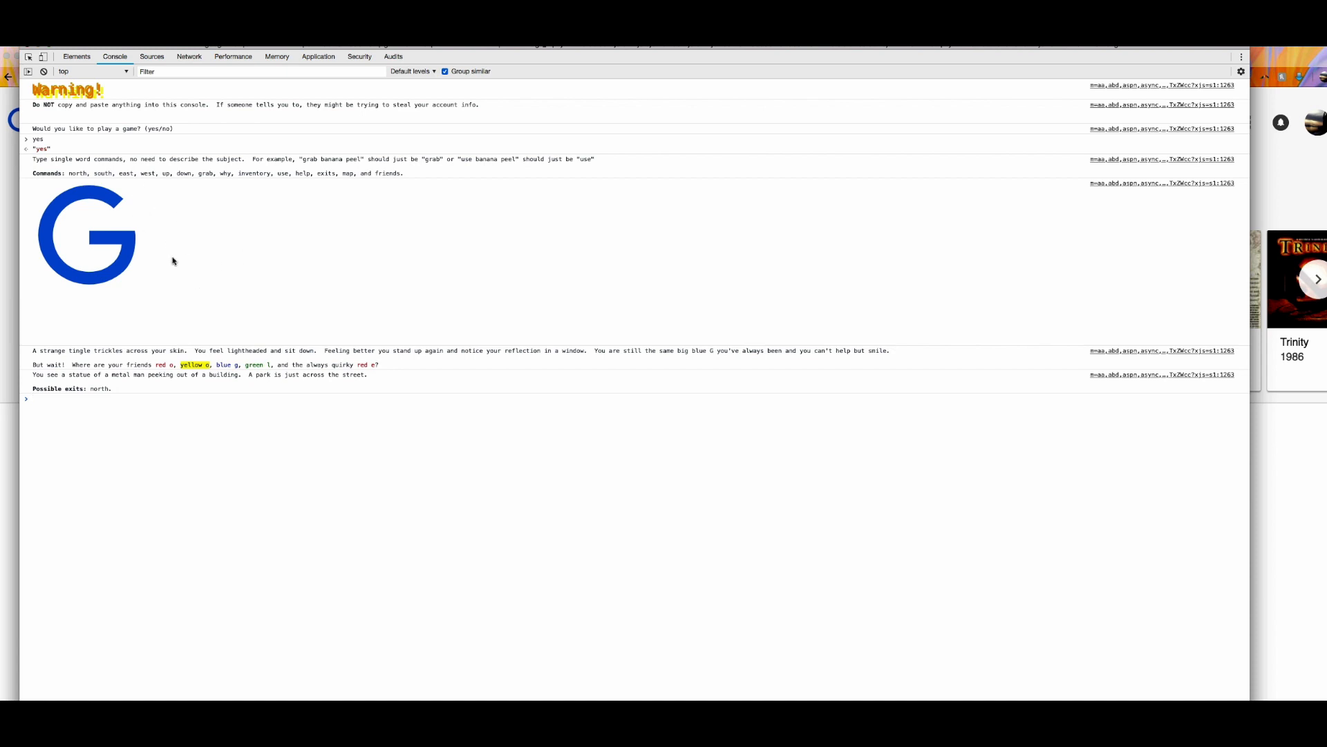
pyautogui.moveTo(383, 371)
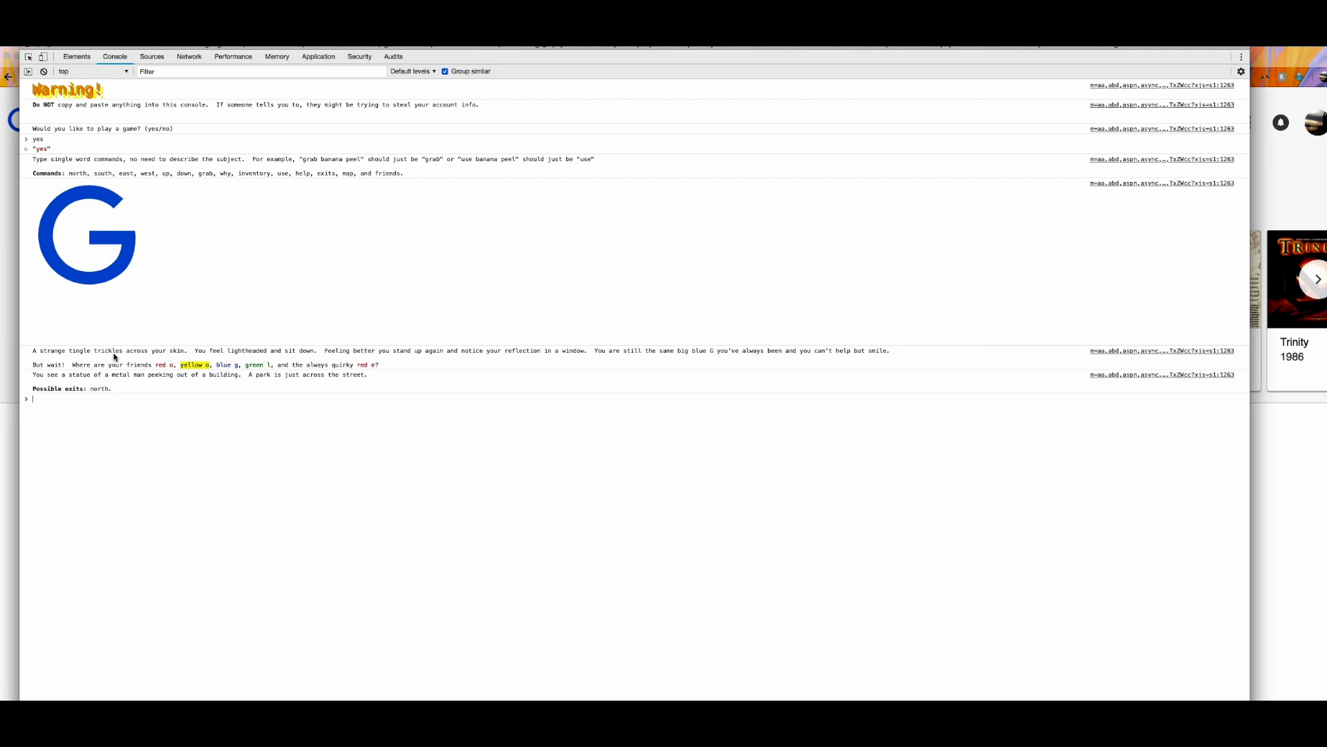
pyautogui.moveTo(172, 357)
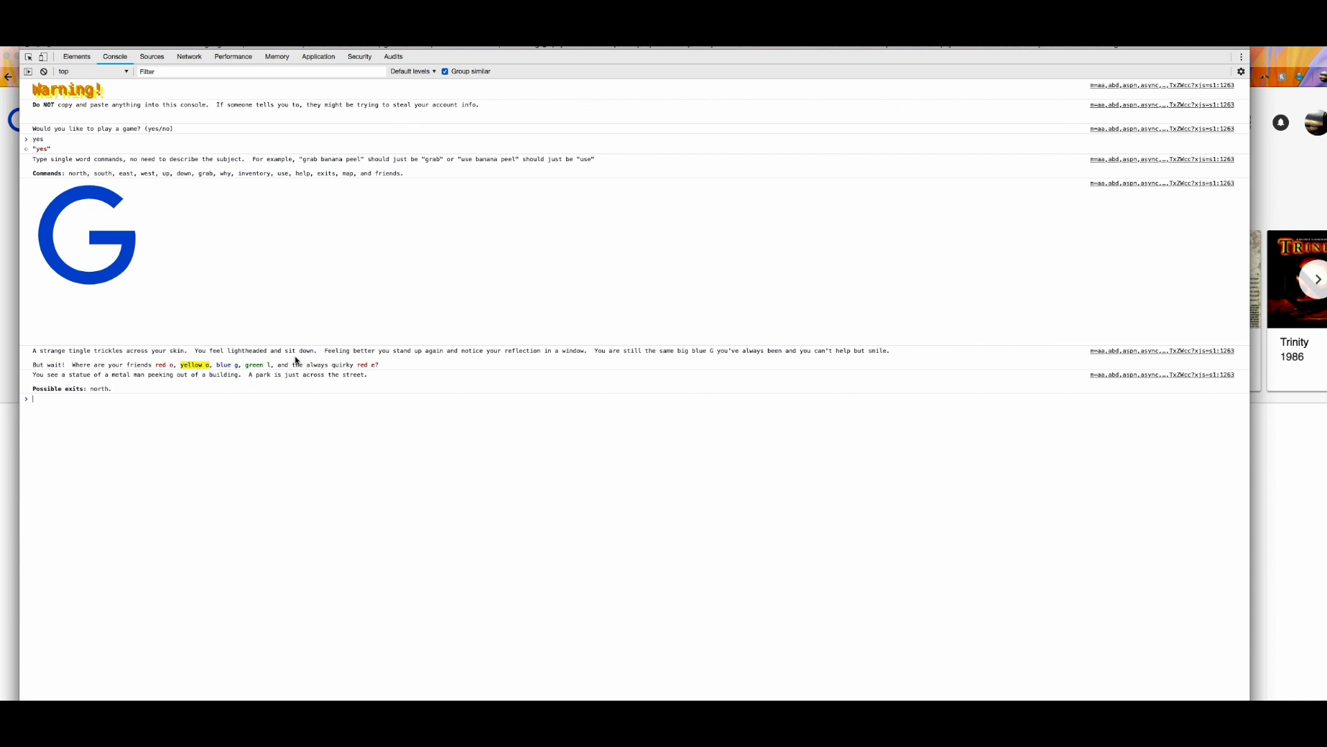
pyautogui.moveTo(379, 355)
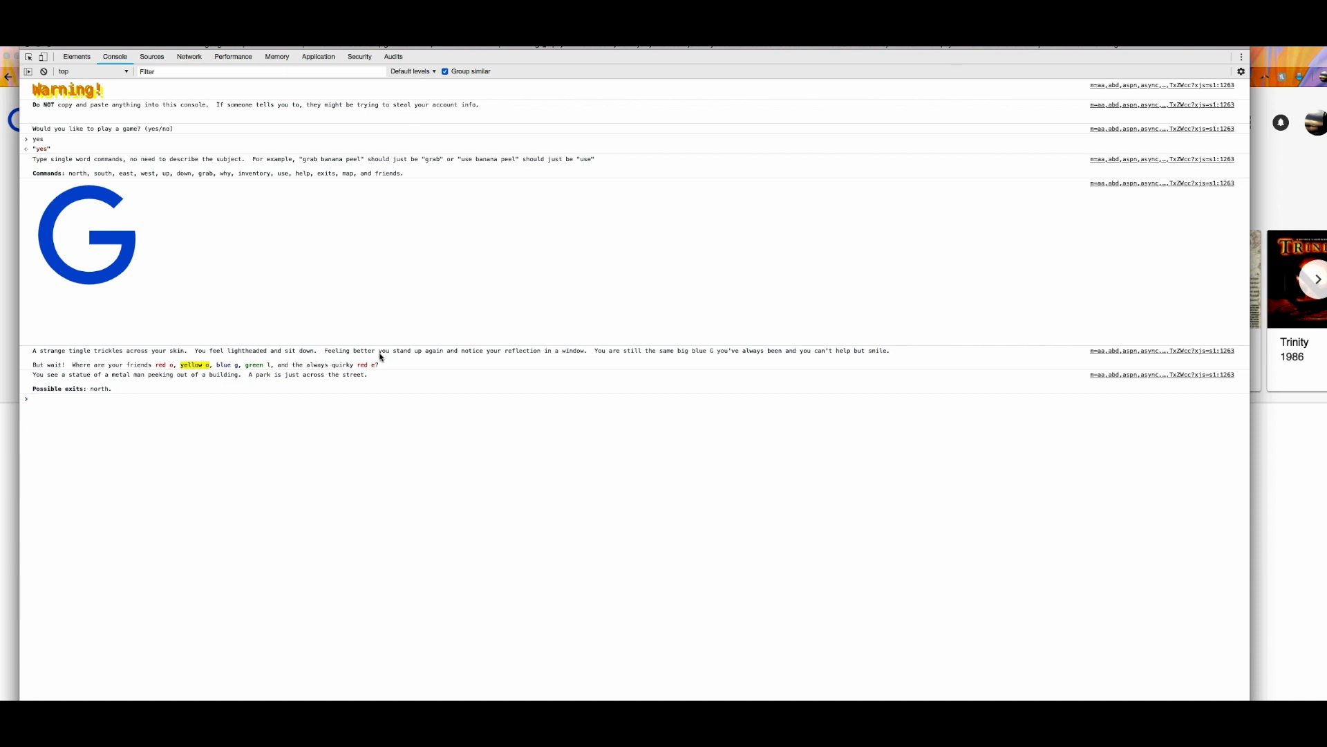
pyautogui.moveTo(473, 358)
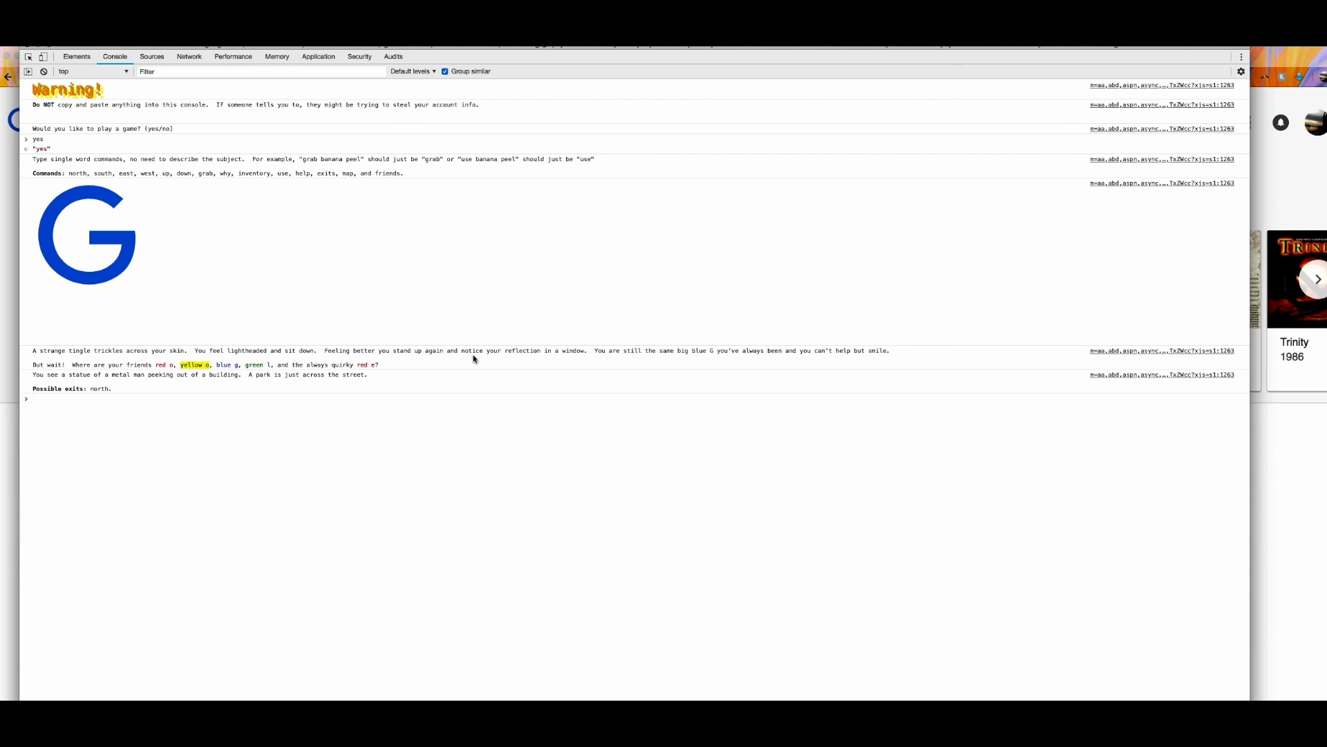
pyautogui.moveTo(611, 357)
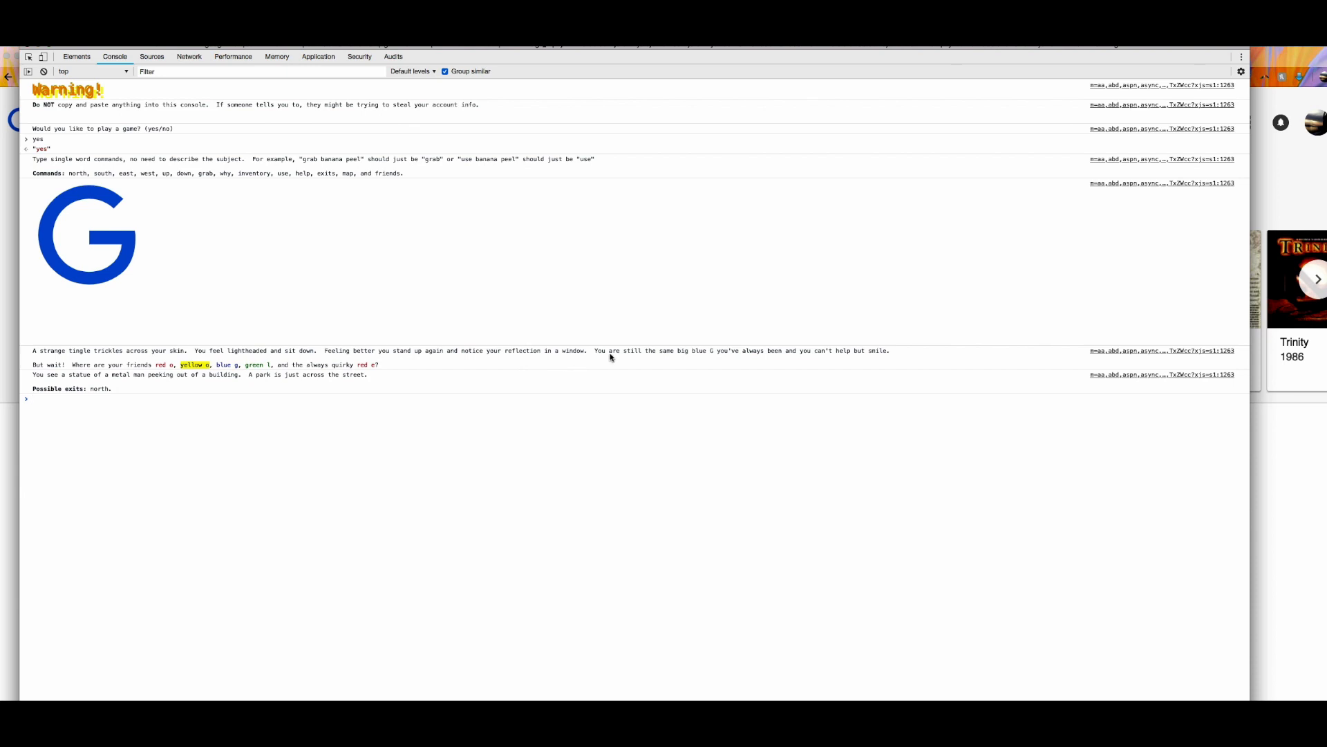
pyautogui.moveTo(697, 359)
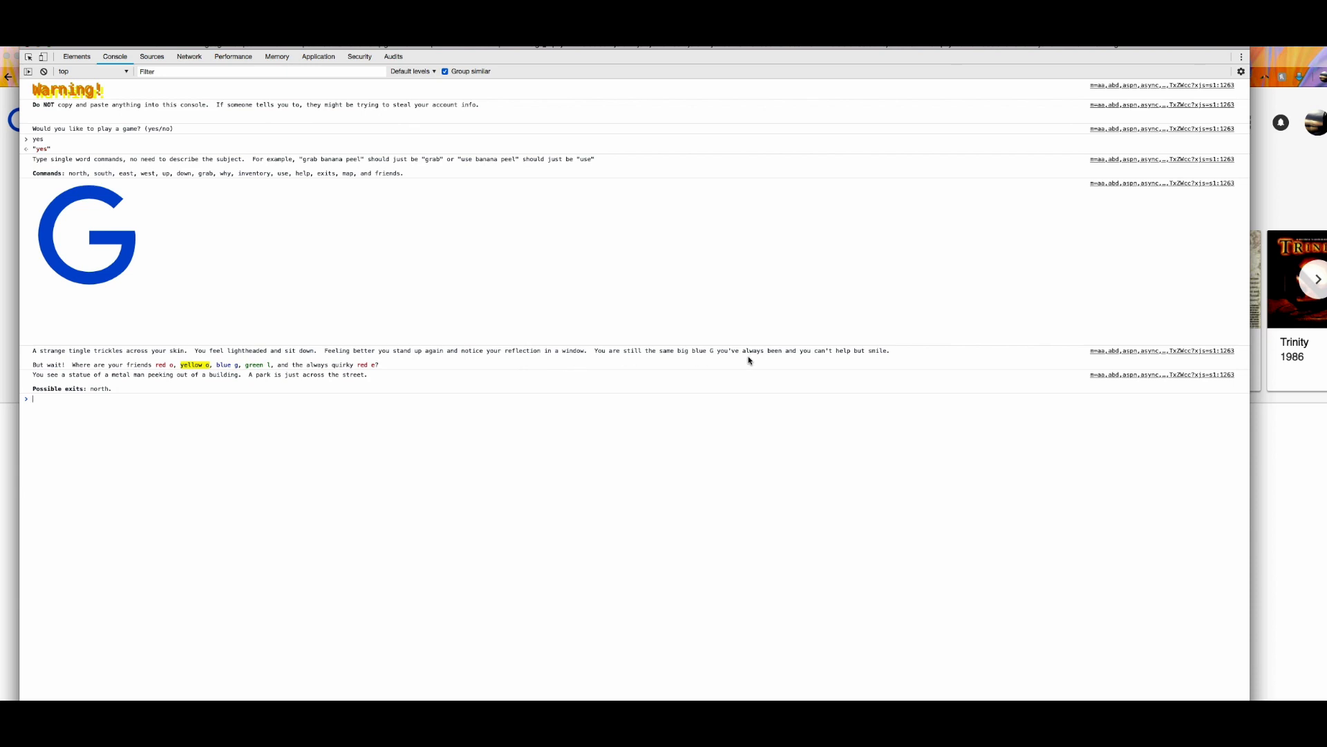
pyautogui.moveTo(900, 360)
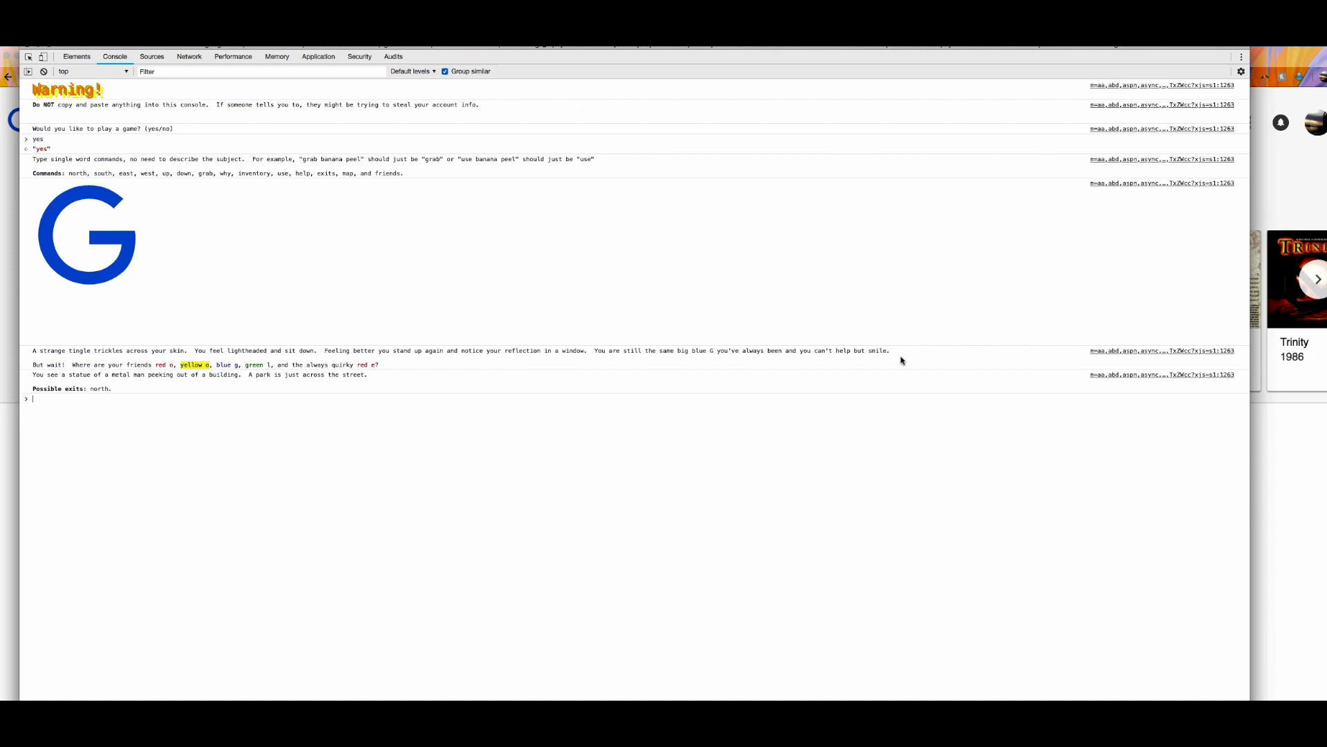
pyautogui.moveTo(75, 383)
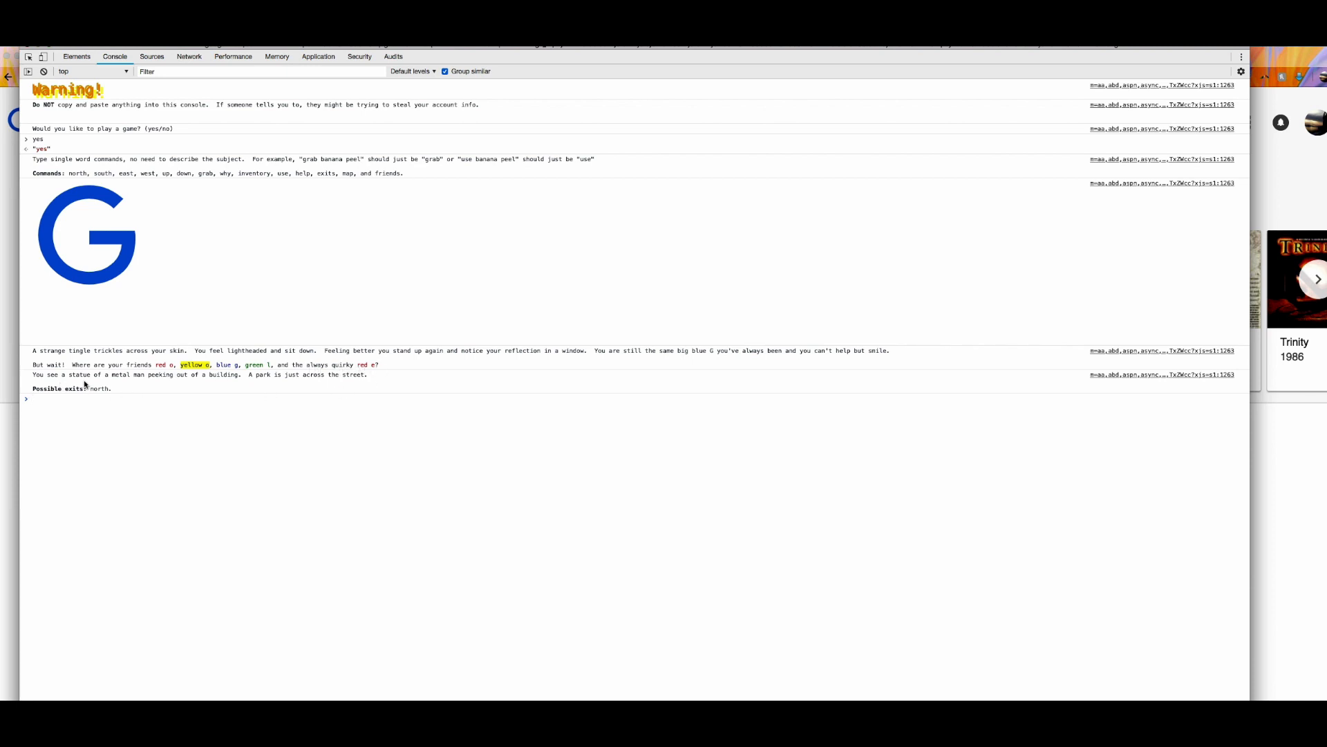
pyautogui.moveTo(263, 383)
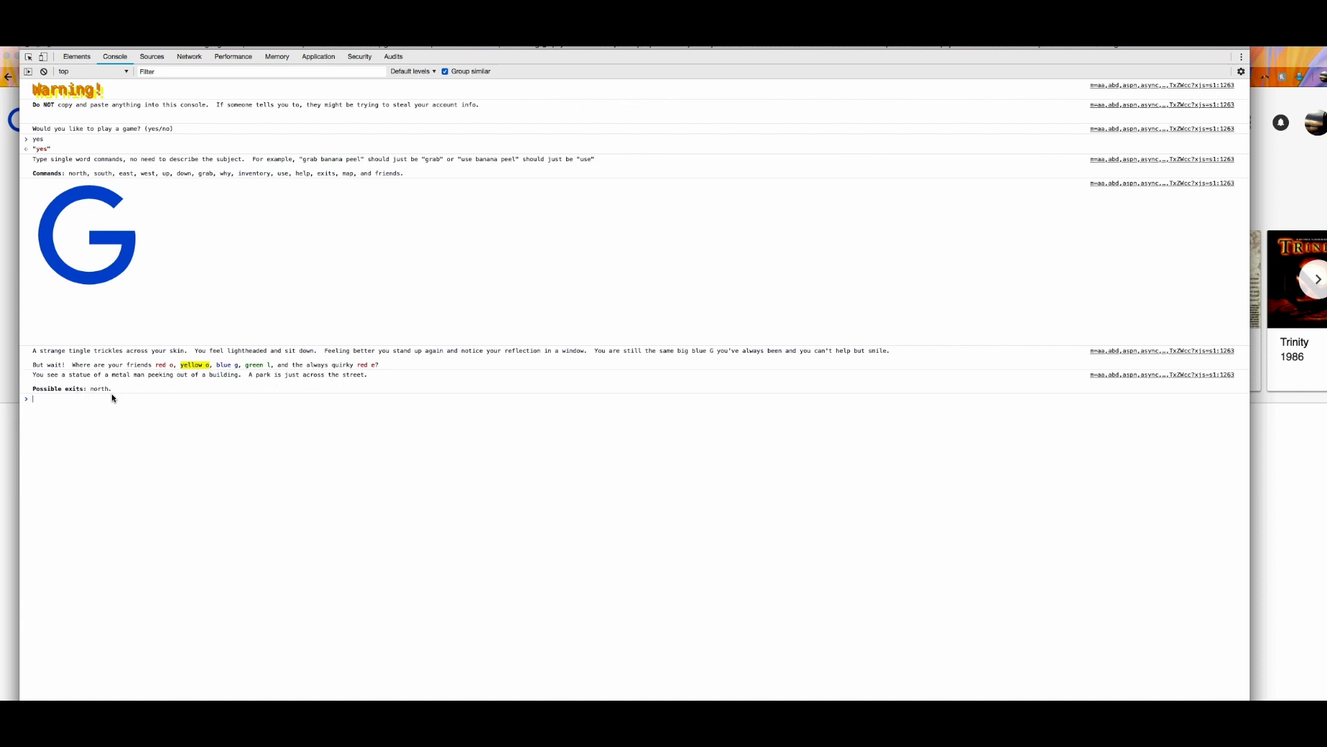
pyautogui.moveTo(478, 410)
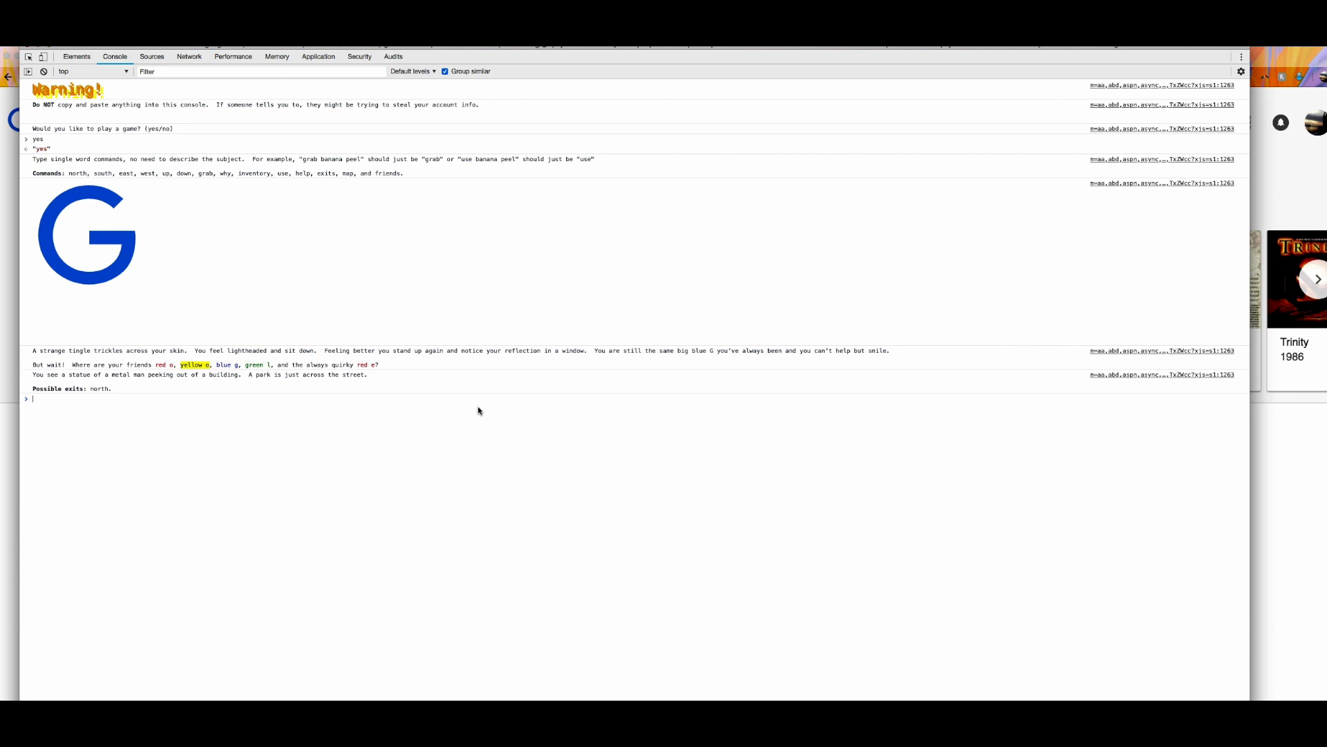
pyautogui.moveTo(338, 411)
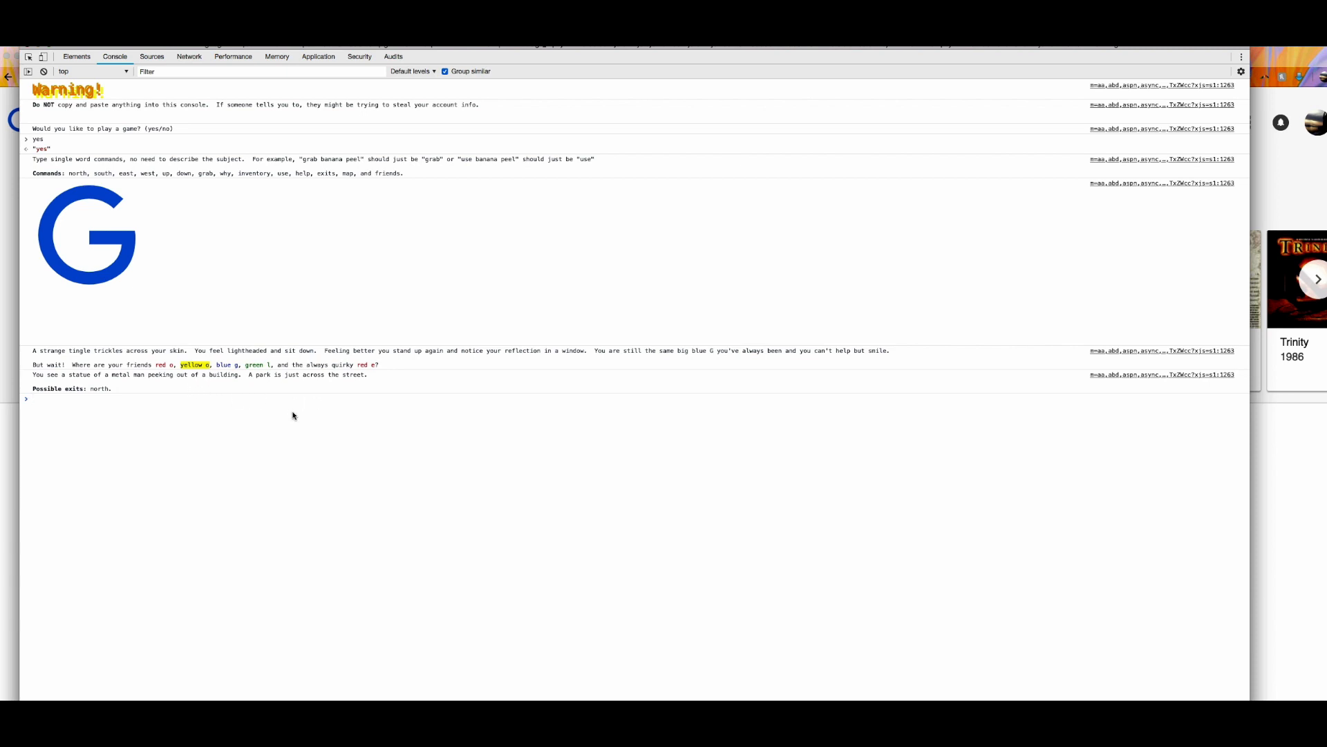
pyautogui.moveTo(393, 370)
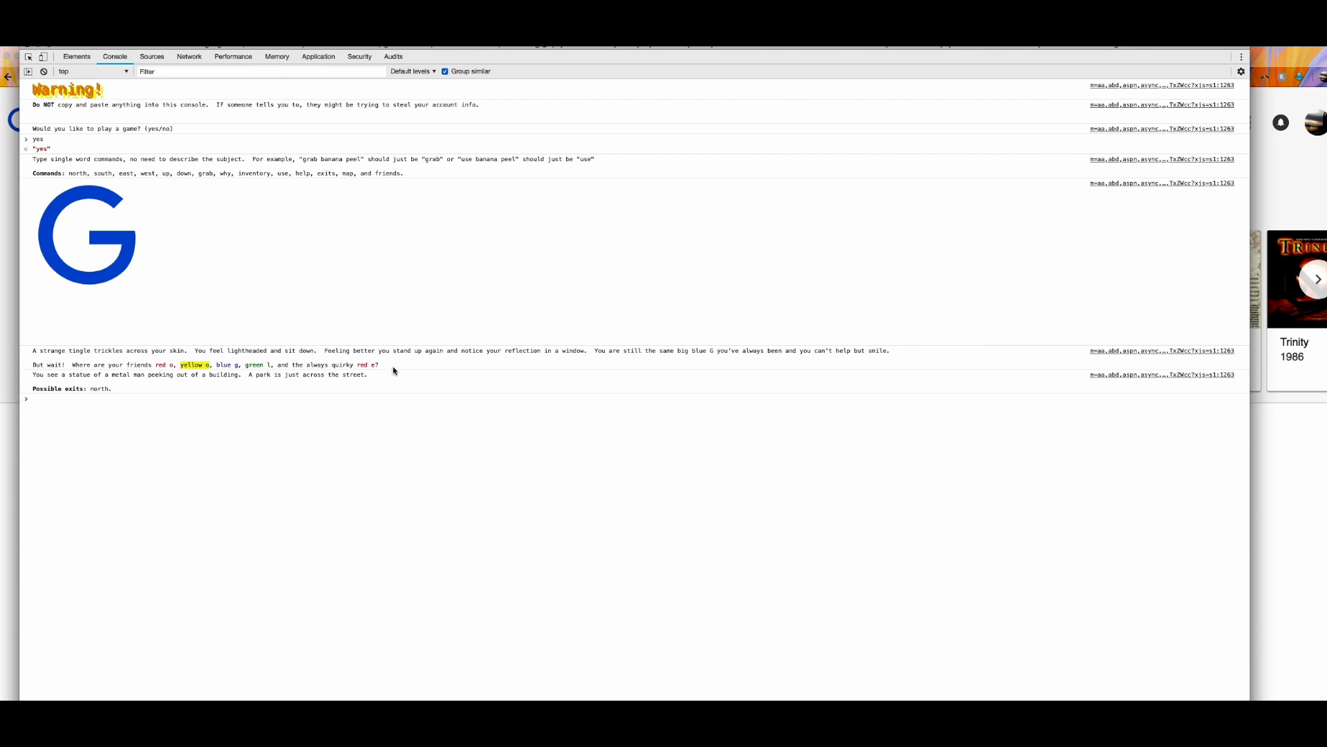
pyautogui.moveTo(508, 380)
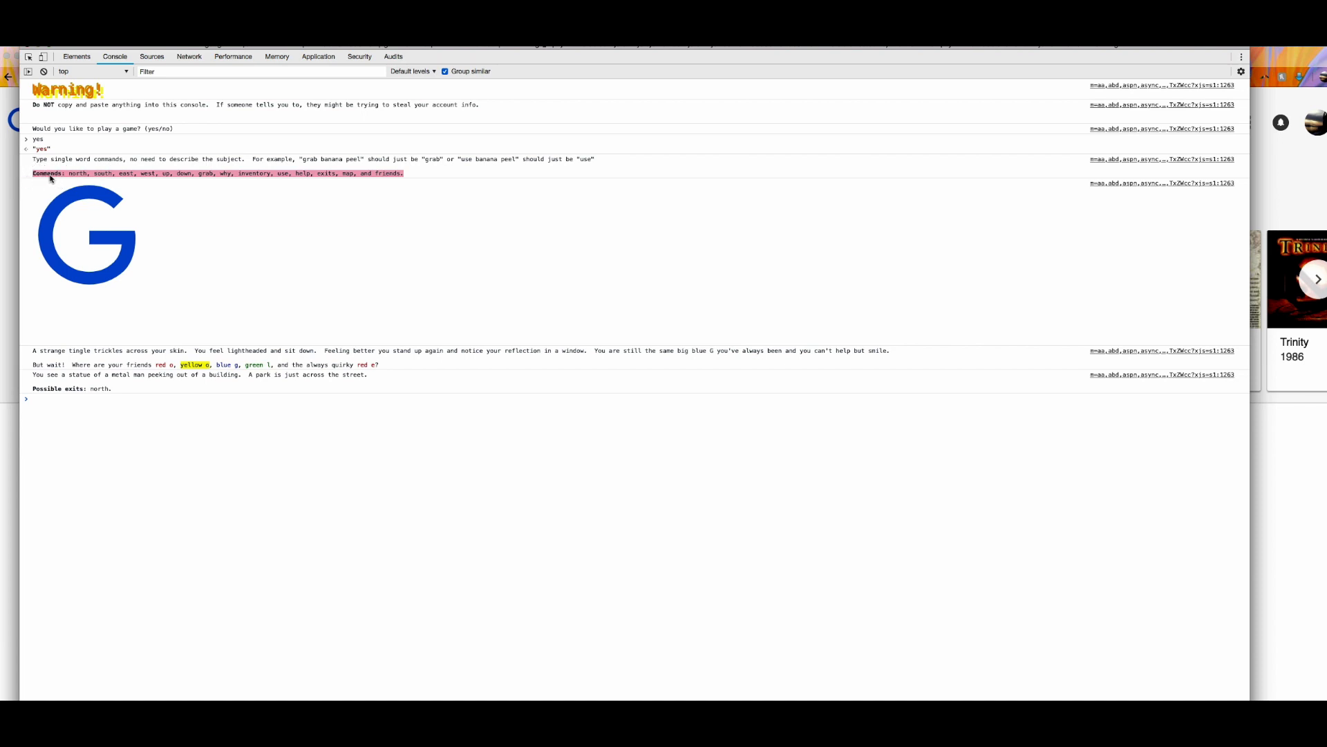
pyautogui.moveTo(111, 193)
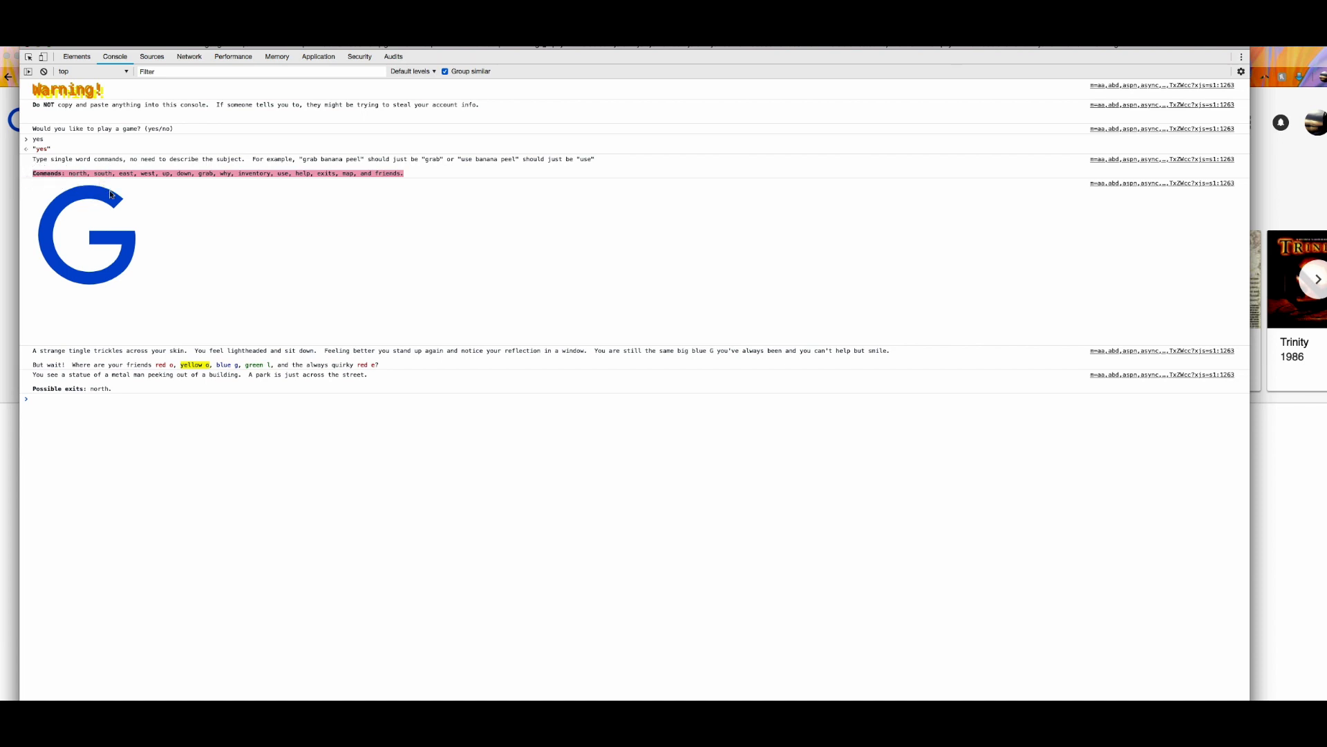
pyautogui.moveTo(231, 182)
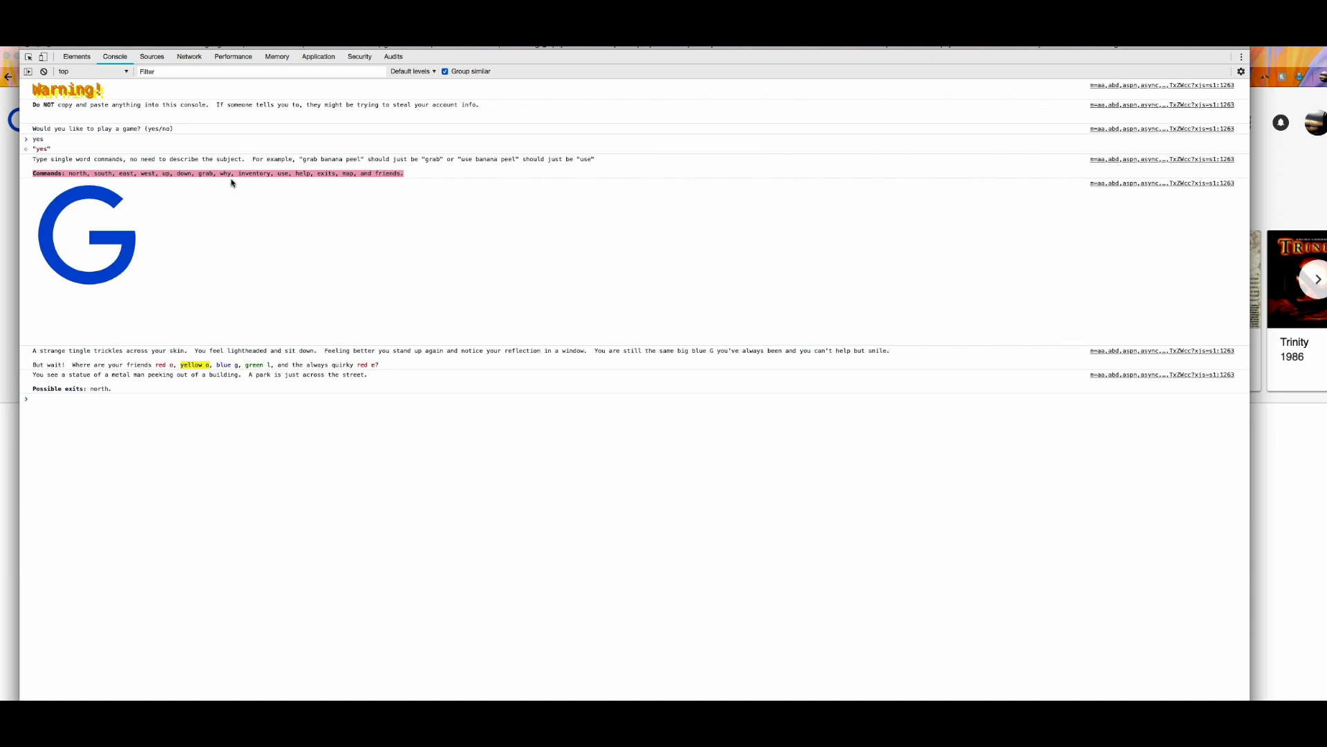
pyautogui.moveTo(318, 185)
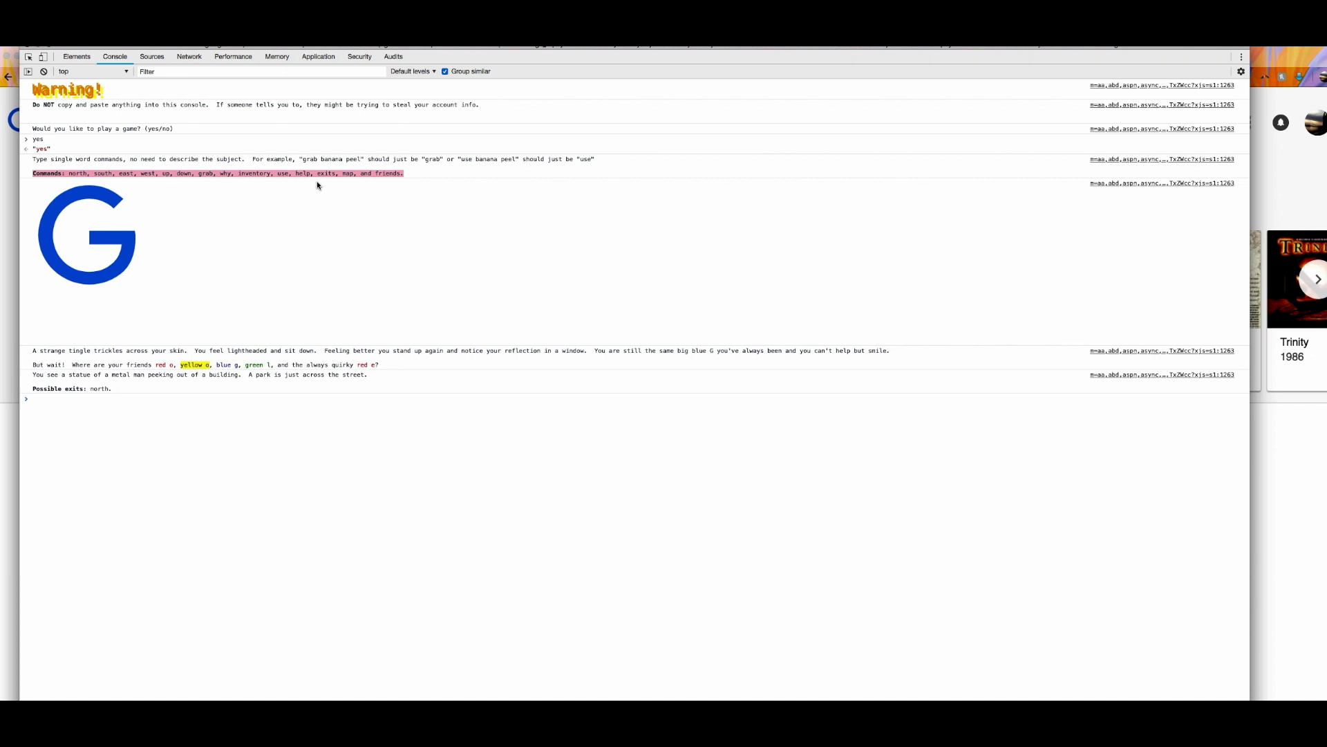
pyautogui.moveTo(400, 221)
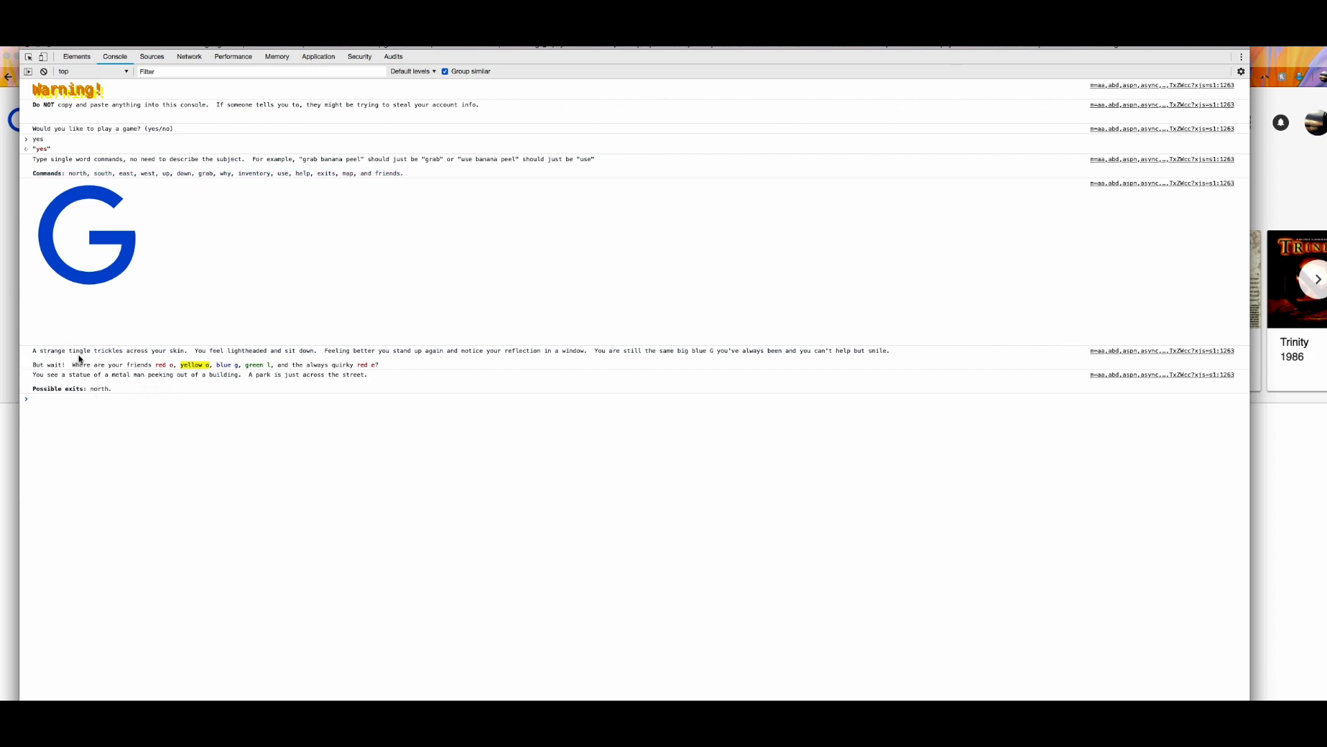
pyautogui.moveTo(380, 377)
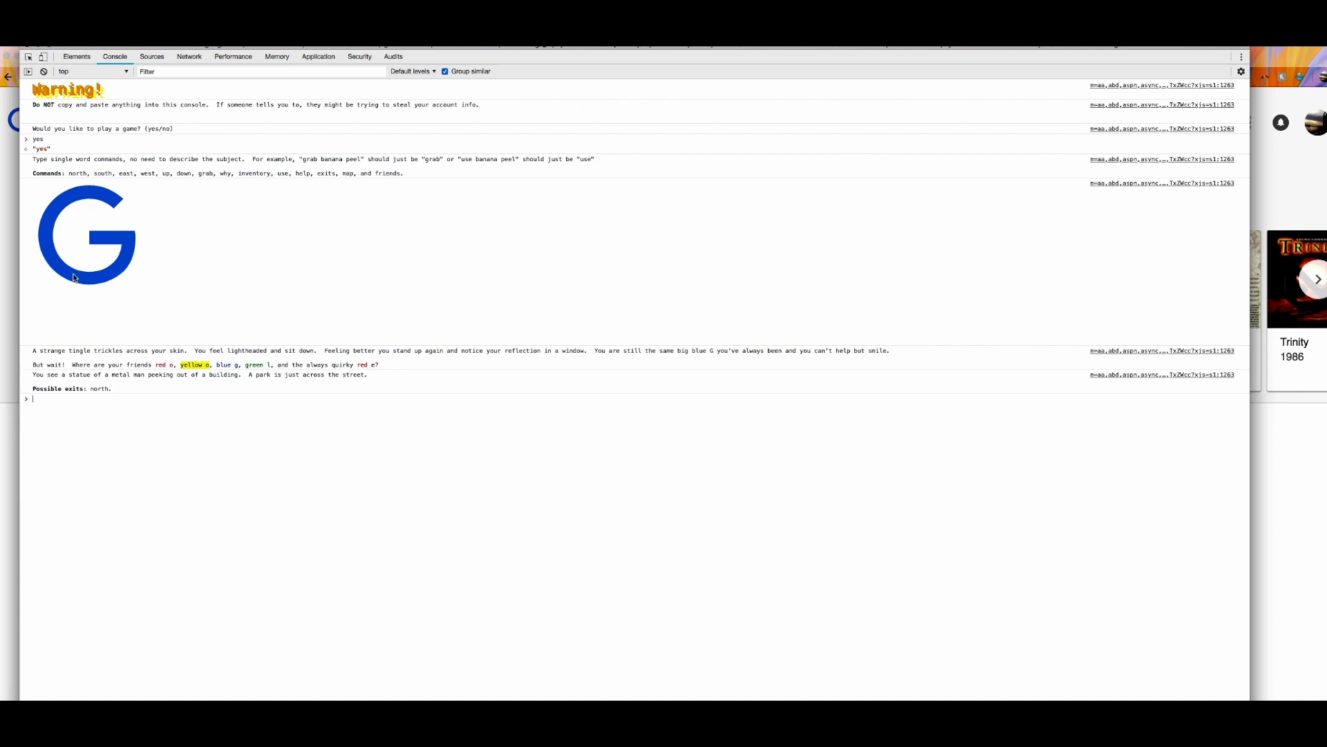
pyautogui.moveTo(274, 397)
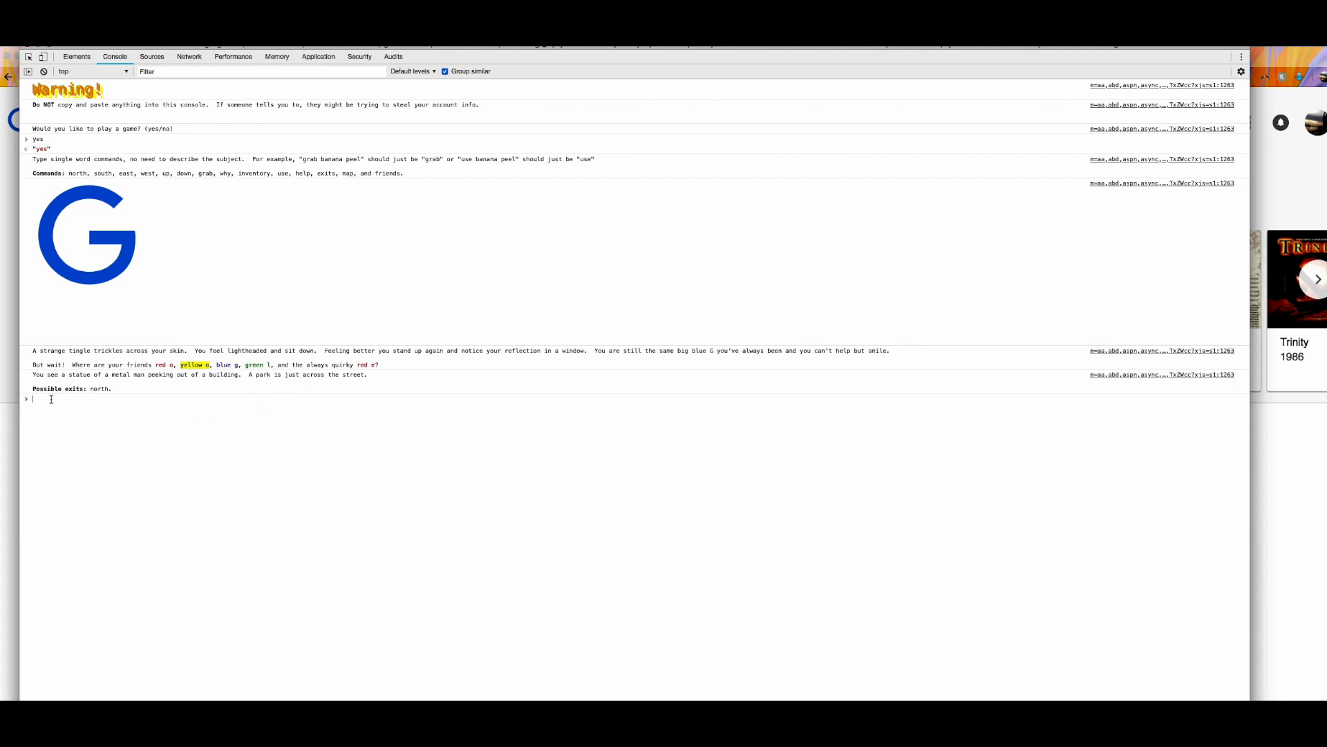
pyautogui.moveTo(71, 409)
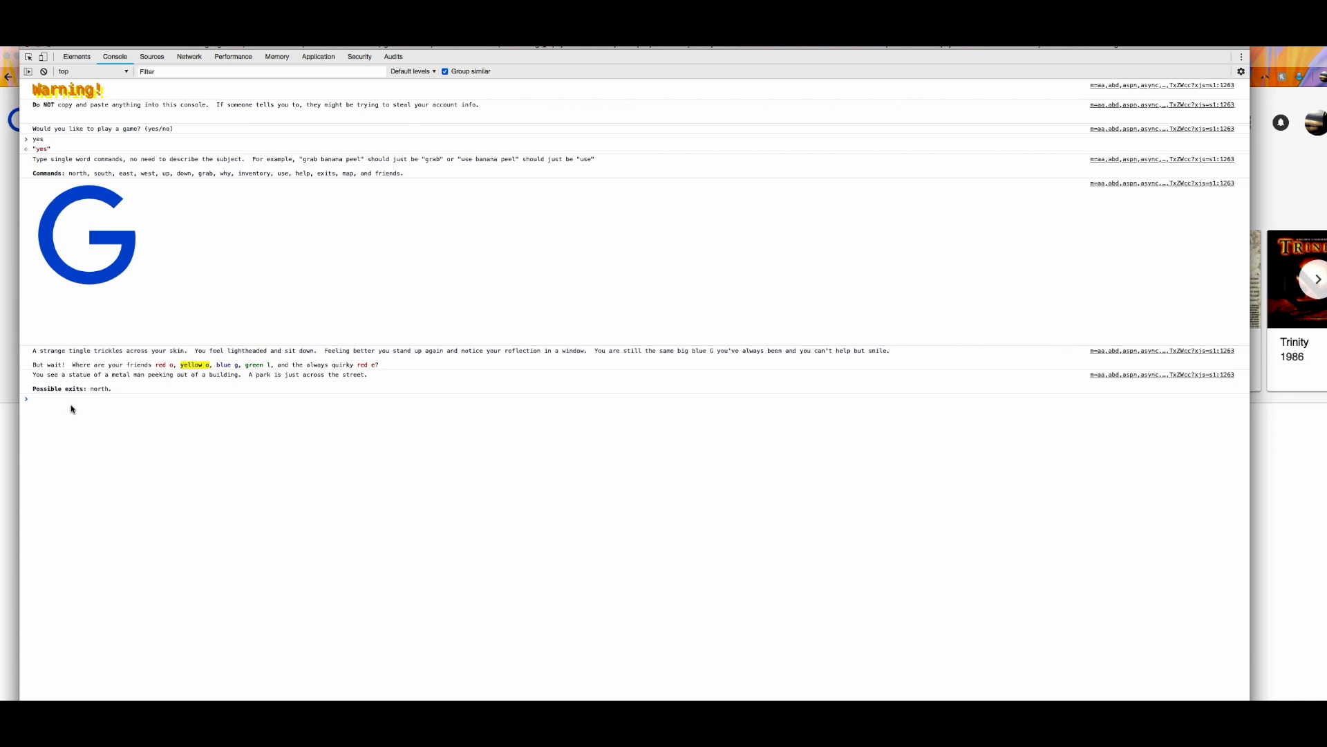
pyautogui.moveTo(250, 291)
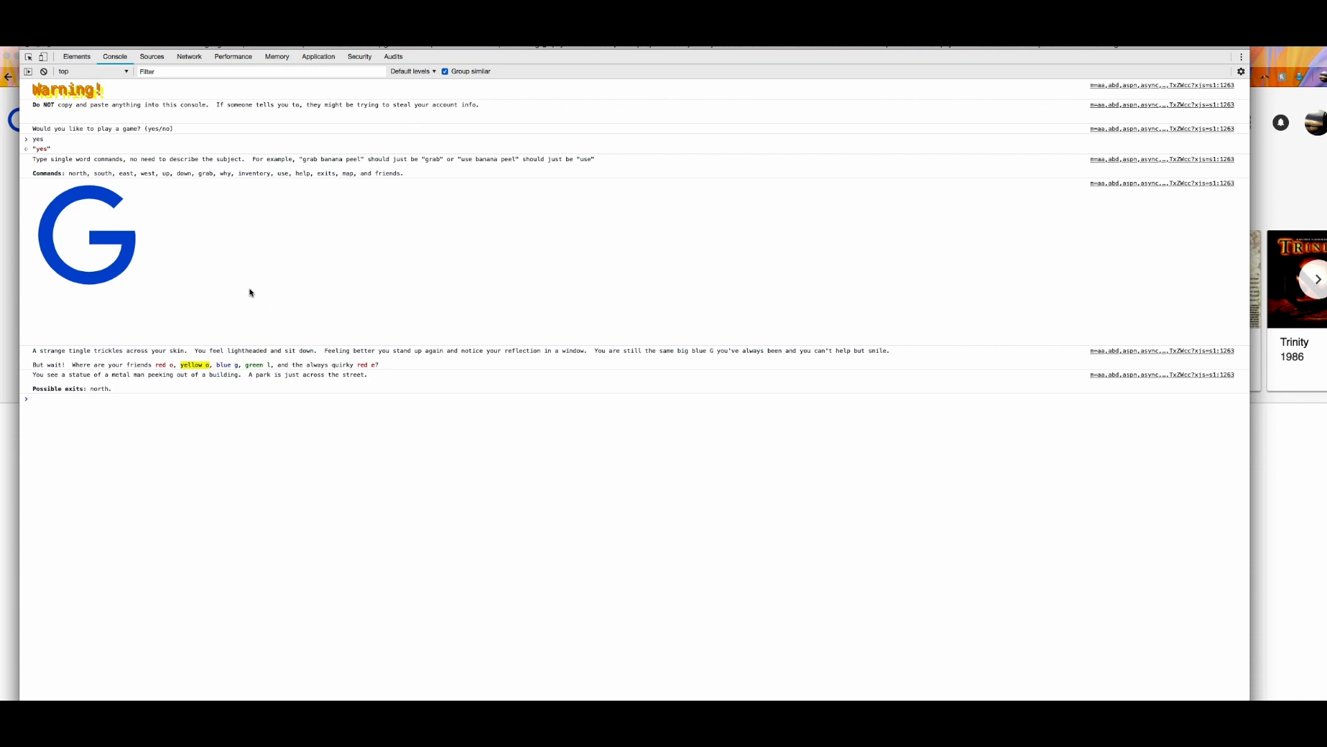
pyautogui.moveTo(150, 255)
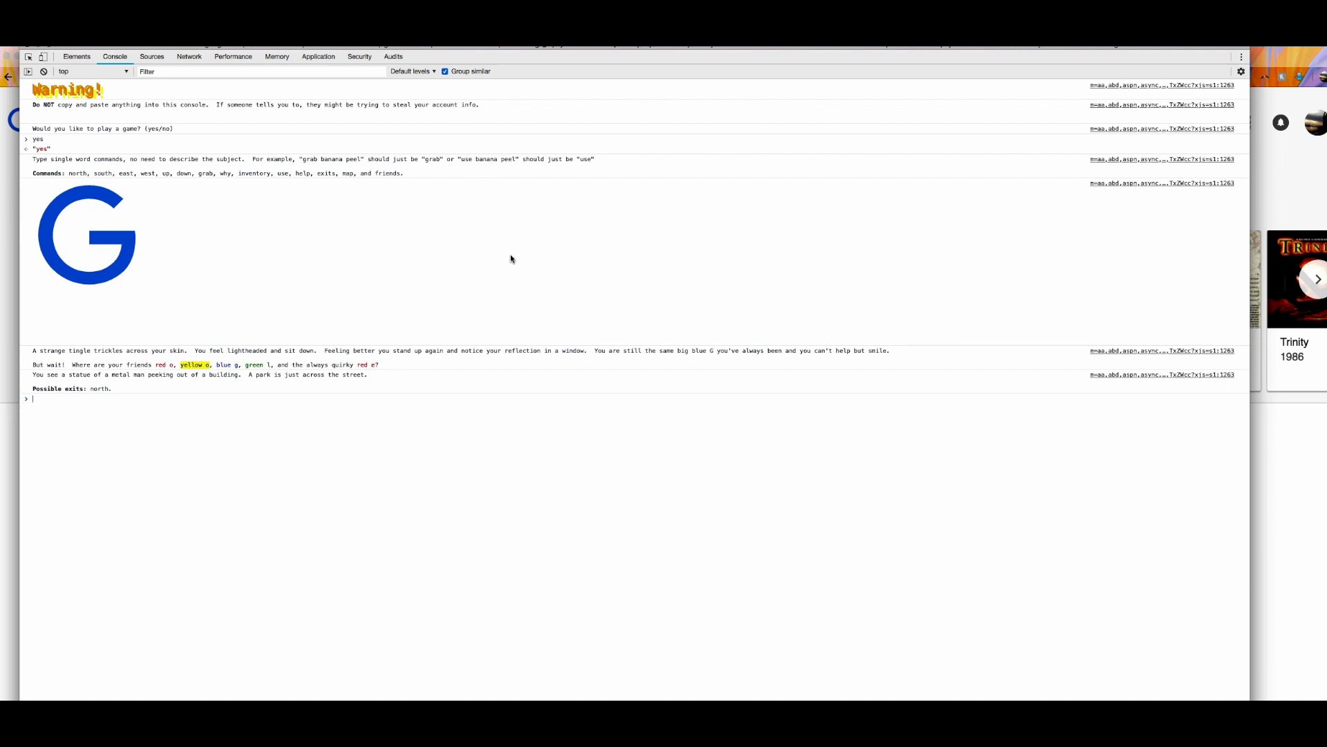
pyautogui.moveTo(242, 245)
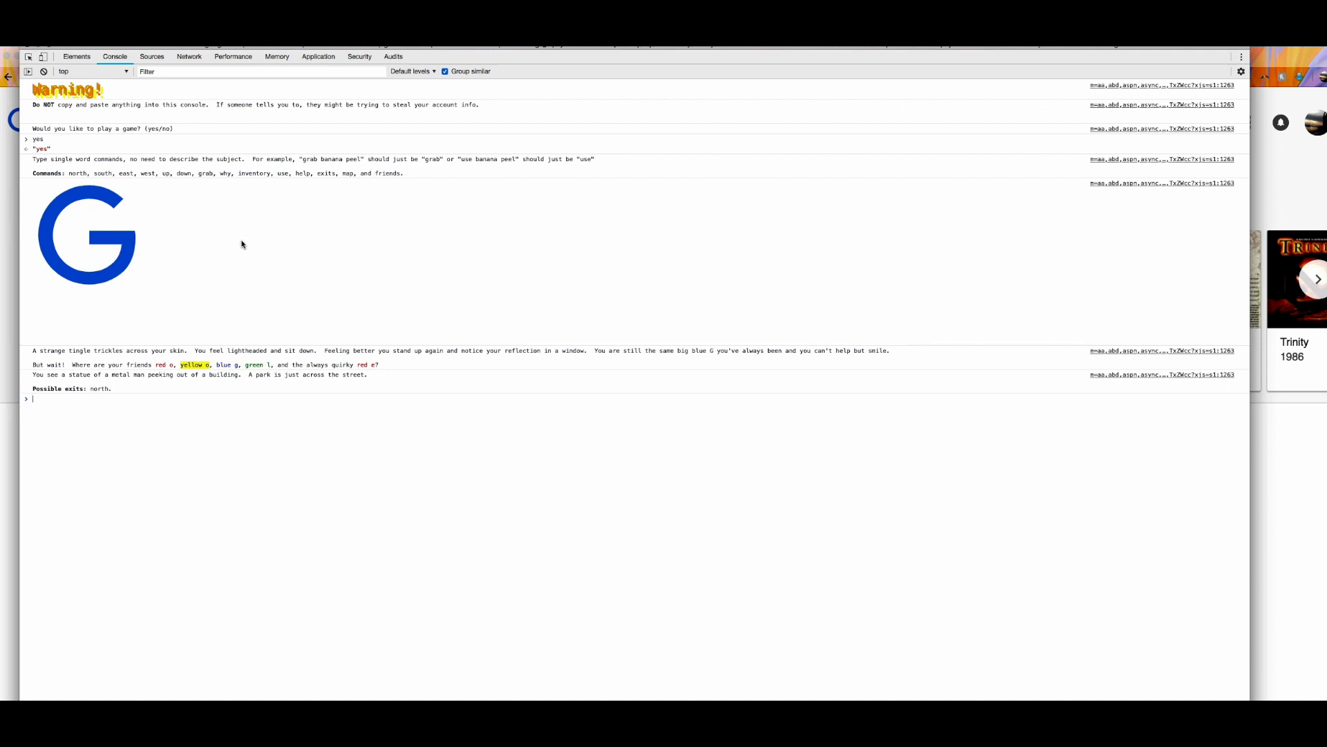
pyautogui.moveTo(174, 226)
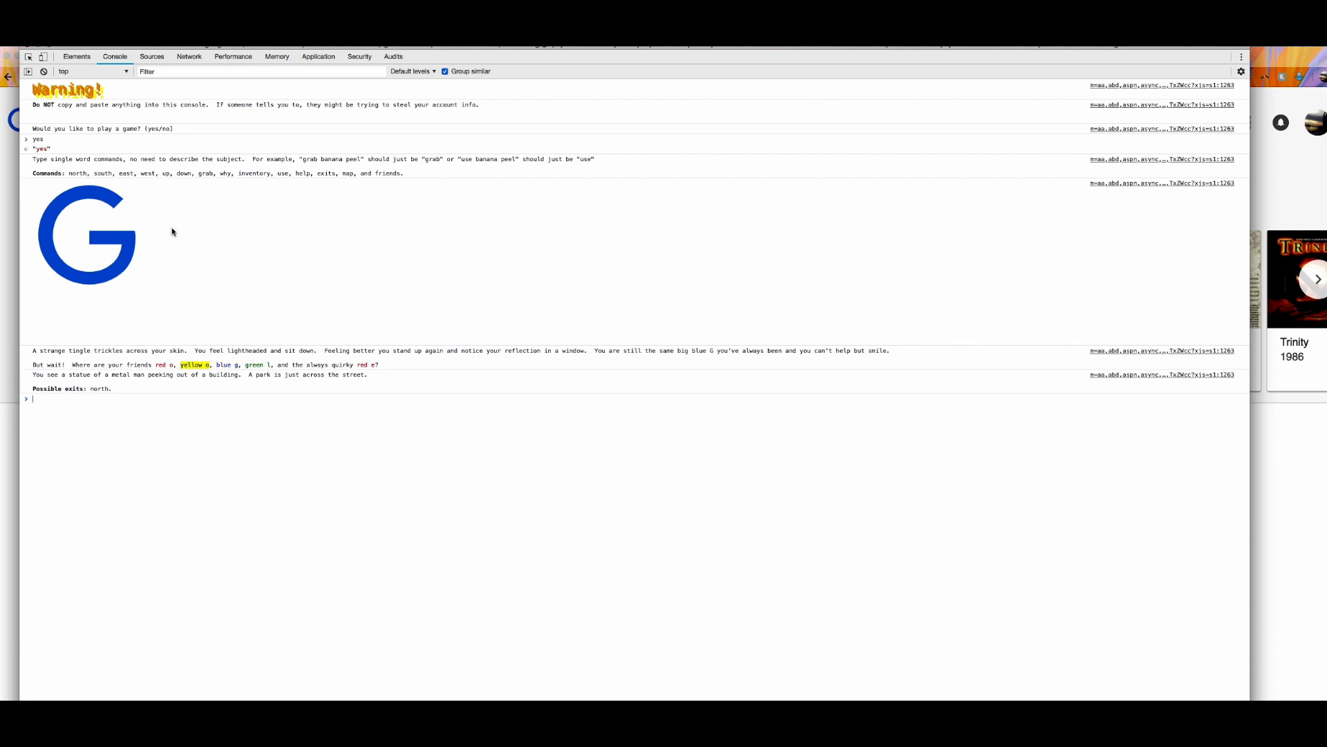
pyautogui.moveTo(239, 221)
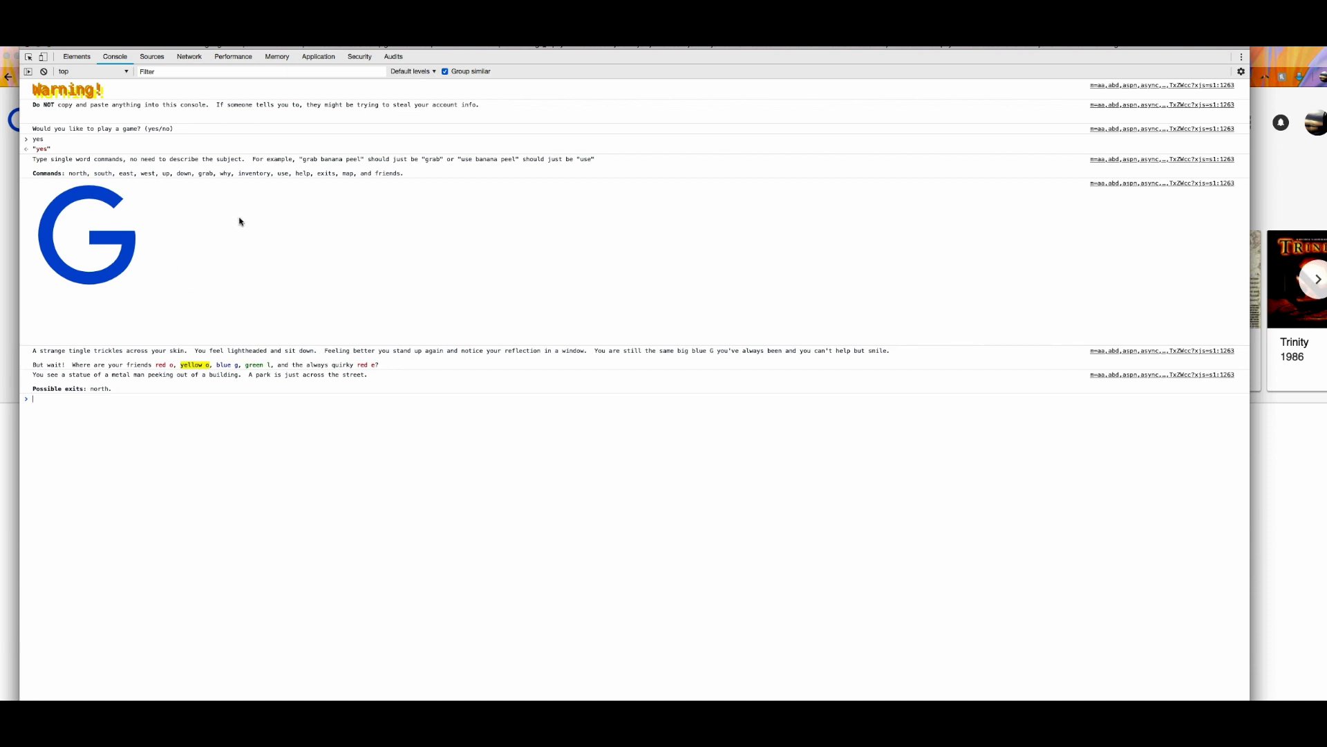
pyautogui.moveTo(108, 206)
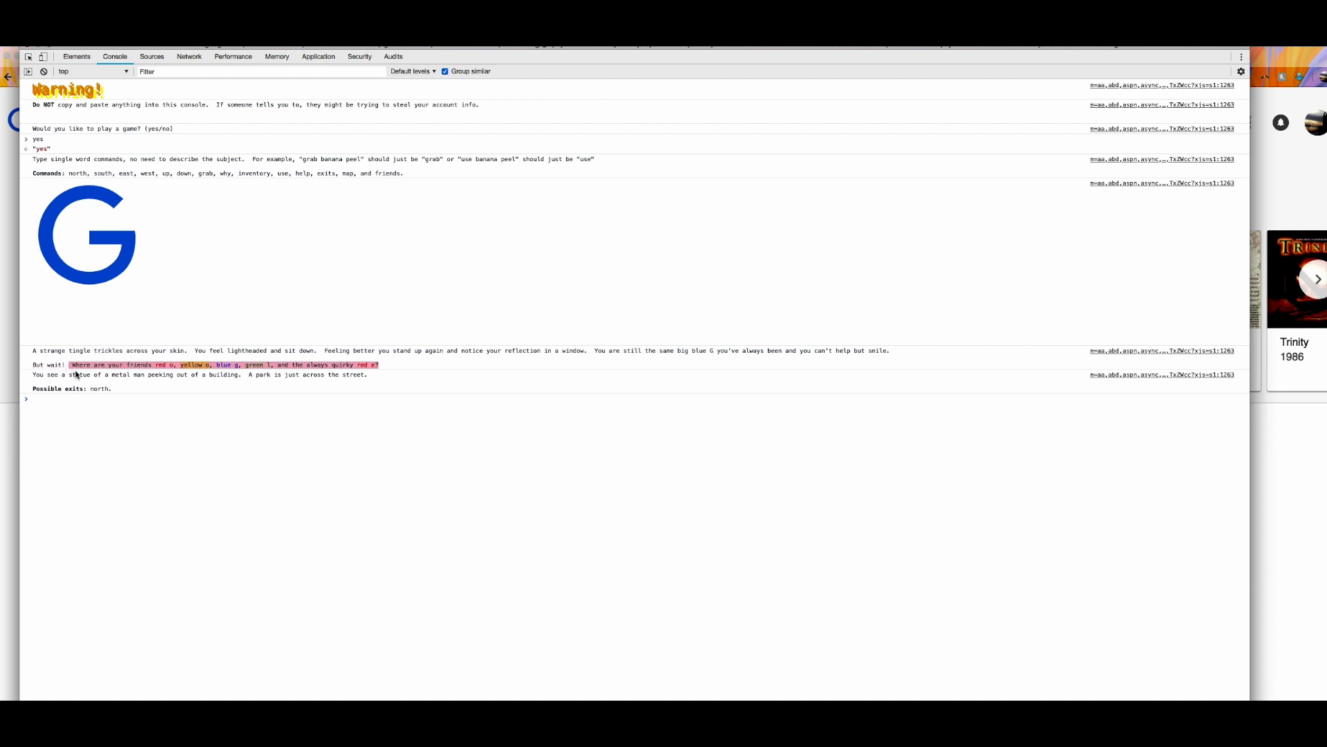
pyautogui.moveTo(122, 382)
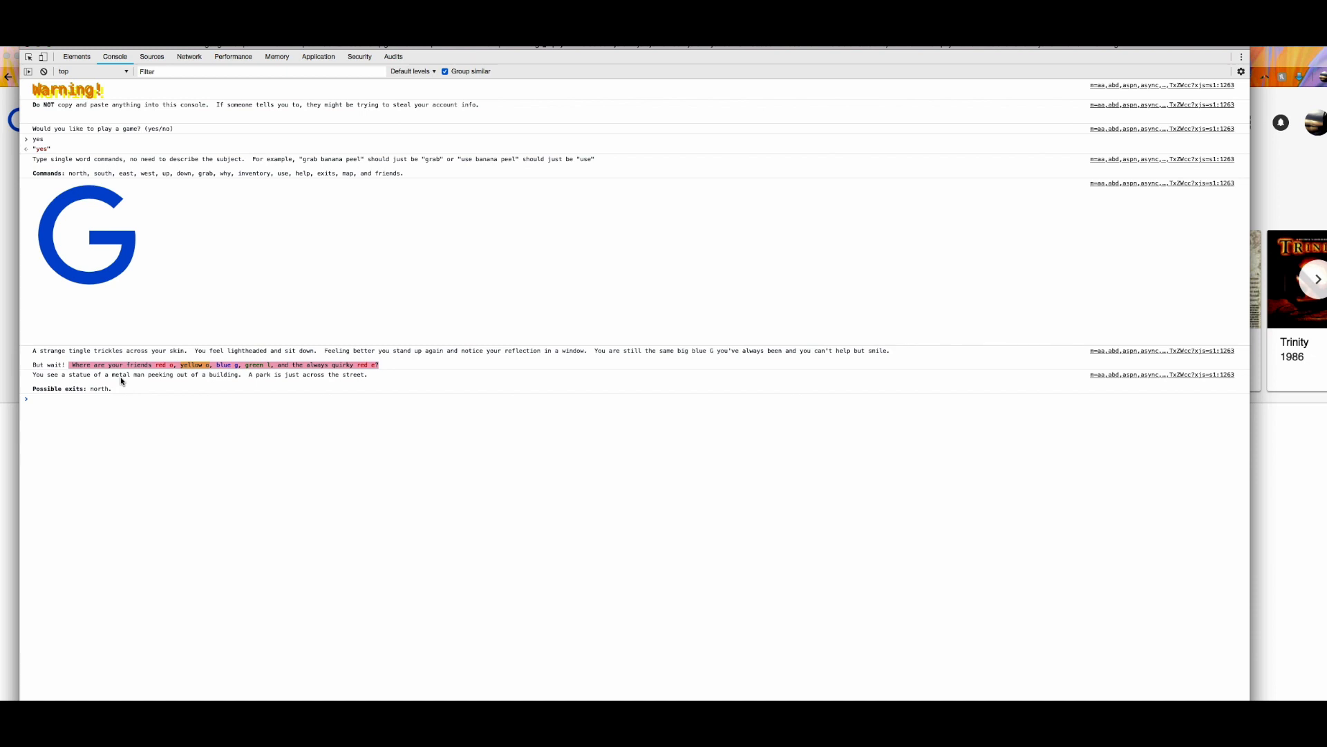
pyautogui.moveTo(65, 402)
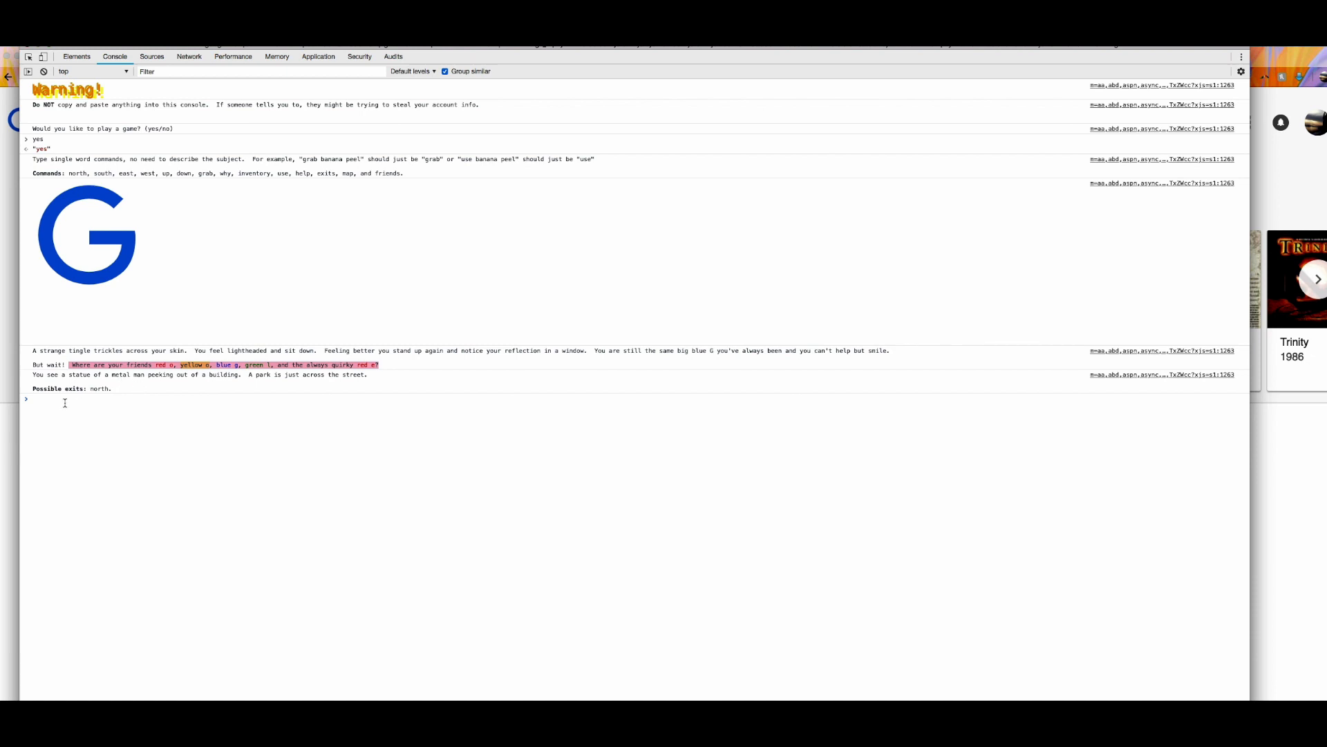
# - Enter 'north' to reach the sidewalk by the palm tree with a map on a bench
pyautogui.write('n')
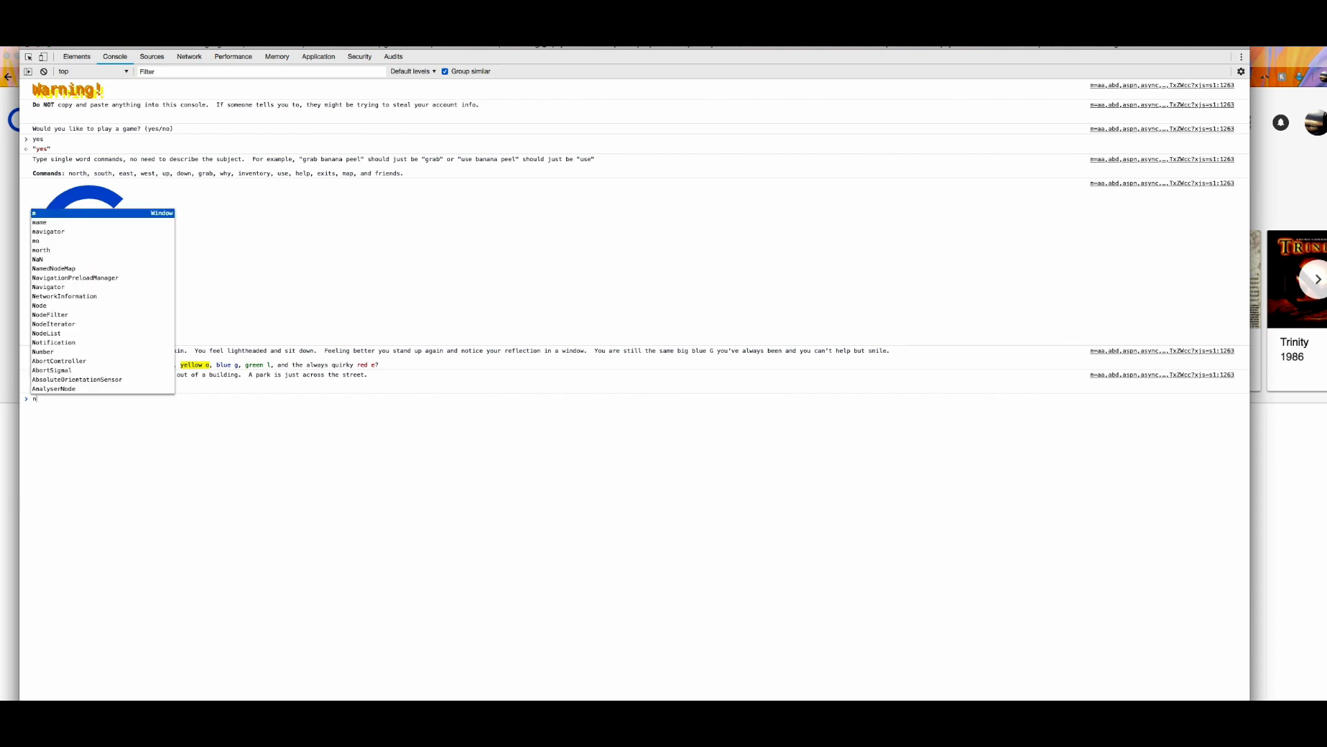
pyautogui.write('orth')
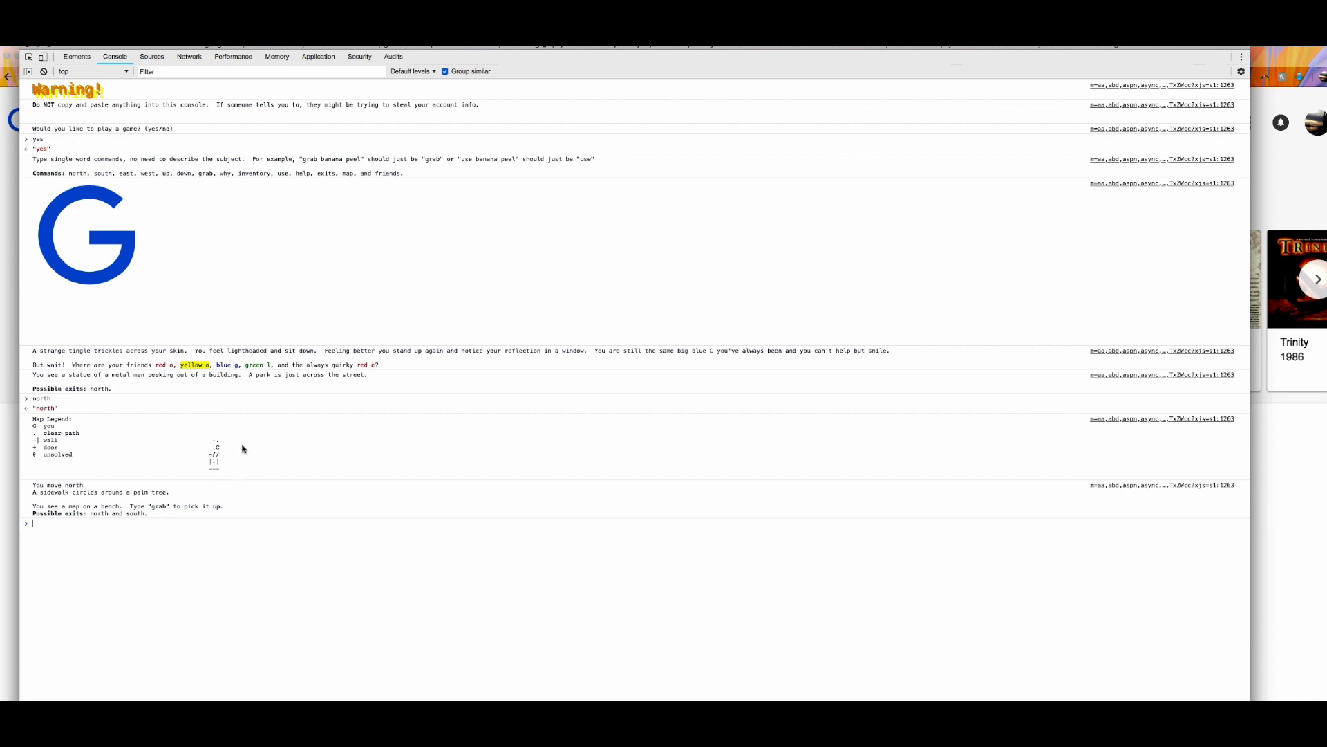
pyautogui.moveTo(214, 476)
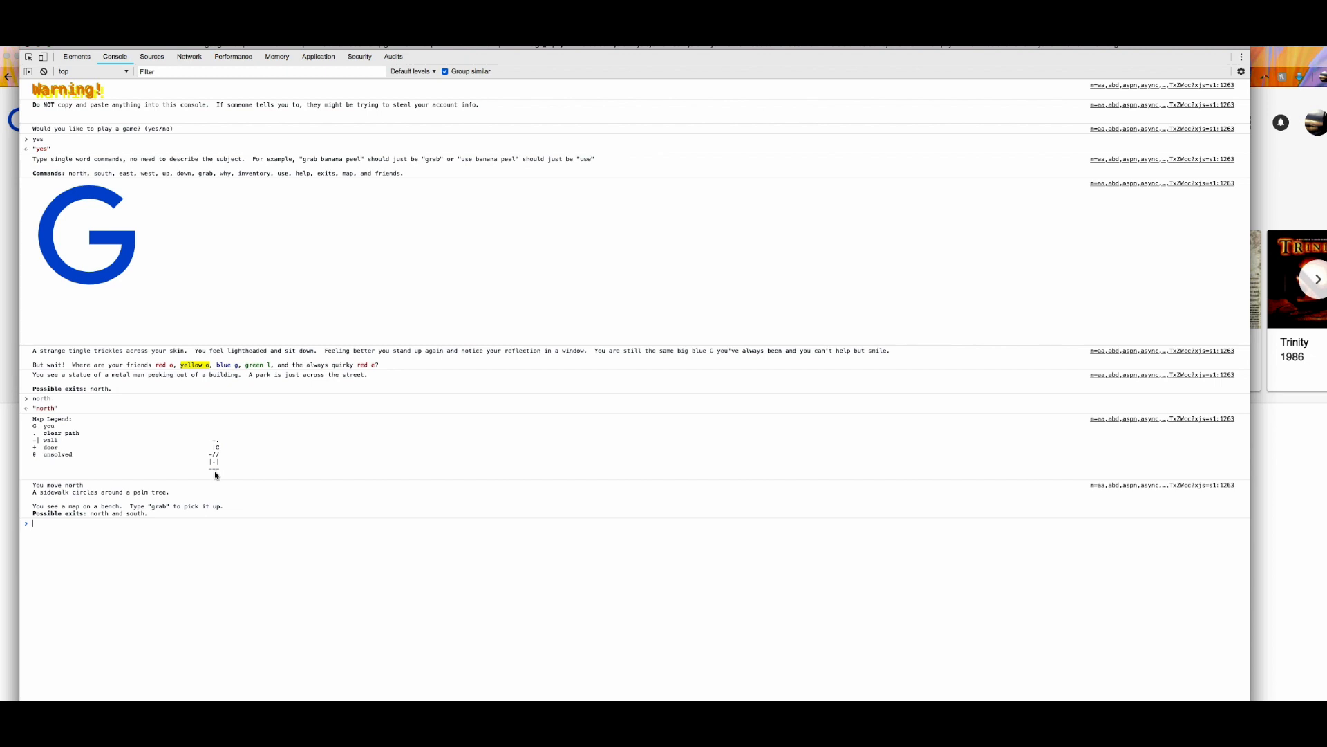
pyautogui.moveTo(231, 480)
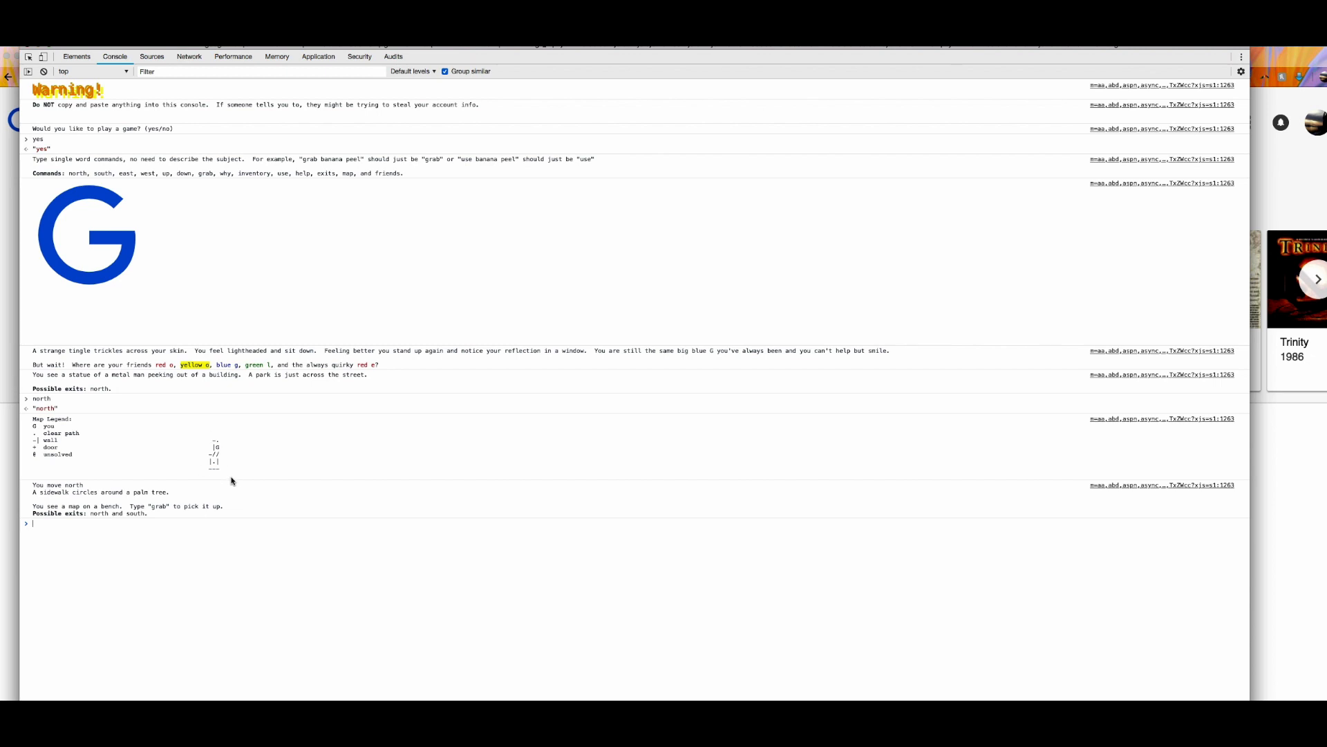
pyautogui.moveTo(235, 474)
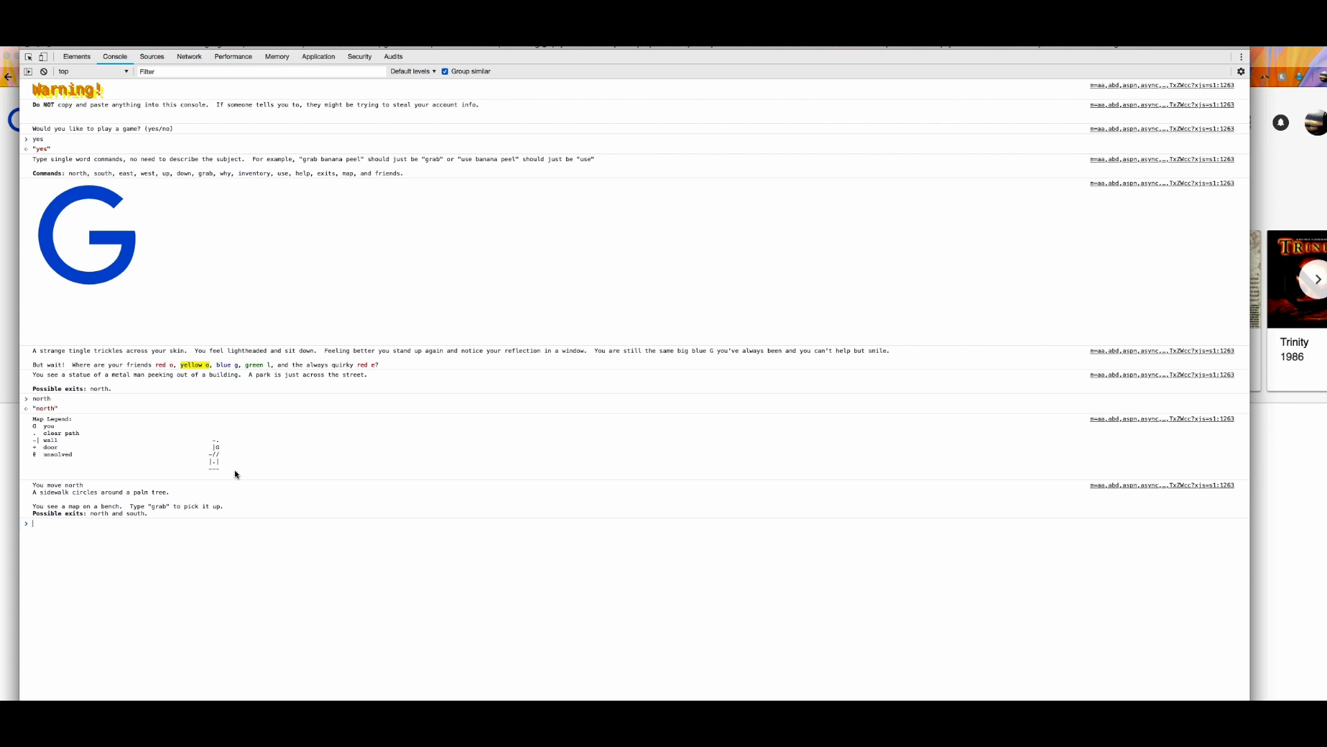
pyautogui.moveTo(286, 402)
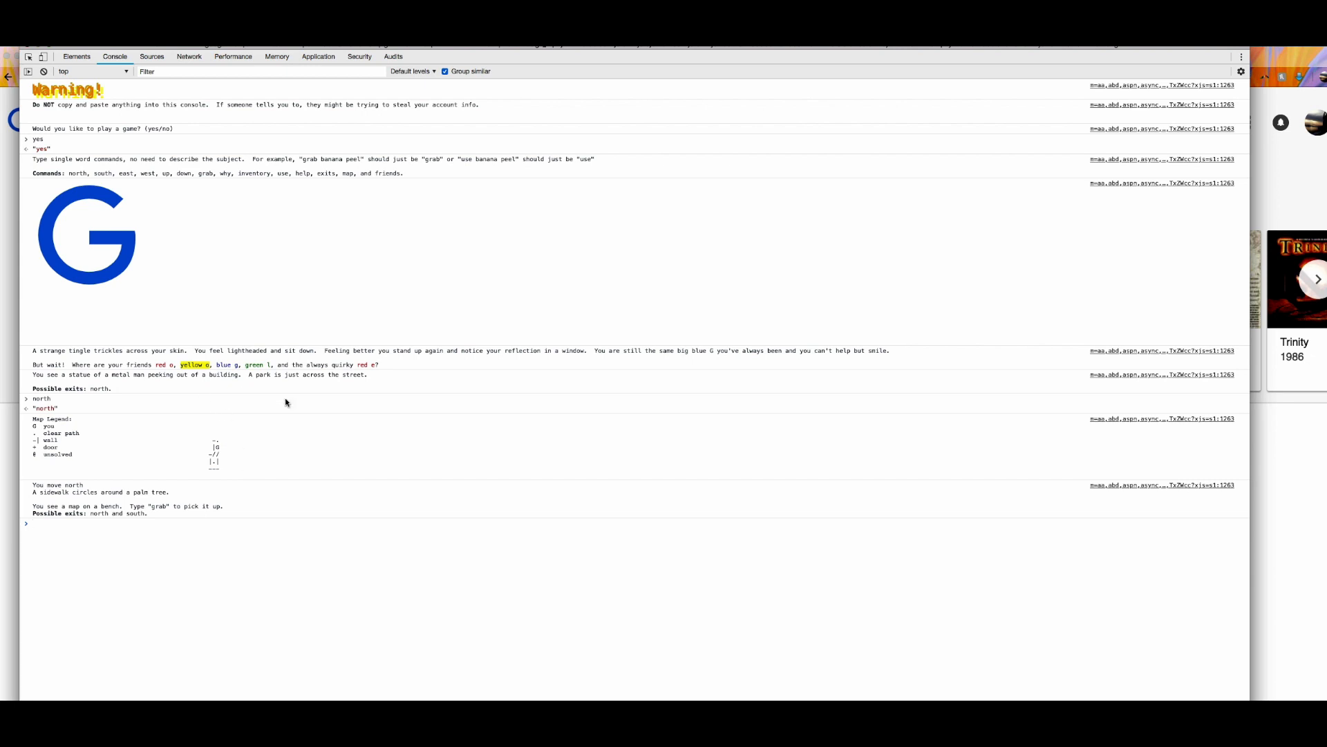
pyautogui.moveTo(269, 413)
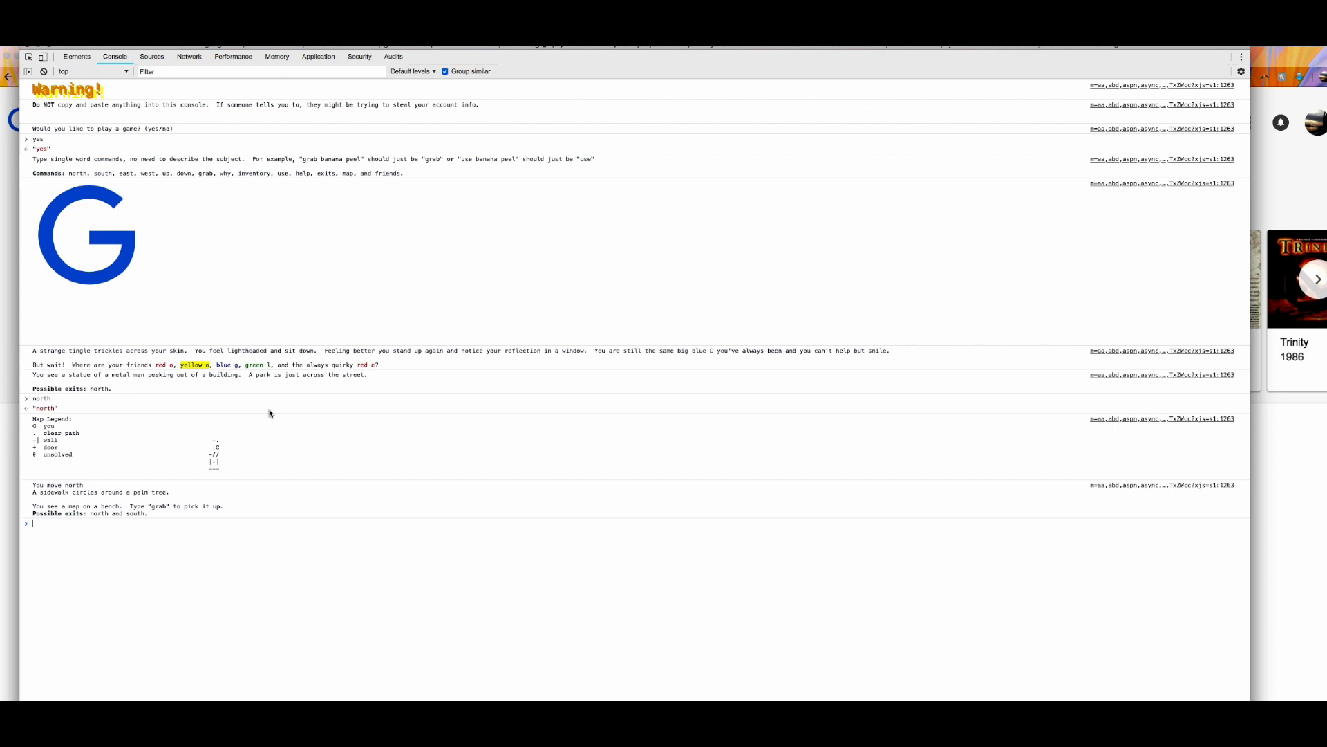
pyautogui.moveTo(195, 413)
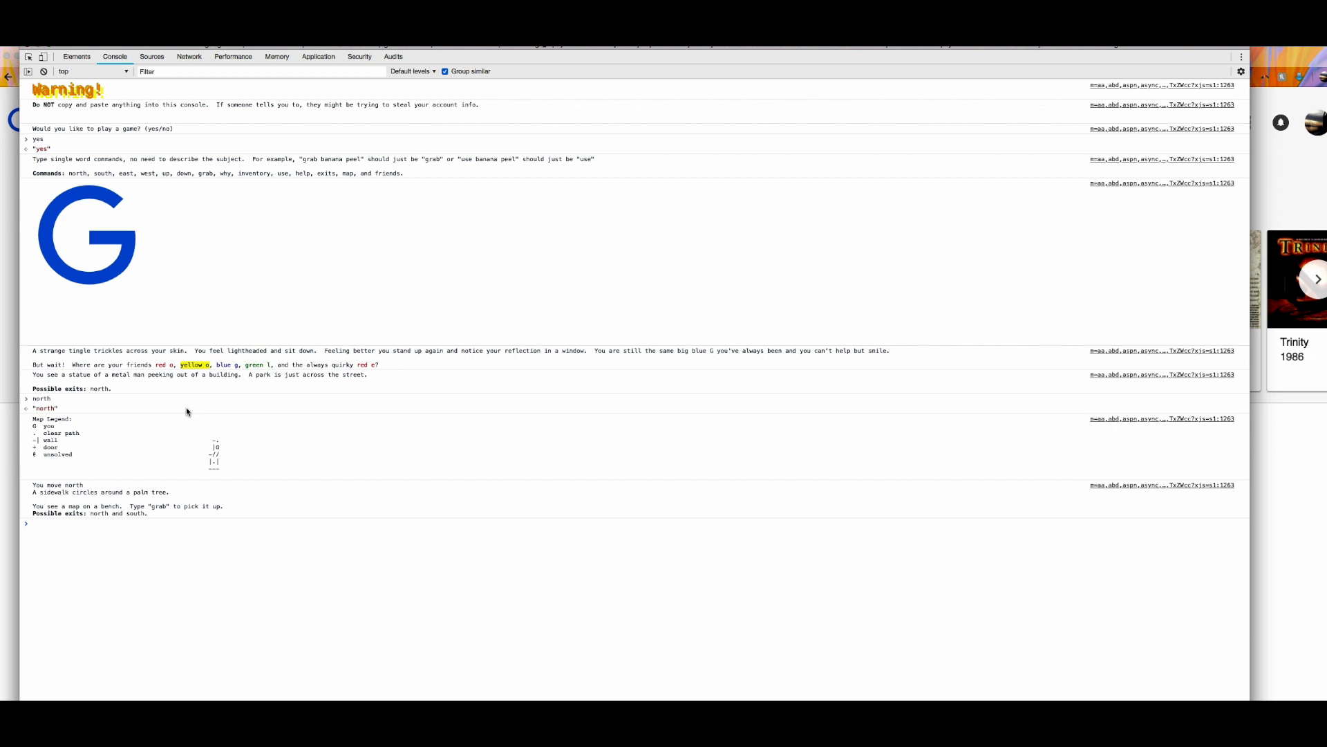
pyautogui.moveTo(107, 434)
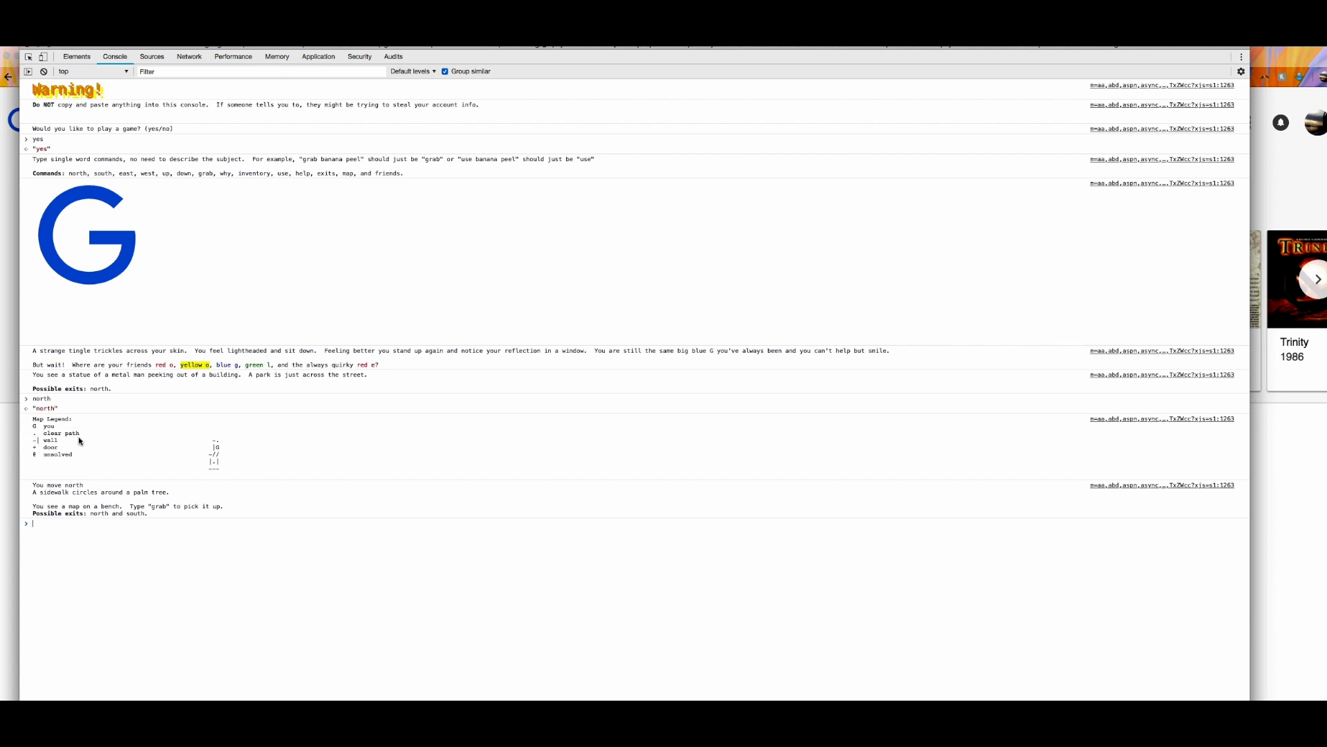
pyautogui.moveTo(219, 446)
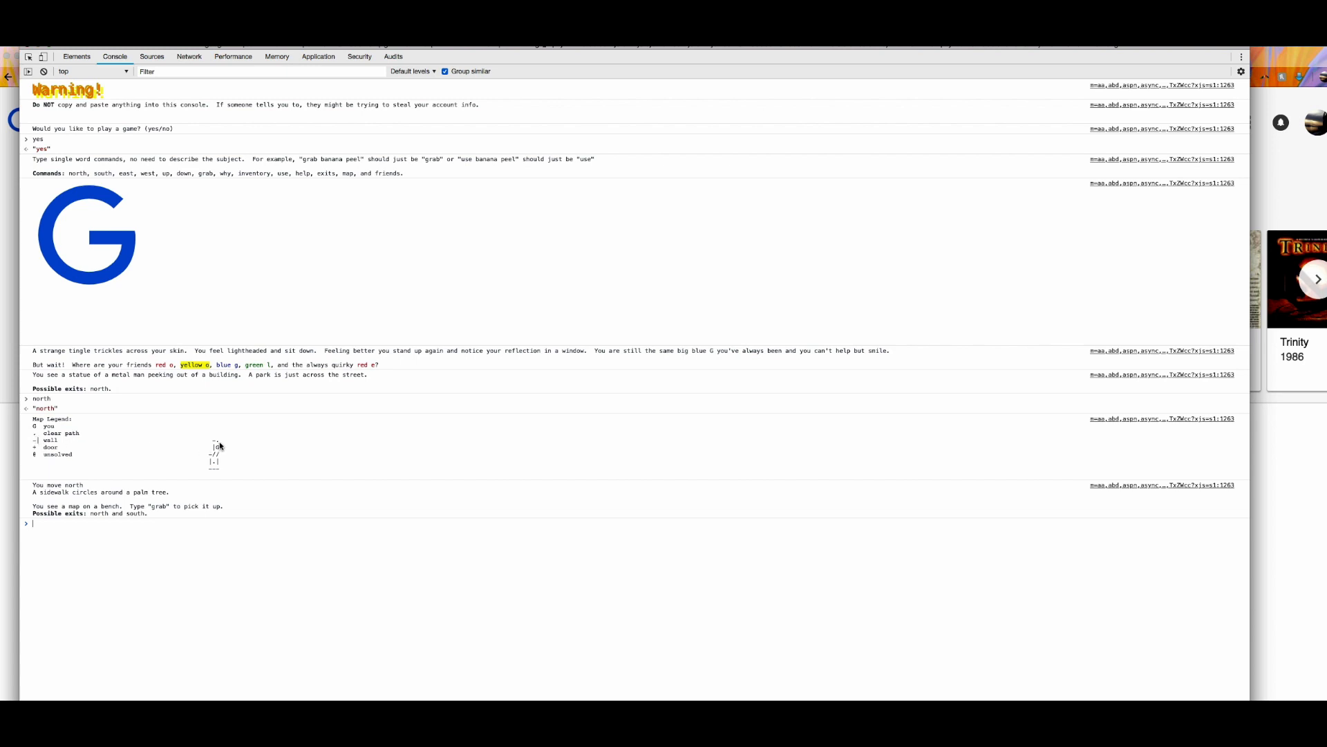
pyautogui.moveTo(221, 439)
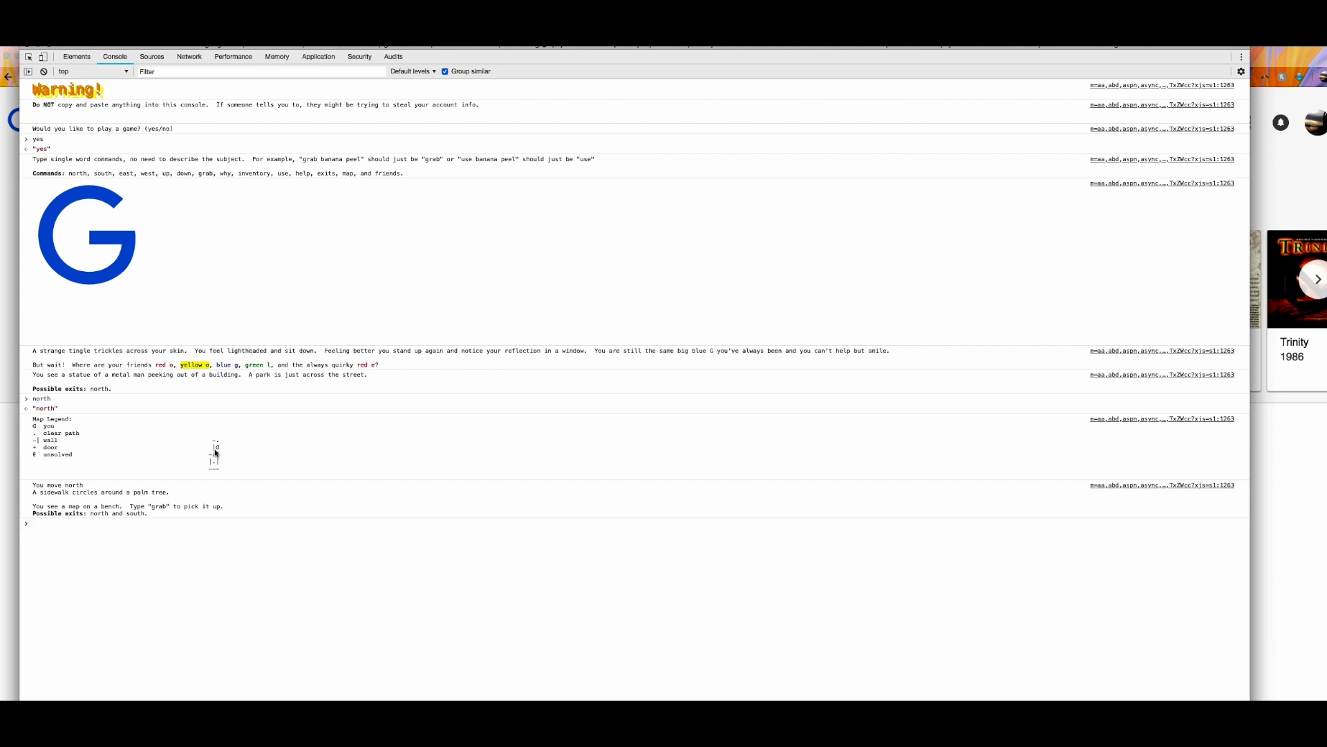
pyautogui.moveTo(220, 458)
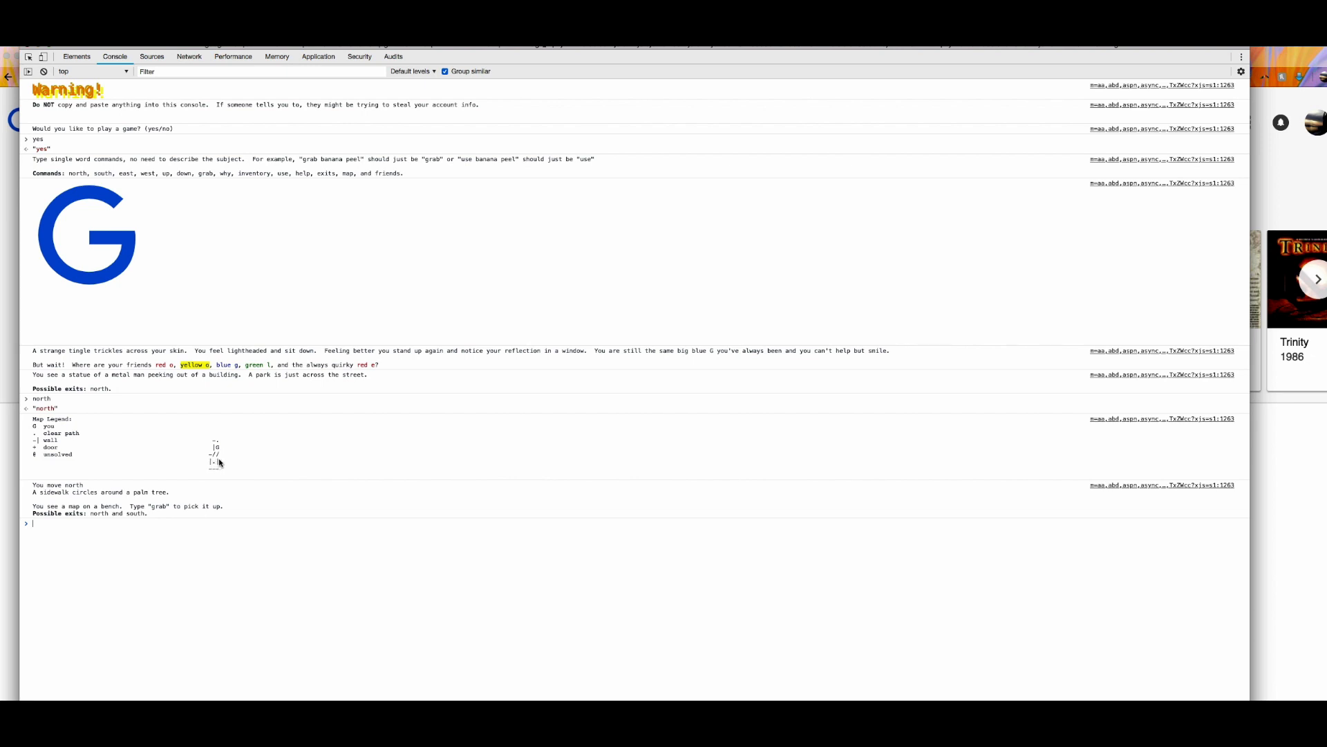
pyautogui.moveTo(214, 466)
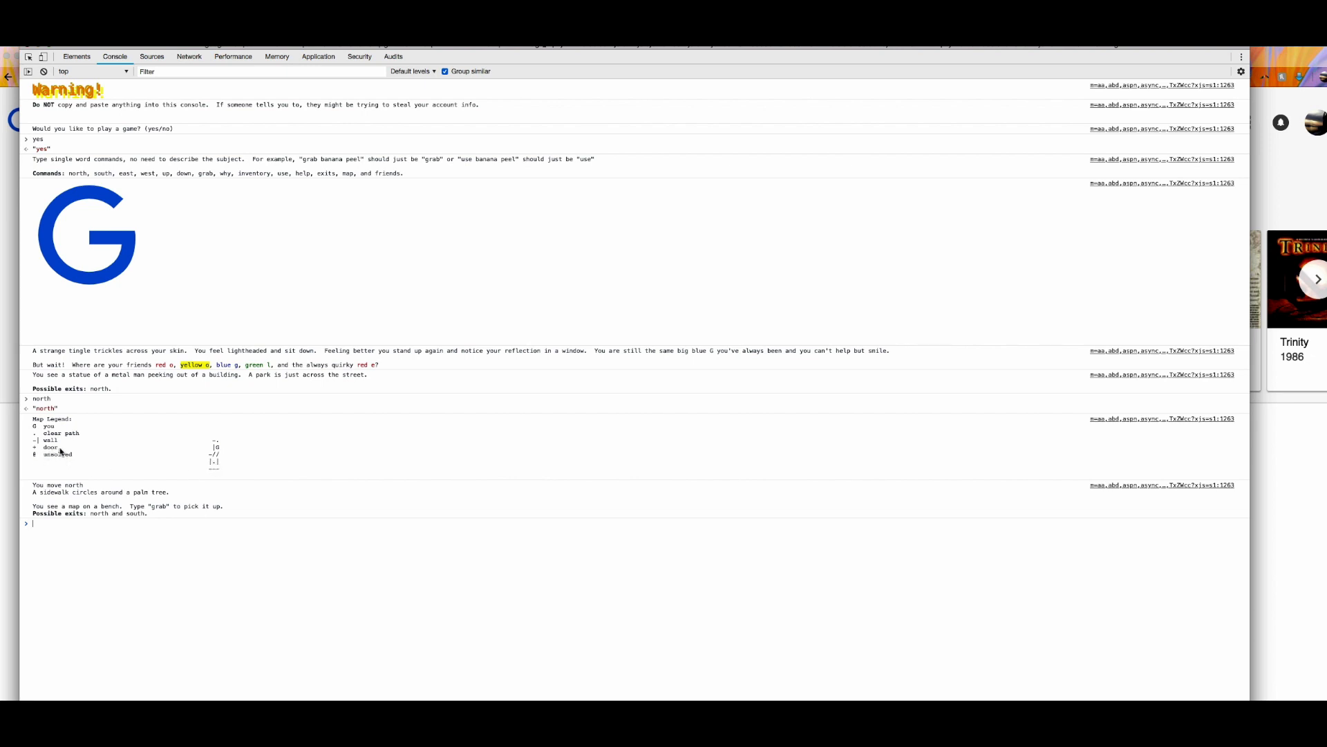
pyautogui.moveTo(189, 466)
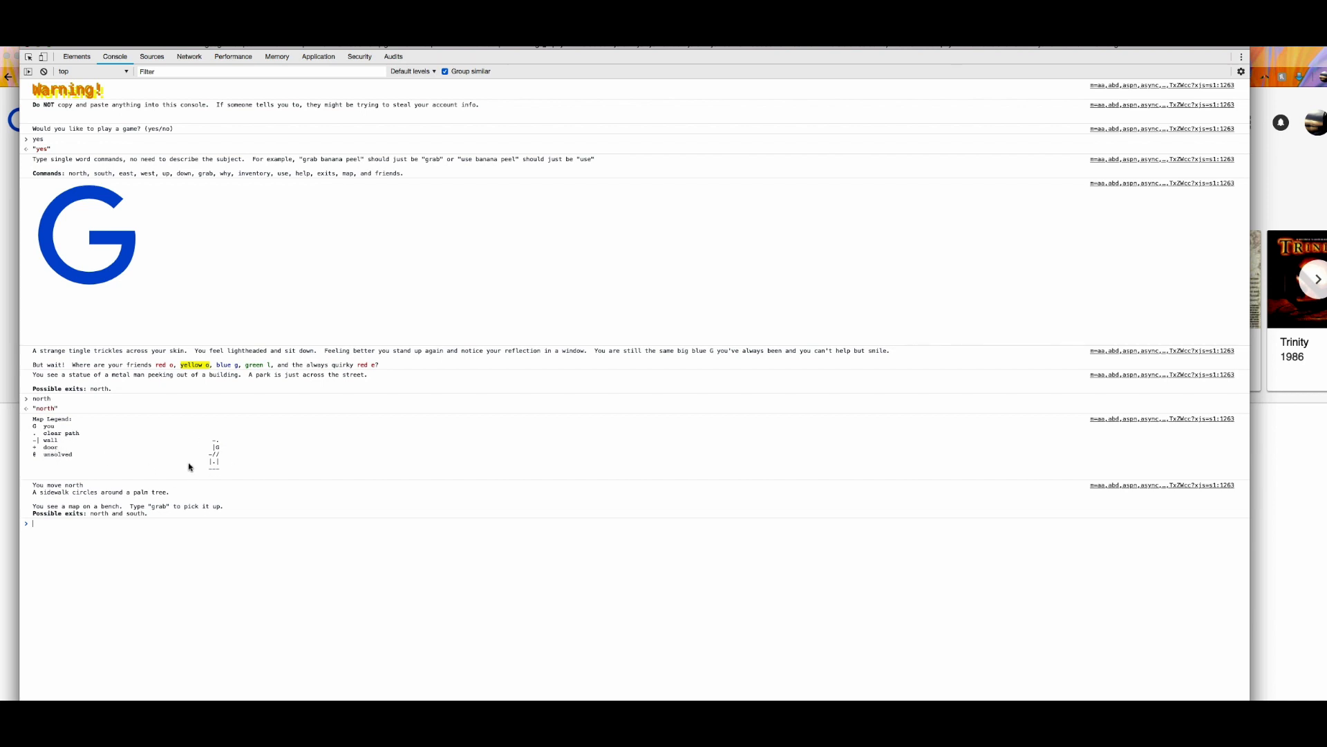
pyautogui.moveTo(33, 457)
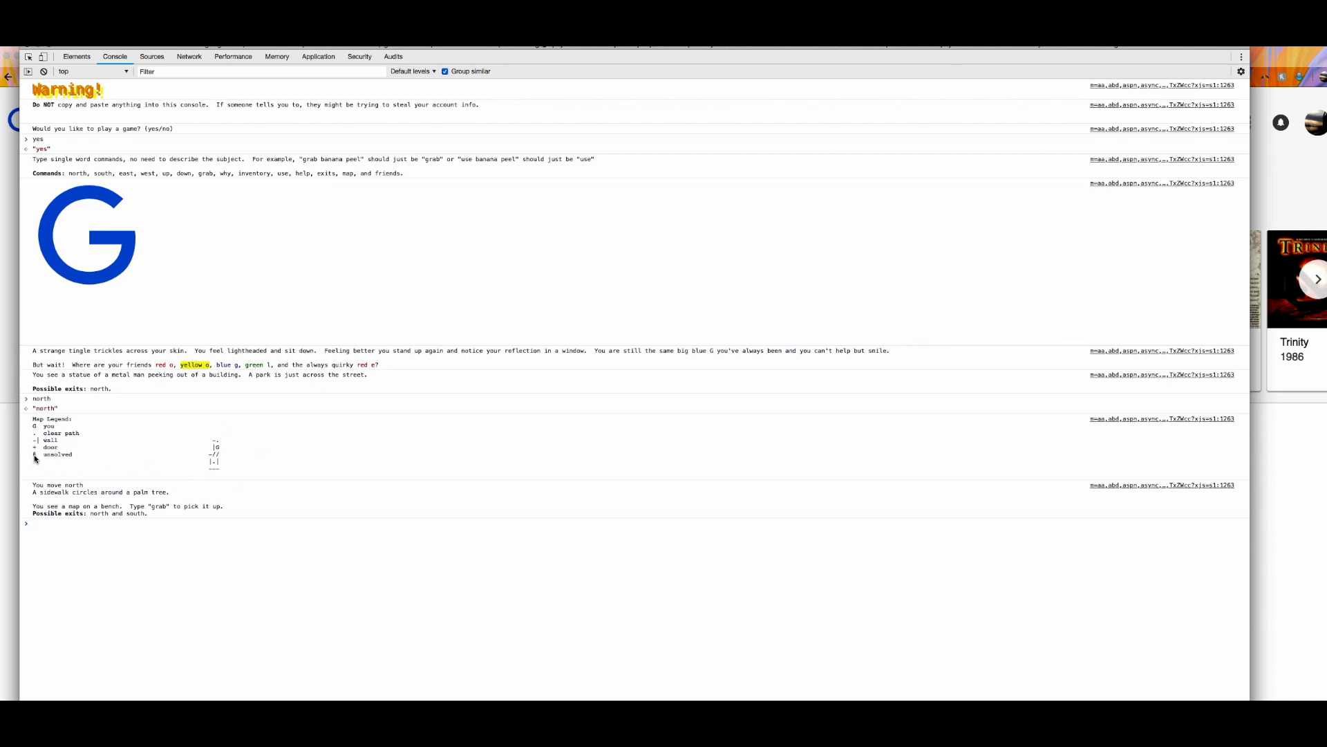
pyautogui.moveTo(217, 449)
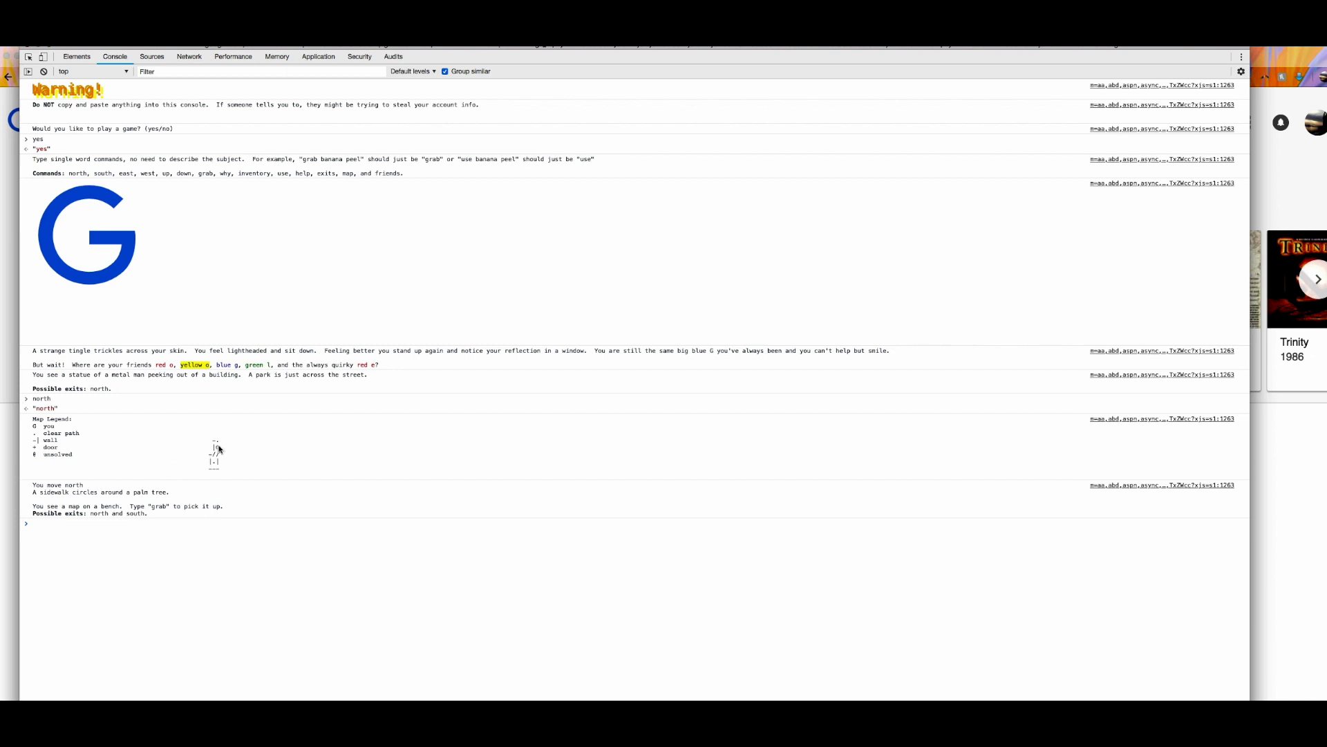
pyautogui.moveTo(233, 473)
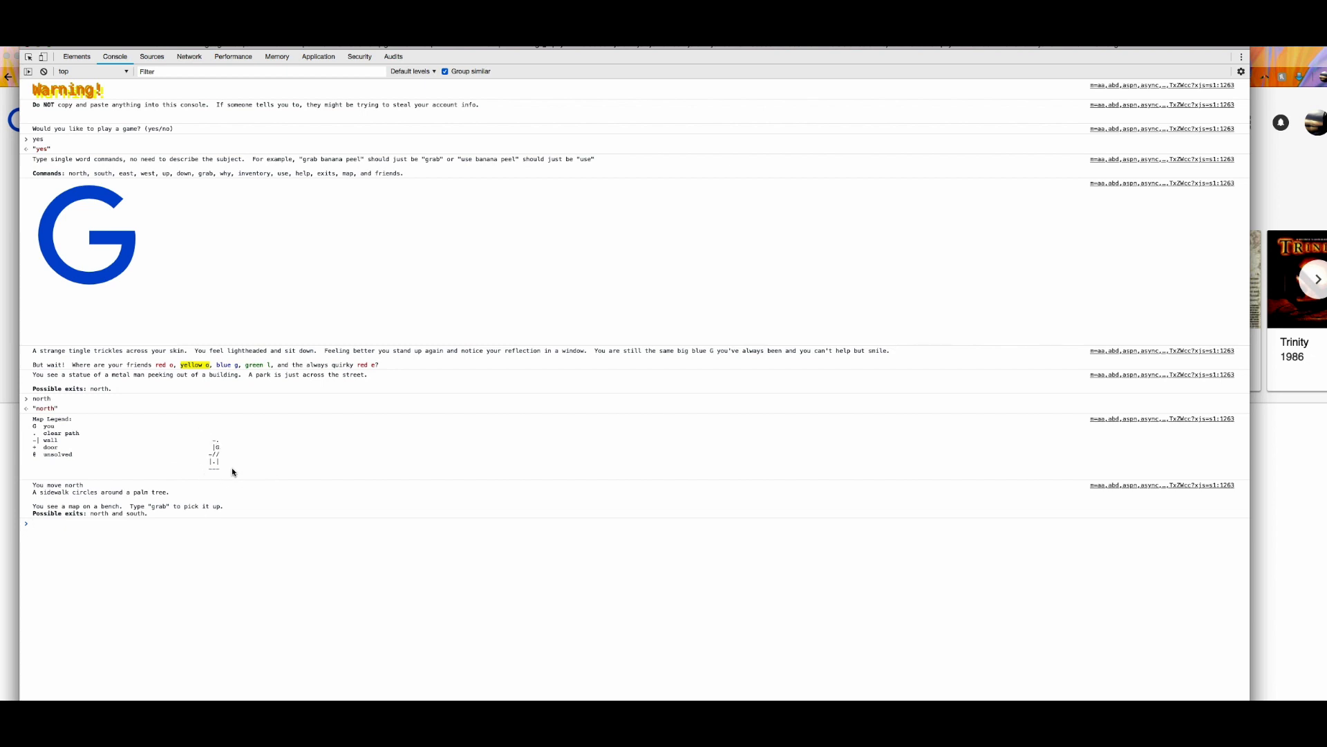
pyautogui.moveTo(228, 443)
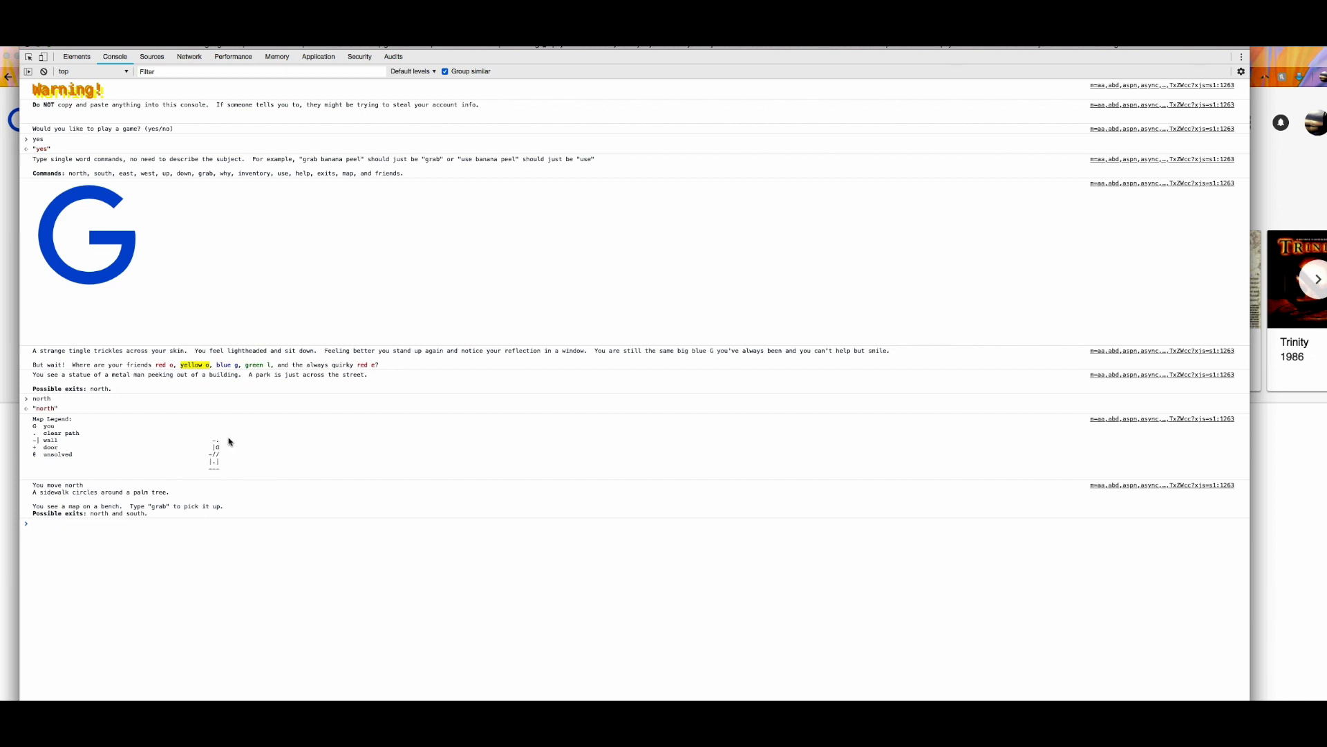
pyautogui.moveTo(219, 446)
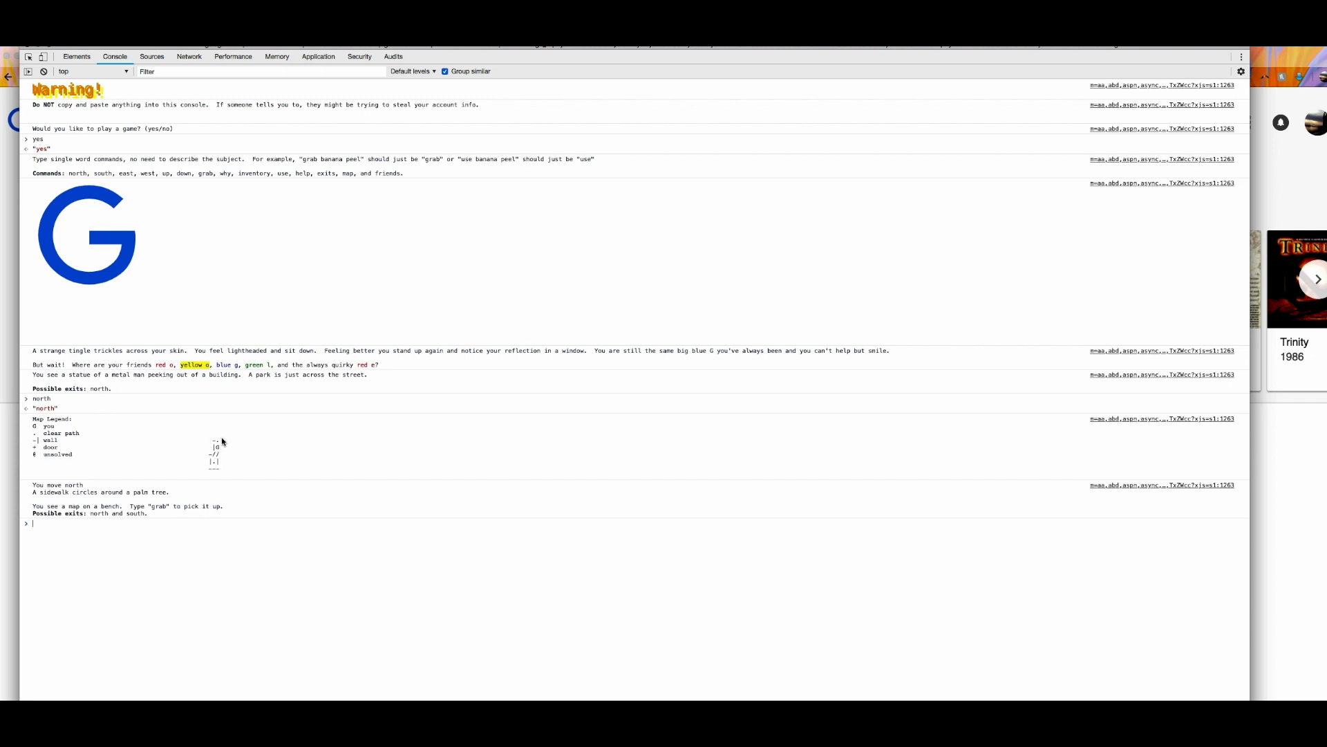
pyautogui.moveTo(219, 447)
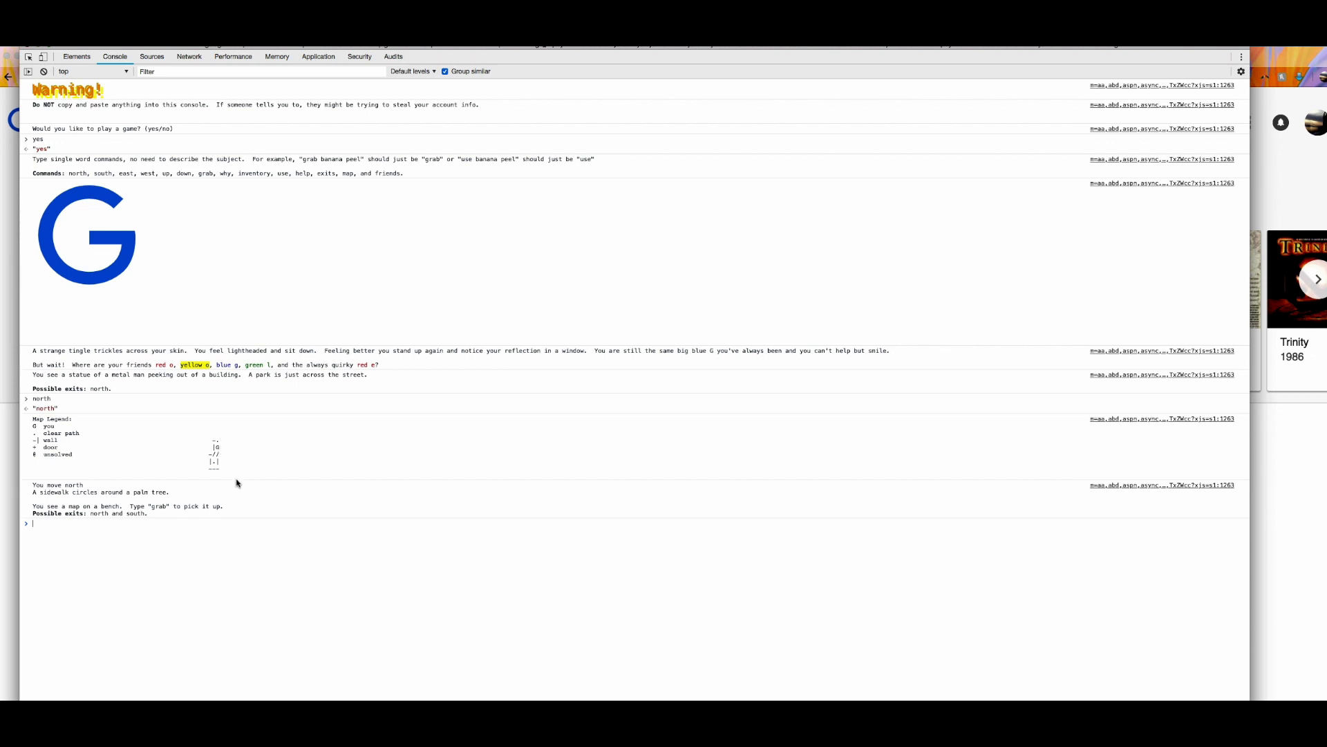
pyautogui.moveTo(32, 486)
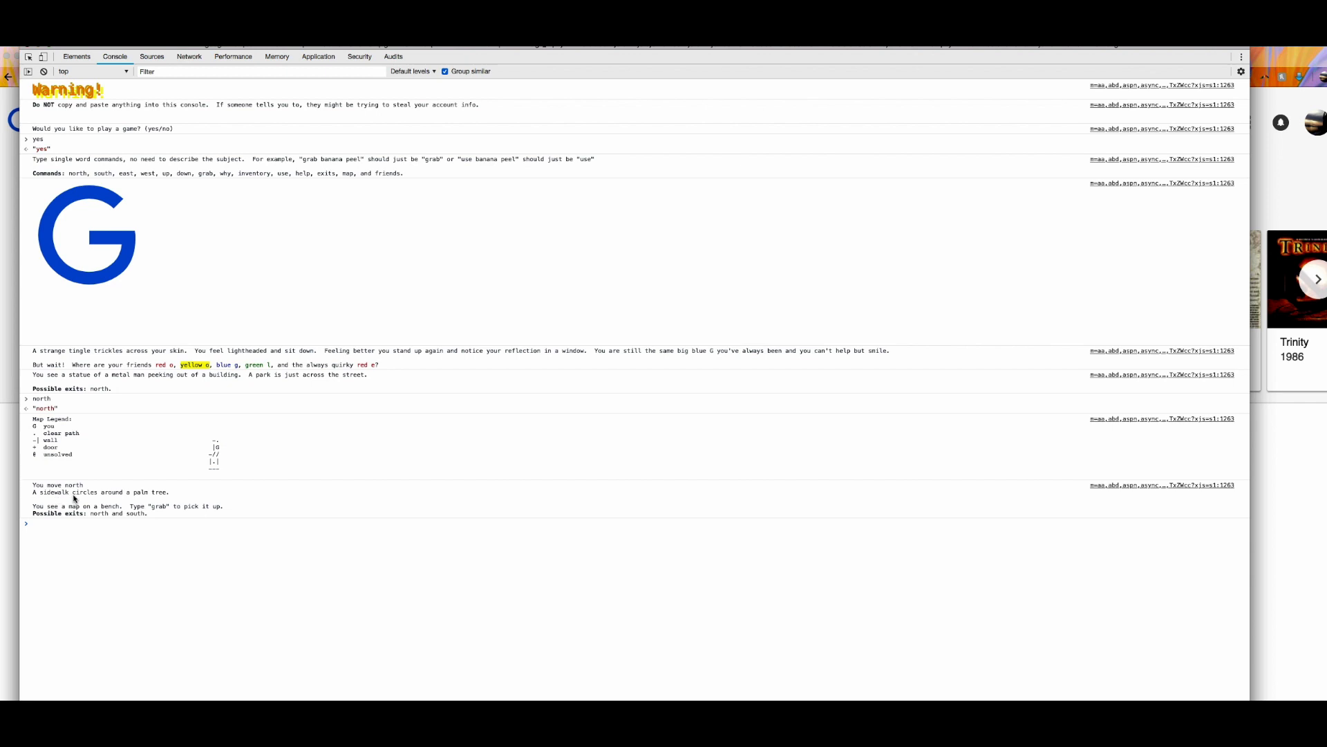
pyautogui.moveTo(165, 500)
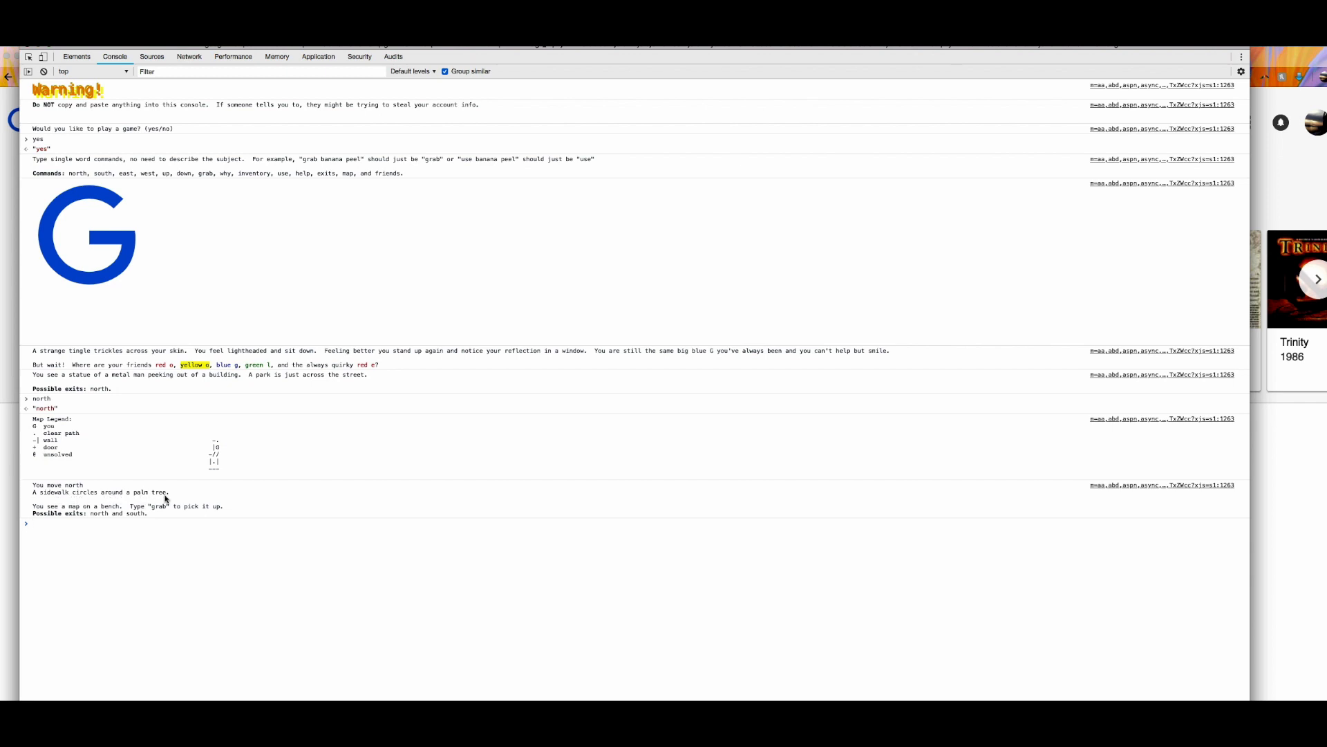
pyautogui.moveTo(80, 491)
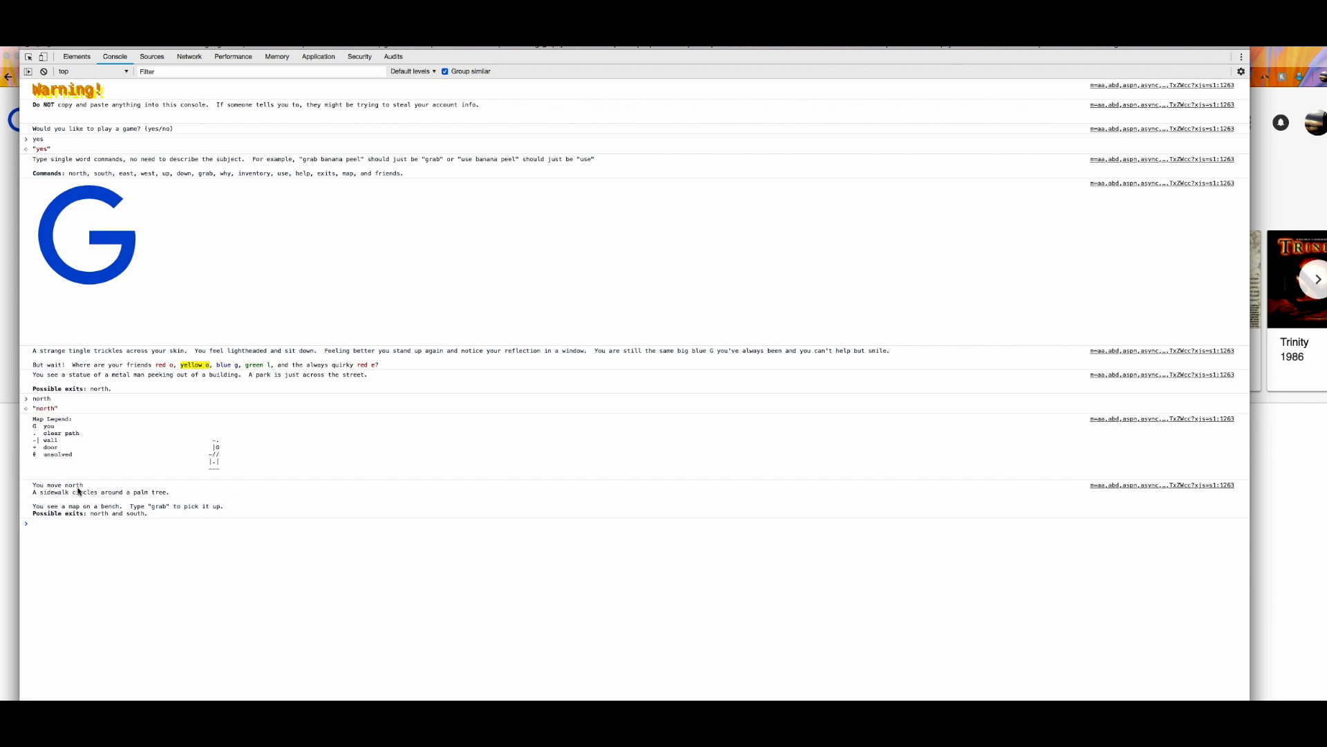
pyautogui.moveTo(123, 405)
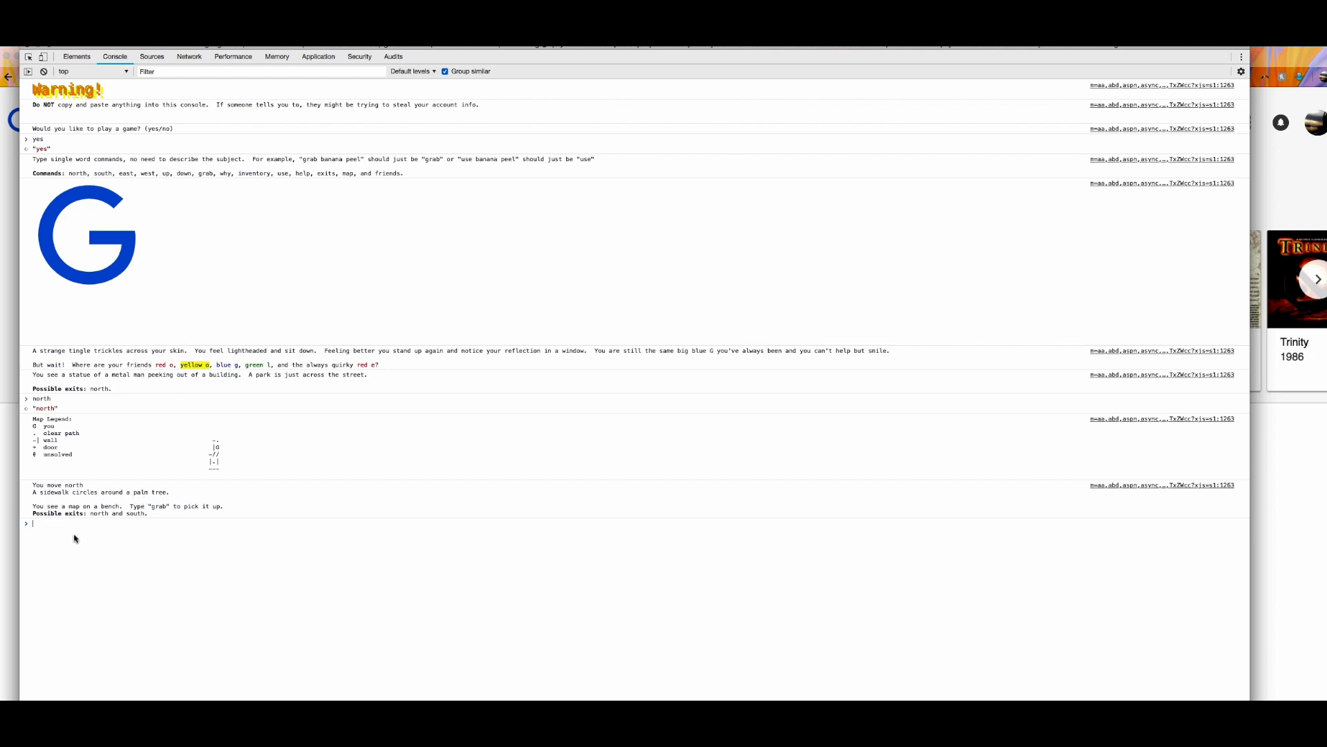
pyautogui.moveTo(74, 506)
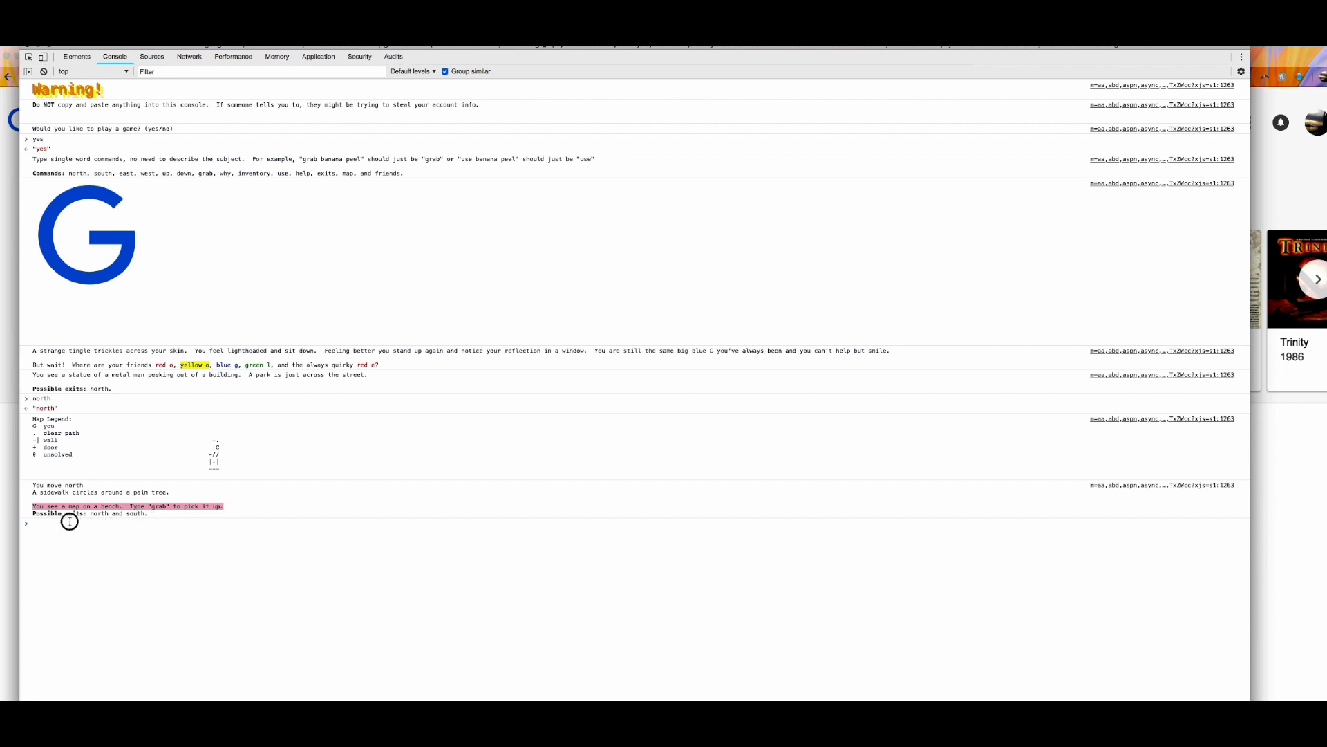
# - Enter 'grab' so the map is picked up and the inventory lists 1 map
pyautogui.write('grab')
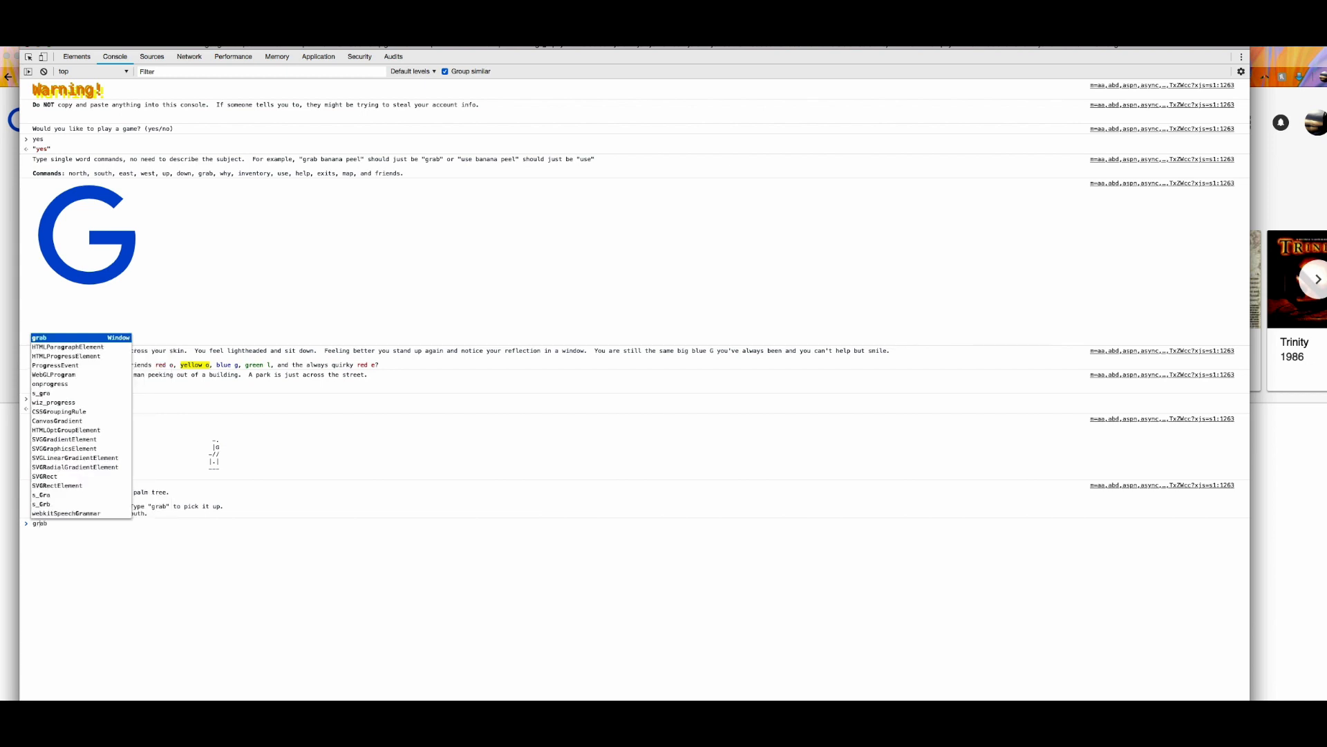
pyautogui.write('north')
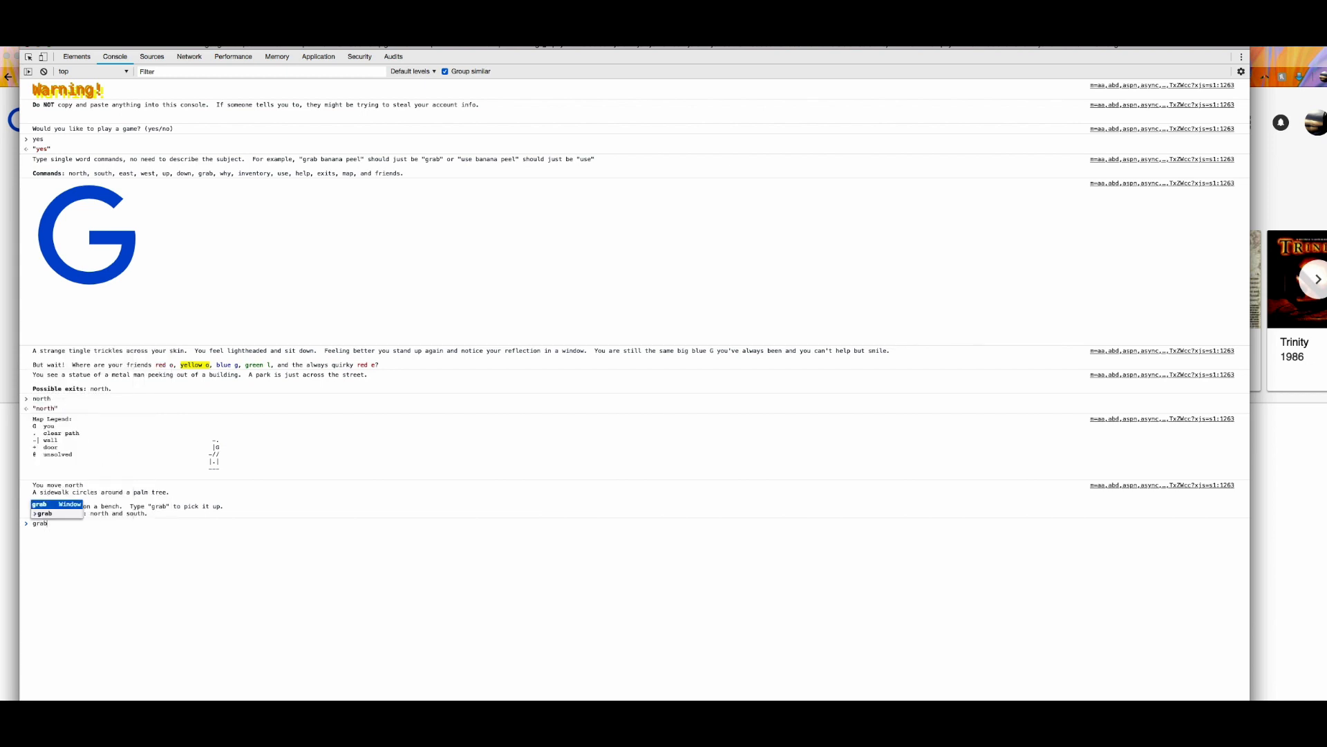
pyautogui.press('Enter')
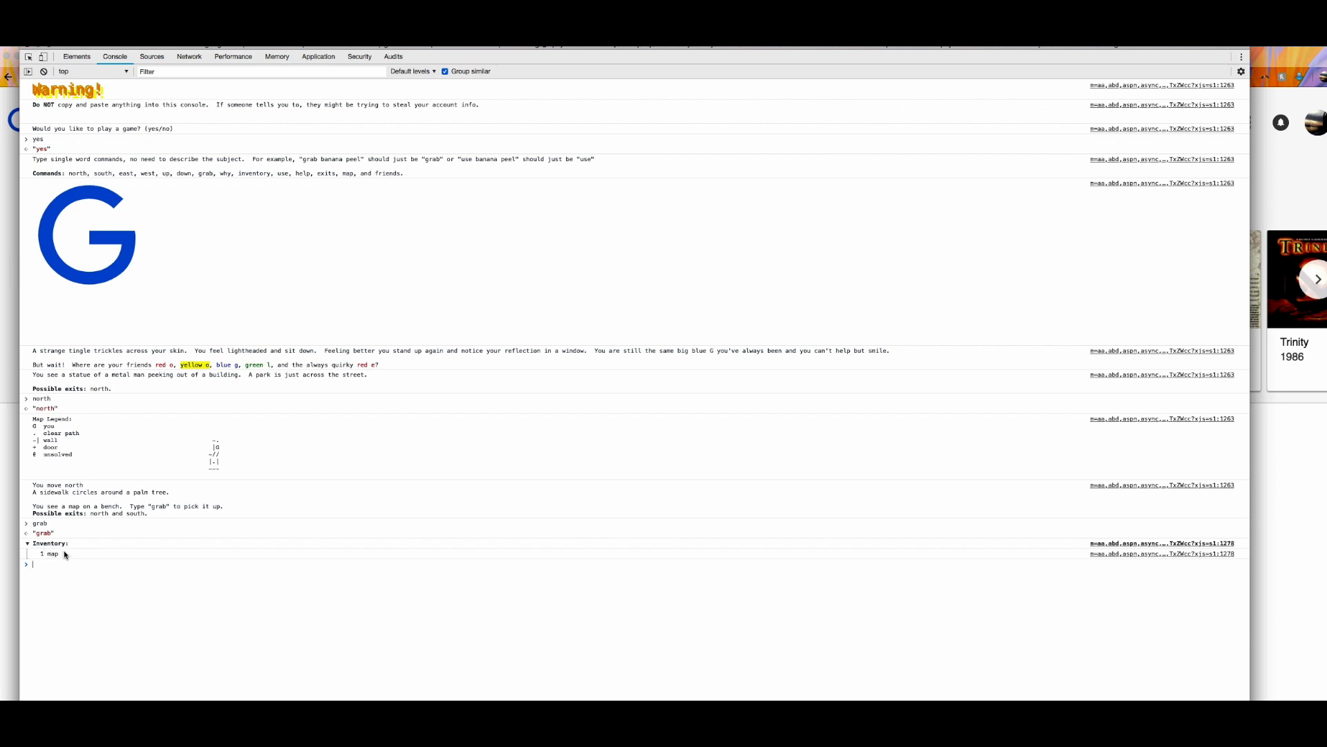
pyautogui.moveTo(108, 563)
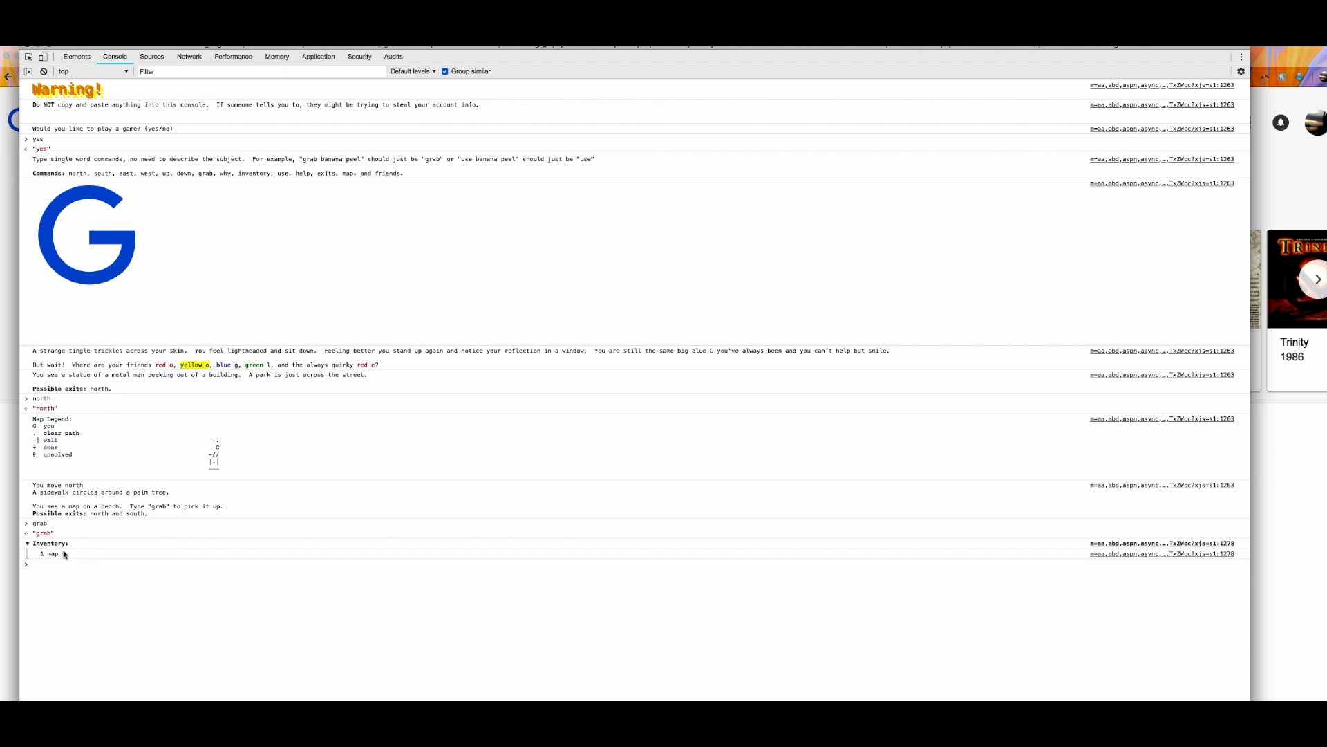
pyautogui.moveTo(238, 461)
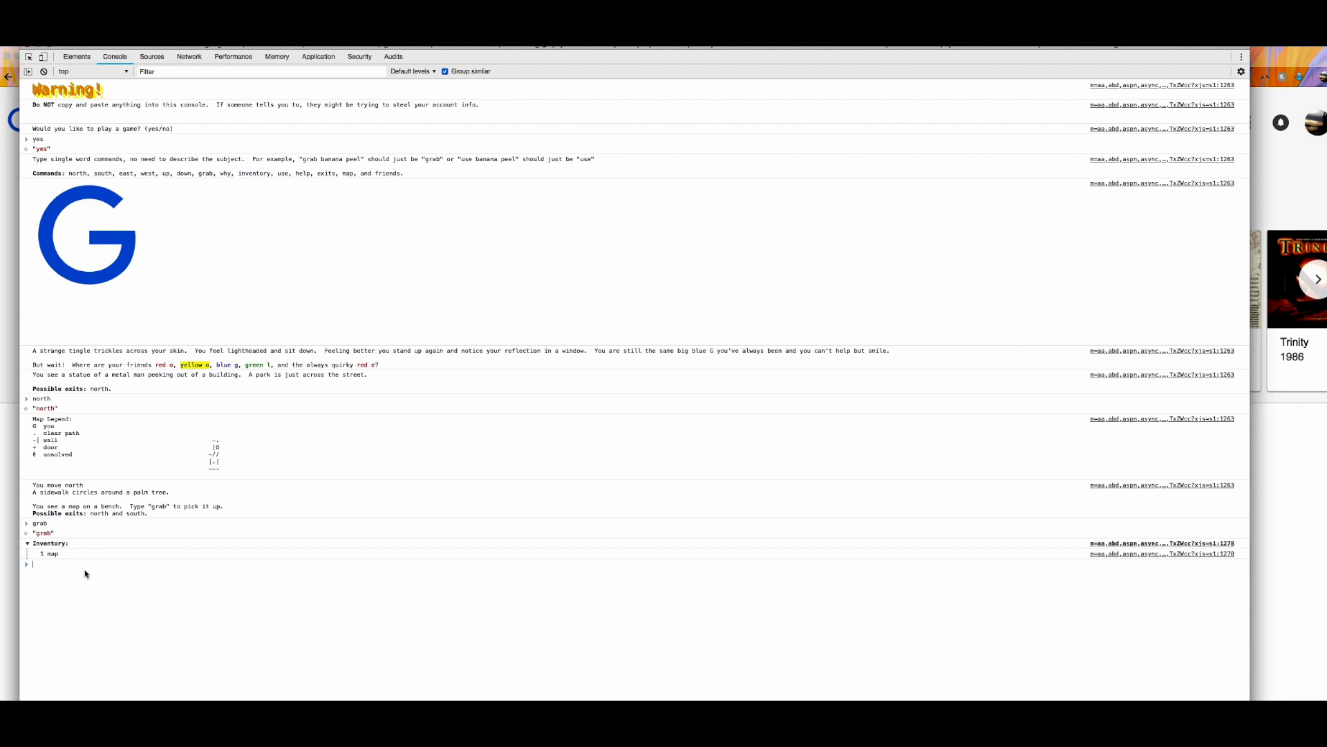
# - Enter 'n' to reach the large field where lost nooglers ask for the map
pyautogui.write('n')
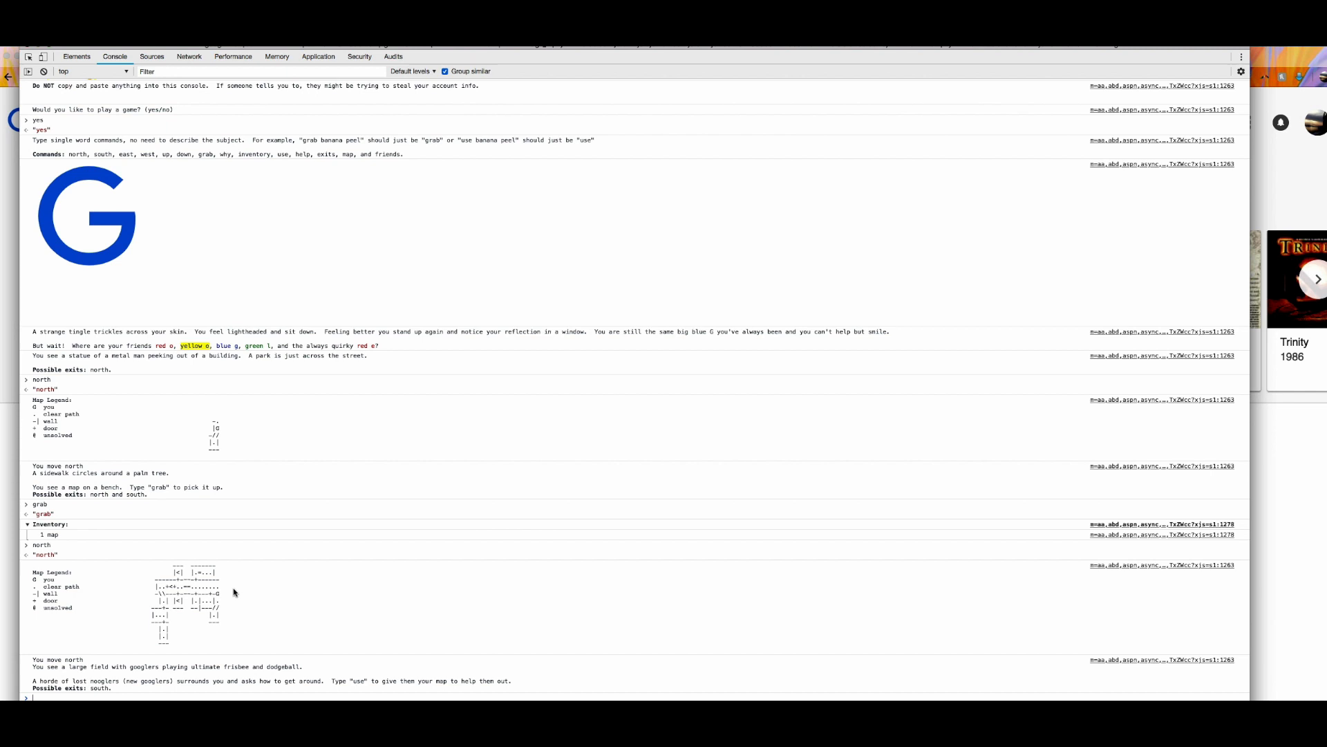
pyautogui.moveTo(272, 604)
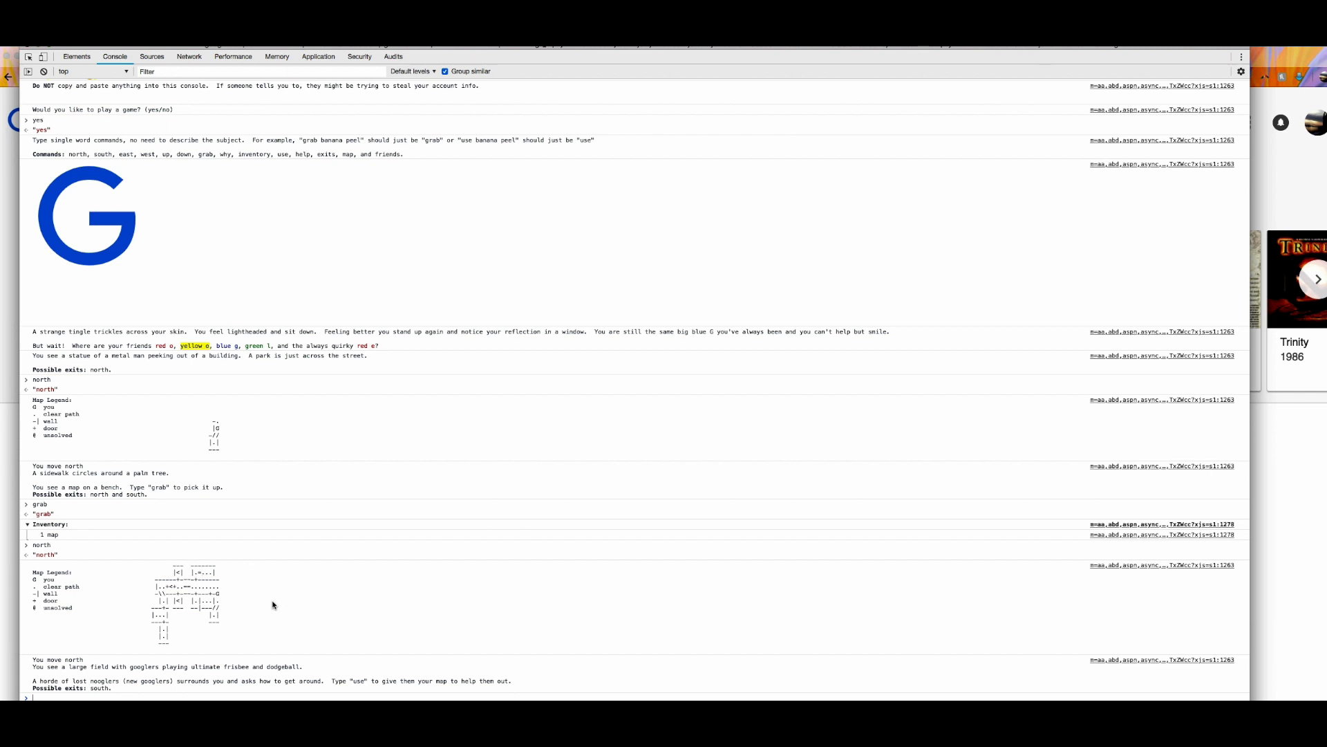
pyautogui.moveTo(329, 591)
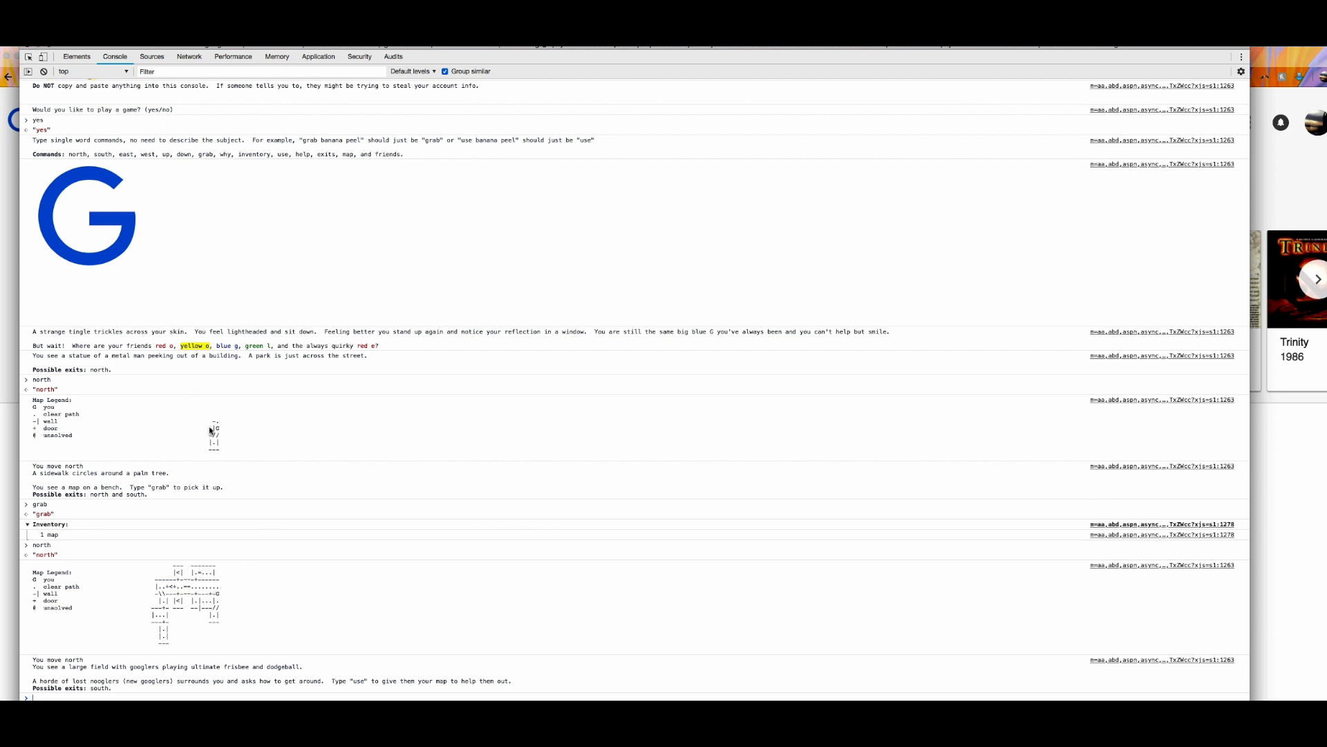
pyautogui.moveTo(257, 576)
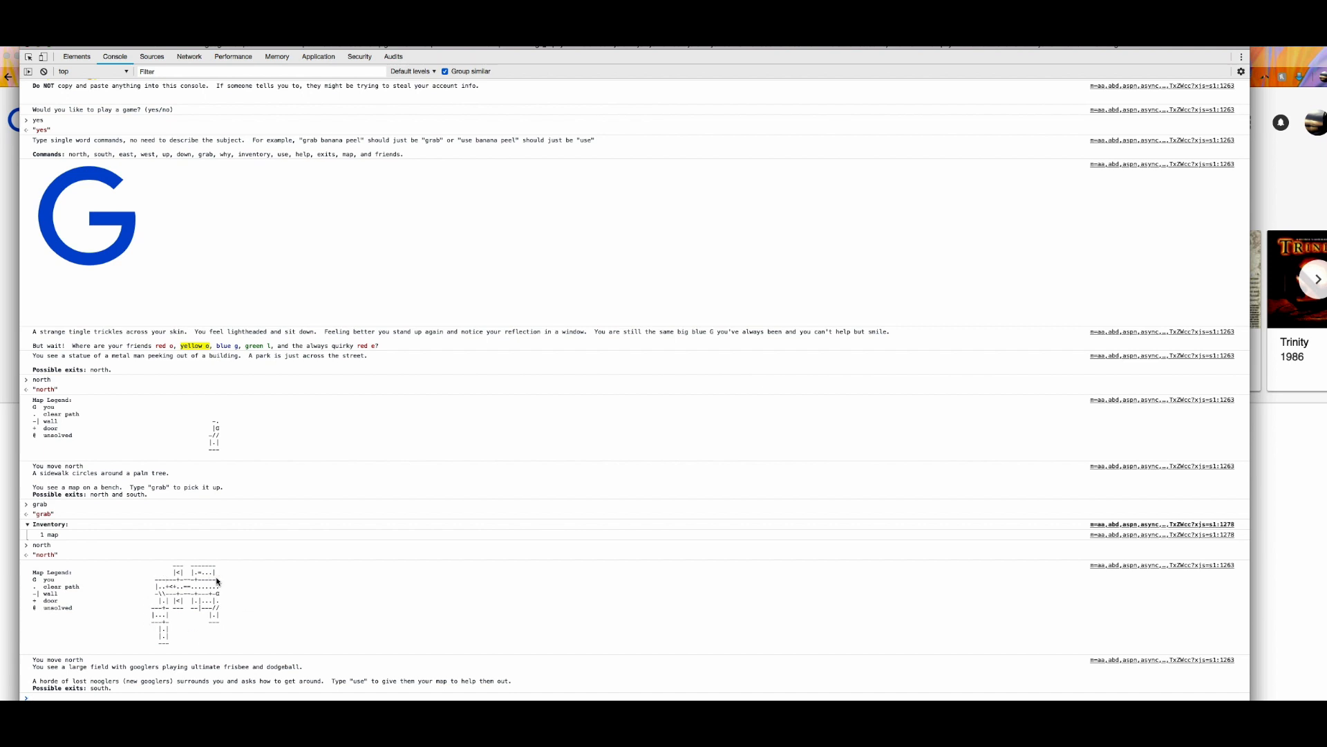
pyautogui.moveTo(241, 586)
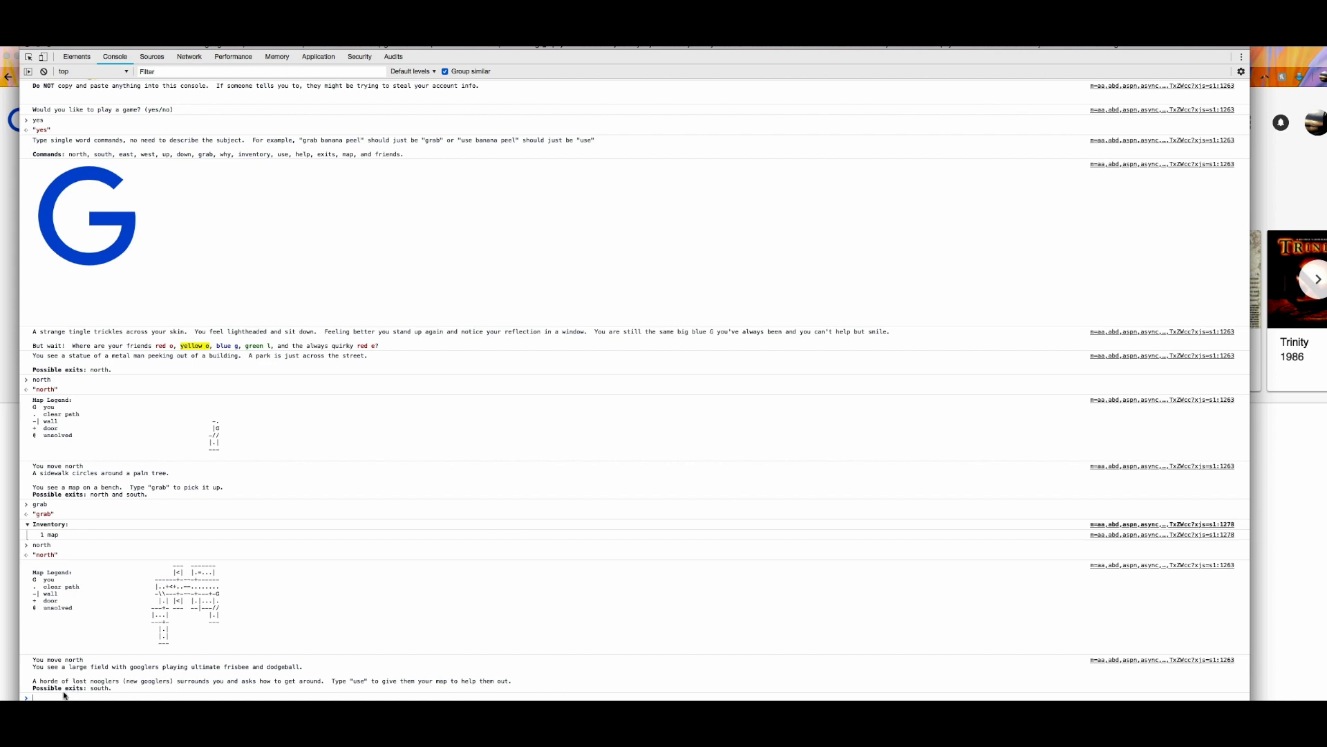
pyautogui.moveTo(380, 638)
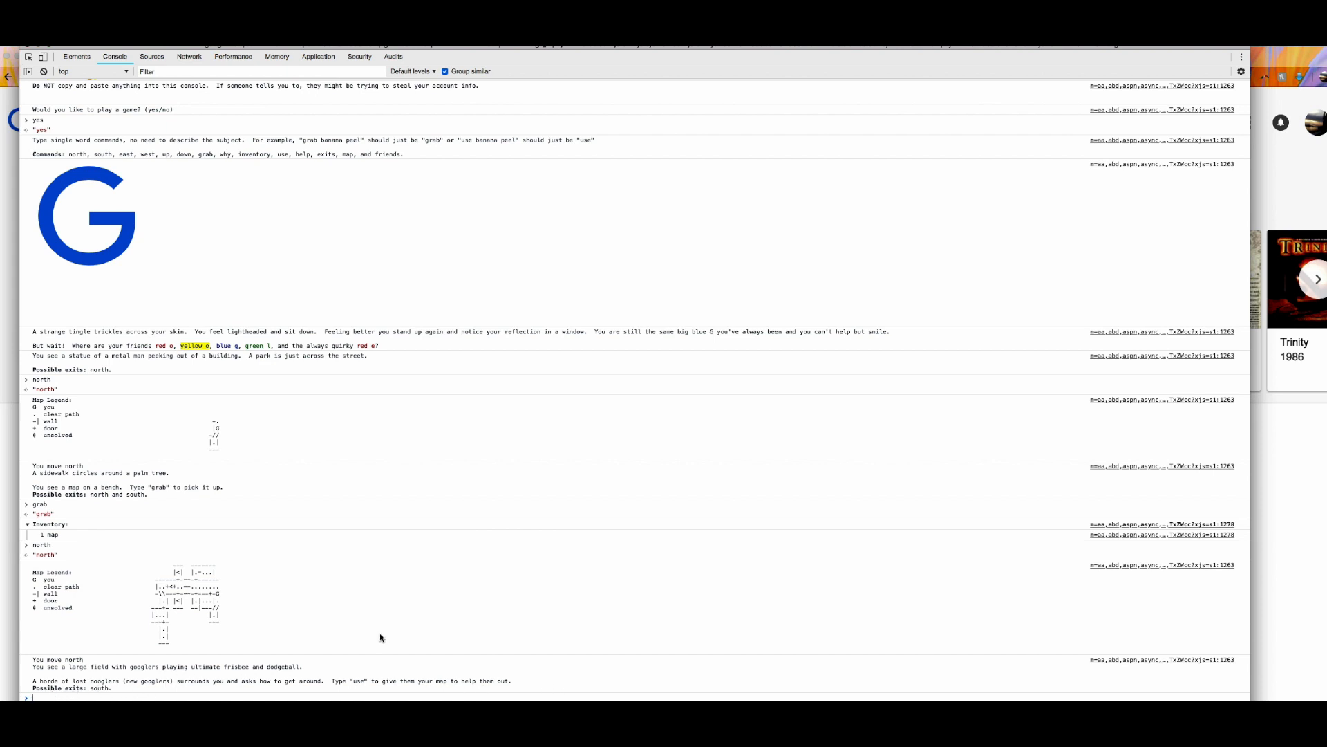
# - Enter 'use' to give the map to the nooglers, revealing an exit to the north
pyautogui.write('use')
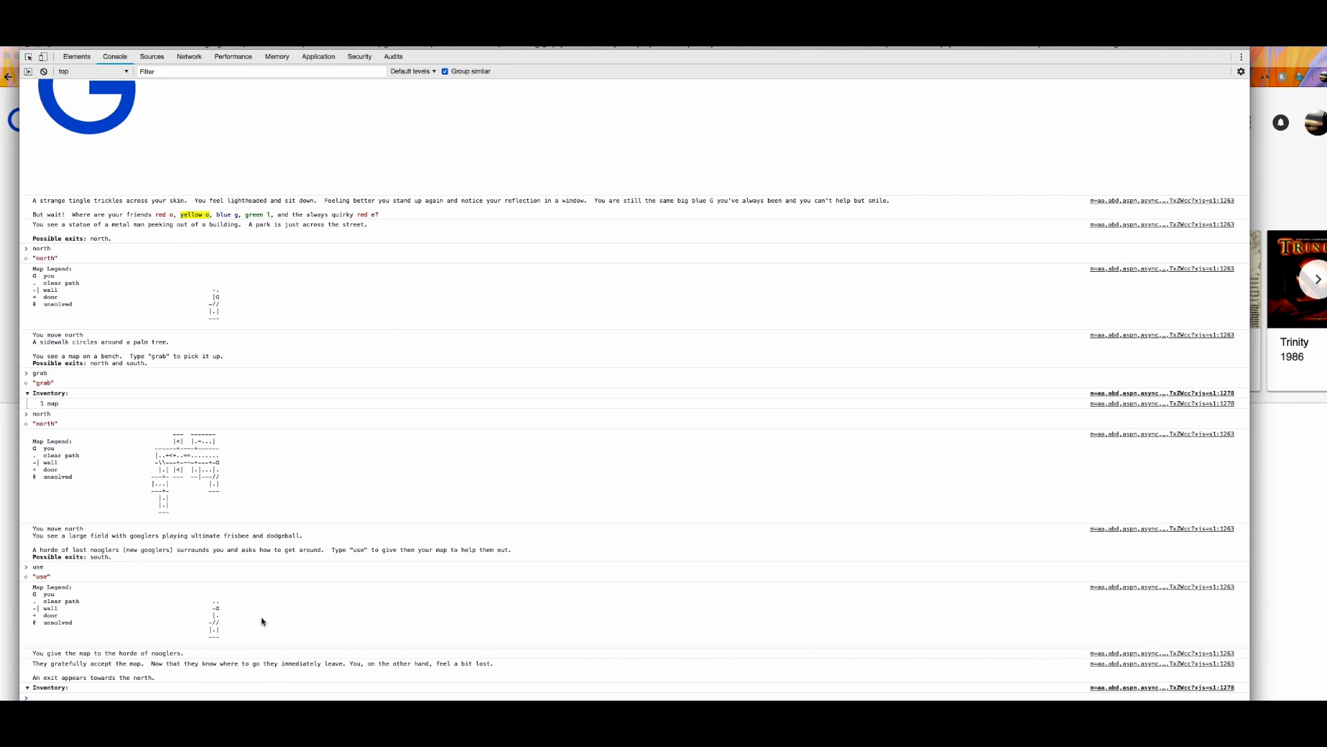
pyautogui.moveTo(70, 658)
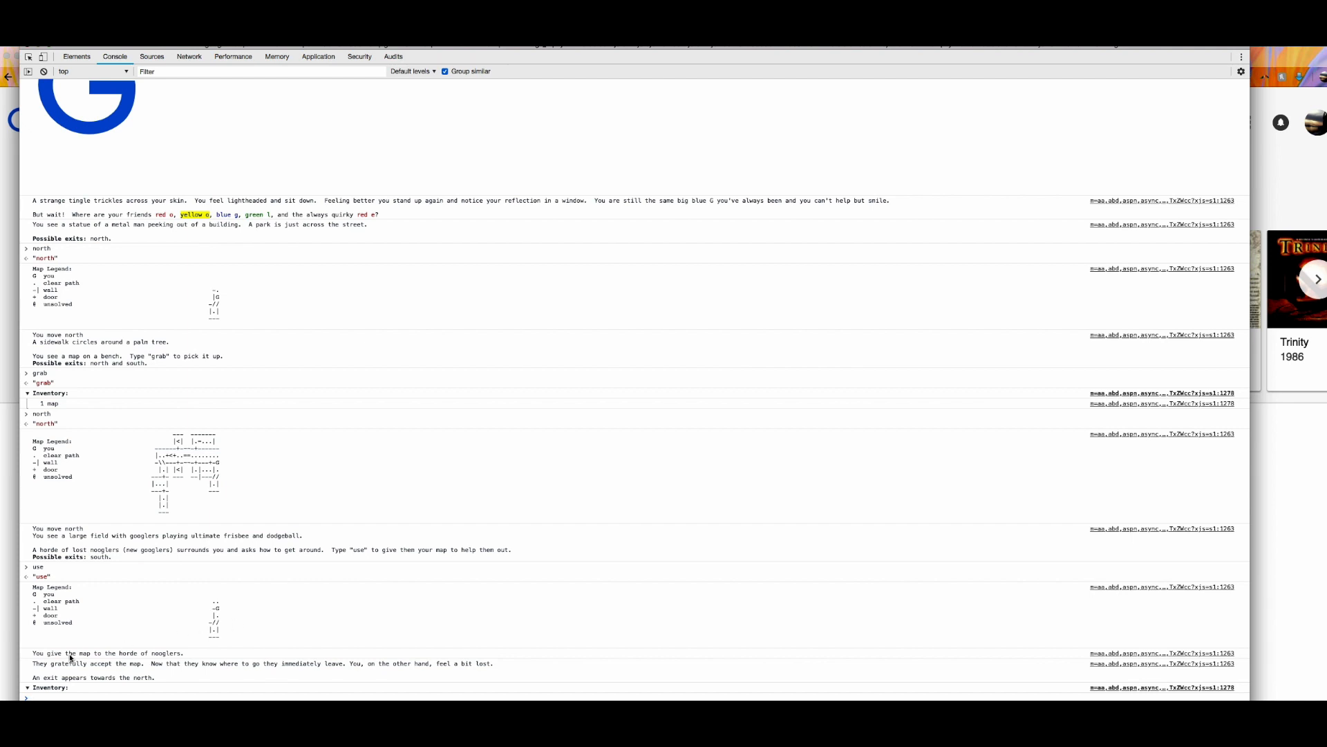
pyautogui.moveTo(199, 654)
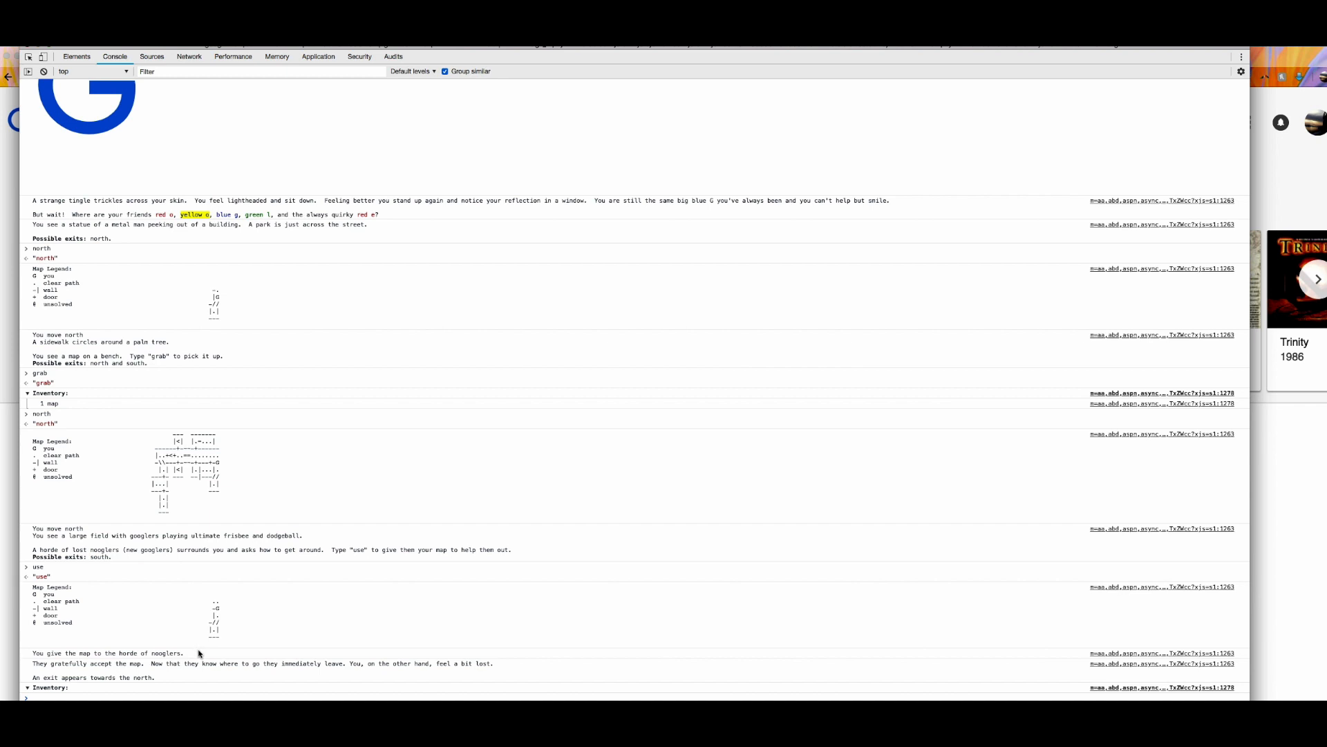
pyautogui.moveTo(161, 668)
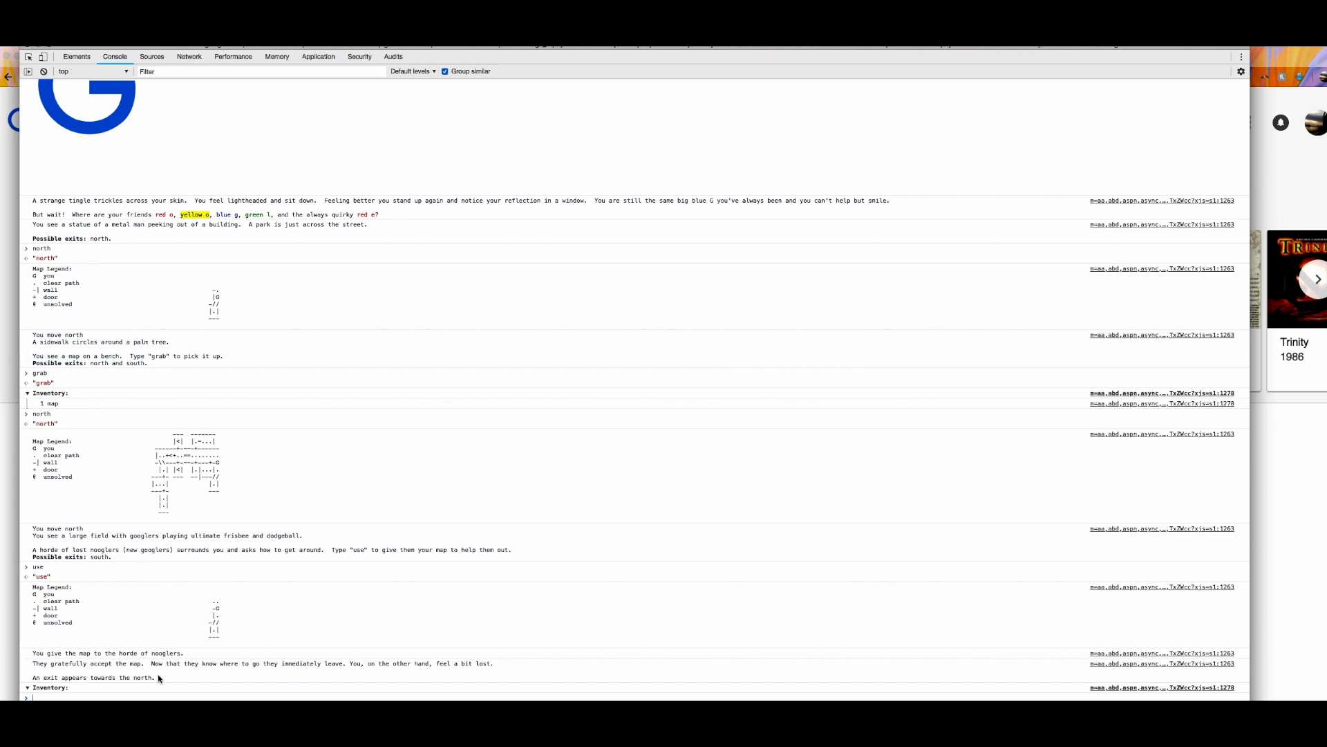
pyautogui.moveTo(224, 610)
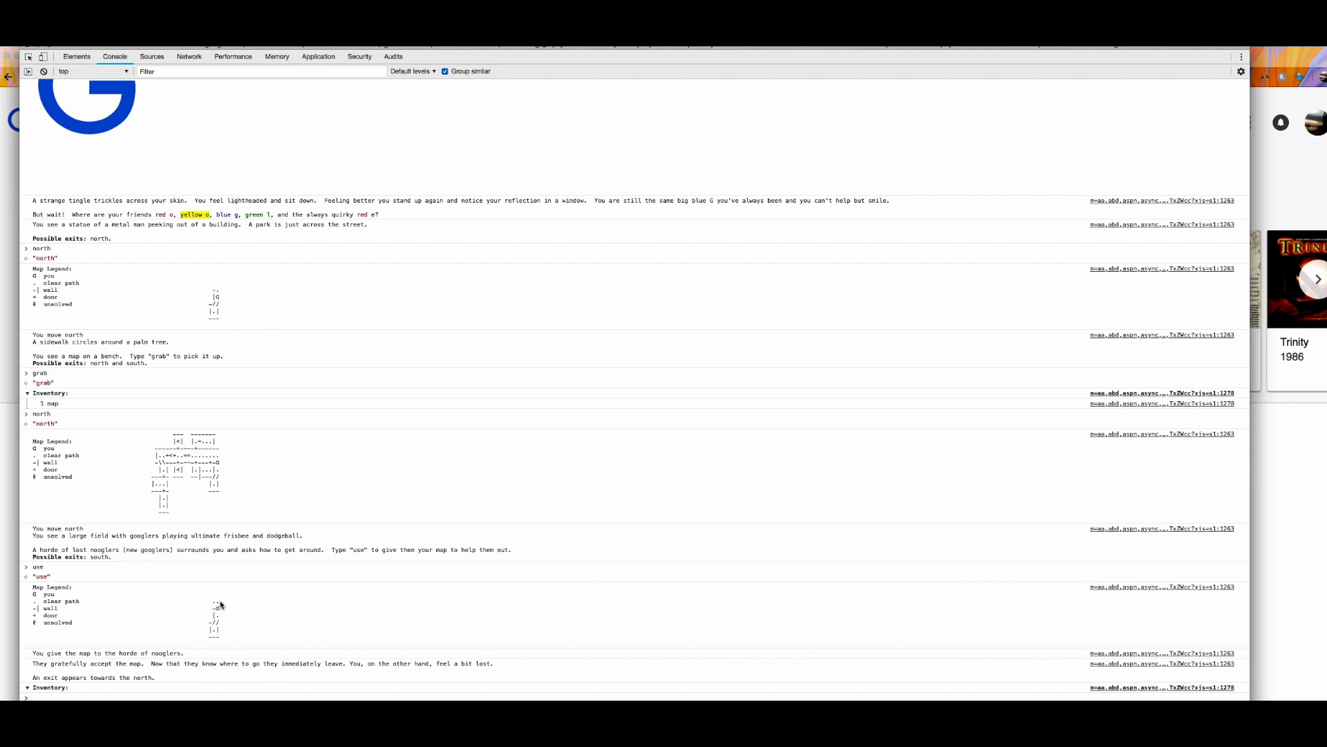
pyautogui.moveTo(101, 670)
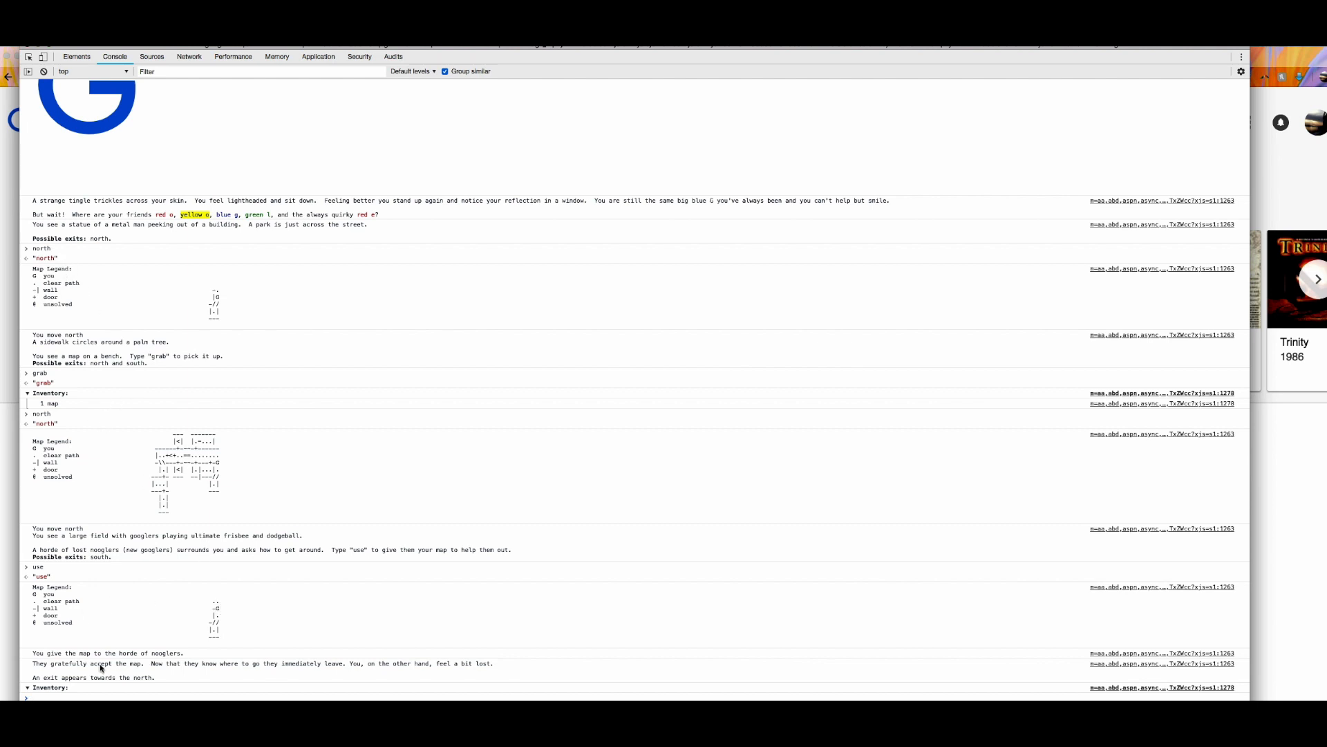
# - Enter 'north' to reach the park with the waterfall, exits west and south
pyautogui.write('north')
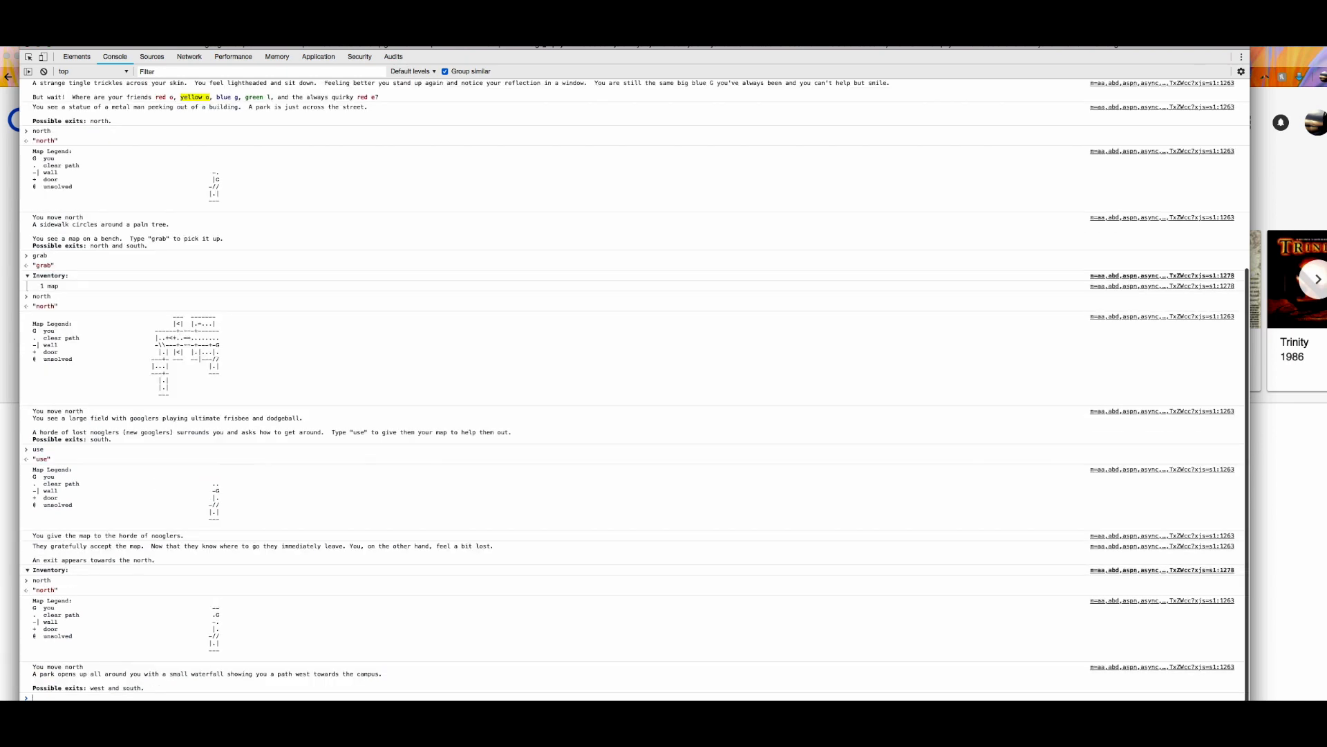
pyautogui.moveTo(87, 665)
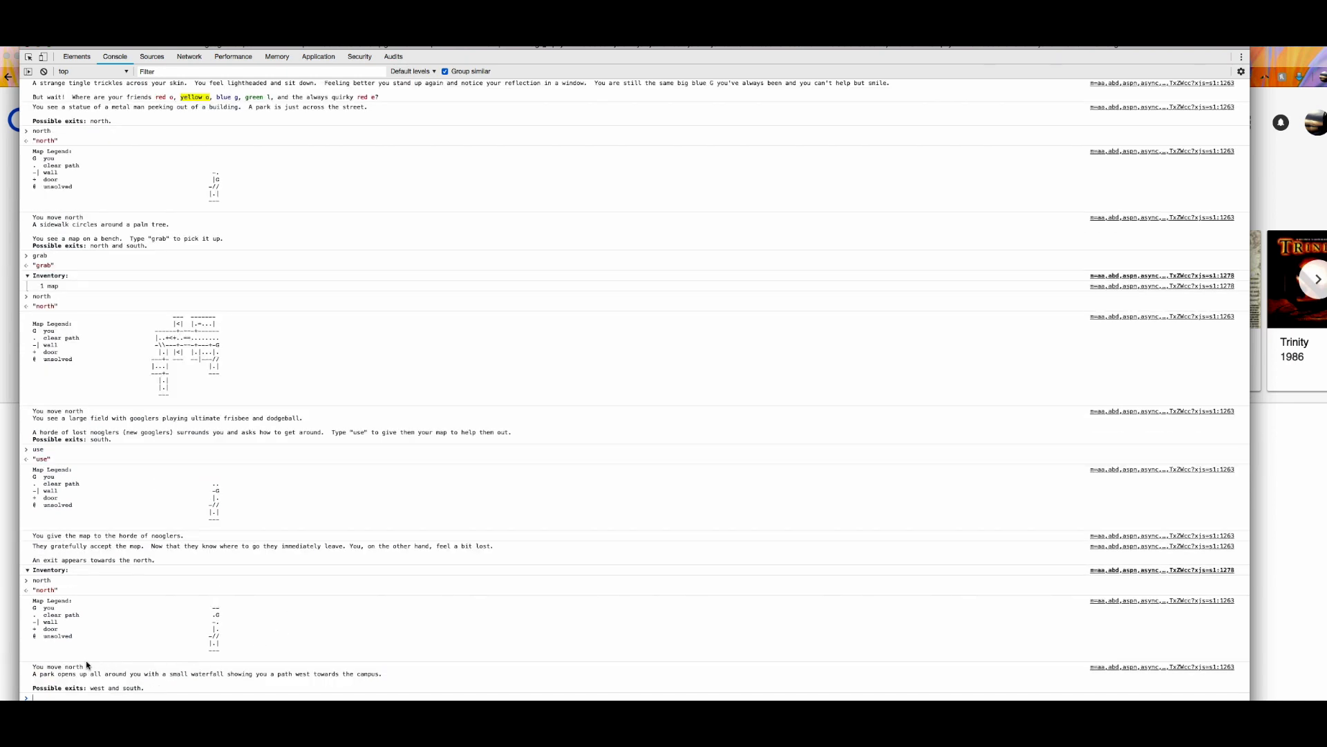
pyautogui.moveTo(80, 678)
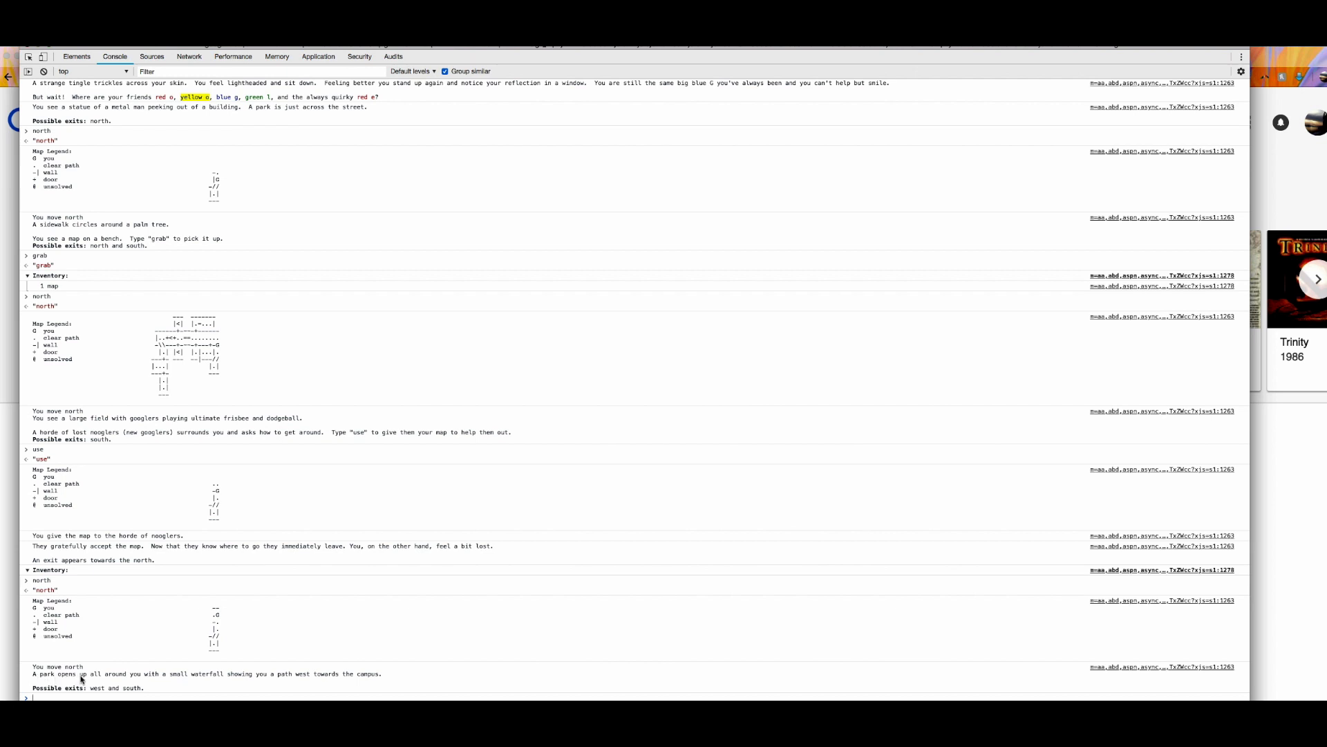
pyautogui.moveTo(338, 686)
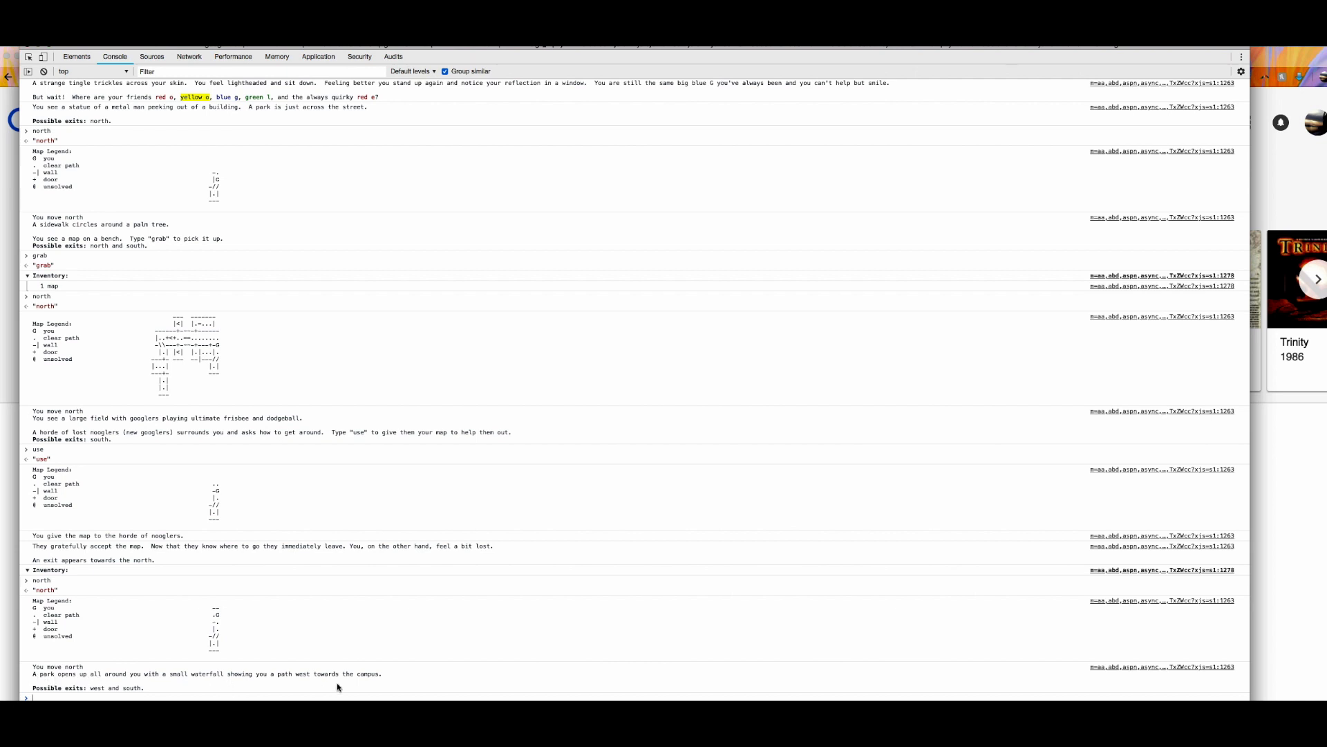
pyautogui.moveTo(425, 687)
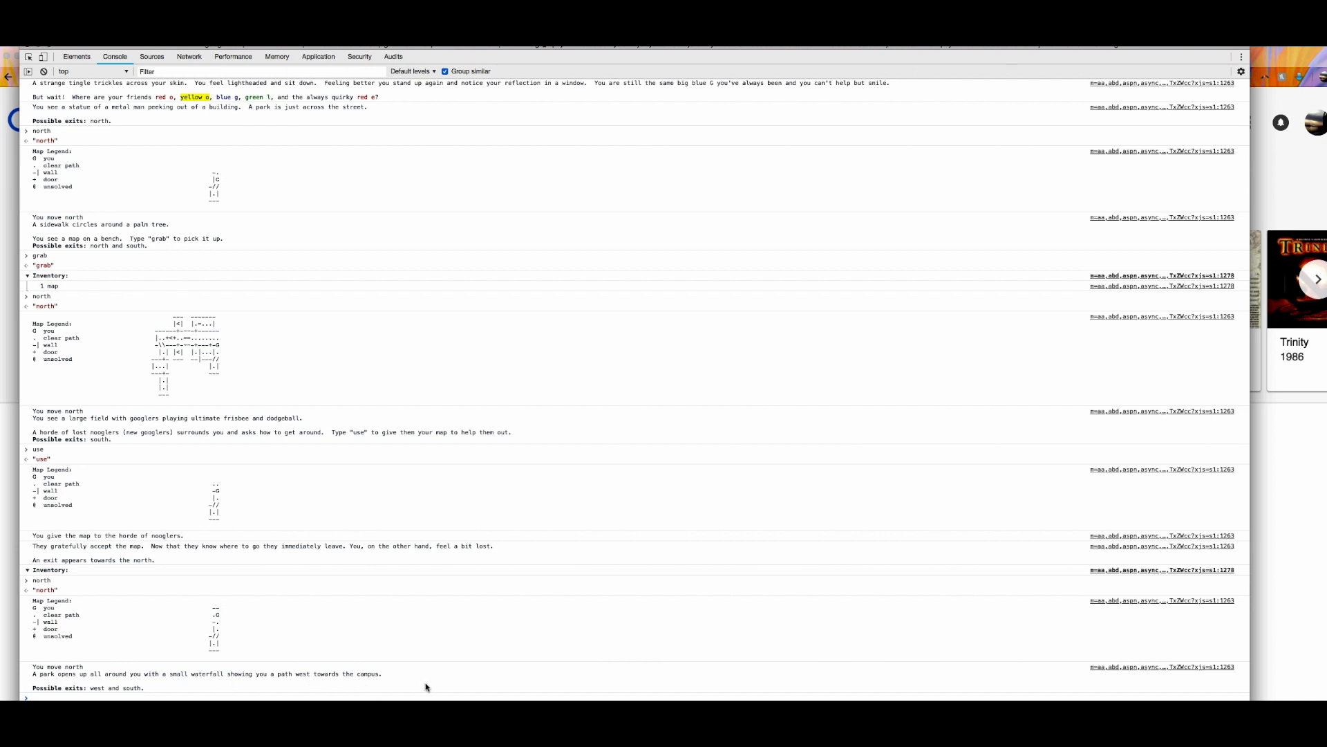
pyautogui.moveTo(167, 610)
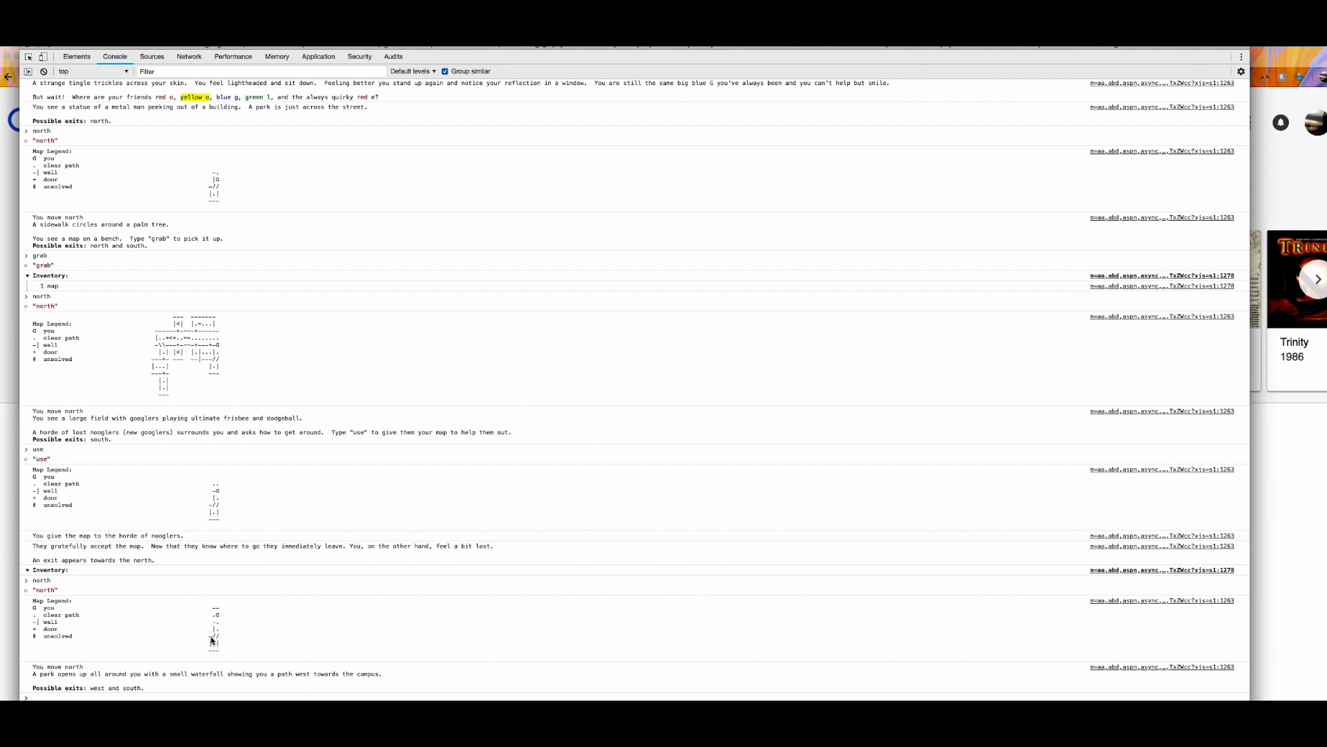
pyautogui.moveTo(220, 617)
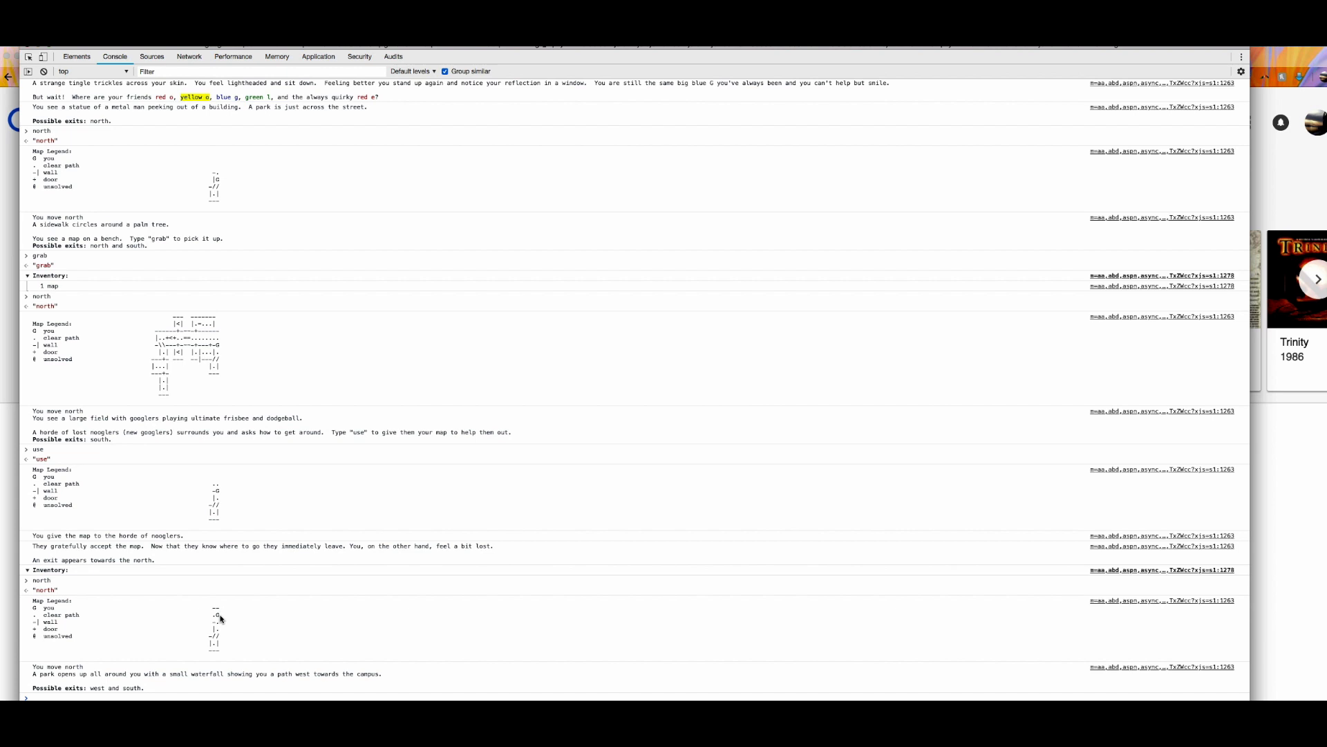
pyautogui.moveTo(265, 630)
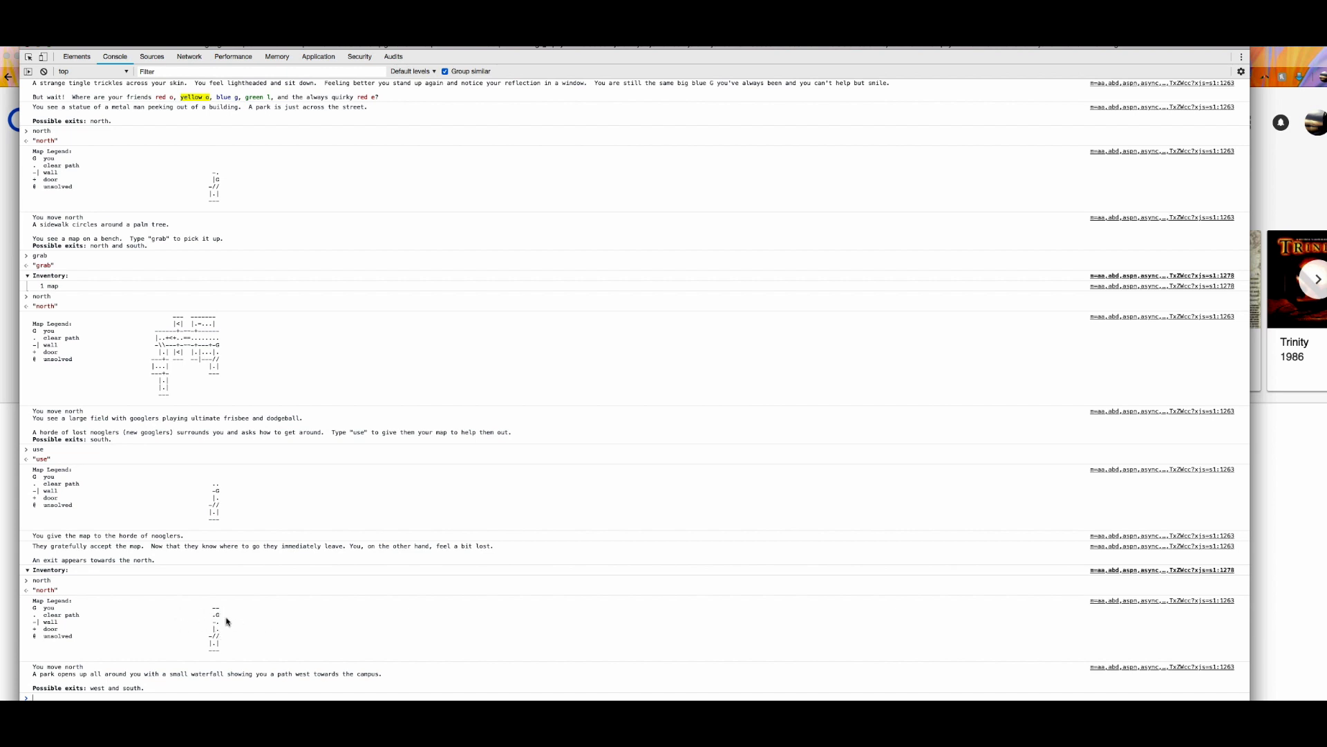
pyautogui.moveTo(660, 465)
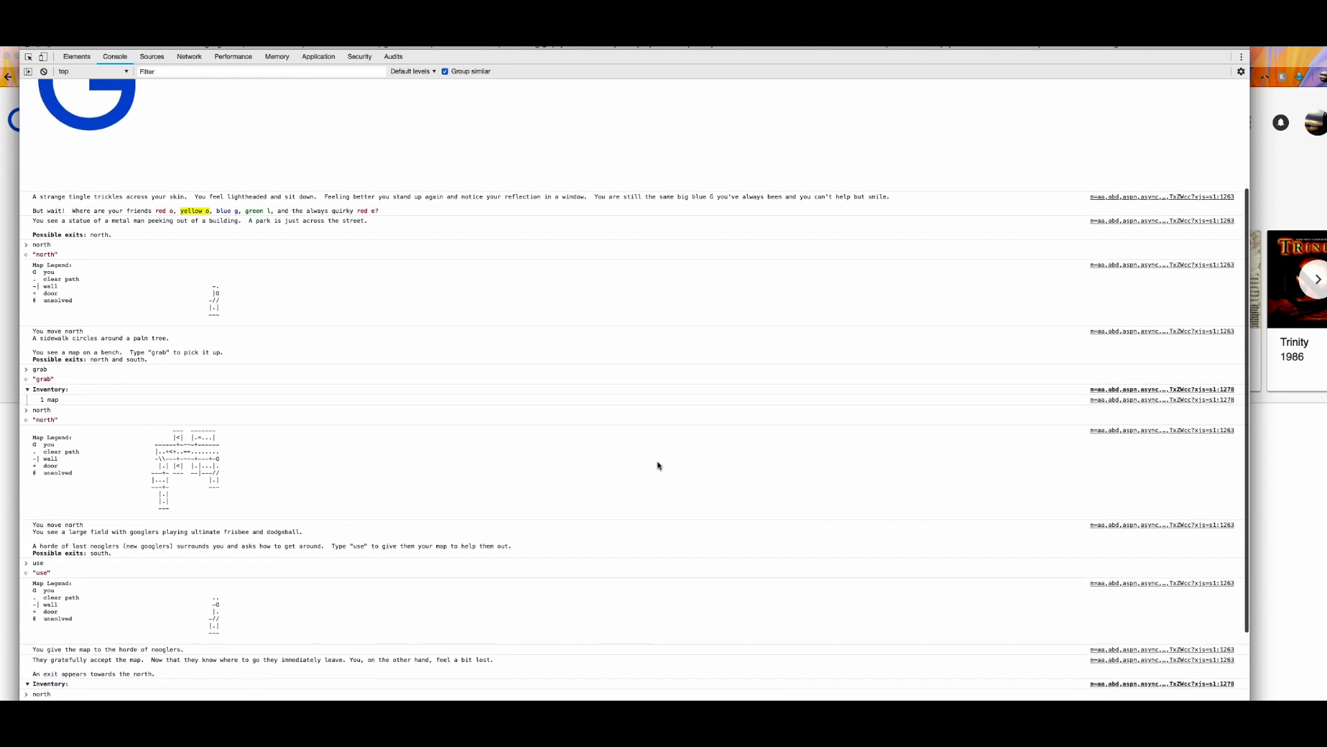
pyautogui.scroll(-3)
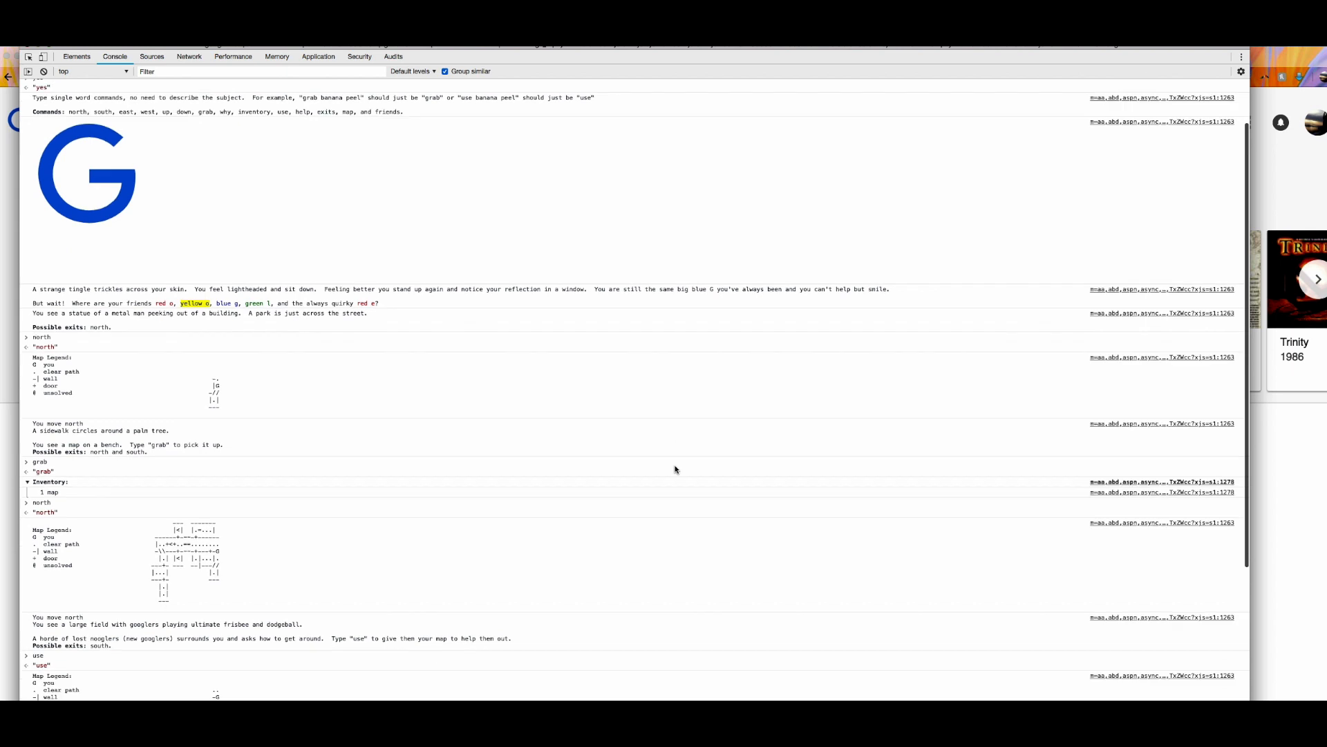
pyautogui.scroll(-3)
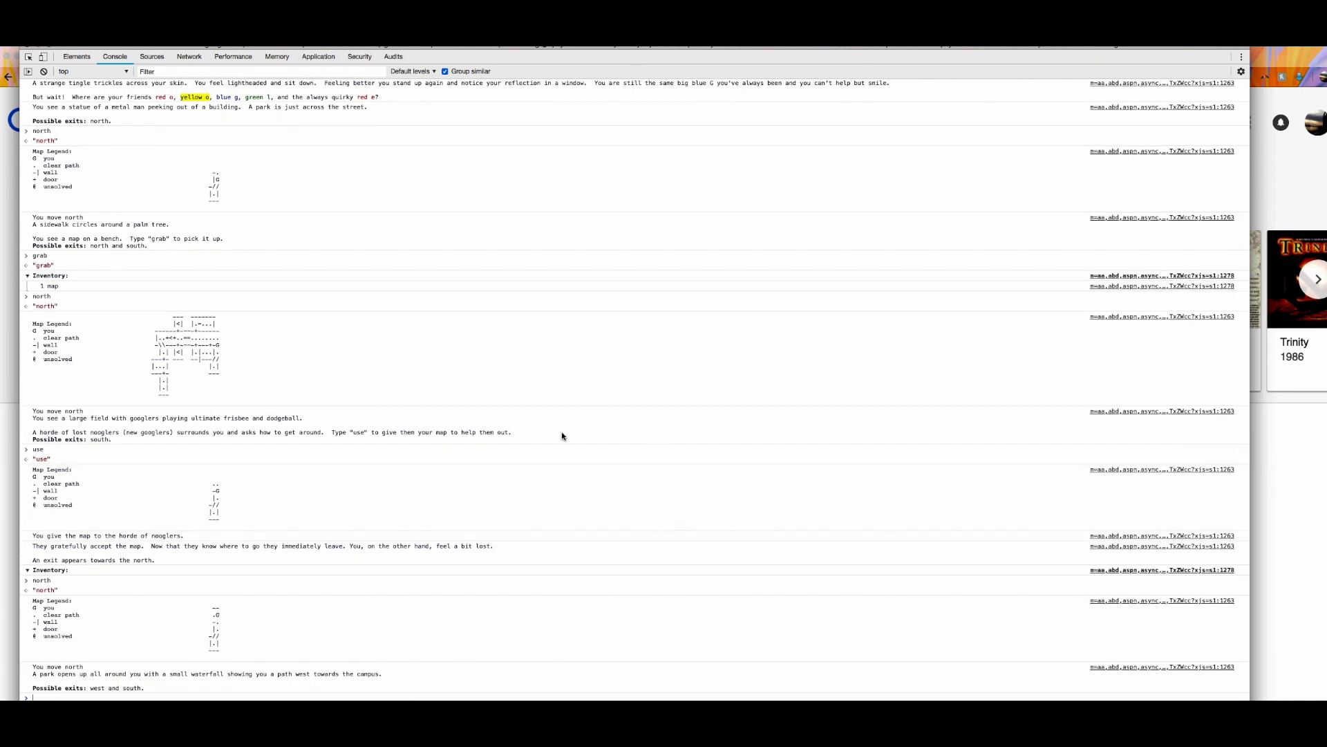
pyautogui.moveTo(646, 497)
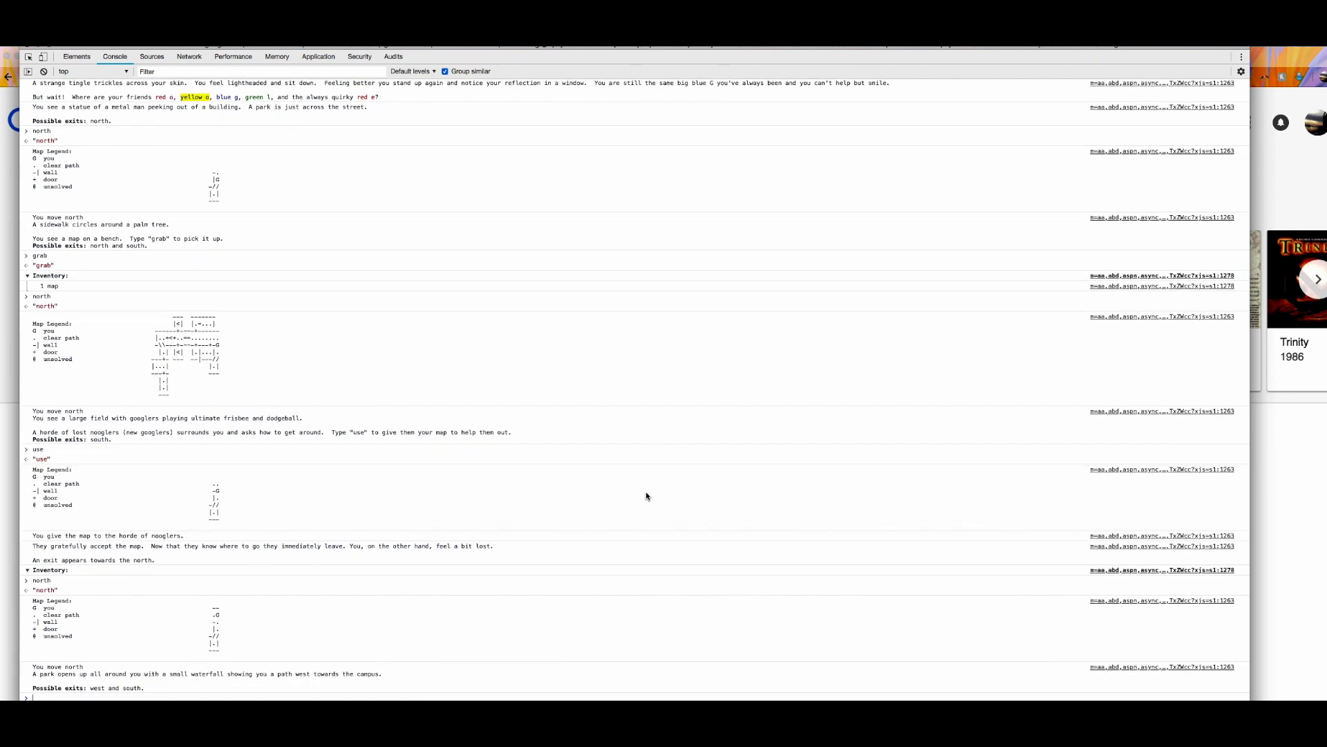
pyautogui.moveTo(582, 442)
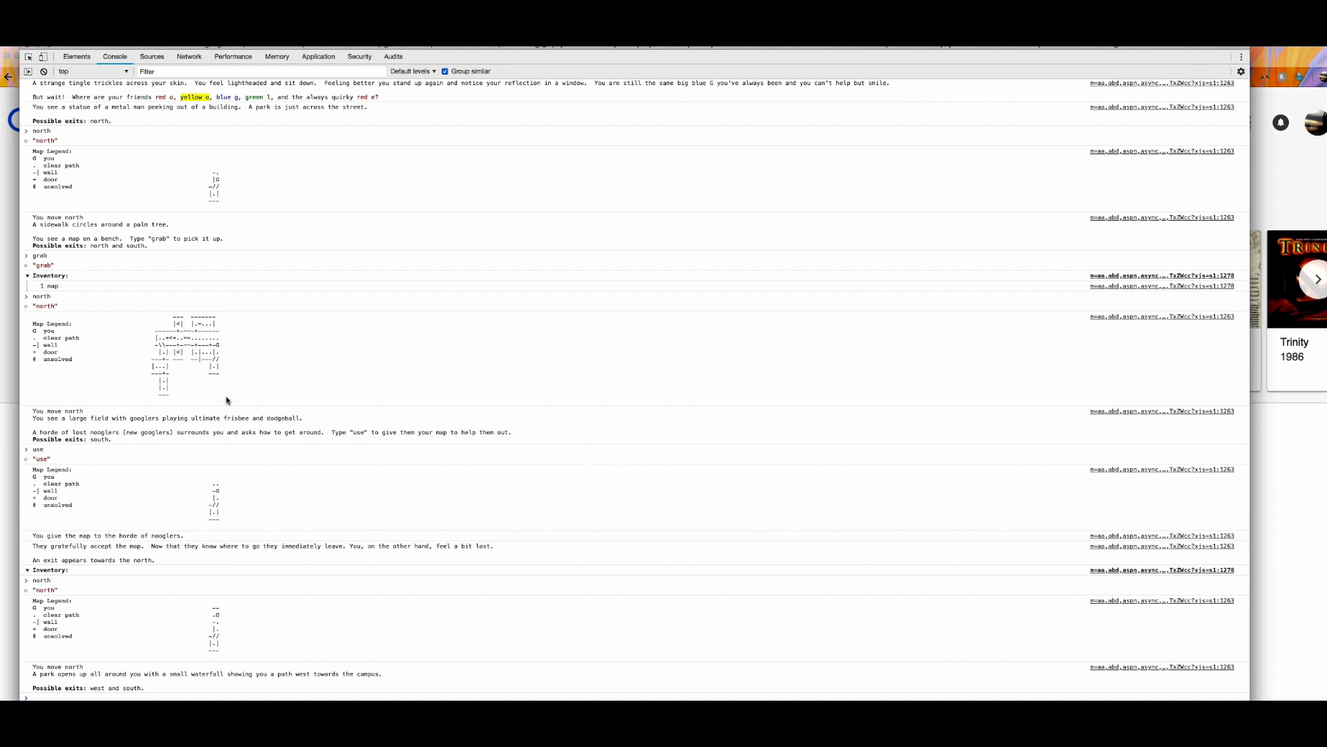
pyautogui.moveTo(552, 394)
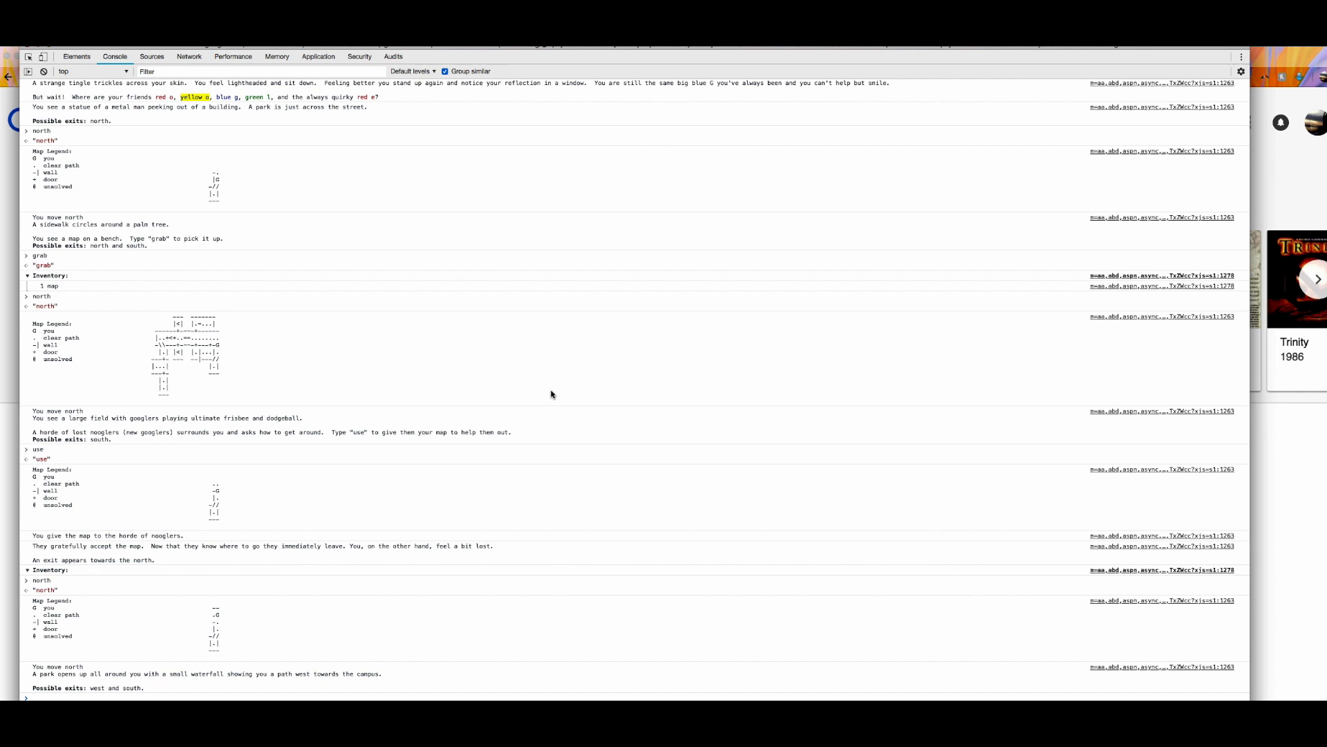
pyautogui.moveTo(416, 423)
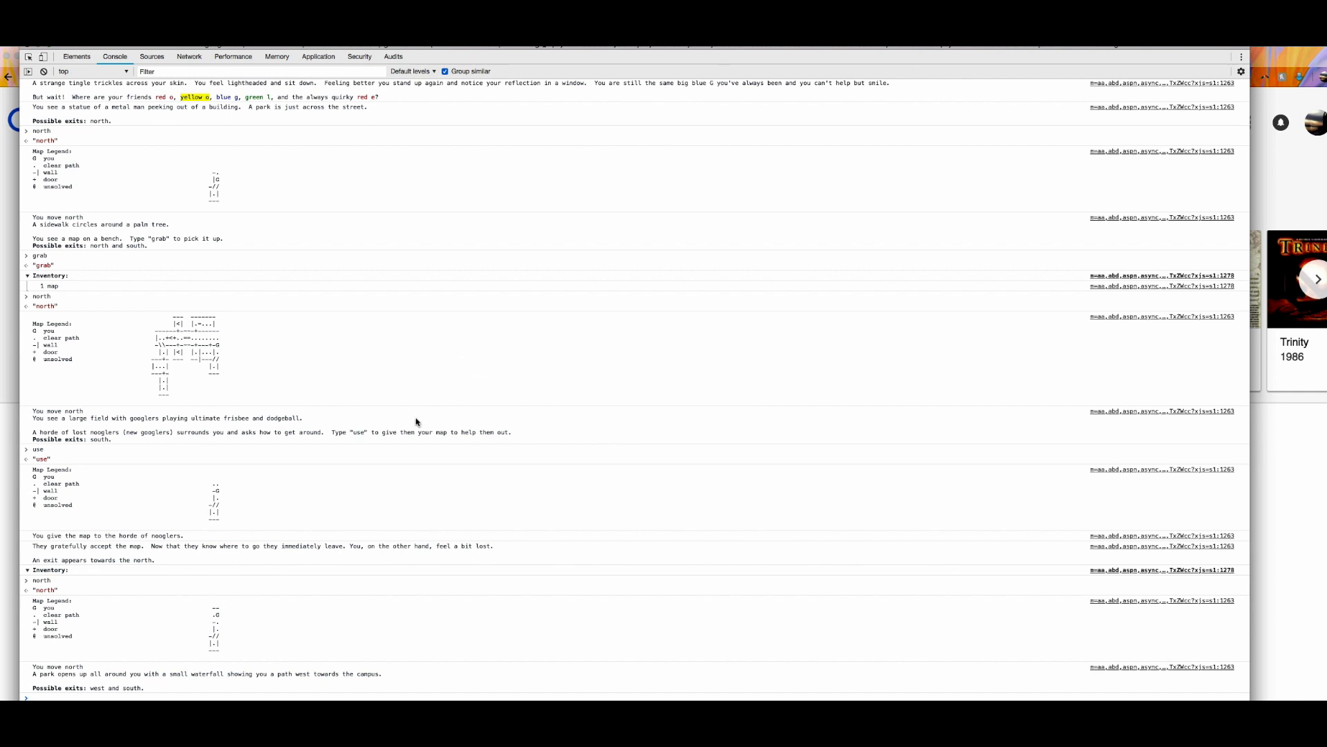
pyautogui.moveTo(342, 535)
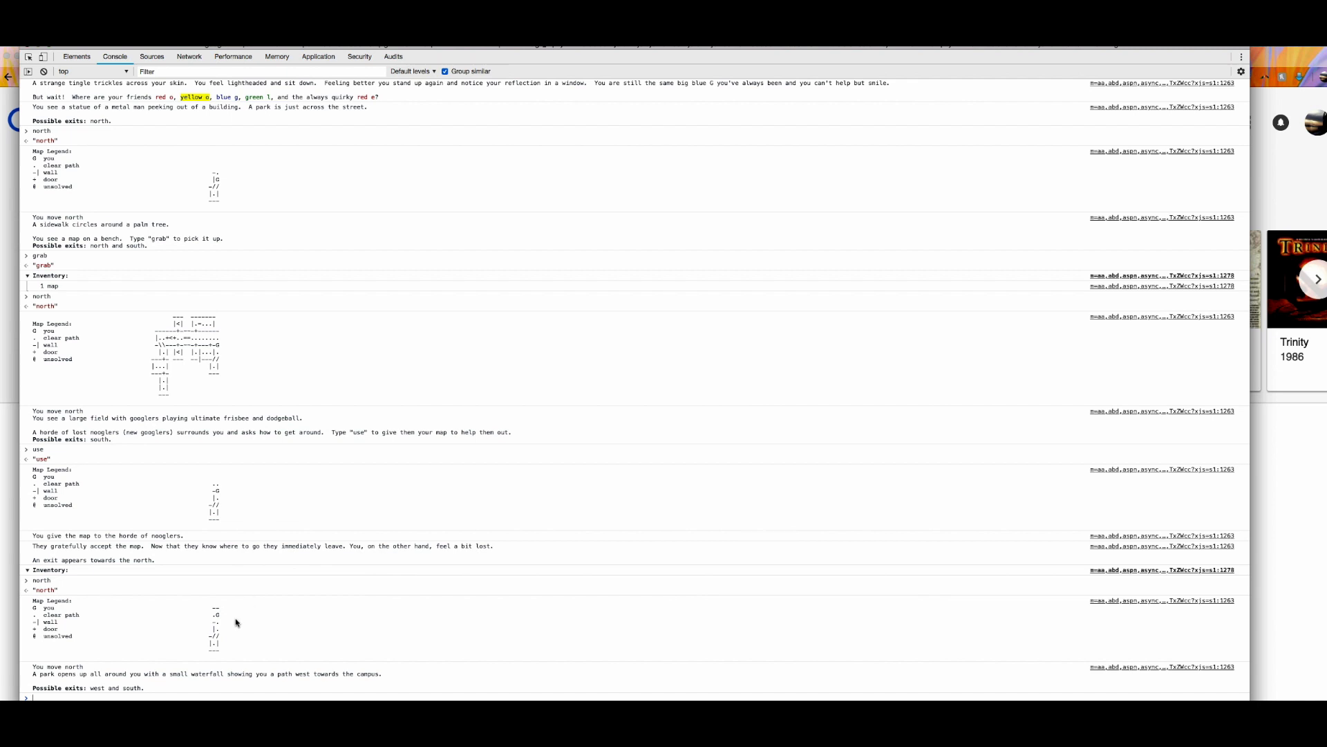
pyautogui.moveTo(230, 610)
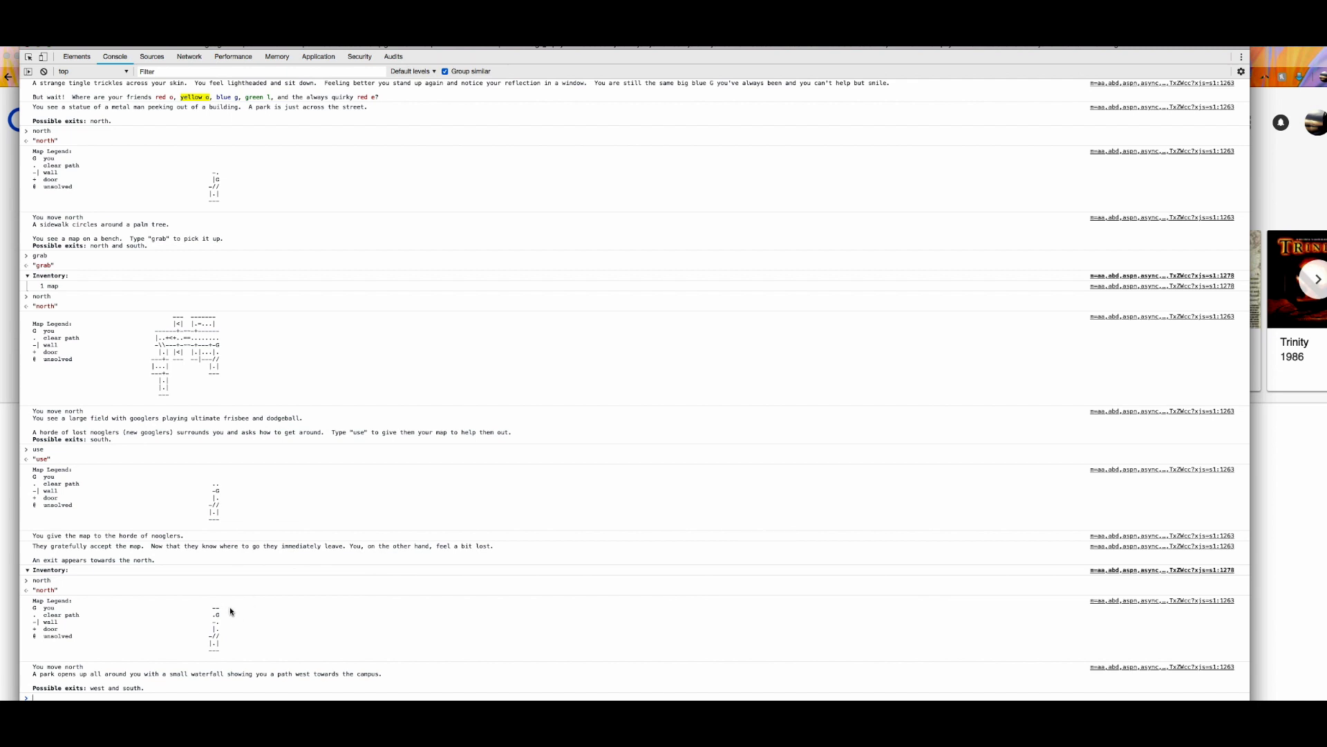
pyautogui.moveTo(92, 659)
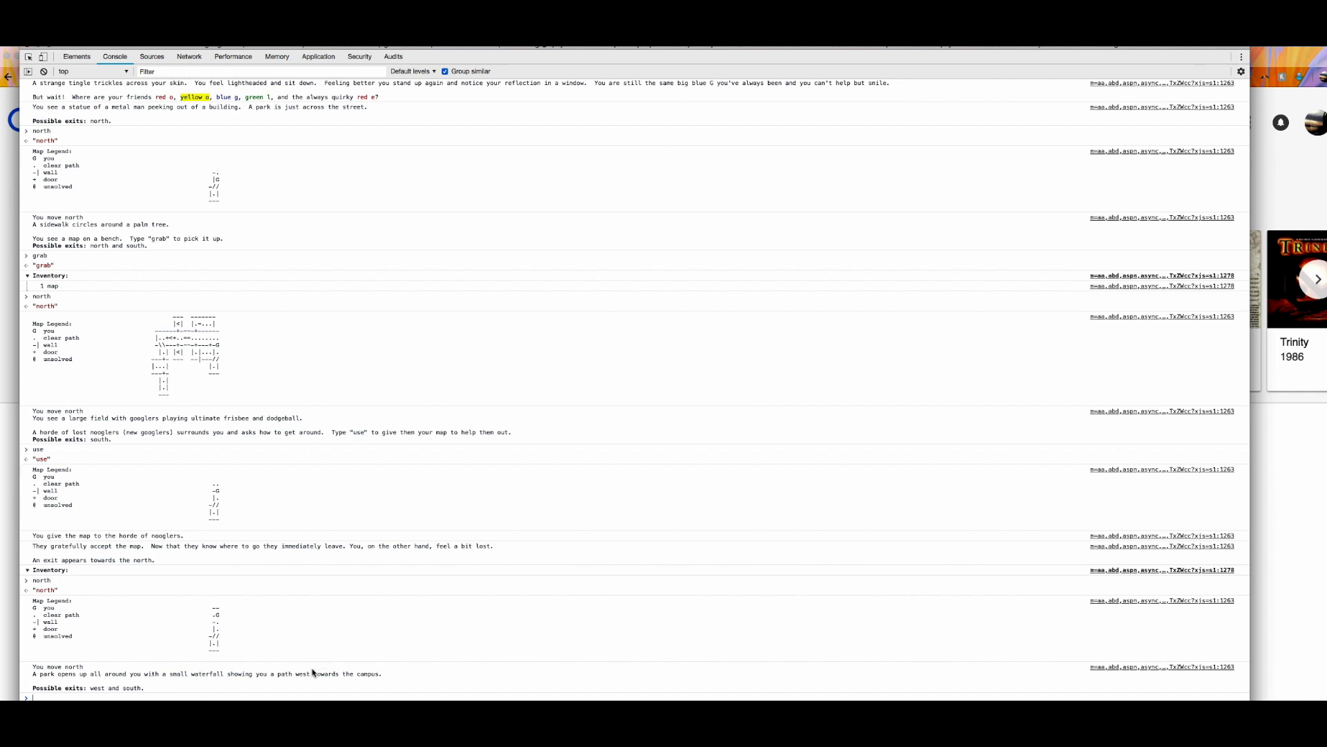
pyautogui.moveTo(409, 632)
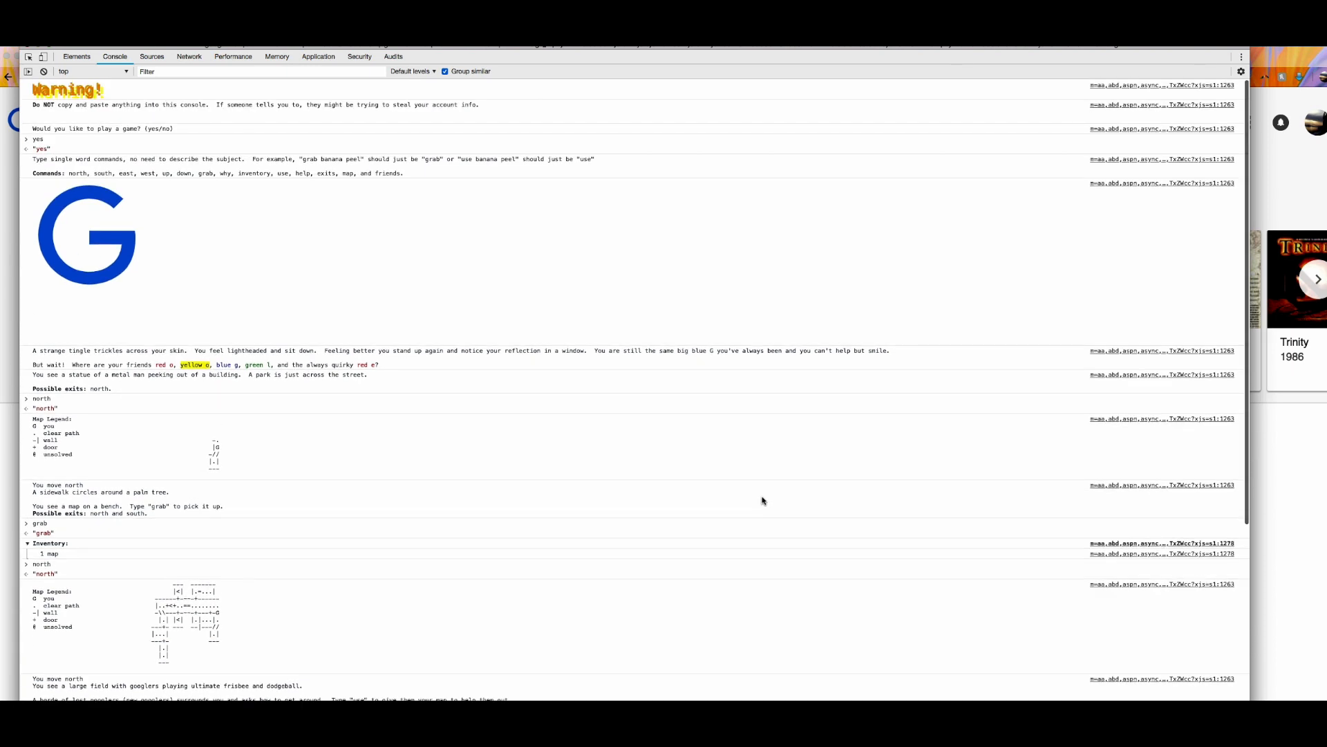
pyautogui.scroll(-3)
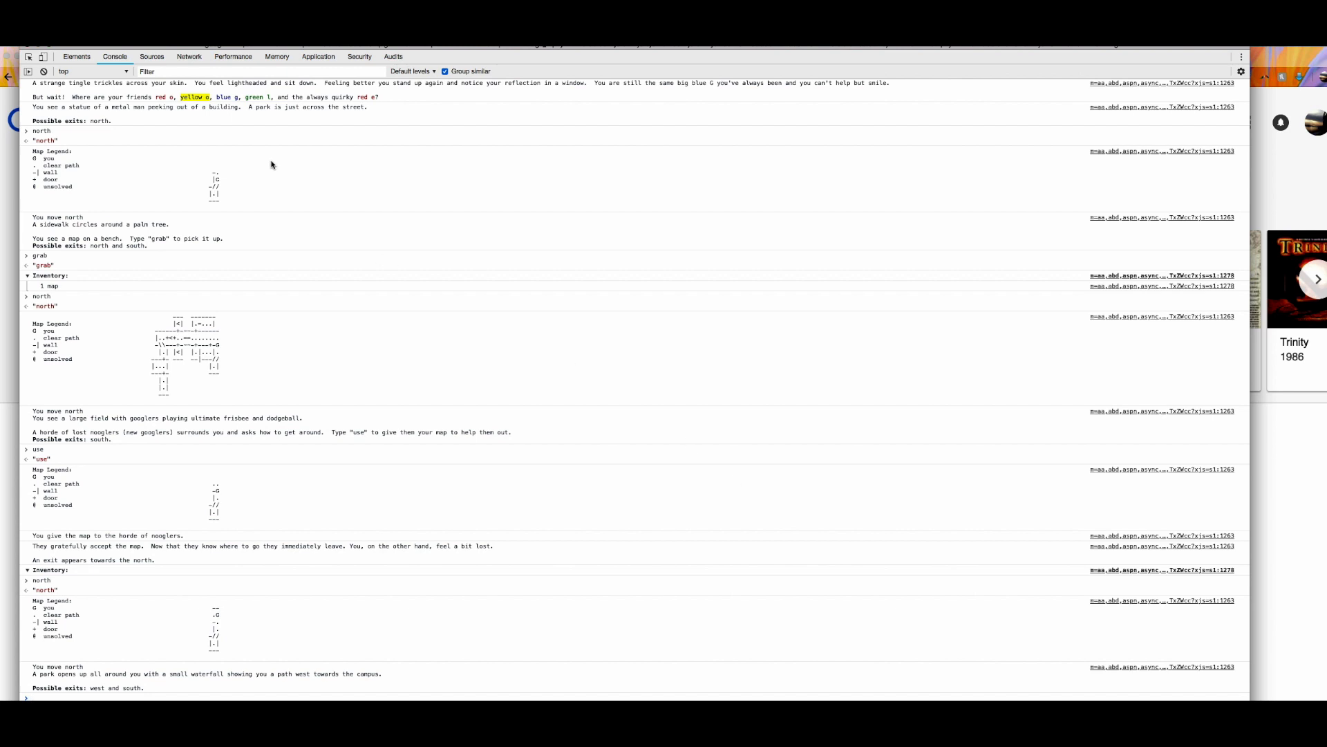
pyautogui.moveTo(247, 387)
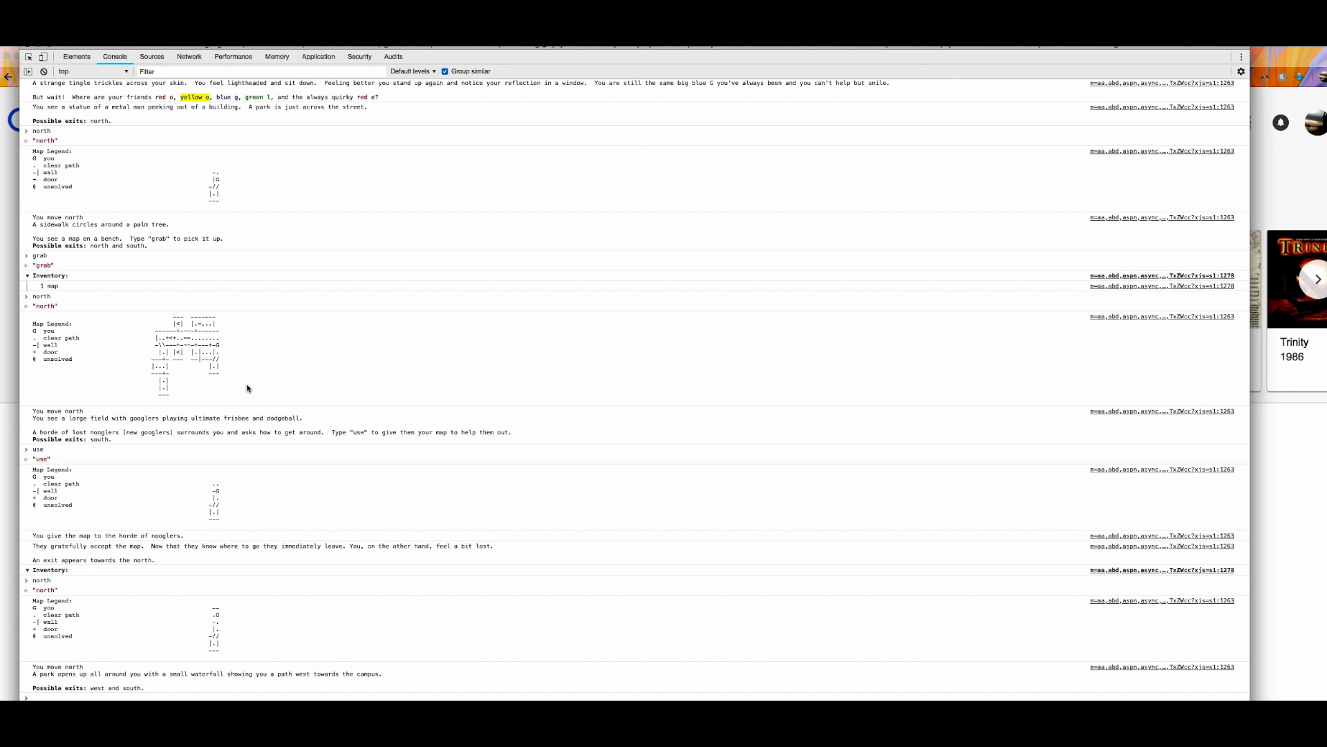
pyautogui.moveTo(438, 196)
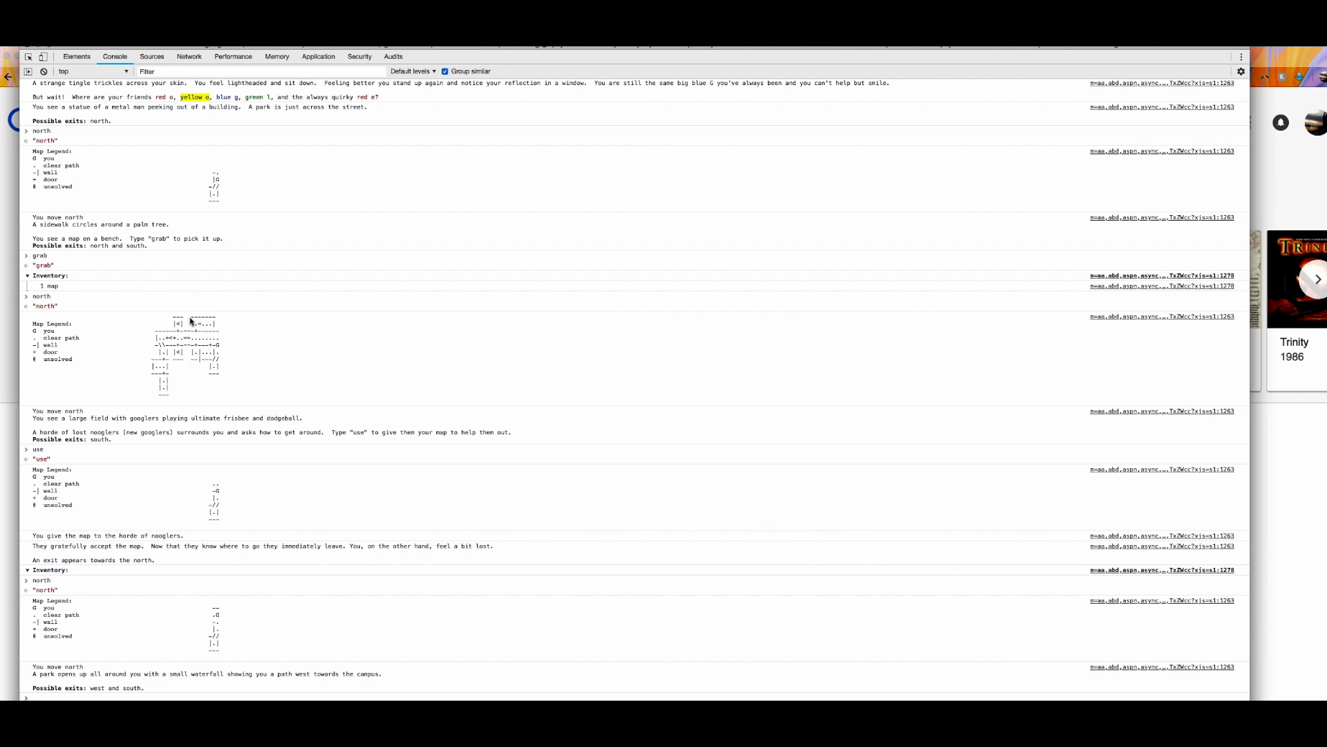
pyautogui.moveTo(189, 322)
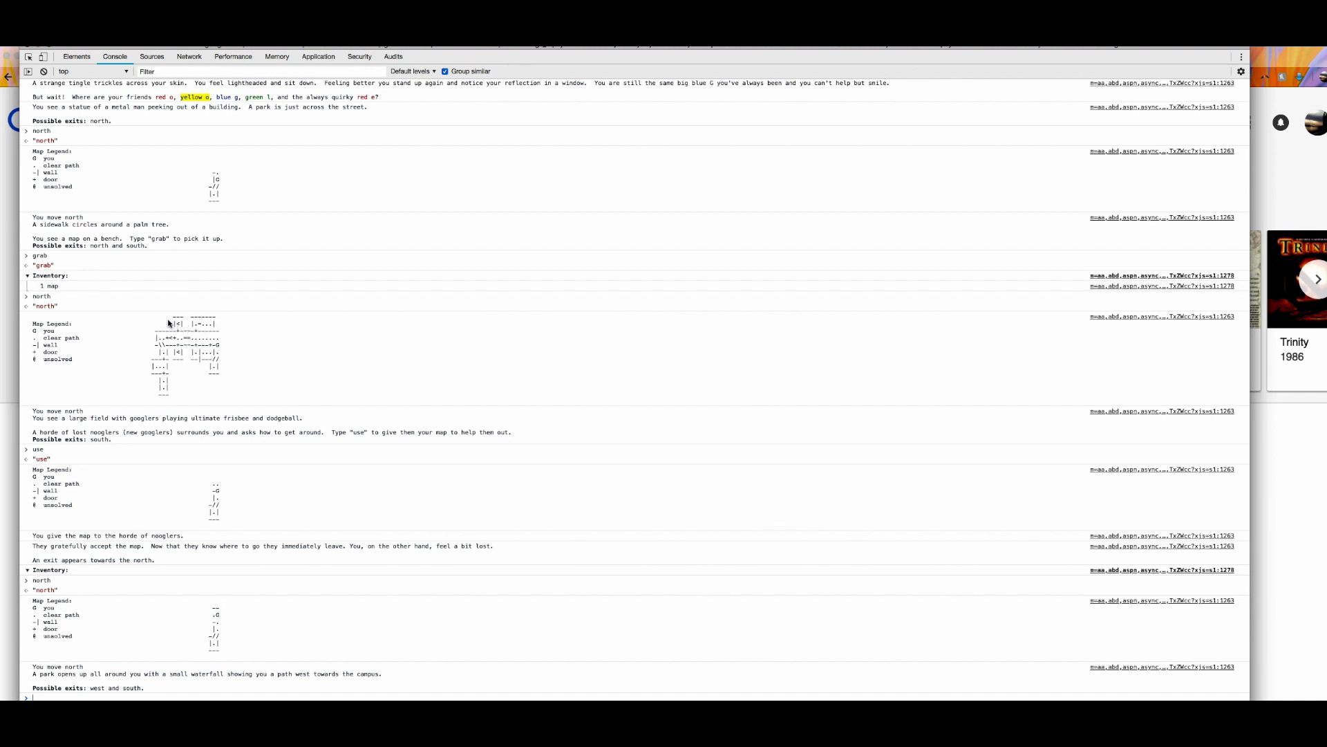
pyautogui.moveTo(437, 395)
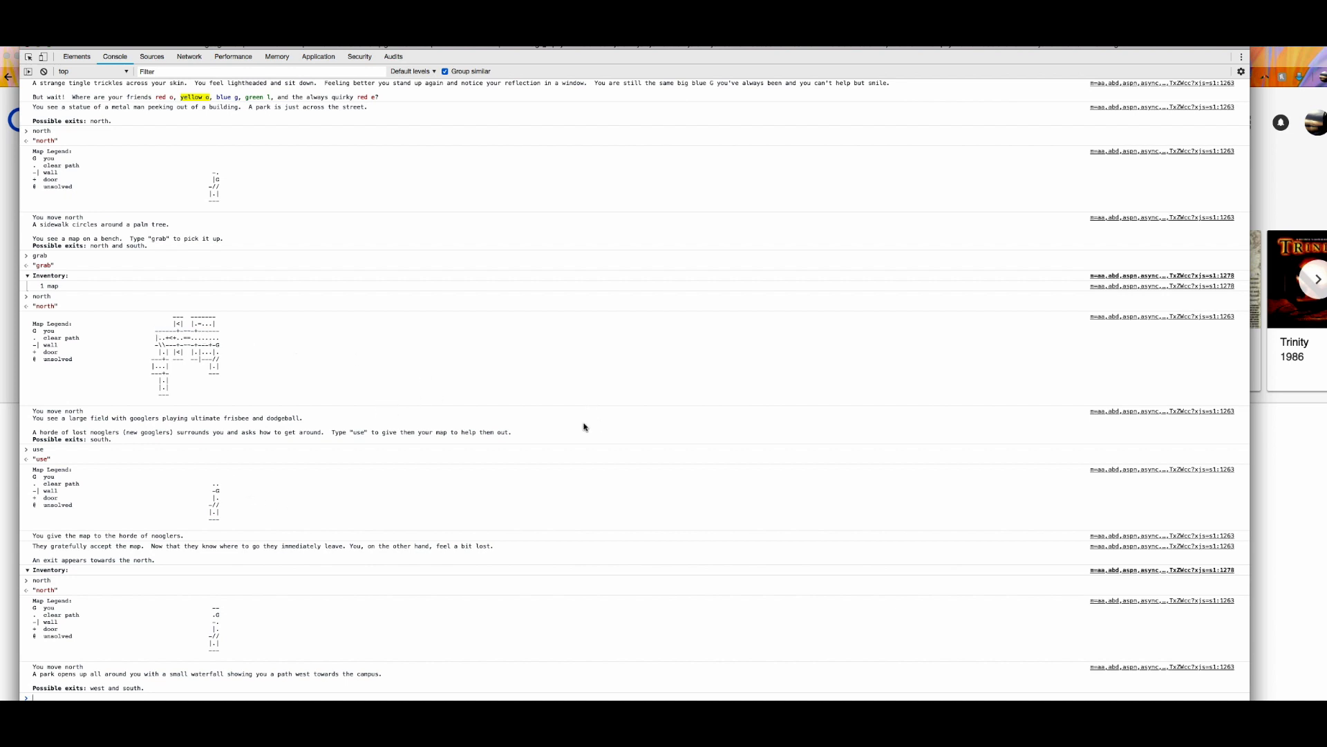
pyautogui.moveTo(588, 429)
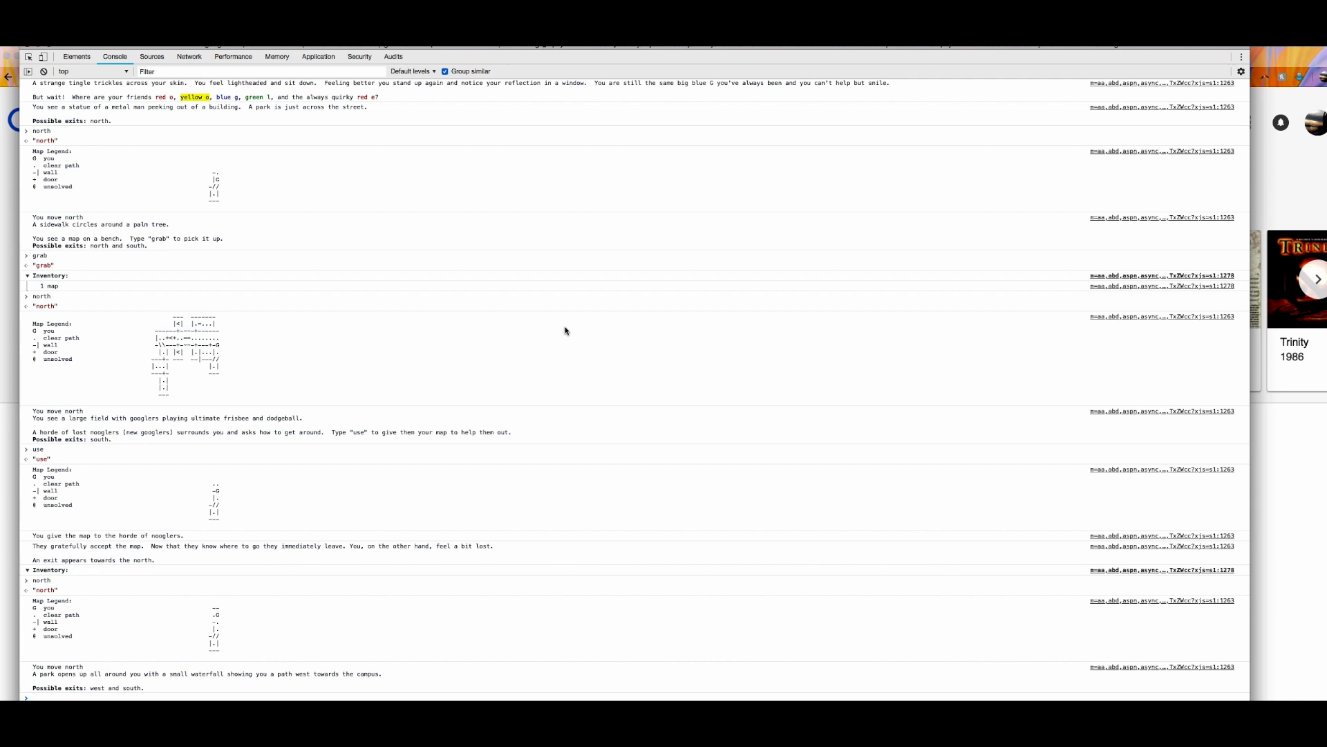
pyautogui.moveTo(582, 329)
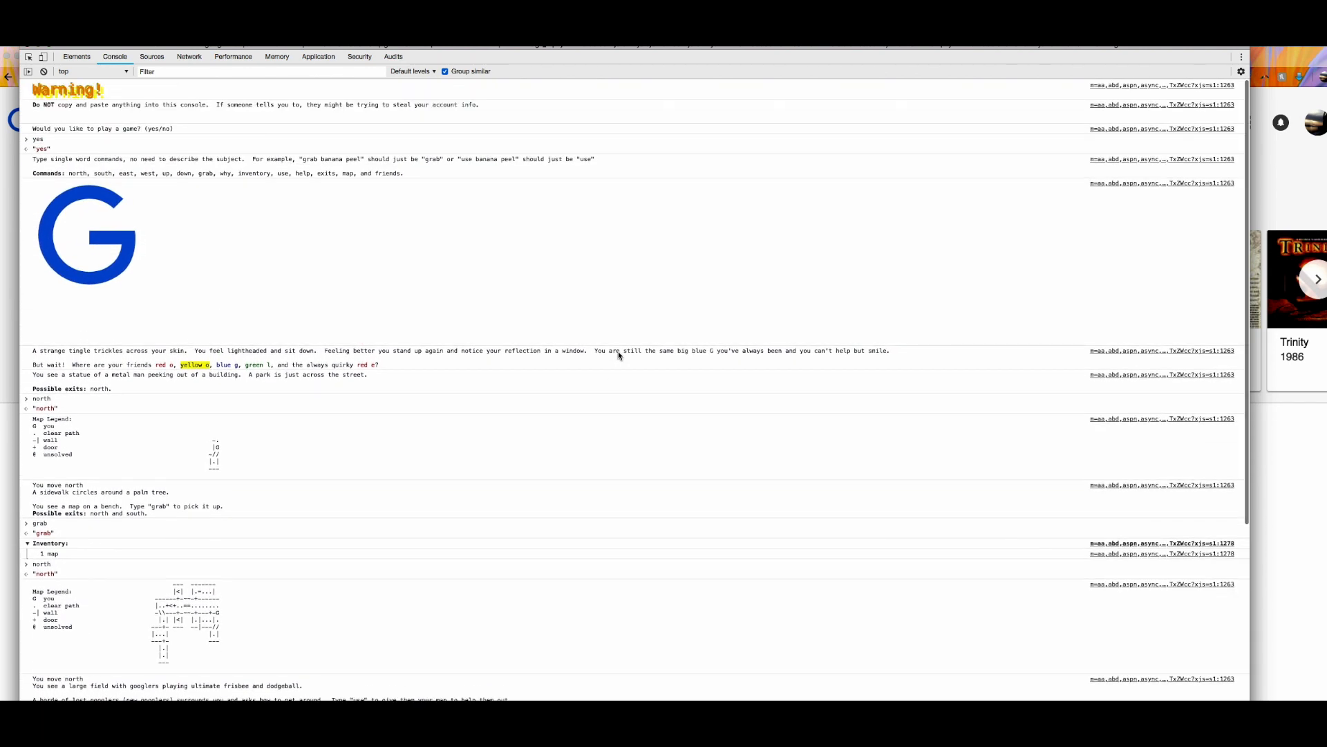
pyautogui.moveTo(631, 364)
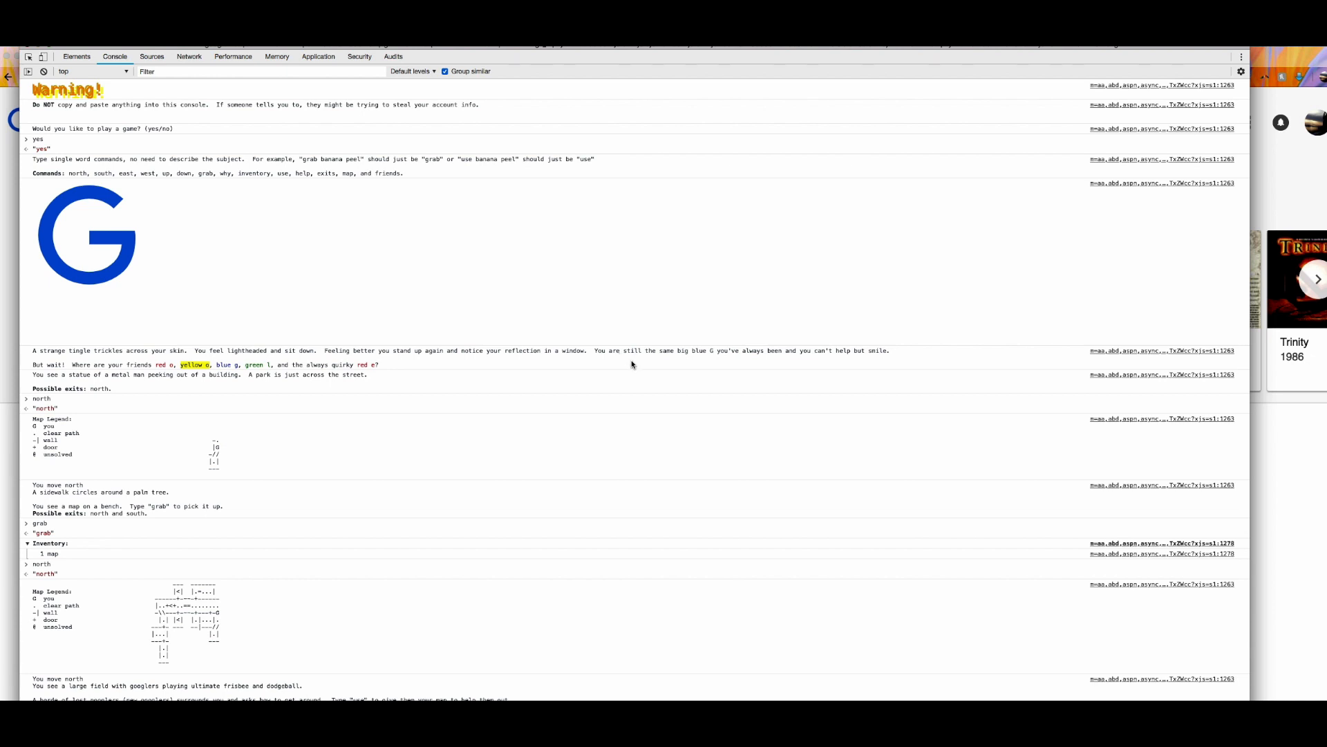
pyautogui.moveTo(623, 362)
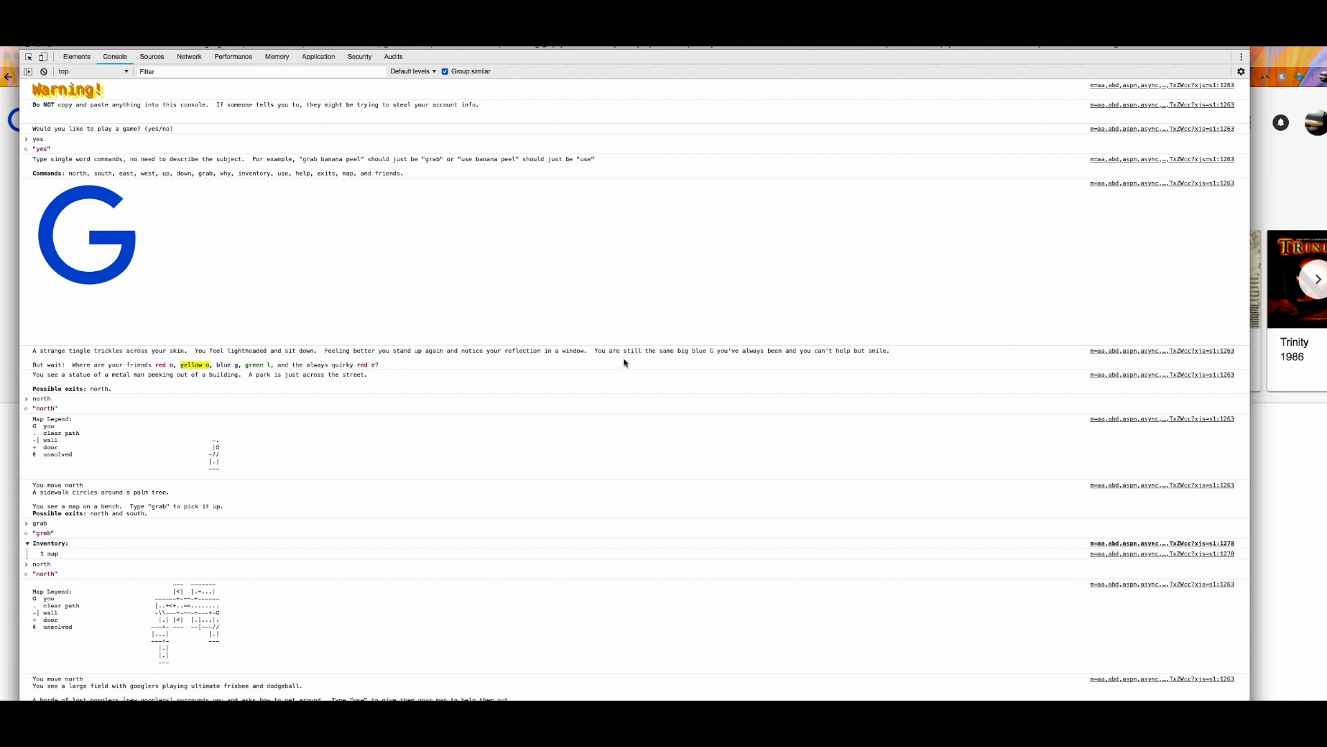
pyautogui.scroll(-3)
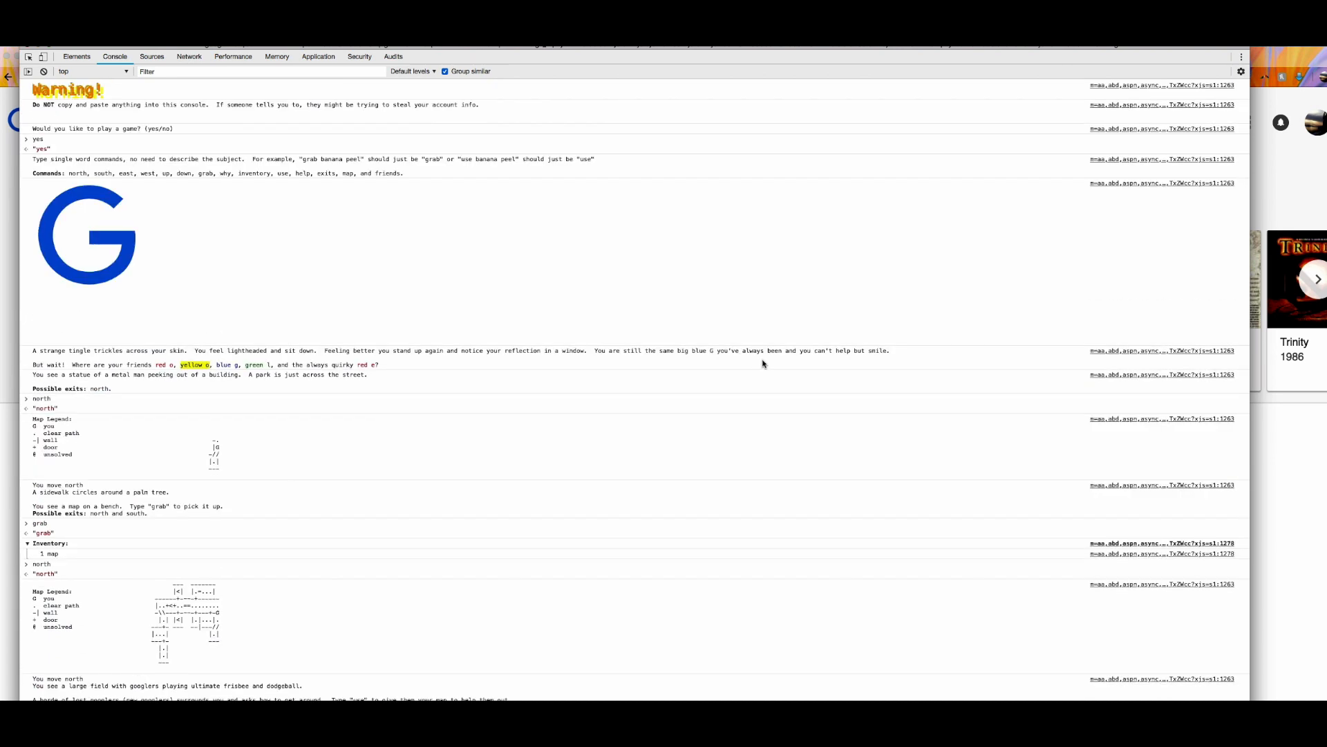
pyautogui.moveTo(267, 347)
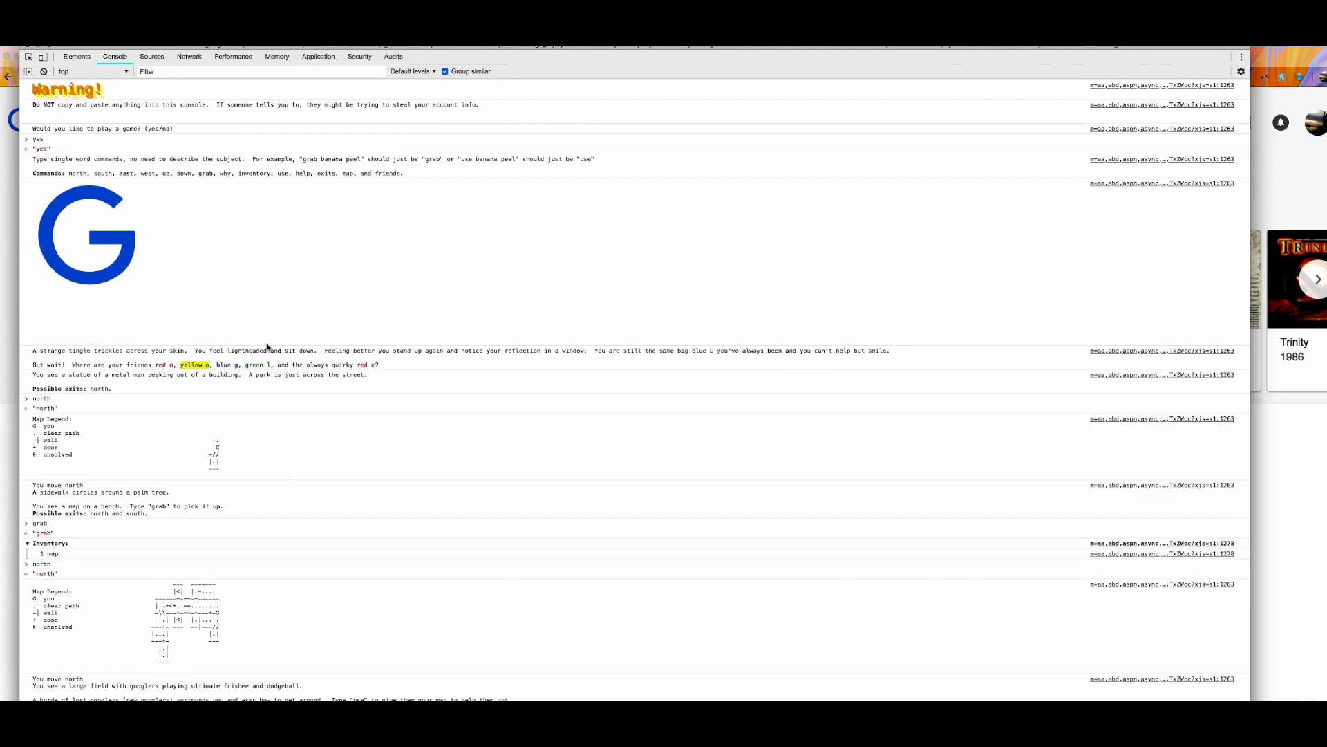